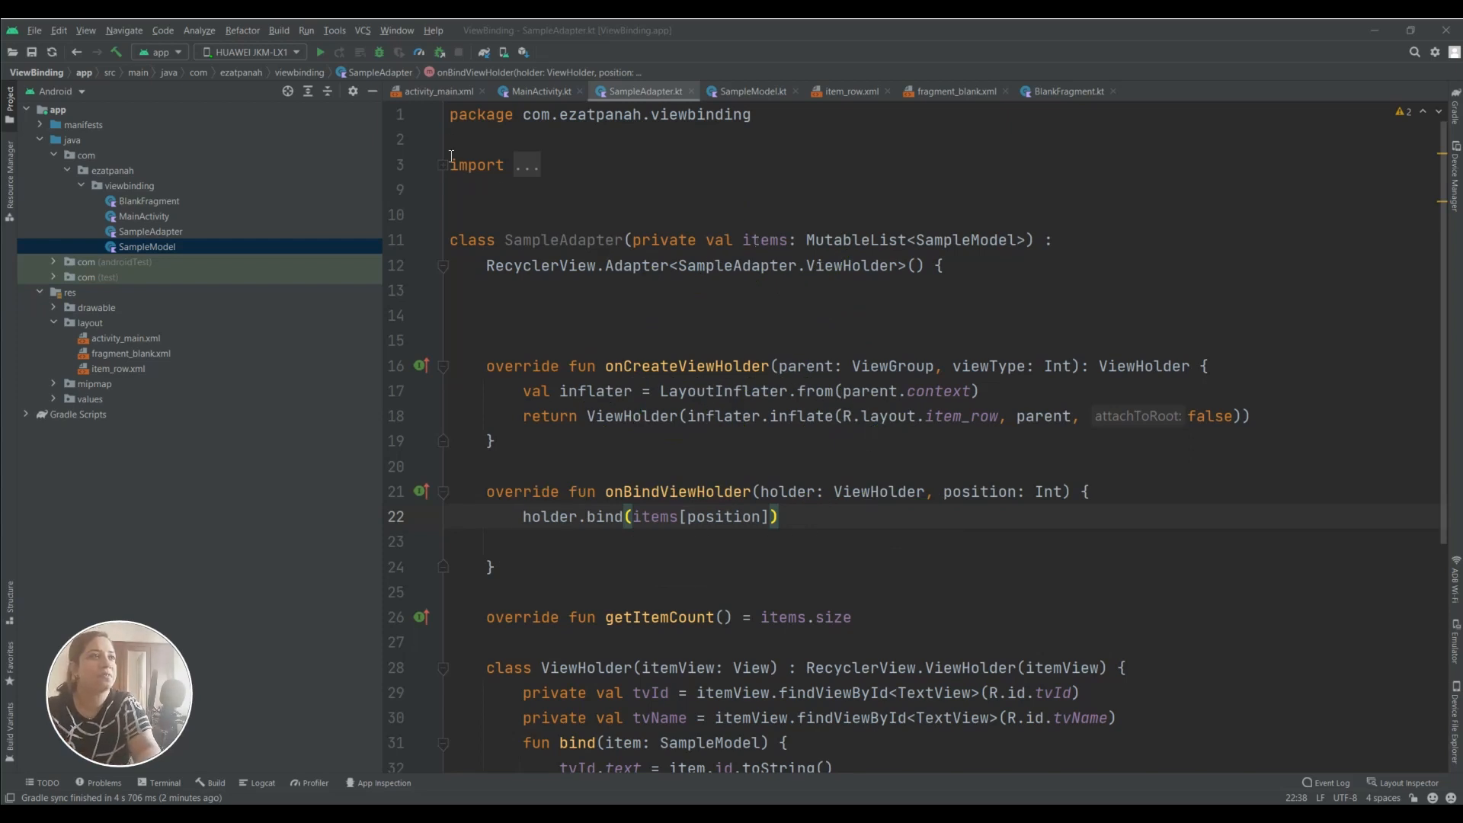
{"action": "mouse_move", "coordinate": [136, 302]}
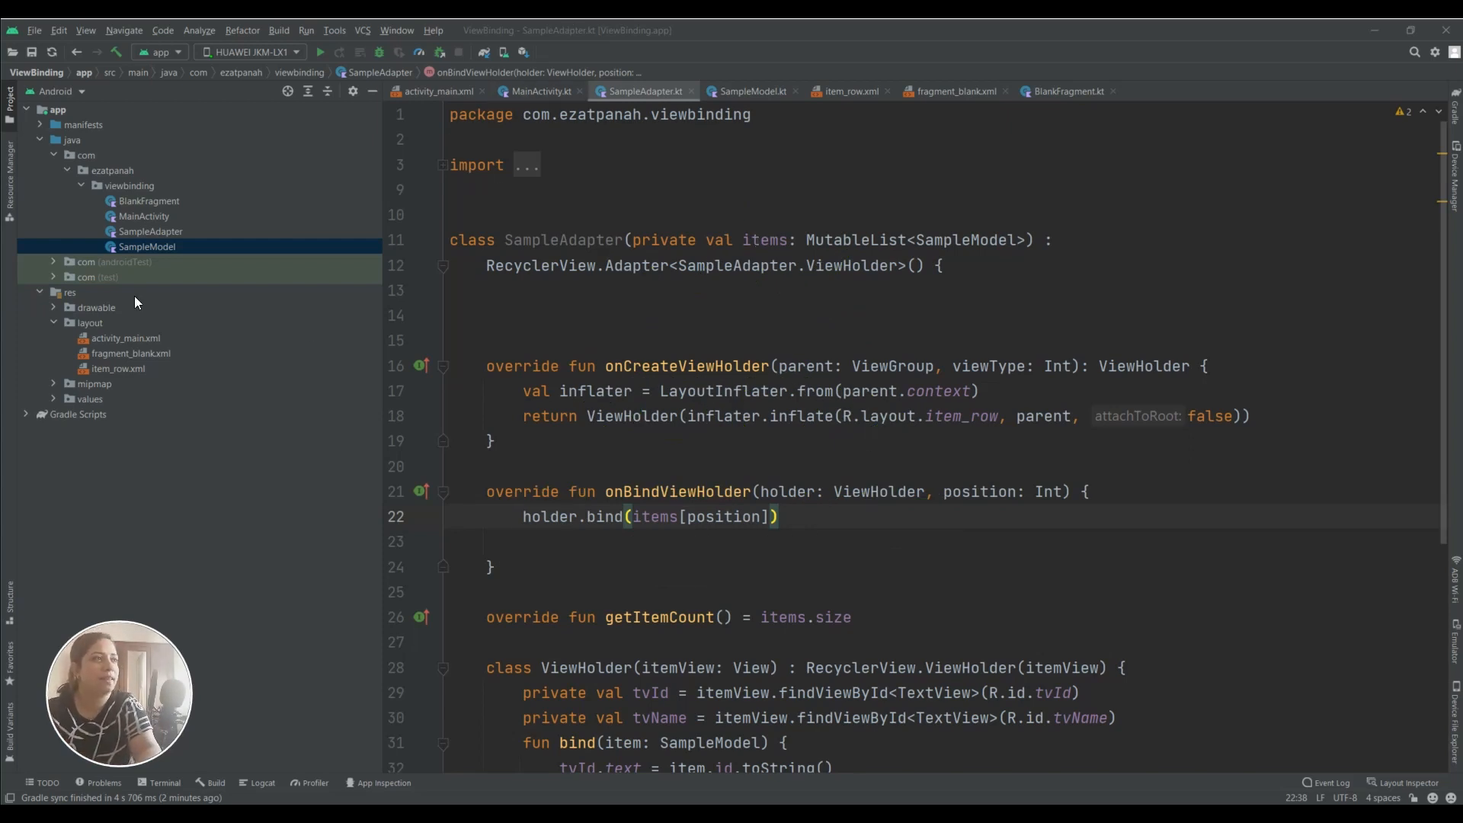
Open MainActivity, then the app module's build.gradle (Module: ViewBinding.app)
{"action": "left_click", "coordinate": [144, 216]}
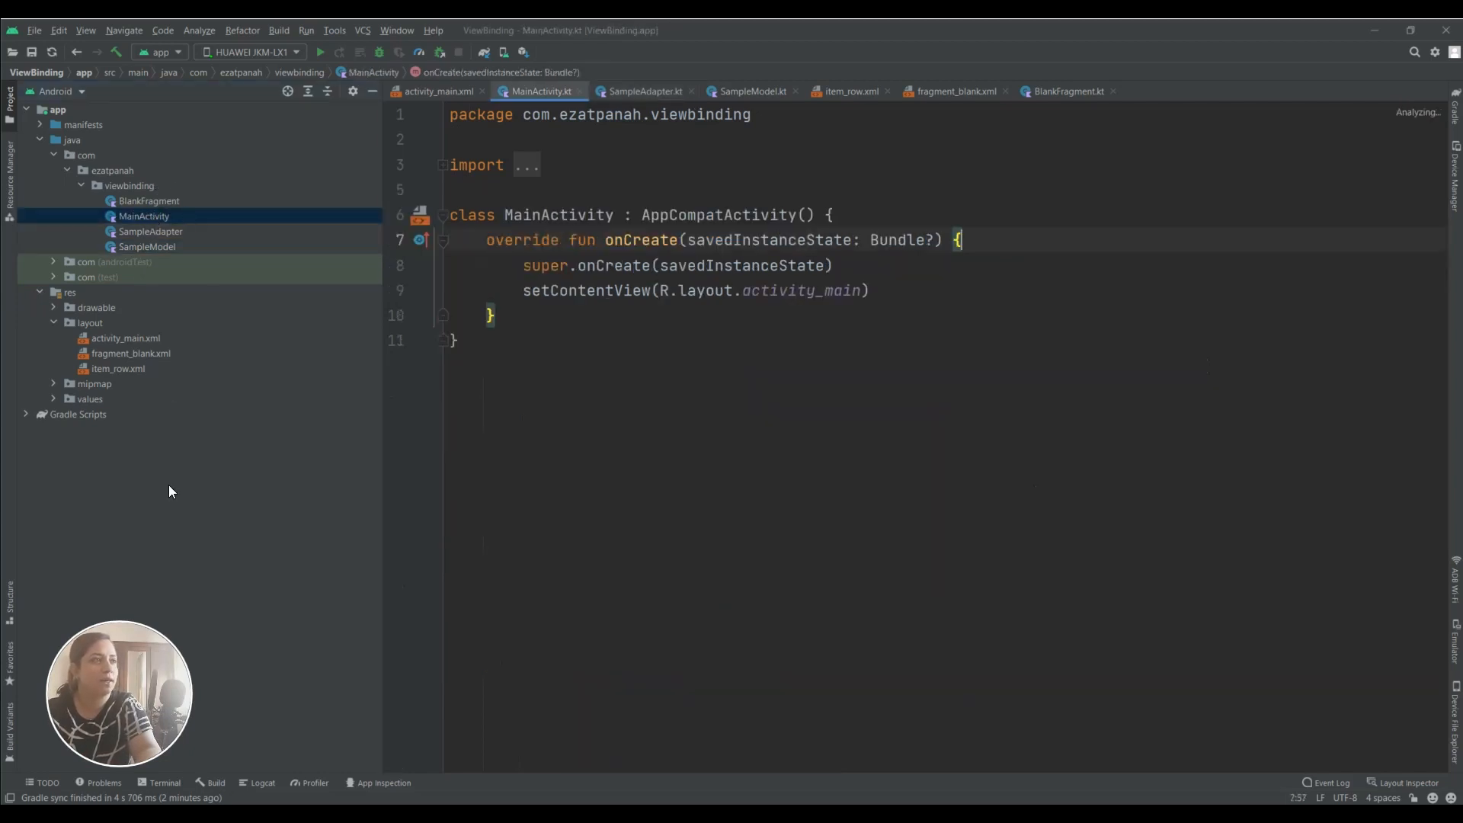
{"action": "left_click", "coordinate": [25, 414]}
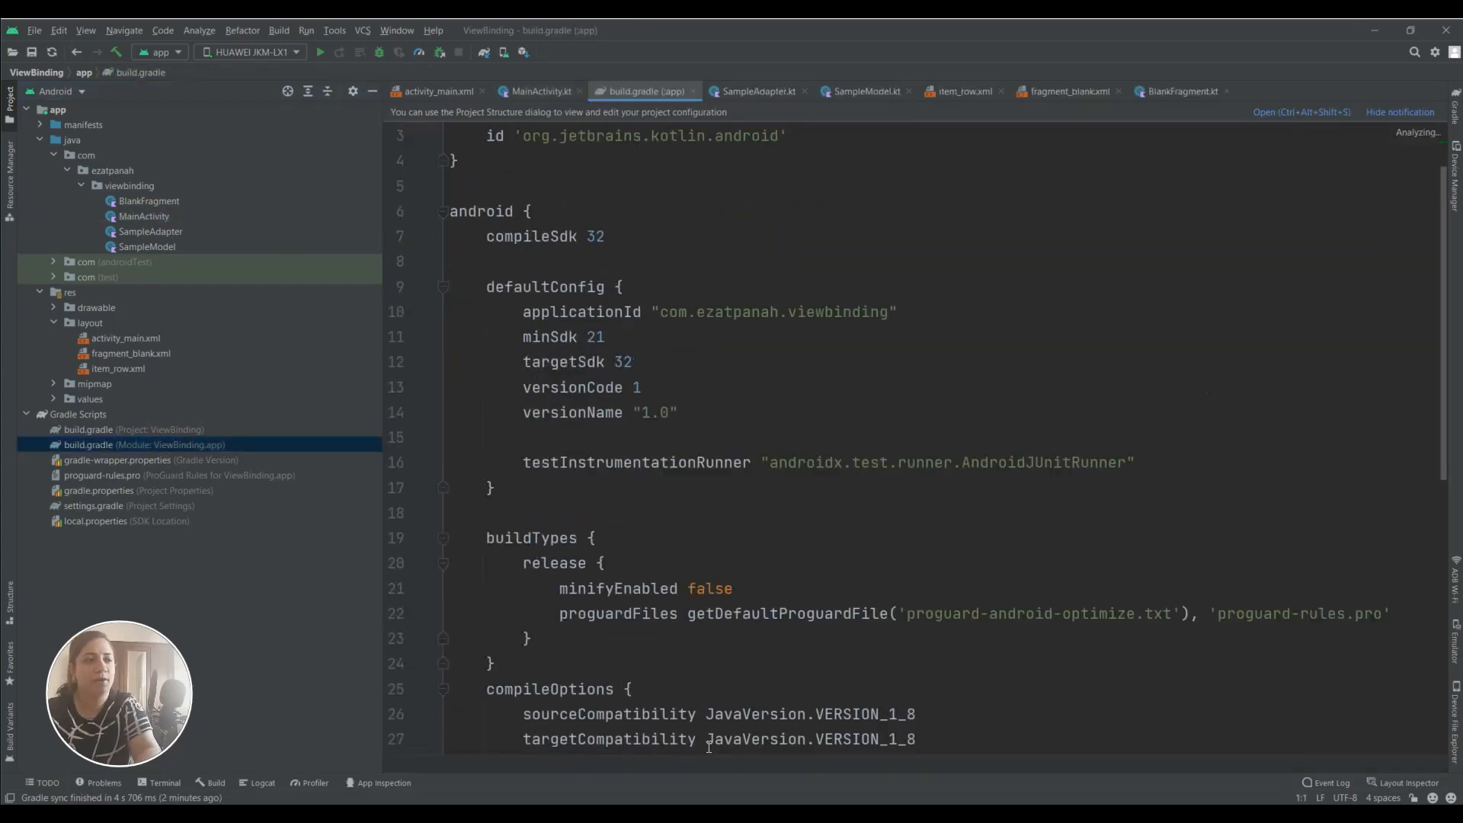
Add buildFeatures { viewBinding true } after kotlinOptions and sync the Gradle project
{"action": "scroll", "scroll_direction": "down", "scroll_amount": 3}
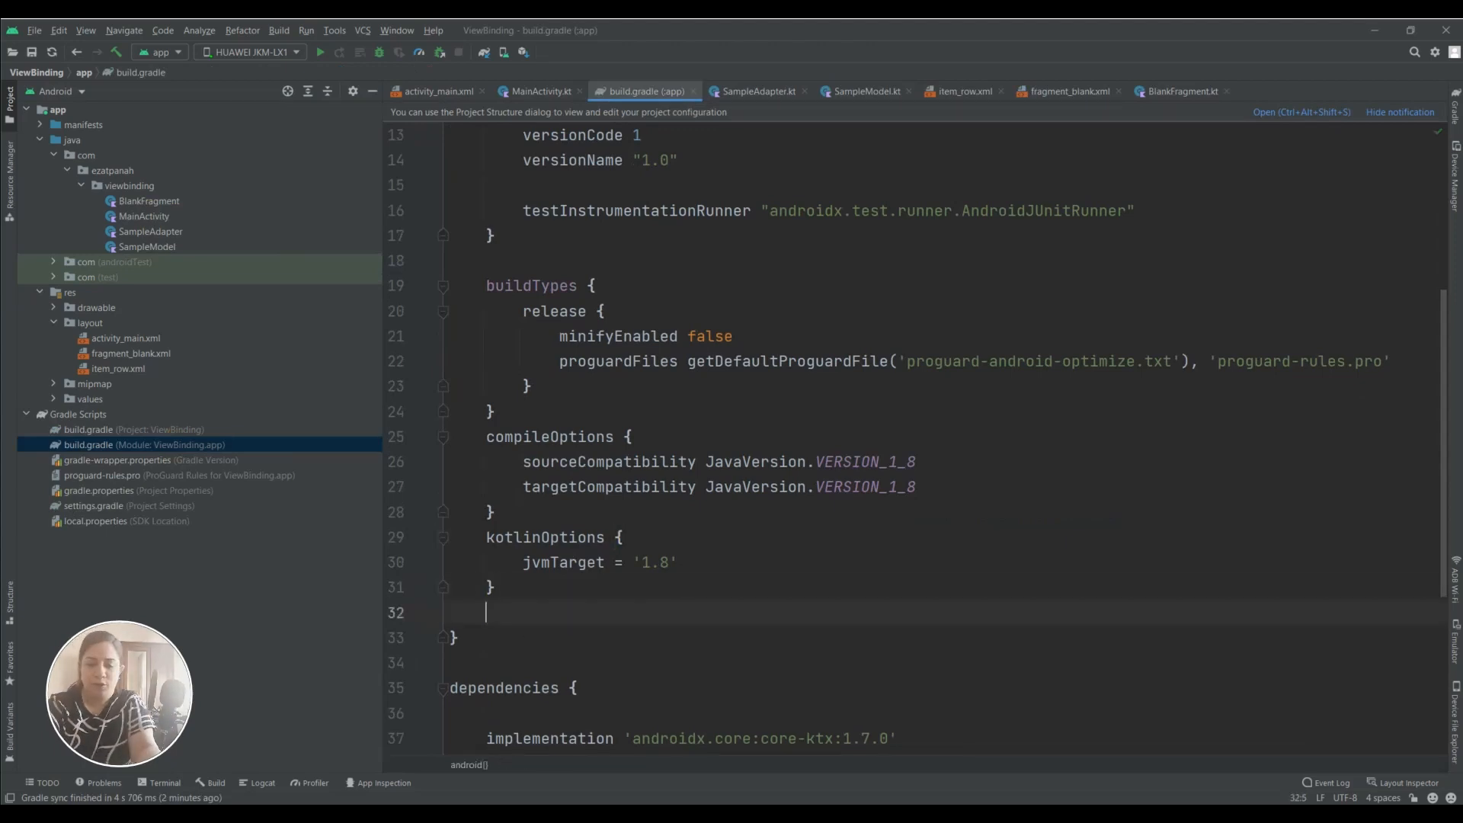
{"action": "type", "text": "buildF"}
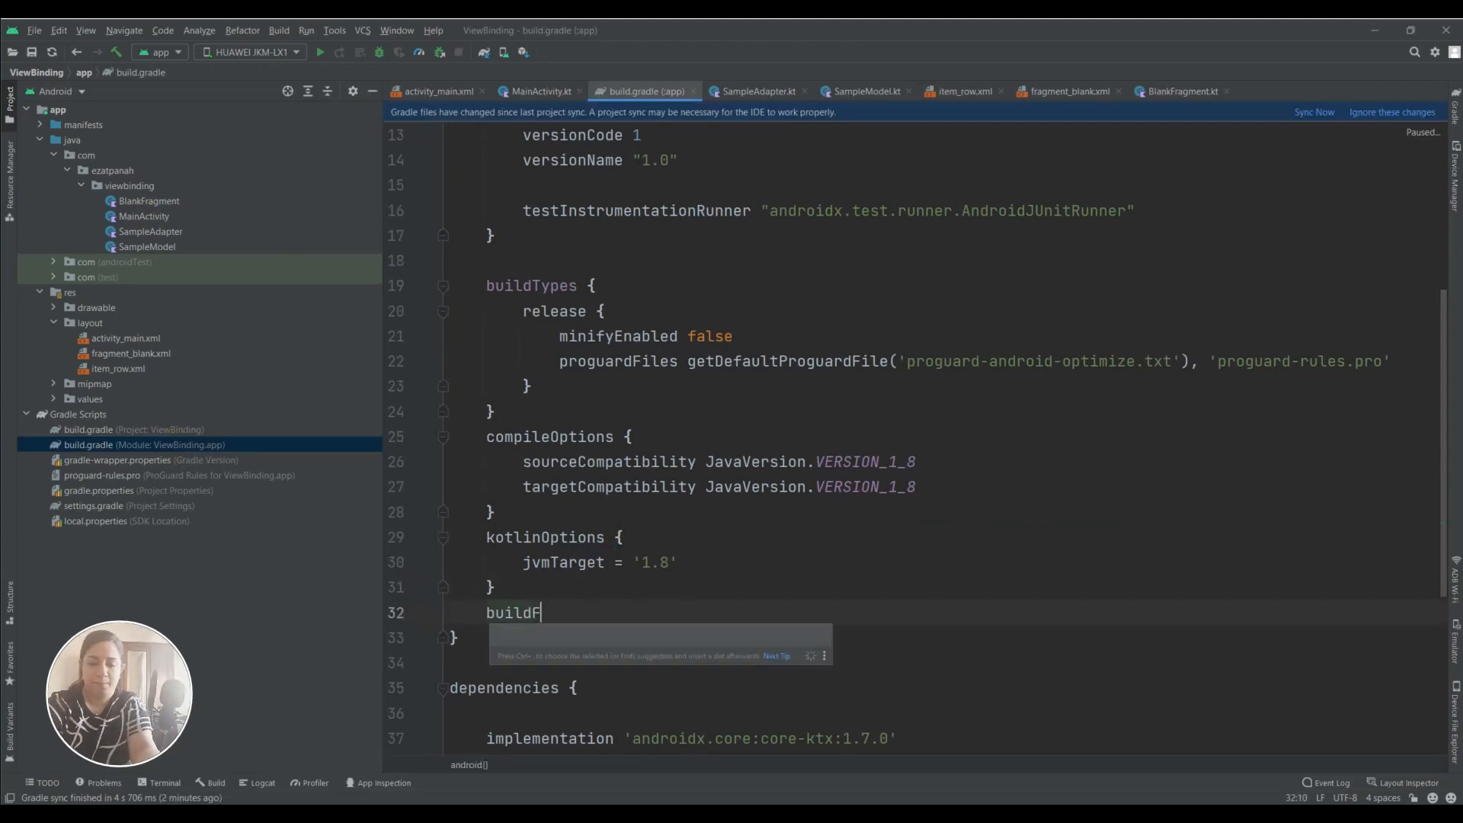
{"action": "type", "text": "eature"}
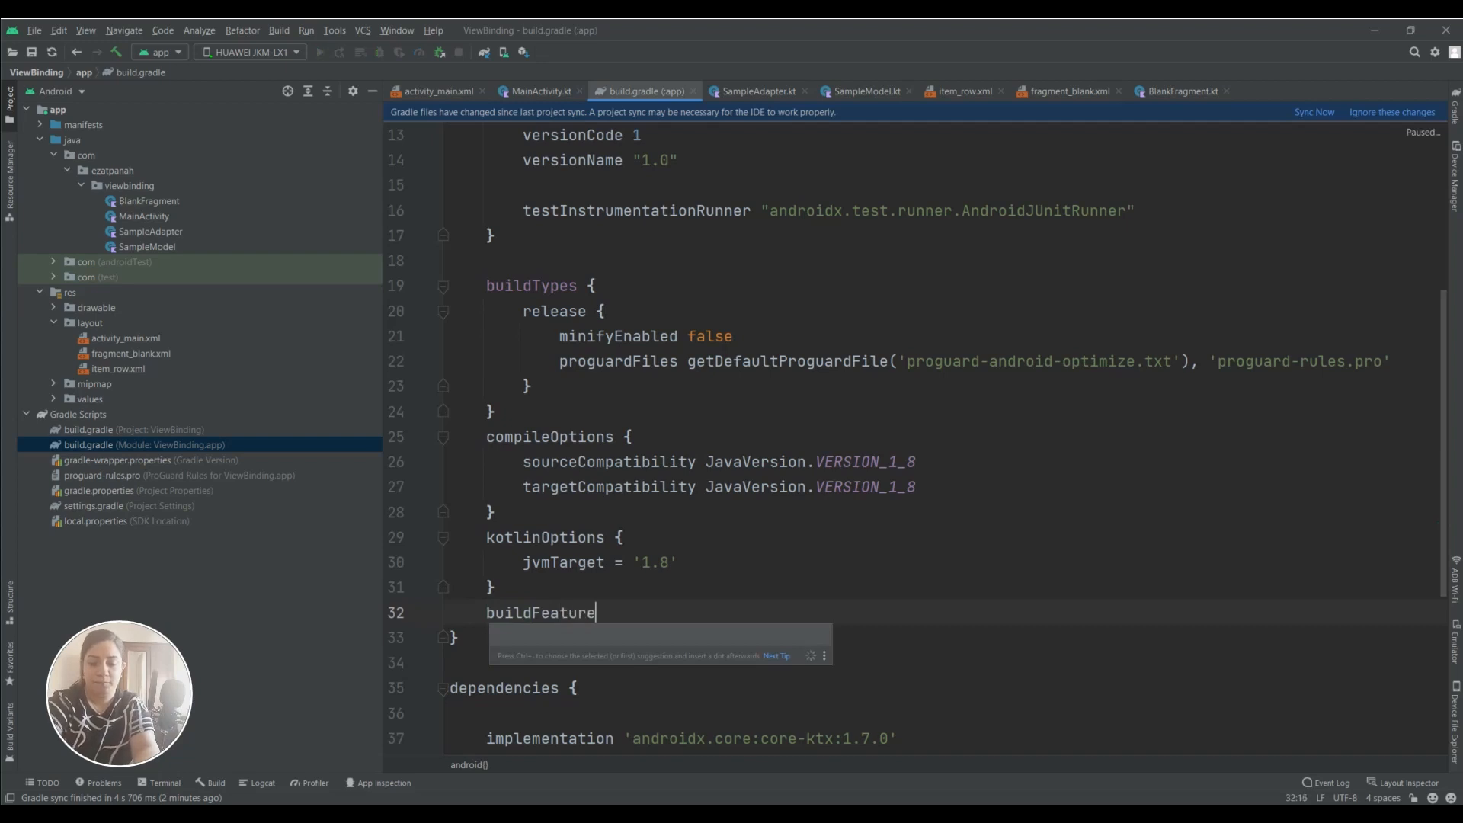
{"action": "type", "text": "s{"}
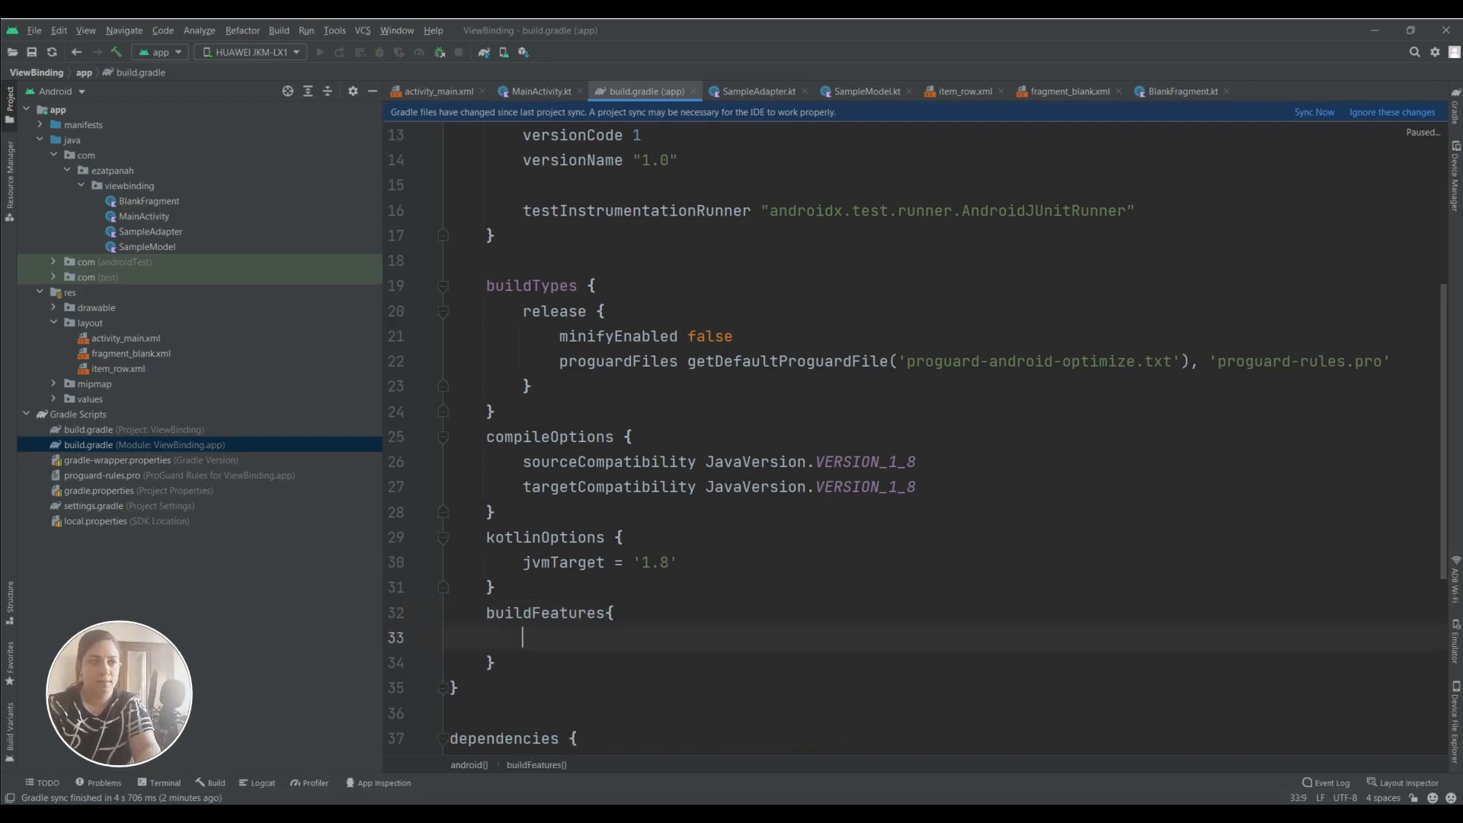
{"action": "type", "text": "view"}
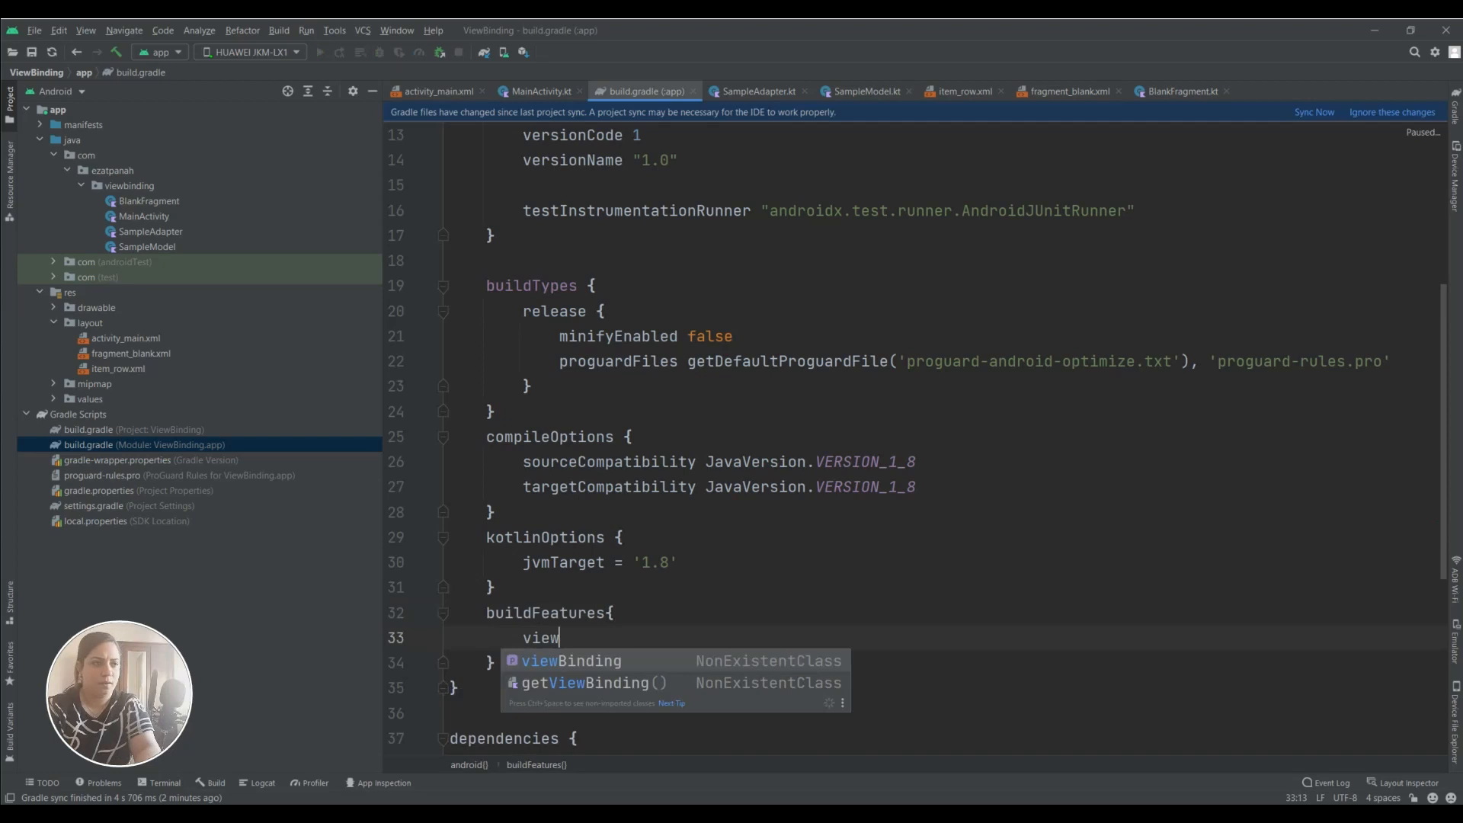
{"action": "type", "text": "Binding true"}
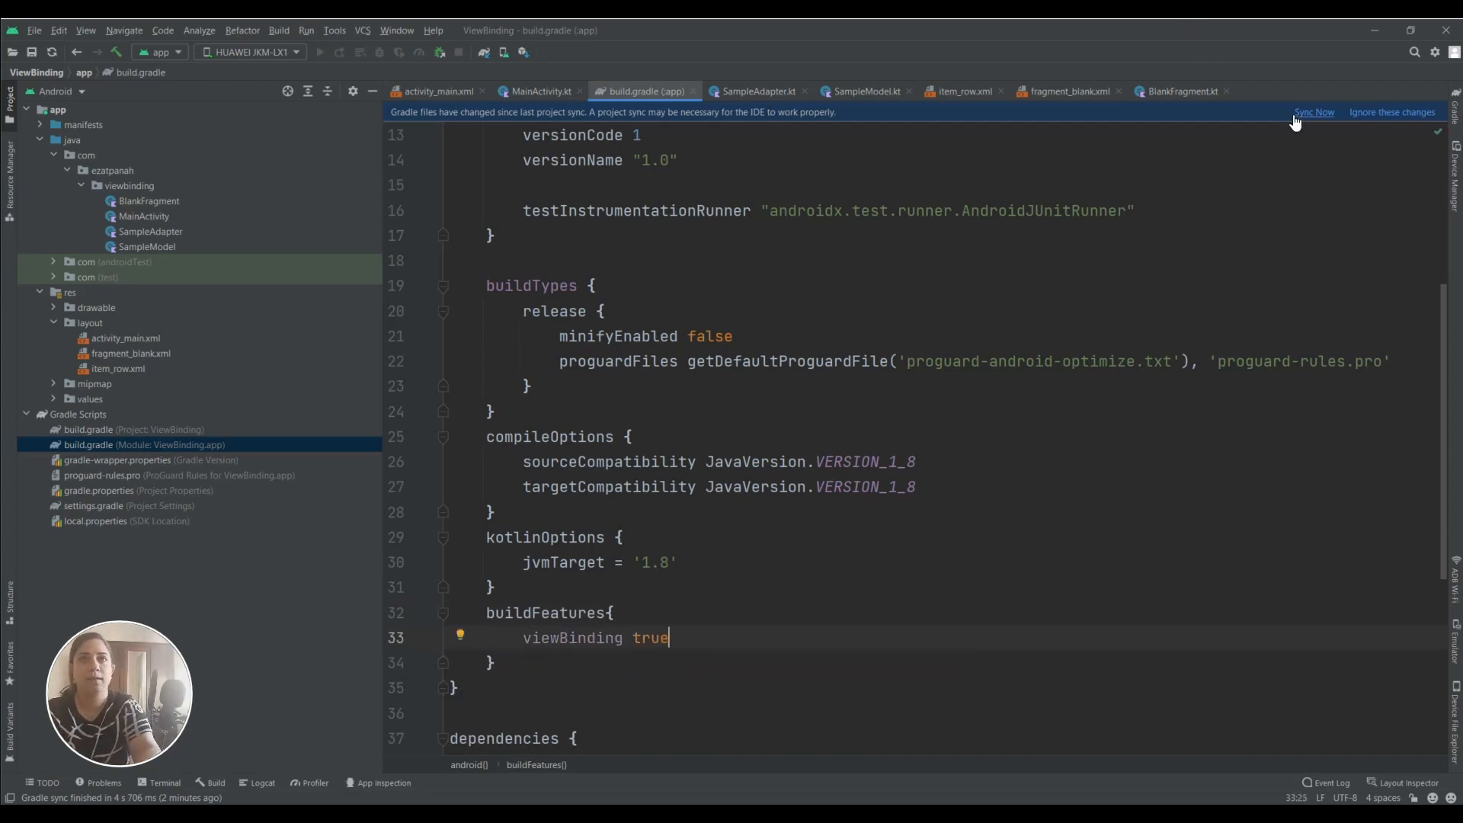
{"action": "left_click", "coordinate": [1313, 112]}
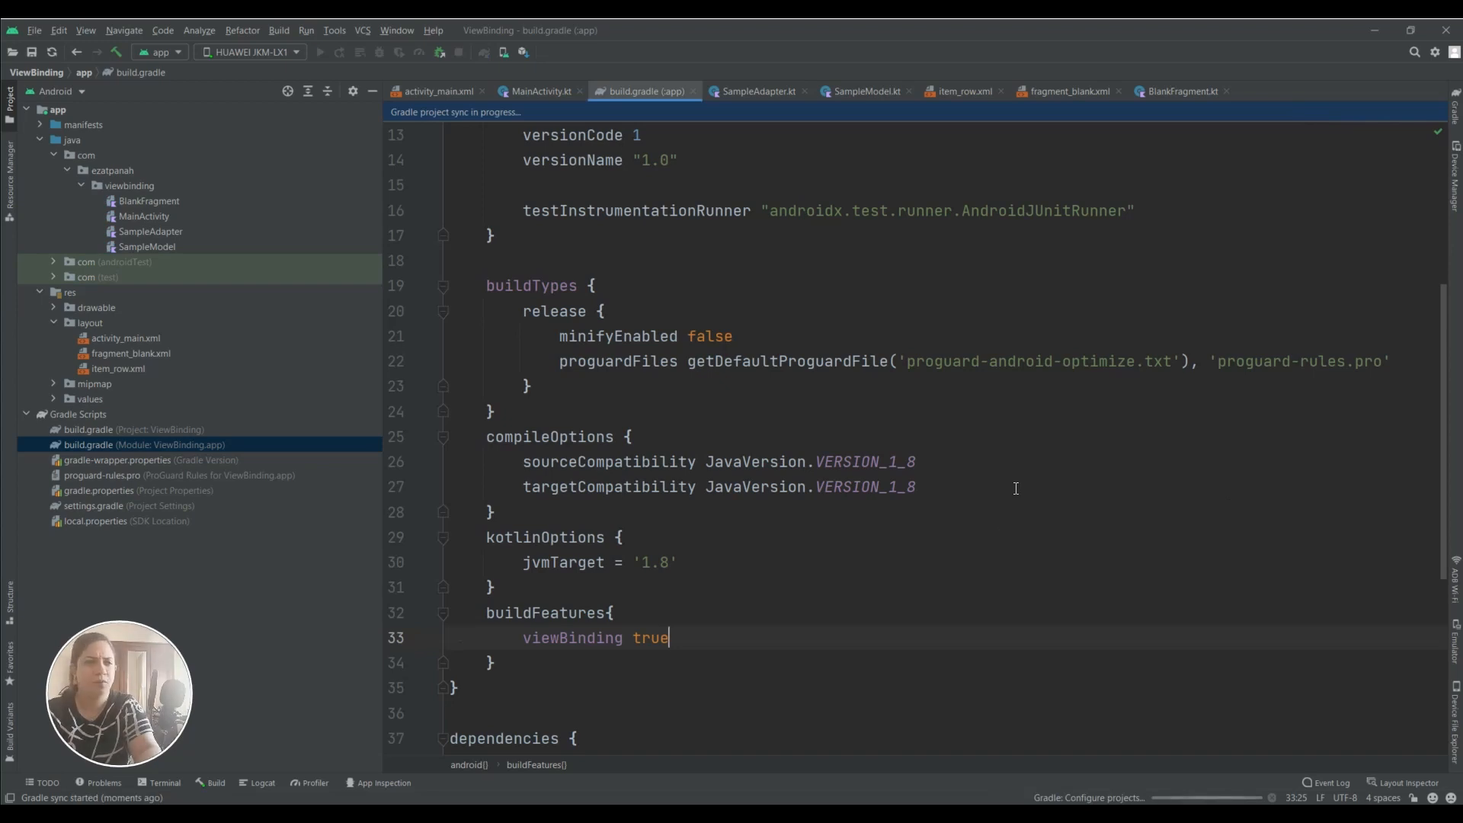
{"action": "mouse_move", "coordinate": [988, 472]}
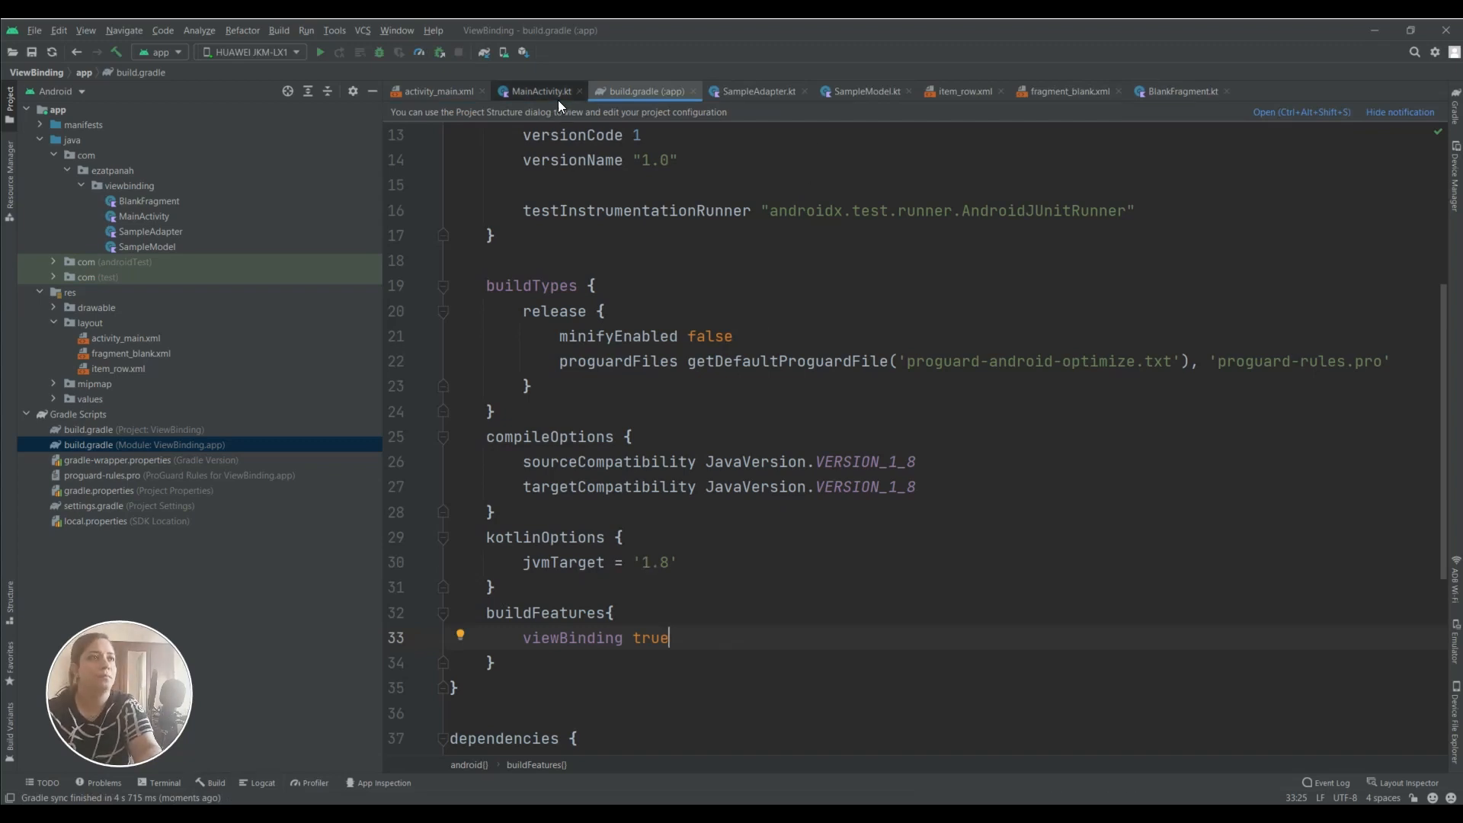
In MainActivity.kt, begin typing 'private lateinit var binding' to get the ActivityMainBinding suggestion
{"action": "left_click", "coordinate": [537, 91]}
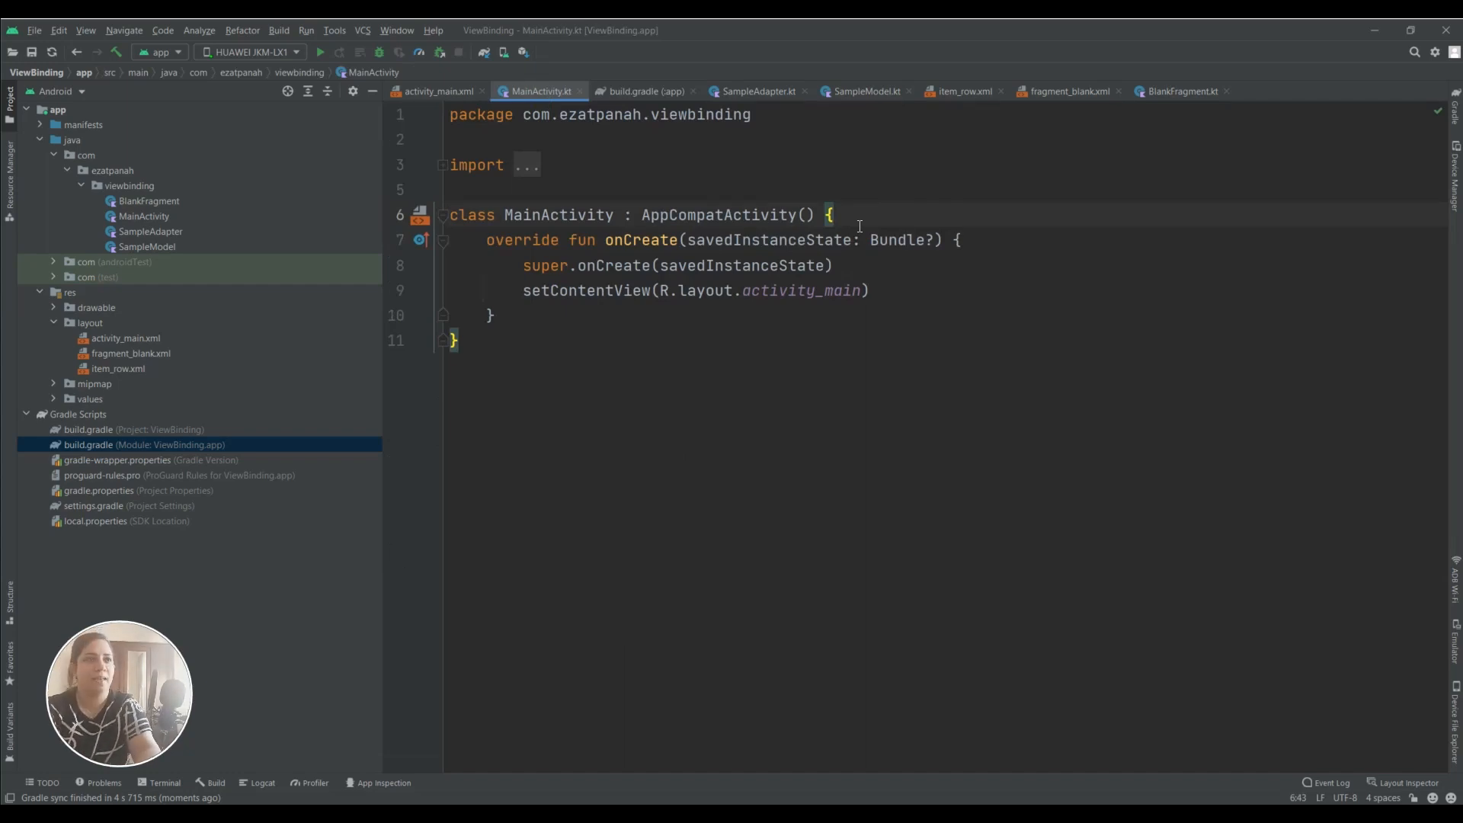
{"action": "type", "text": "p"}
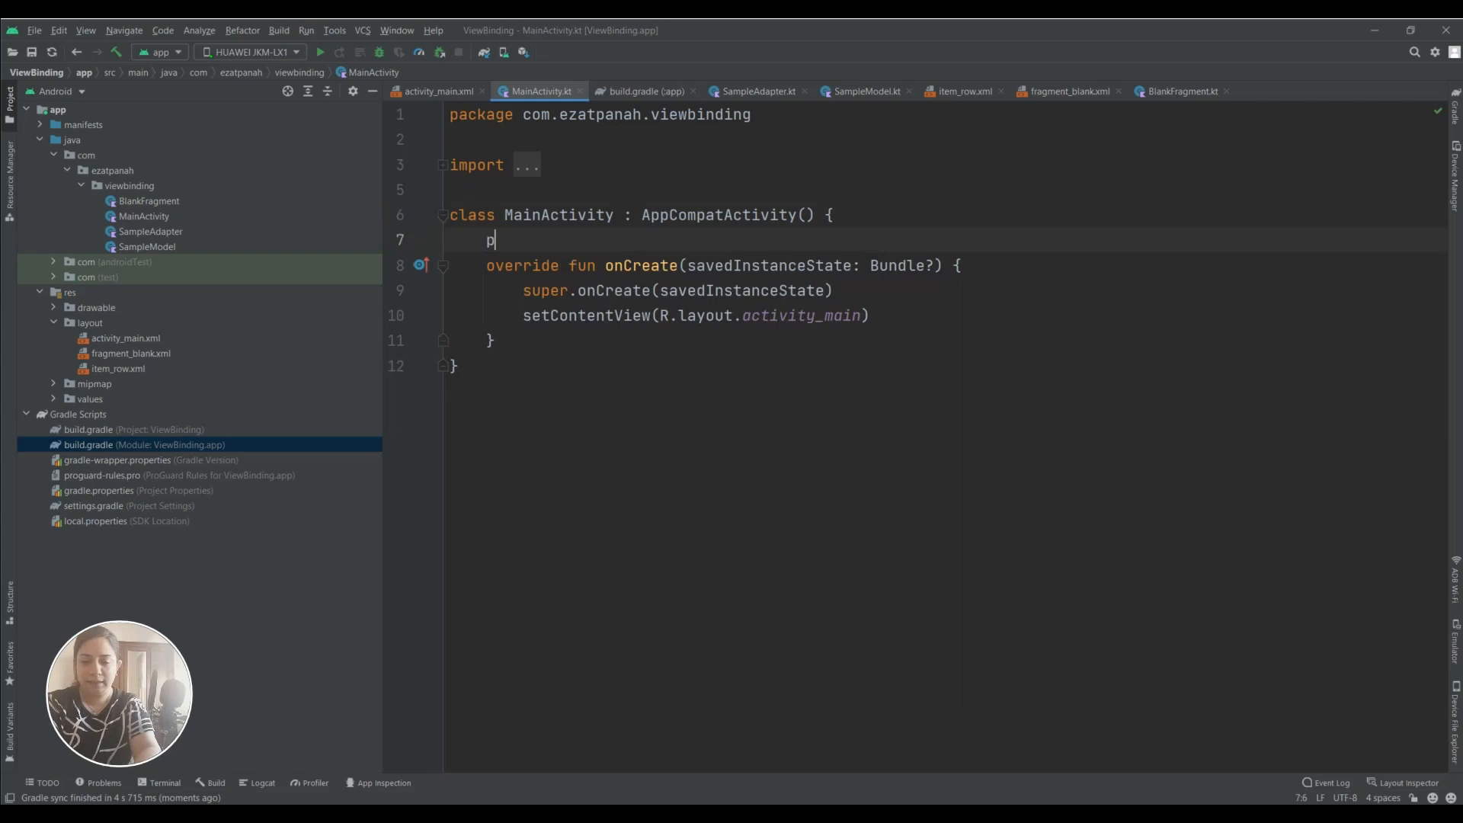
{"action": "type", "text": "rivate"}
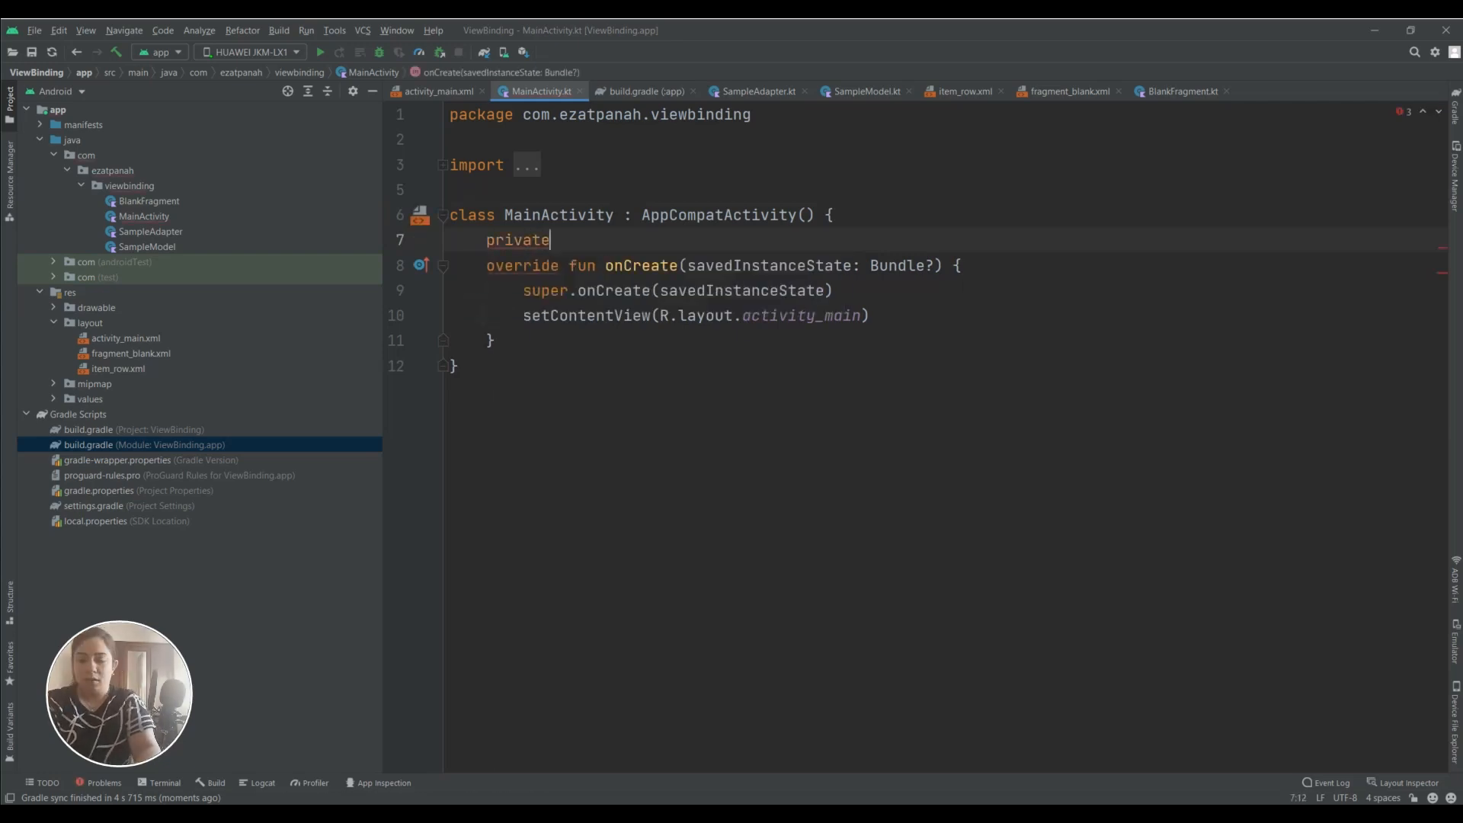
{"action": "type", "text": "l"}
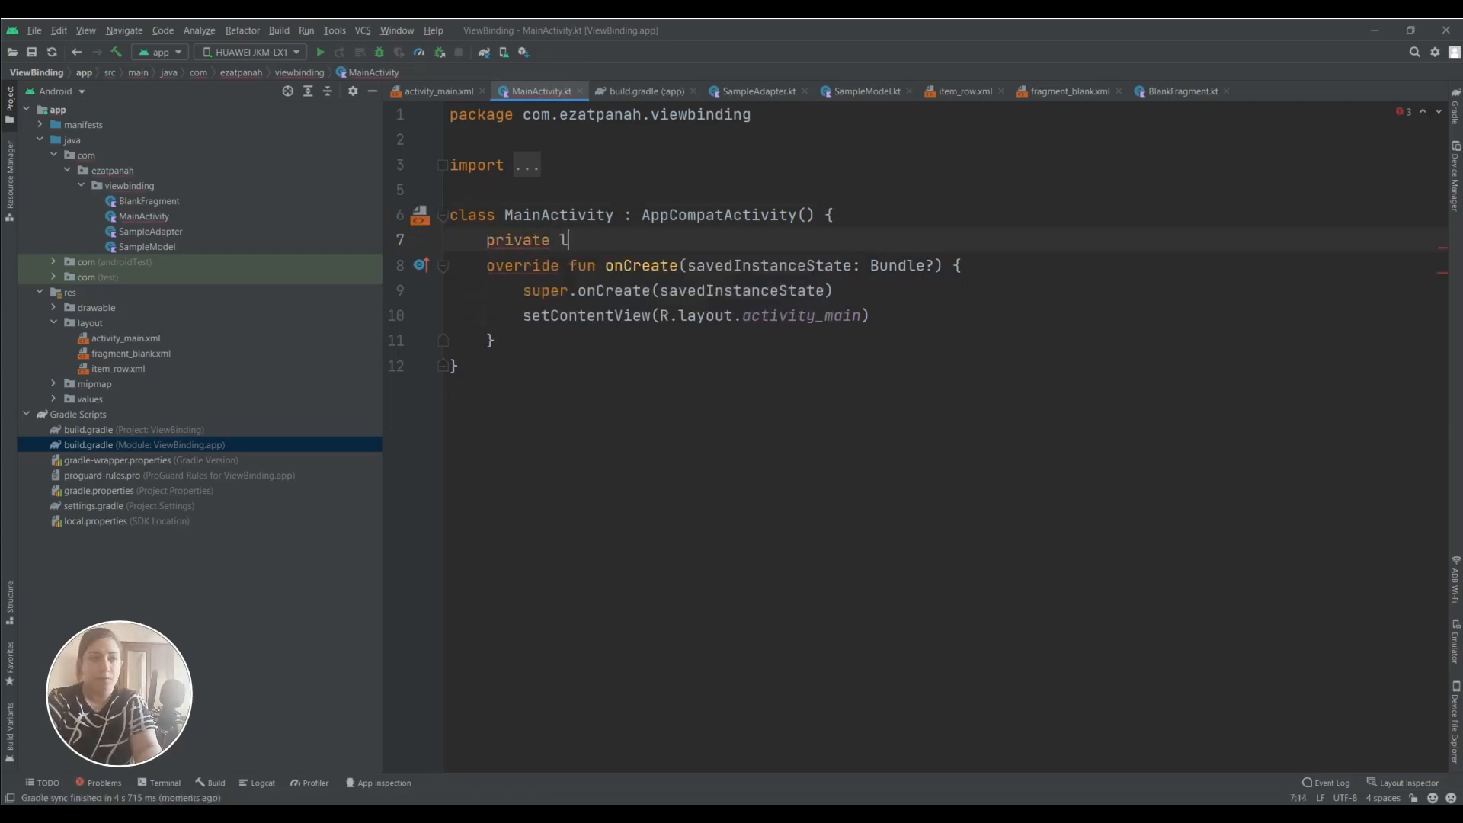
{"action": "type", "text": "ateinit var"}
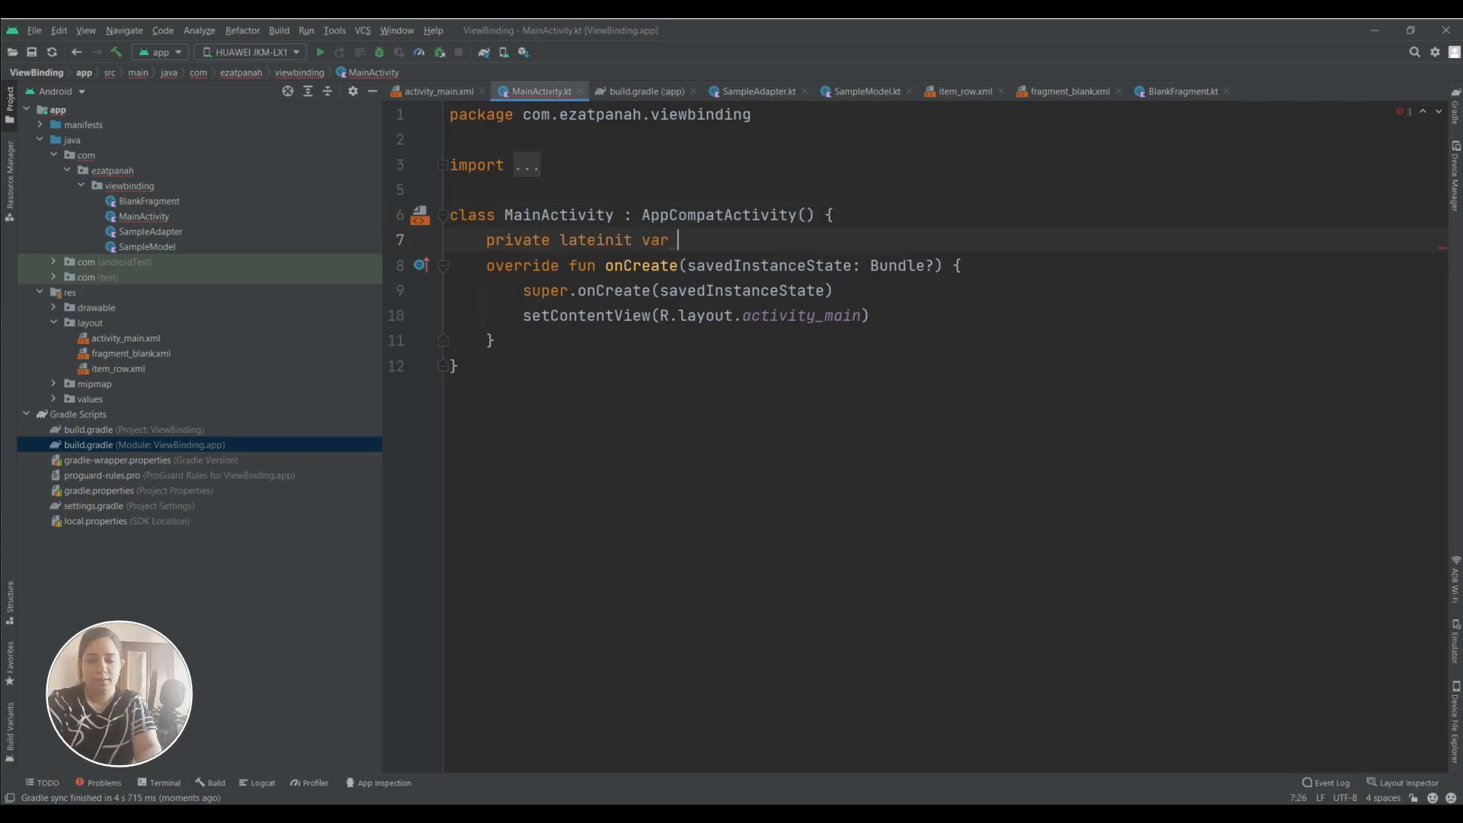
{"action": "type", "text": "bind"}
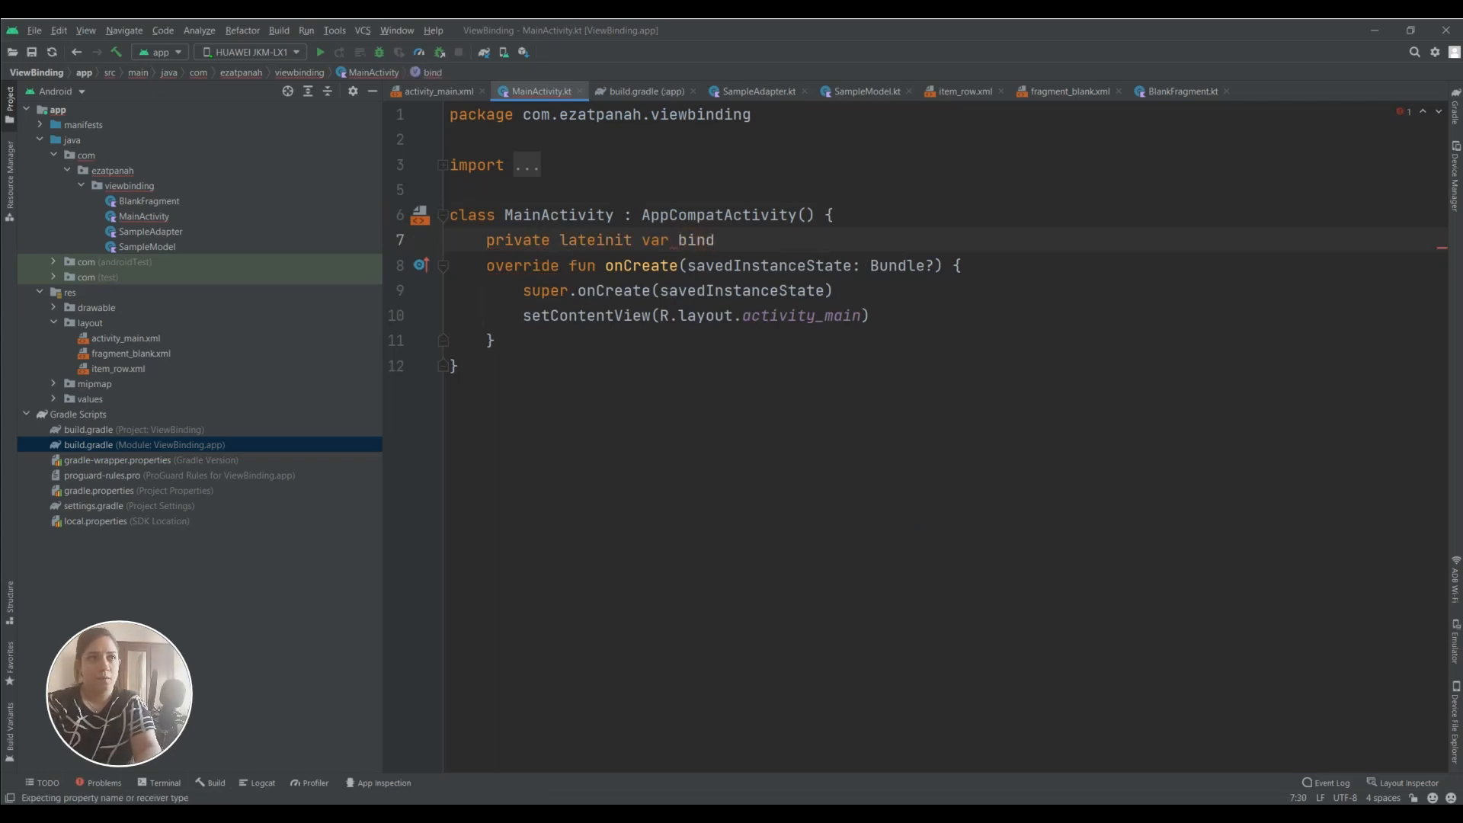
{"action": "type", "text": "bind"}
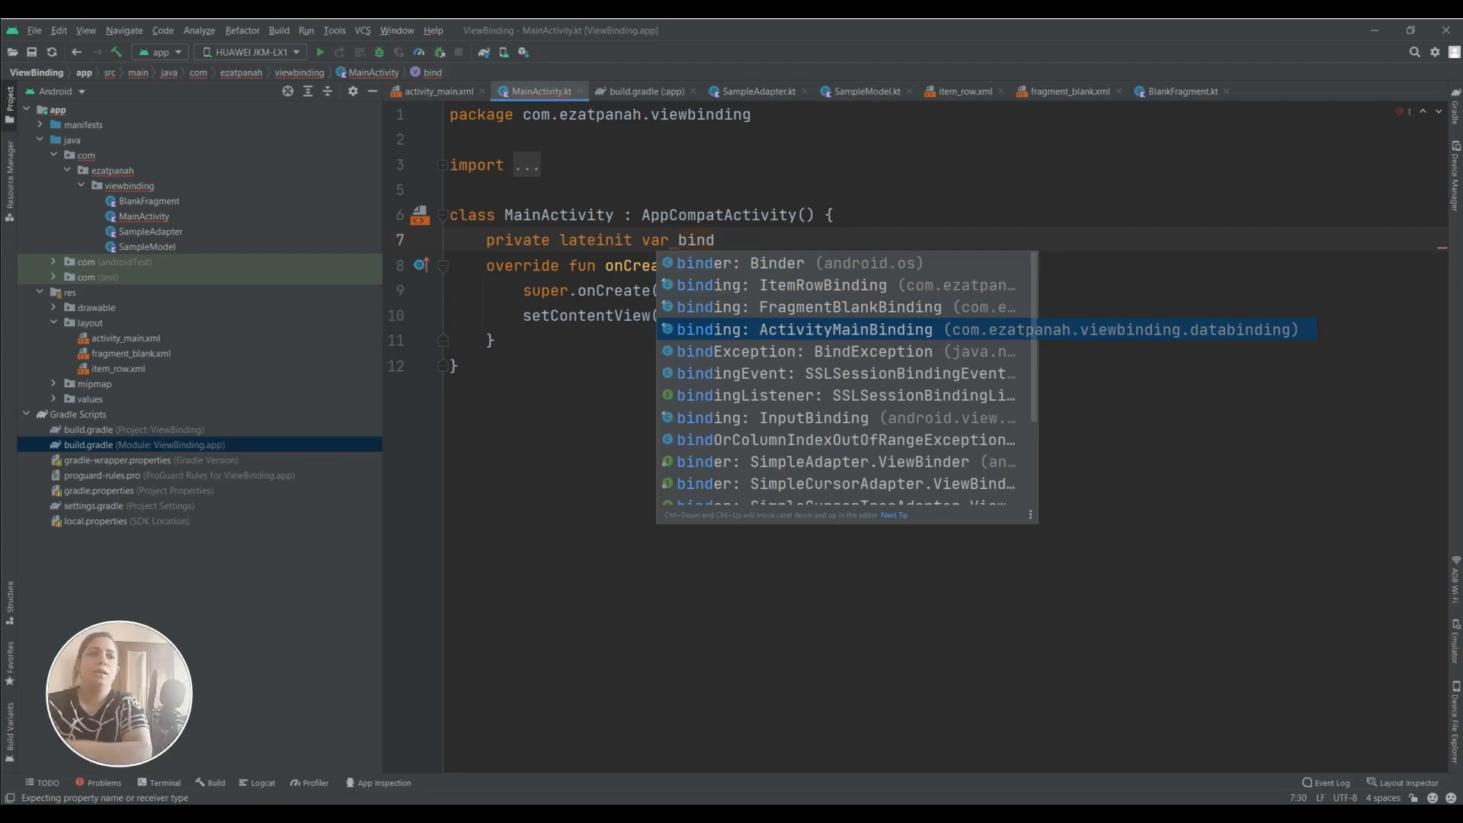
{"action": "mouse_move", "coordinate": [835, 335]}
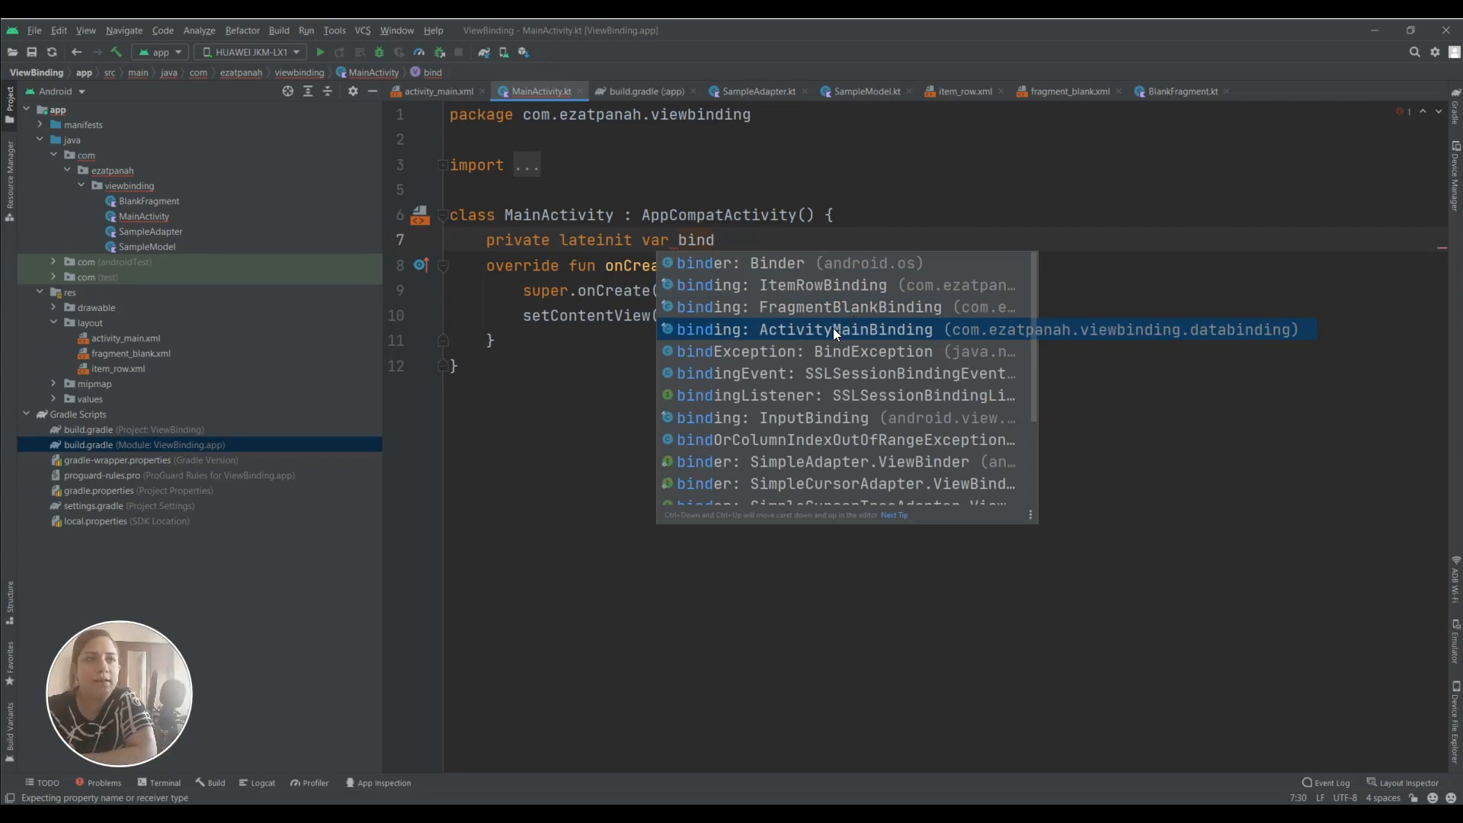
{"action": "mouse_move", "coordinate": [812, 334]}
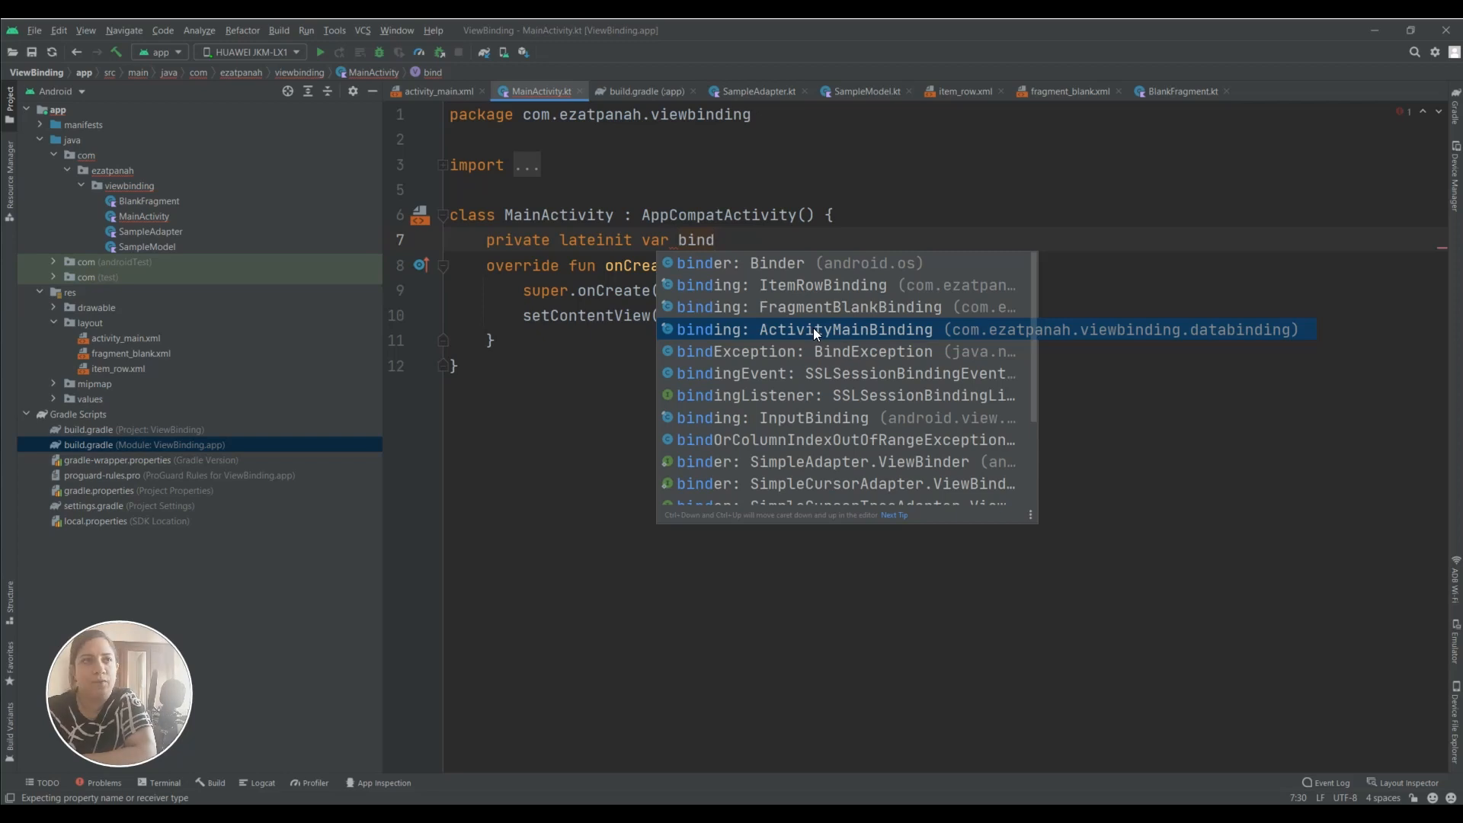
{"action": "mouse_move", "coordinate": [809, 307]}
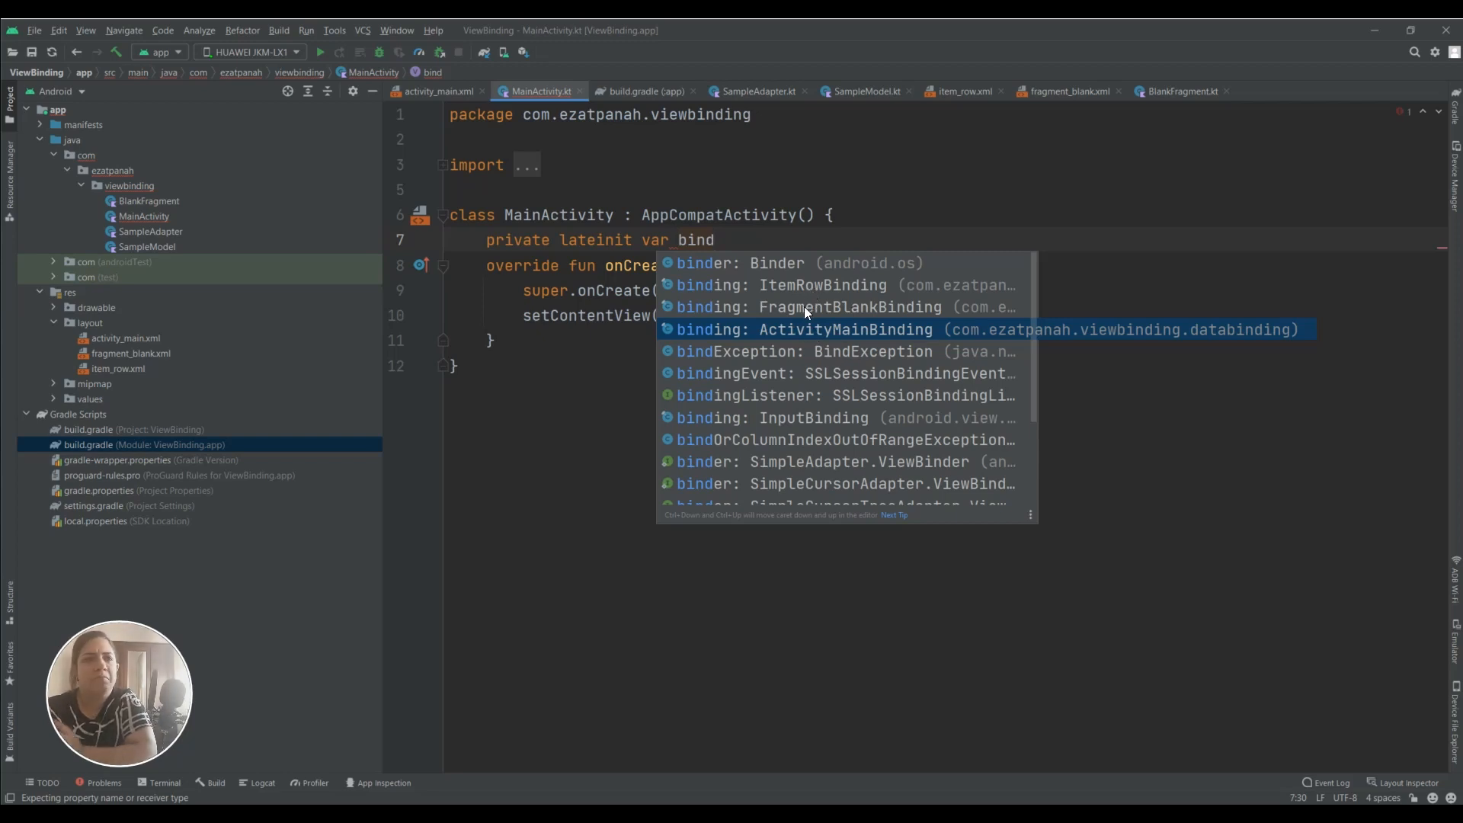
{"action": "mouse_move", "coordinate": [827, 286]}
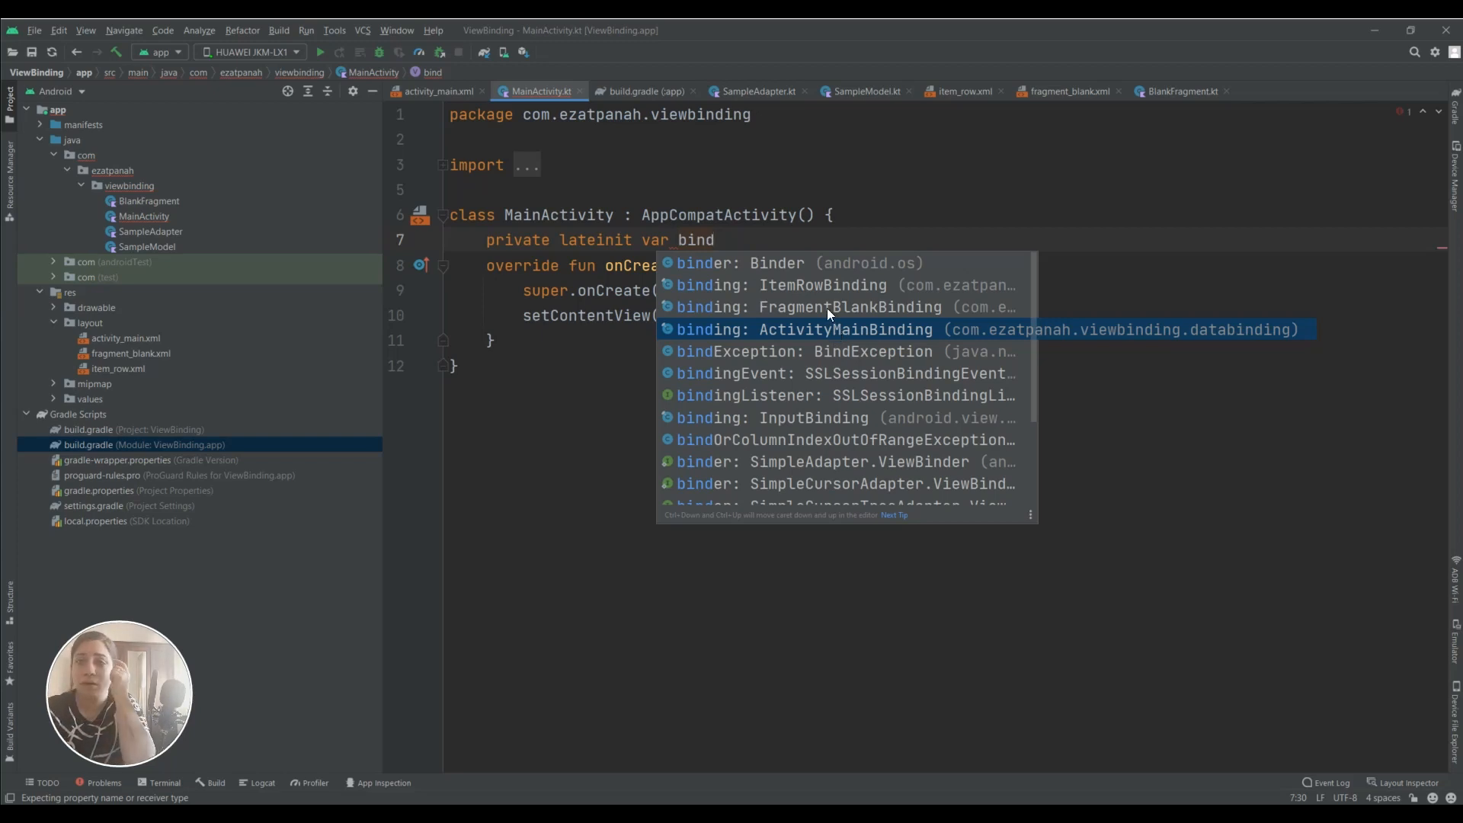
{"action": "mouse_move", "coordinate": [838, 324]}
{"action": "type", "text": "ing: ActivityMainBinding"}
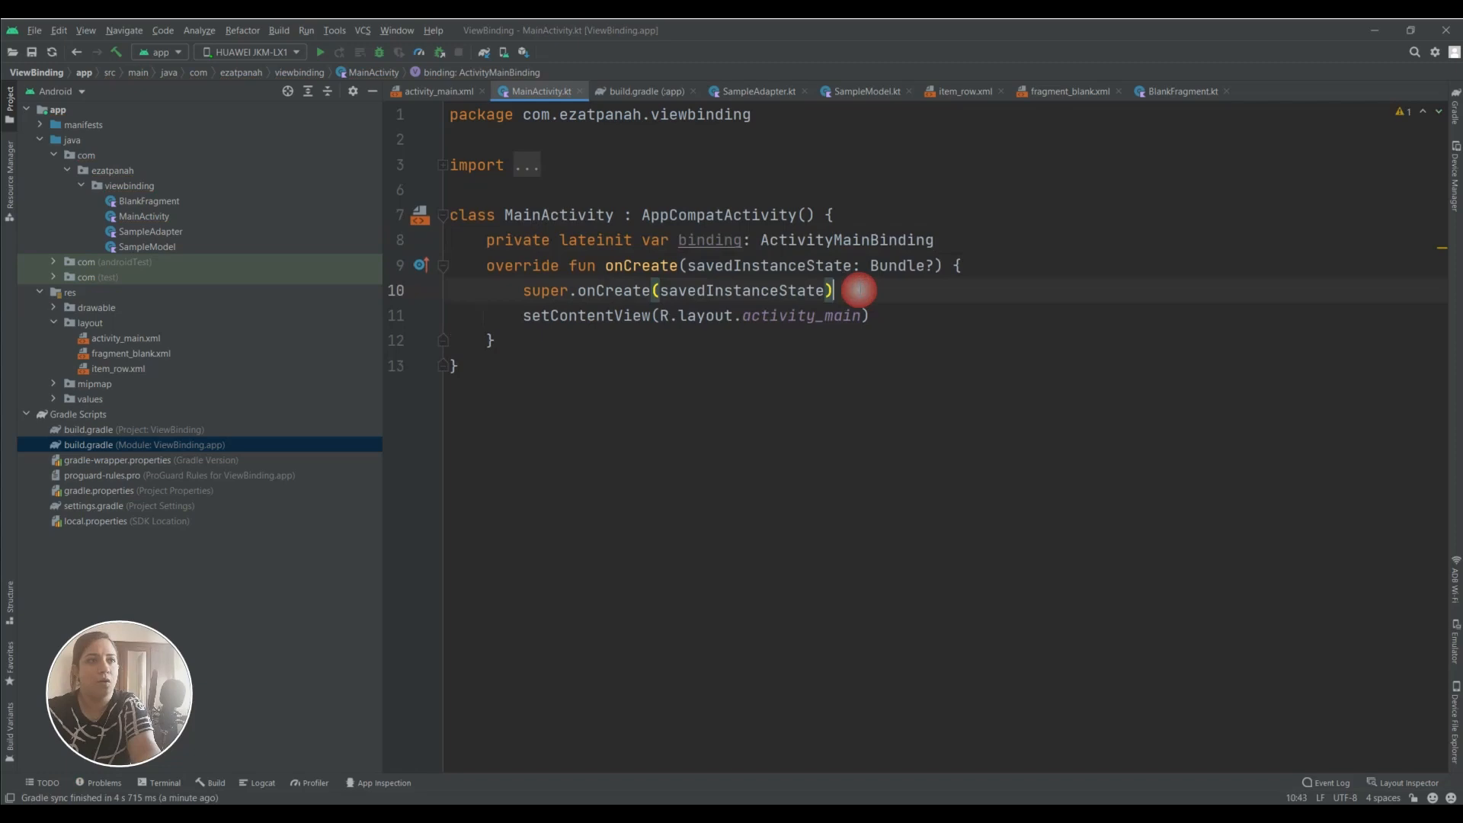
Add binding = ActivityMainBinding.inflate(layoutInflater) in onCreate and call setContentView(binding.root)
{"action": "key", "text": "Enter"}
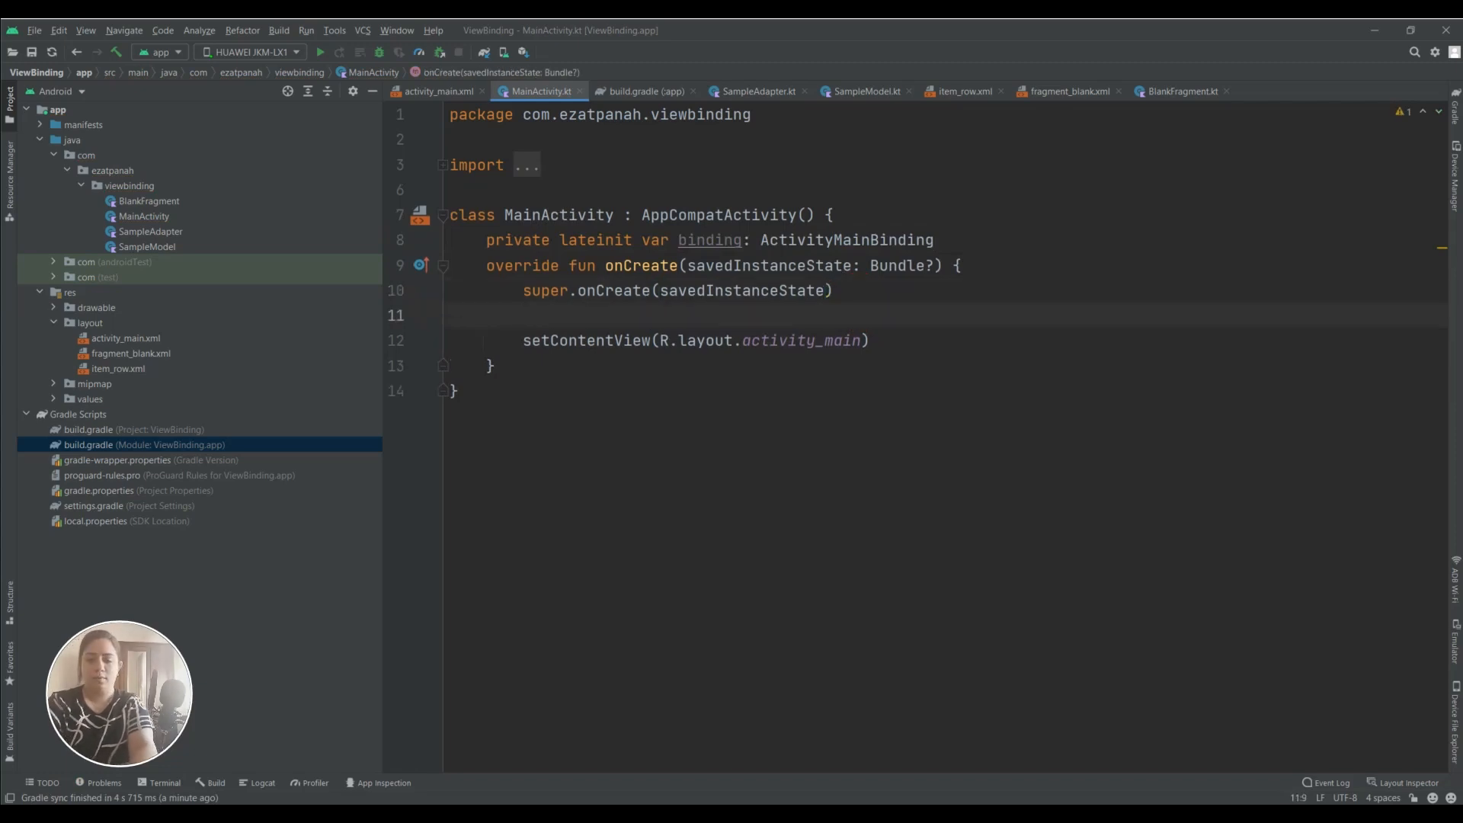
{"action": "type", "text": "binding="}
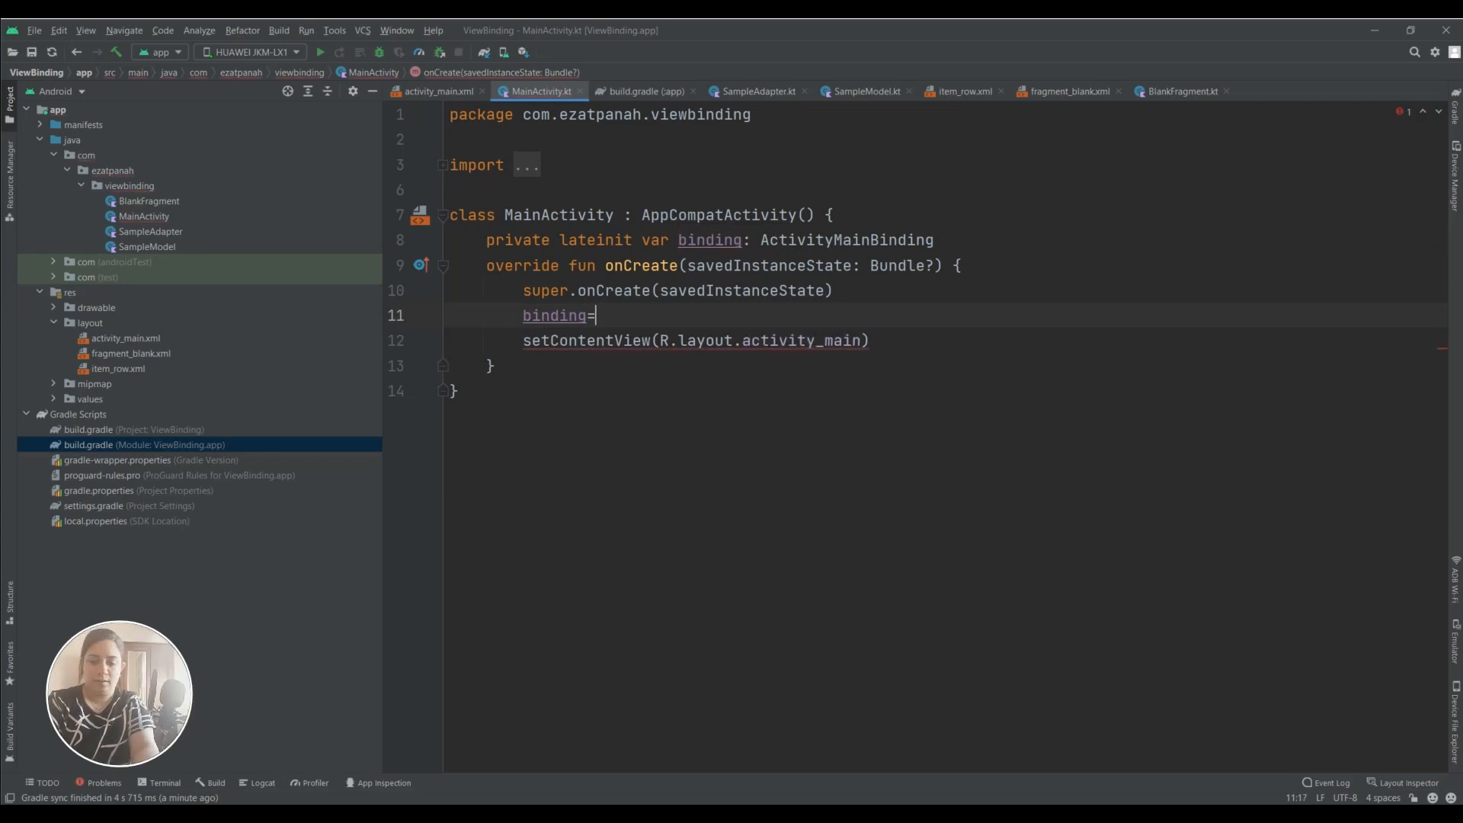
{"action": "type", "text": "Ac"}
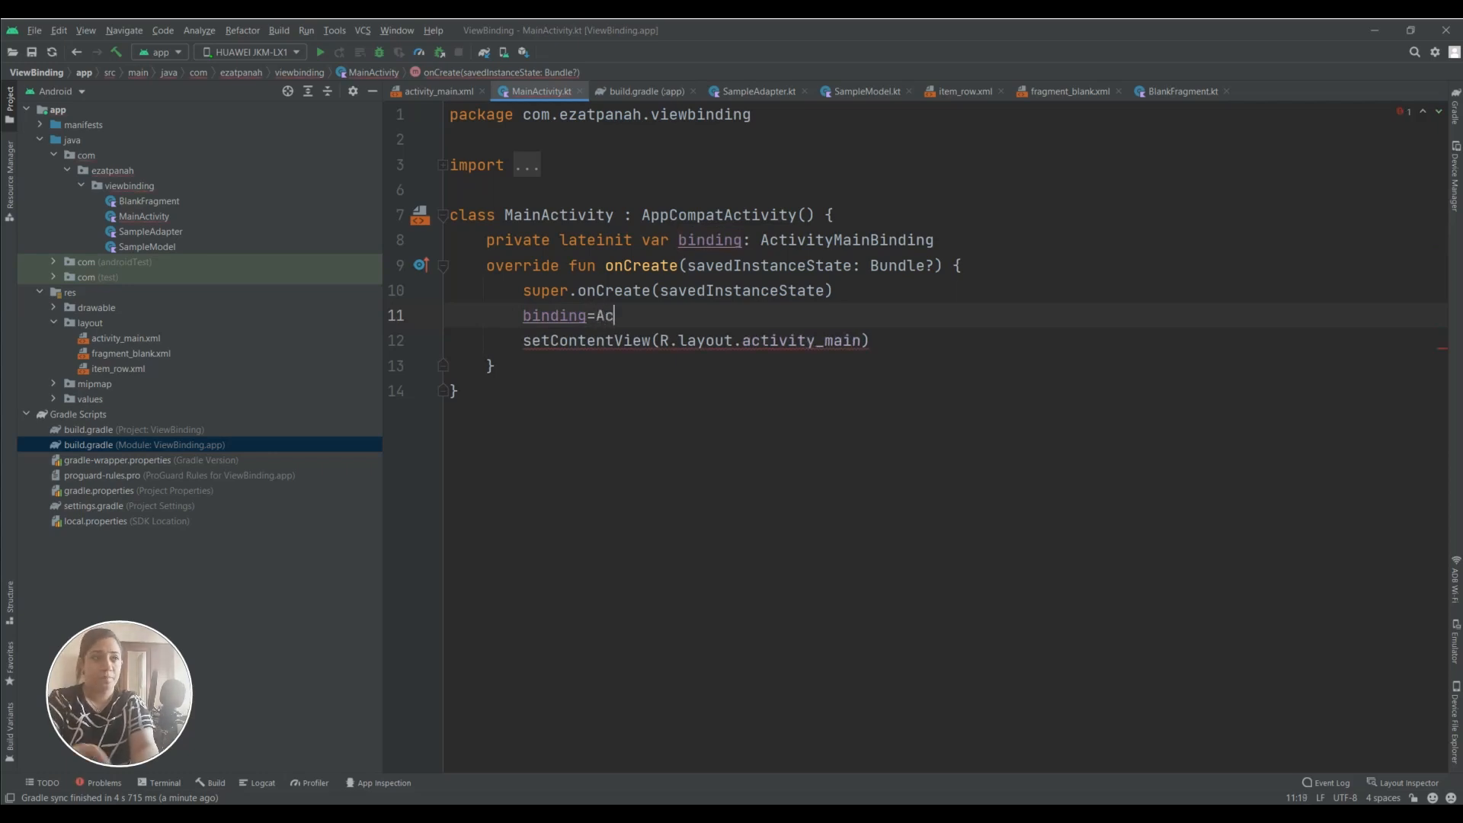
{"action": "type", "text": "tivity"}
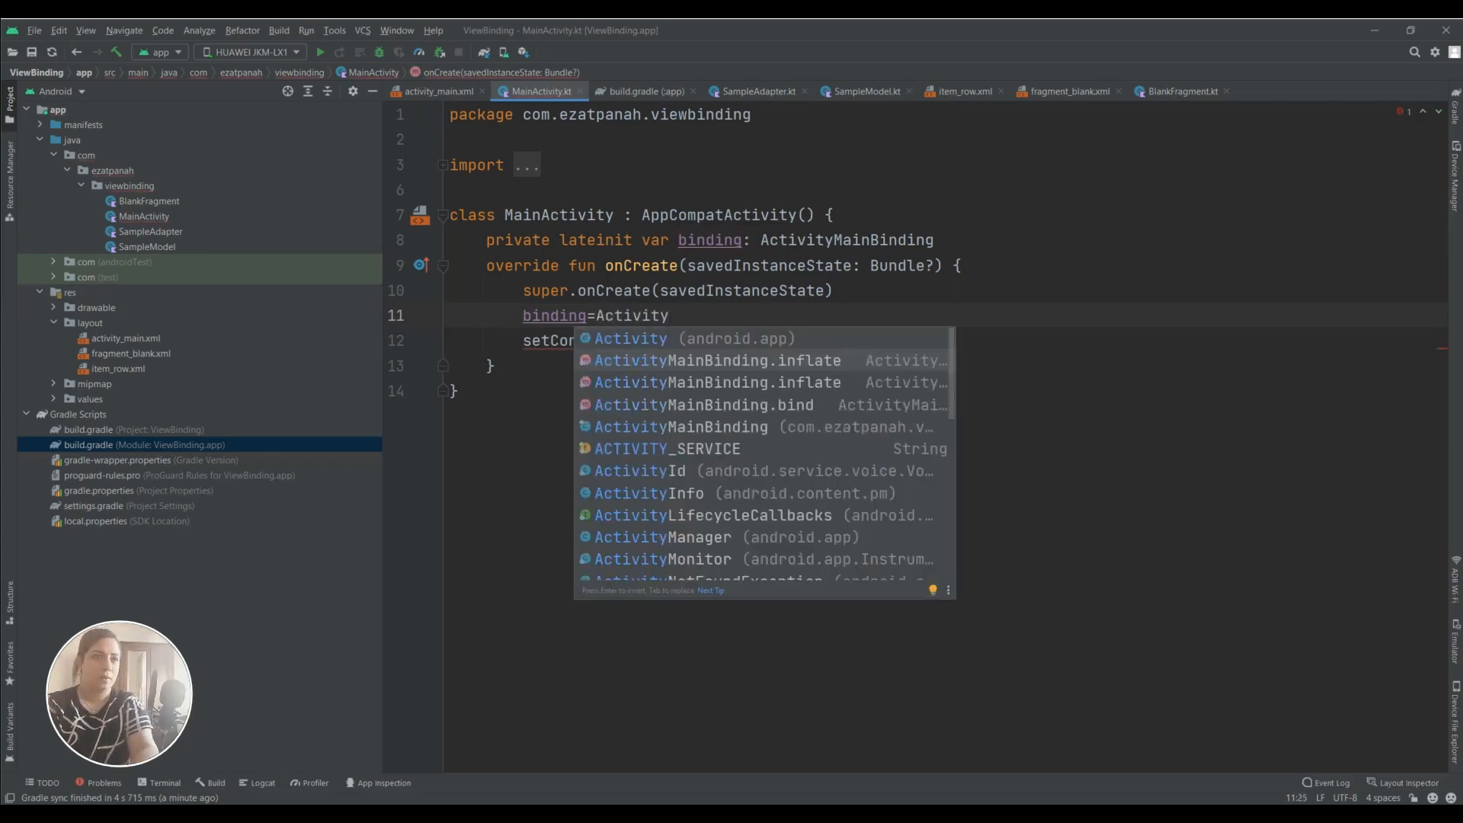
{"action": "left_click", "coordinate": [717, 361]}
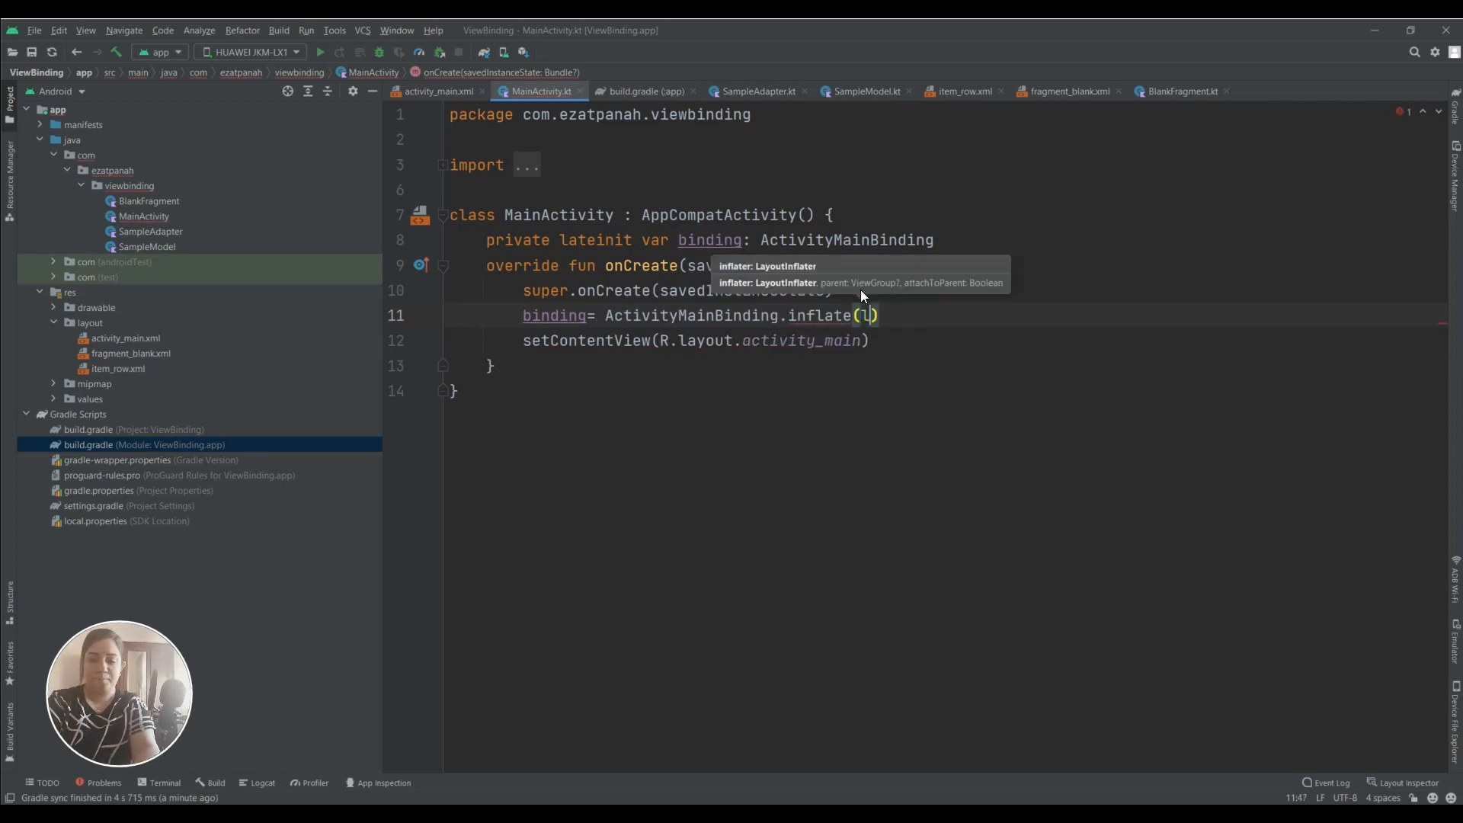
{"action": "type", "text": "ayoutInflater"}
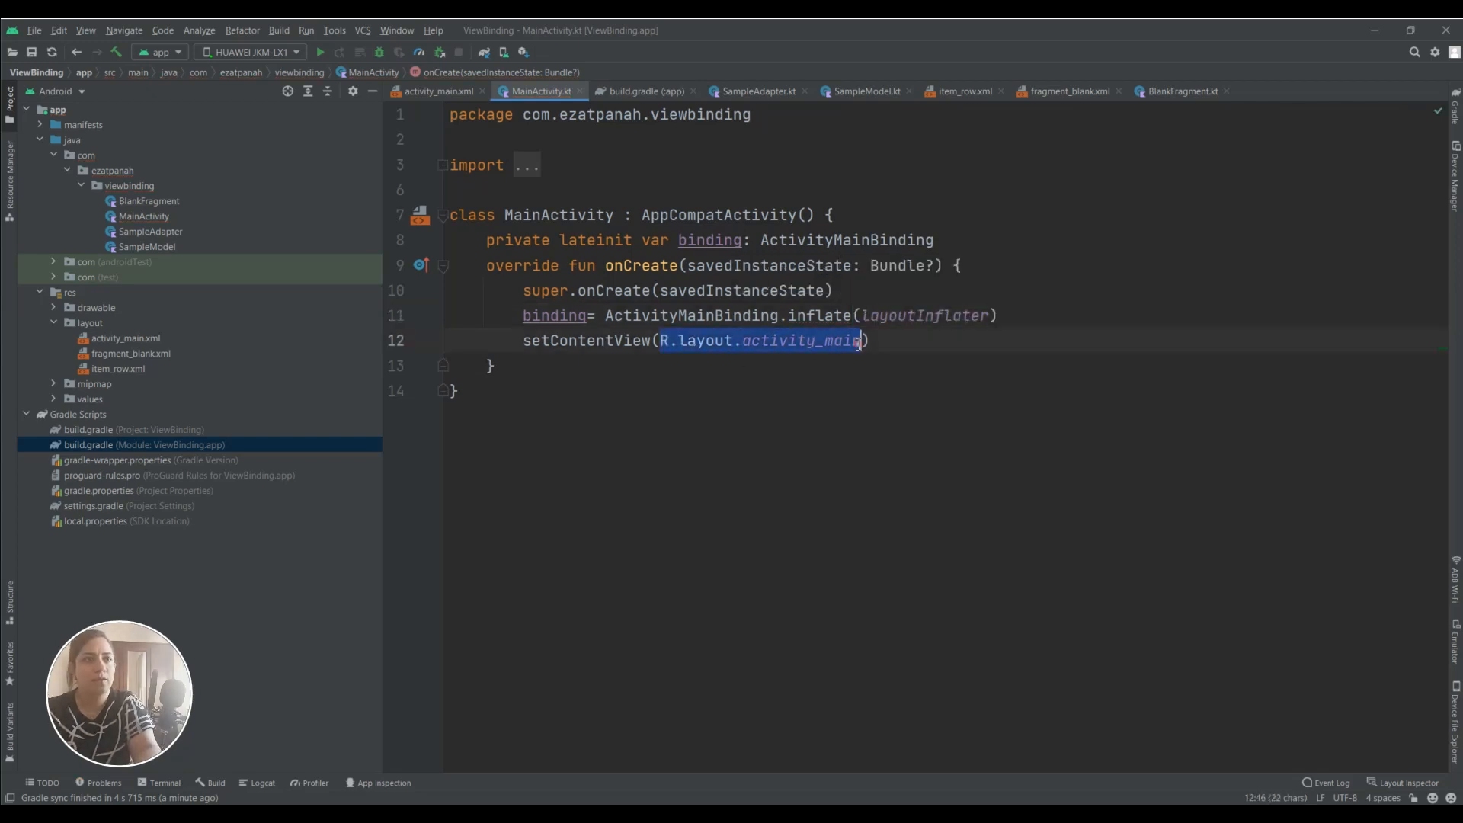
{"action": "type", "text": "binding.root)"}
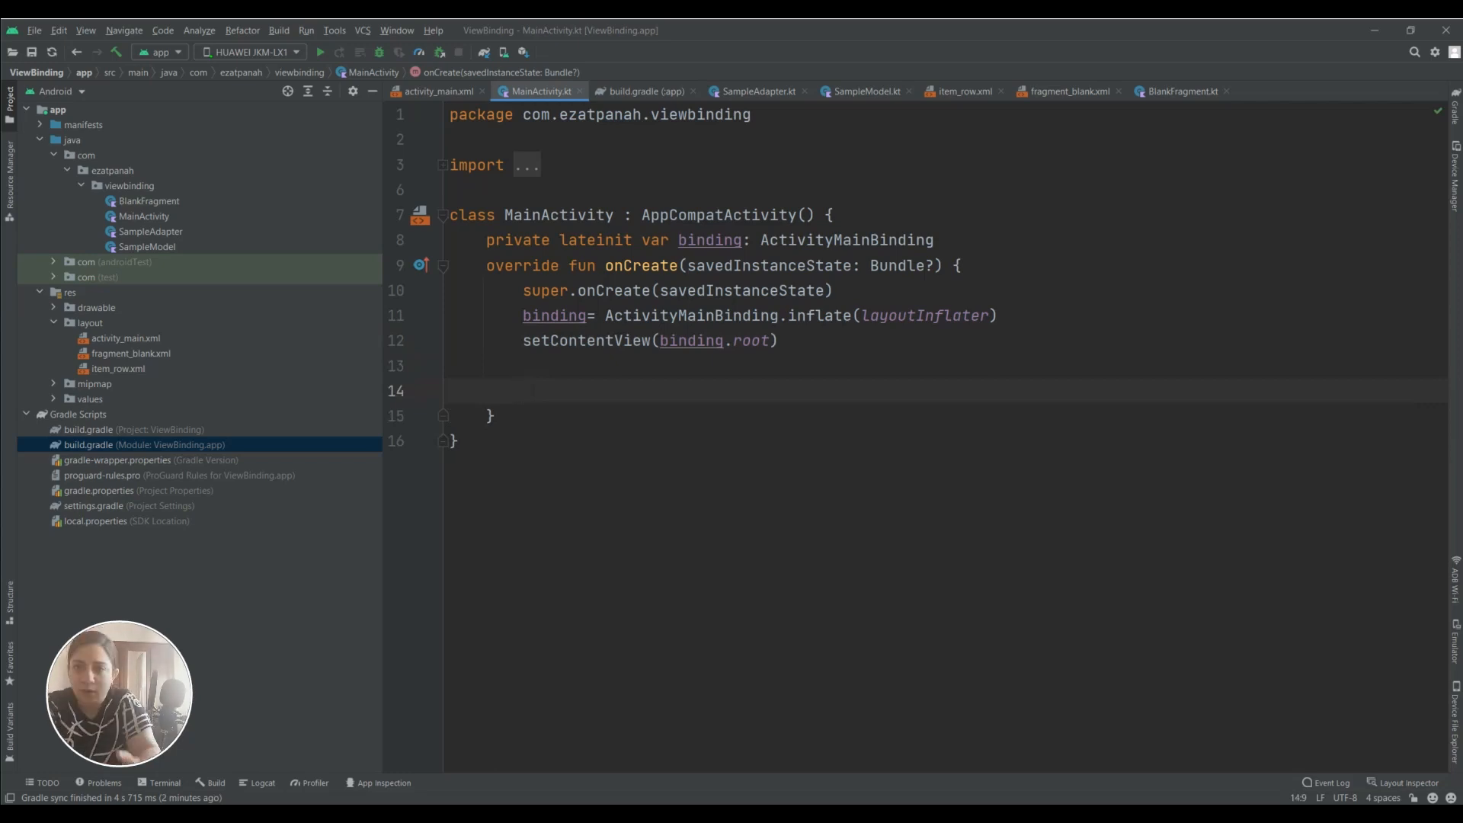
Type 'binding.' on line 14, then view activity_main.xml with its Hello World TextView
{"action": "type", "text": "bin"}
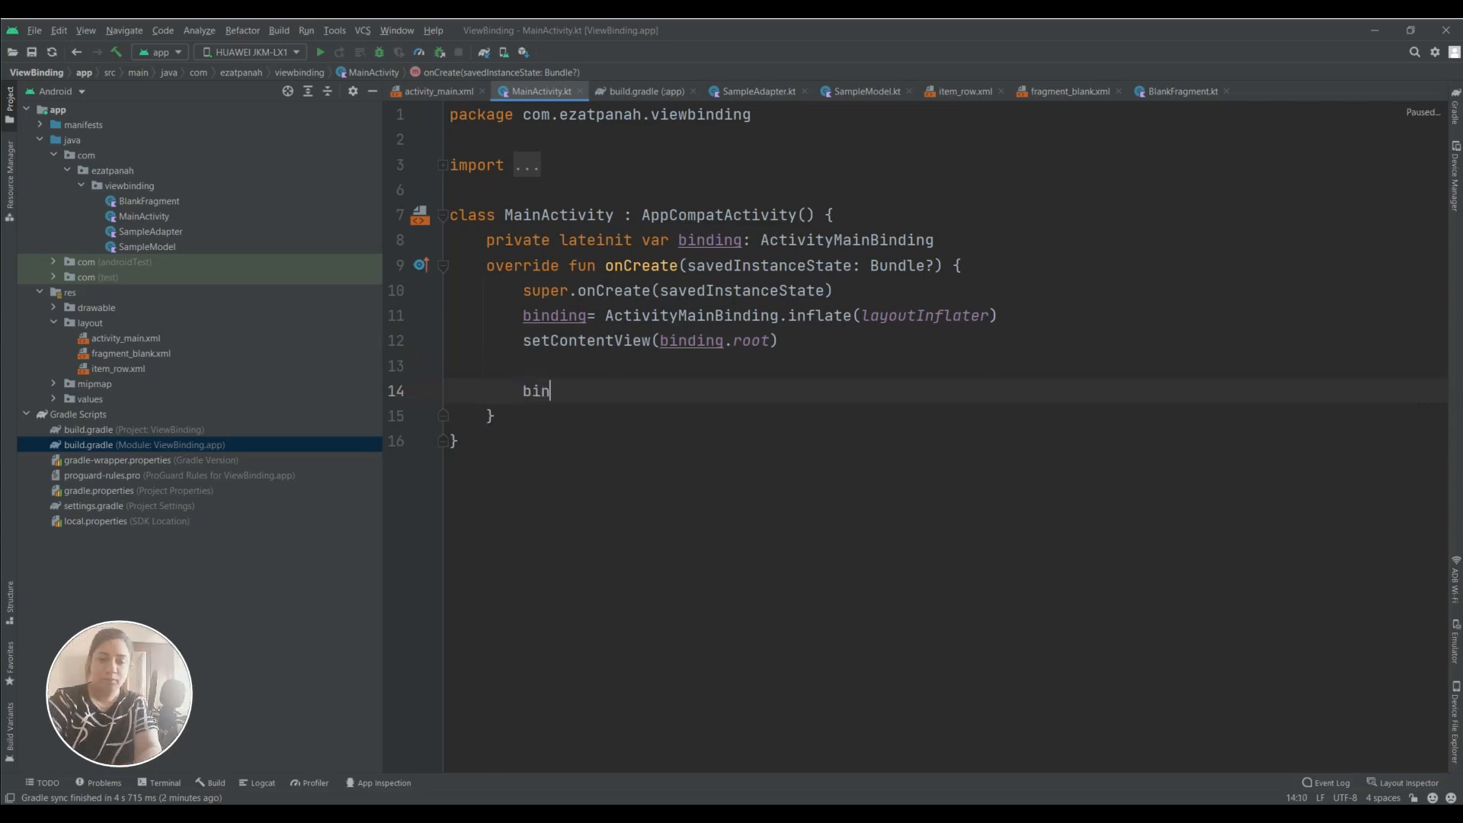
{"action": "type", "text": "ding"}
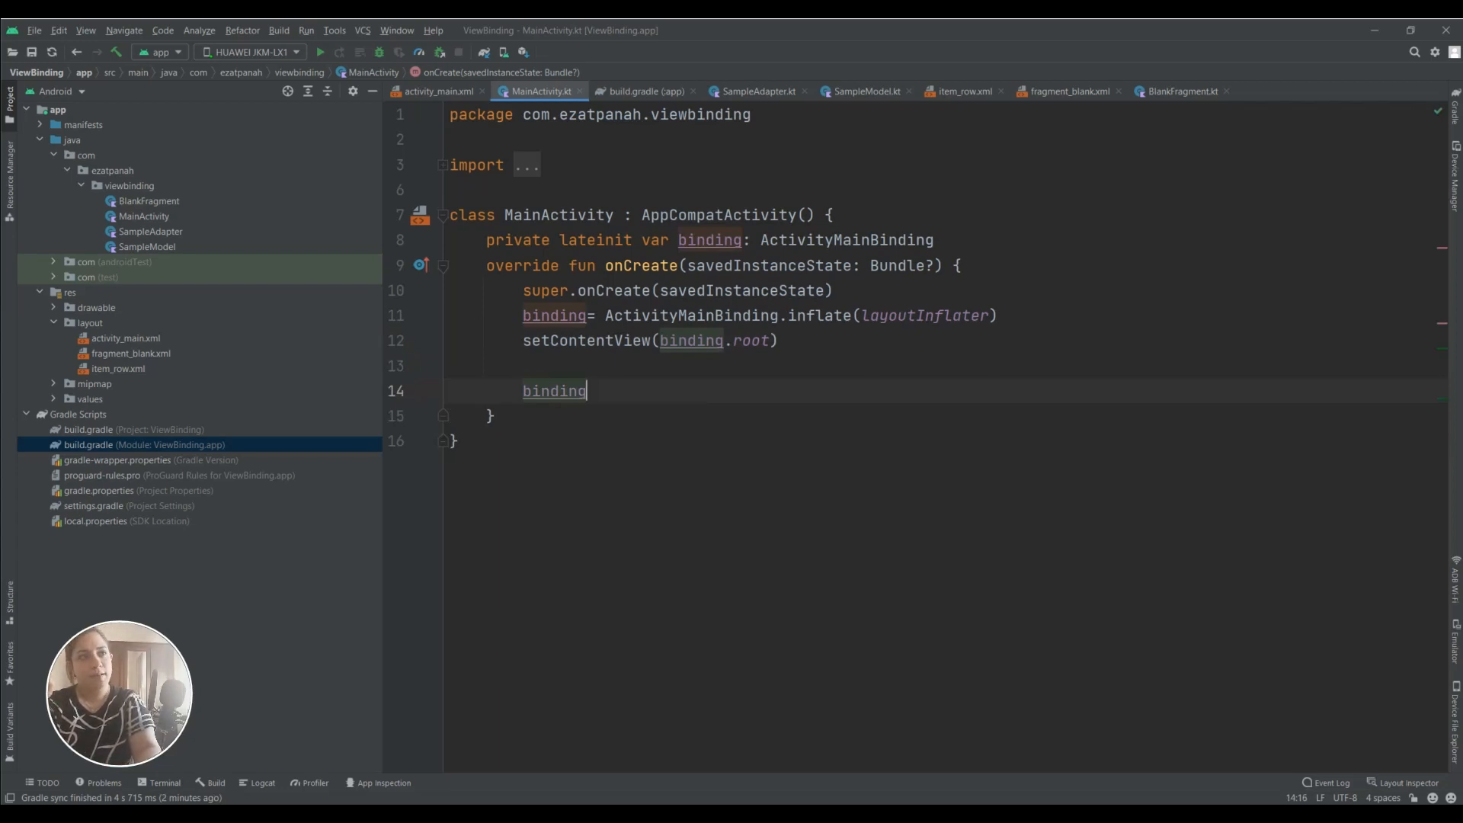
{"action": "type", "text": "."}
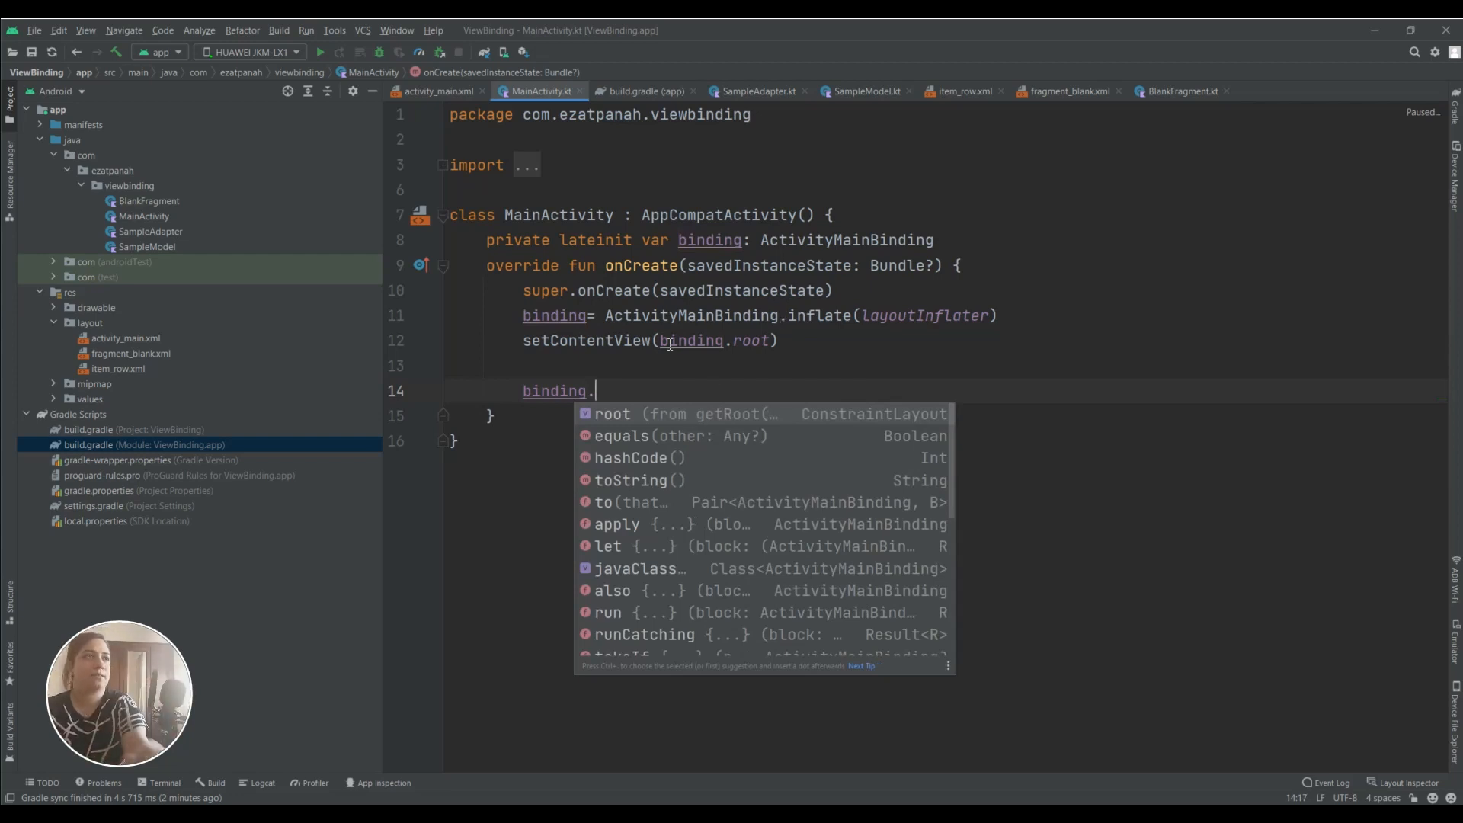
{"action": "left_click", "coordinate": [436, 90]}
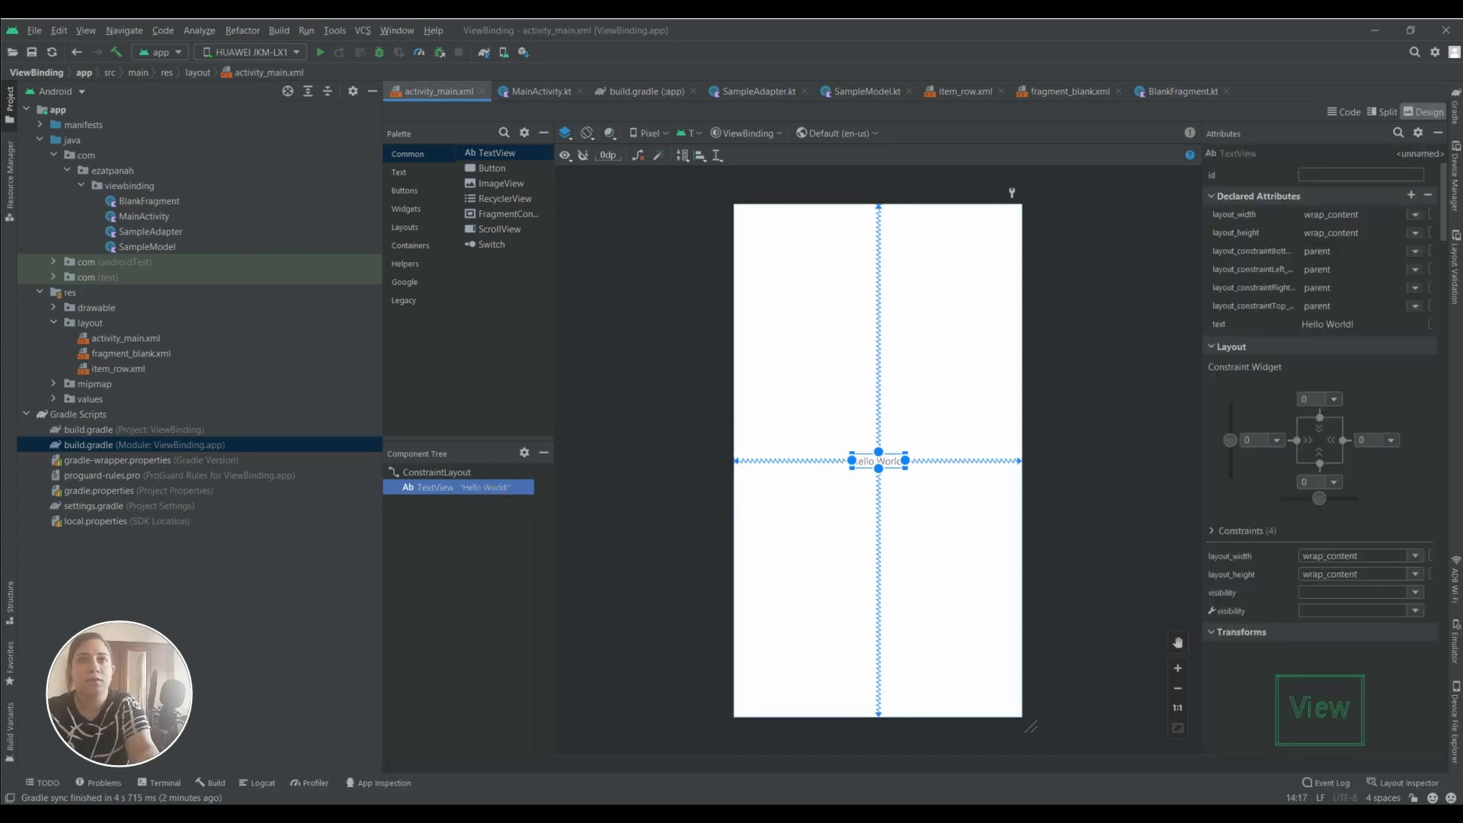
Enter tvHello as the Hello World TextView's id, then go back to MainActivity.kt
{"action": "left_click", "coordinate": [1360, 174]}
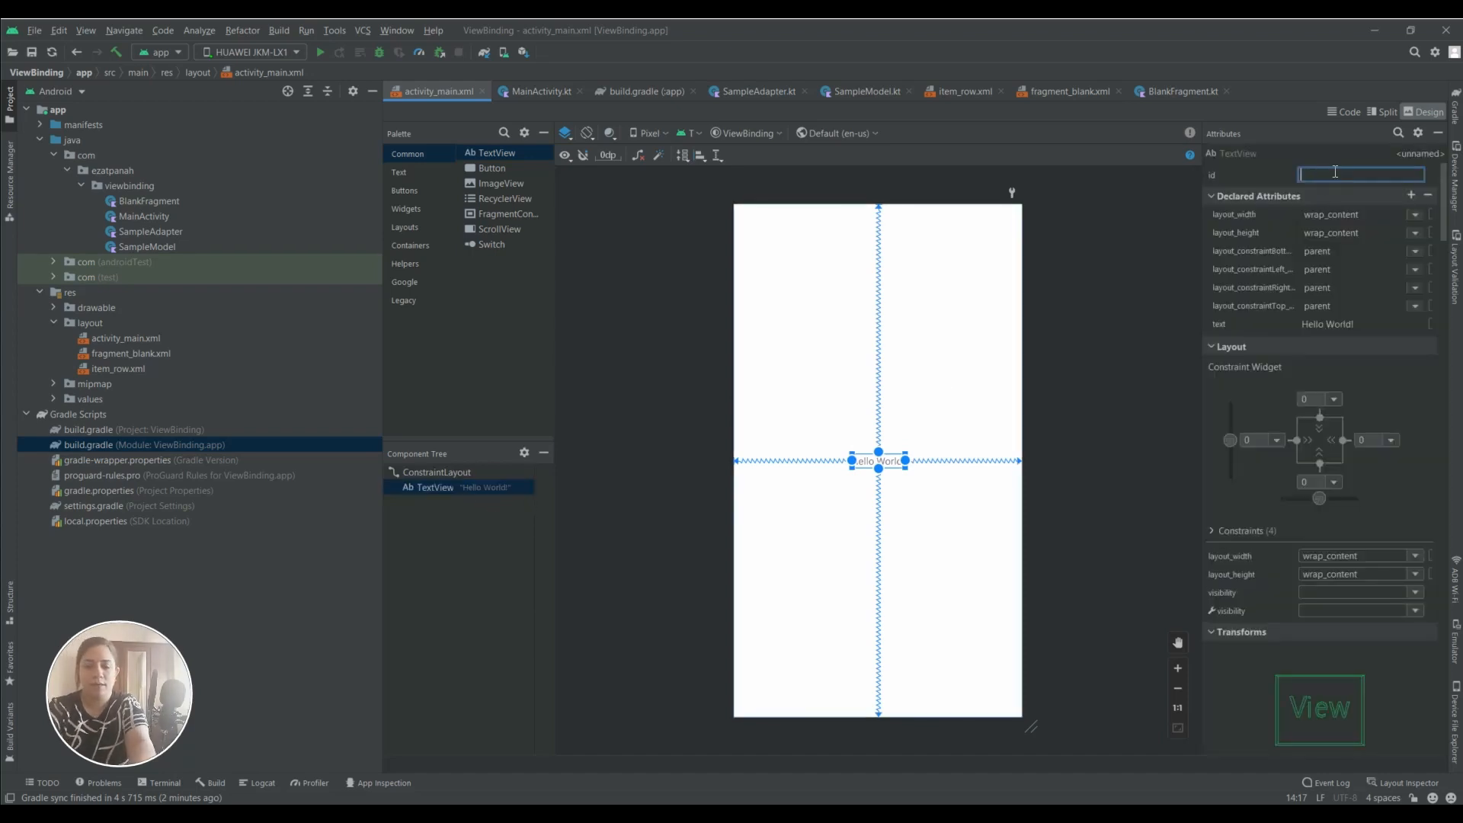
{"action": "type", "text": "tvHello"}
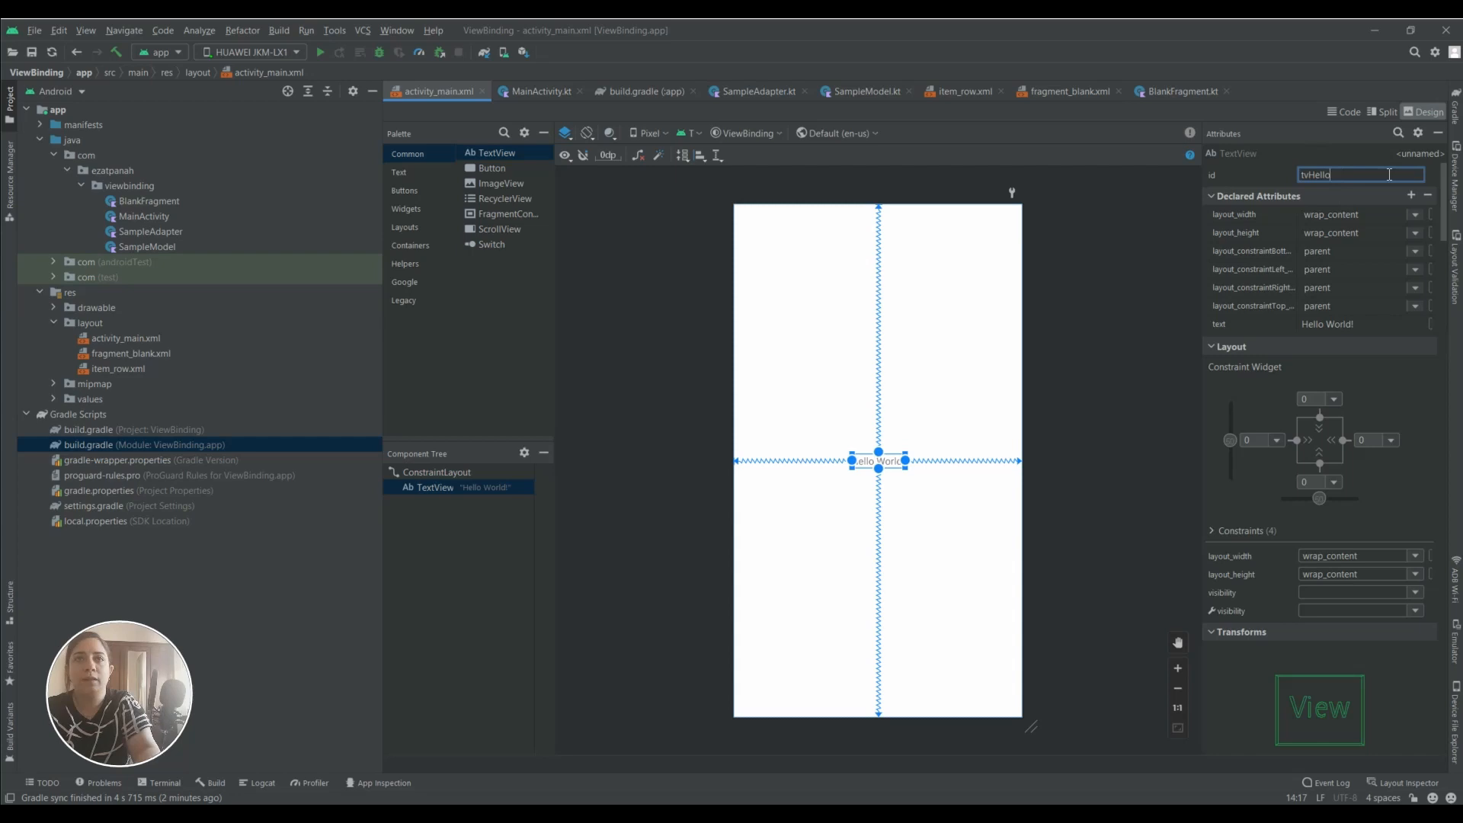
{"action": "left_click", "coordinate": [540, 91]}
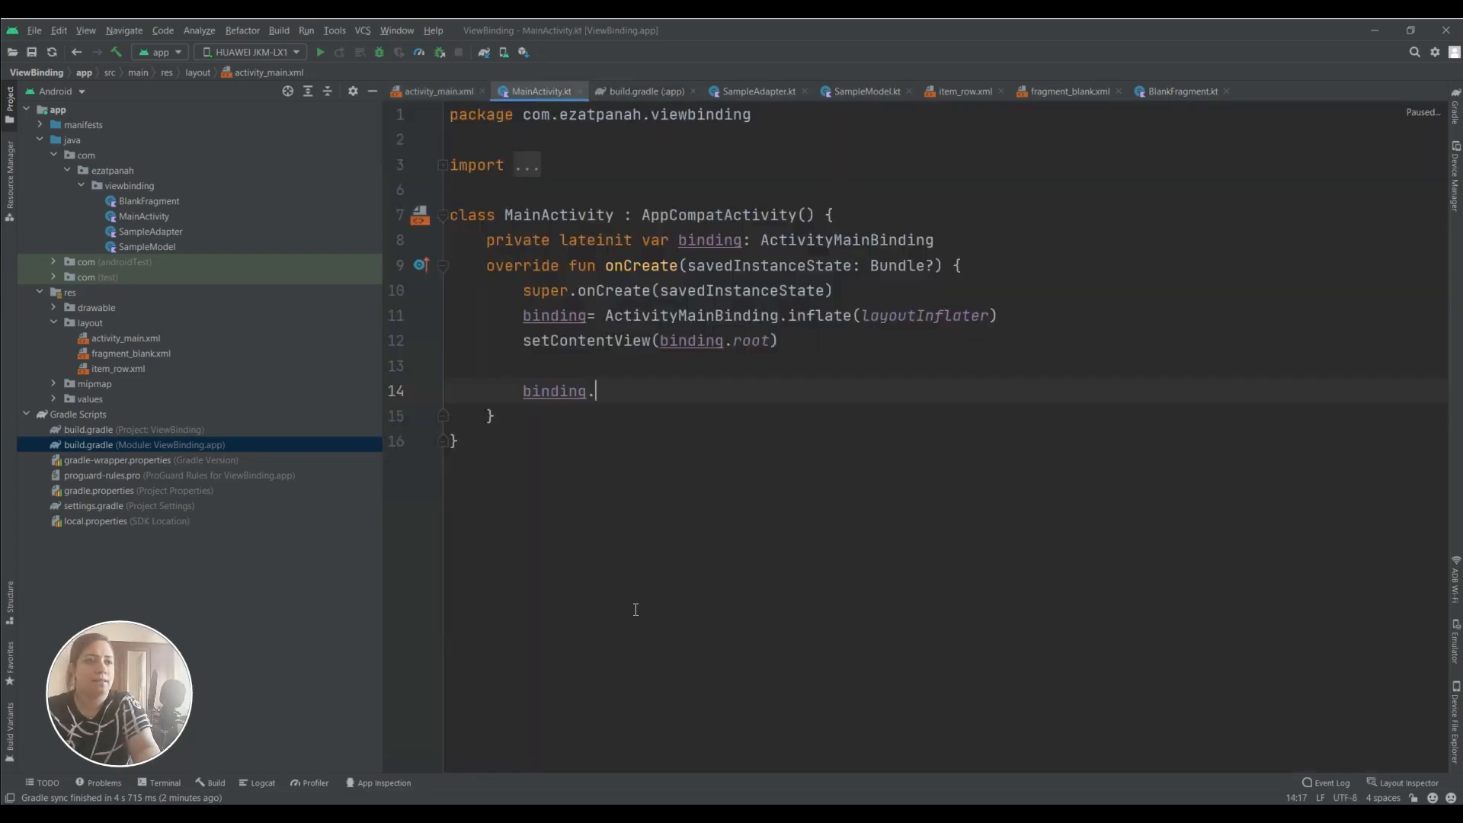
Set binding.tvHello.text to "Hello AndroidGeek" and run the app on Pixel 3a API 30
{"action": "type", "text": "tv"}
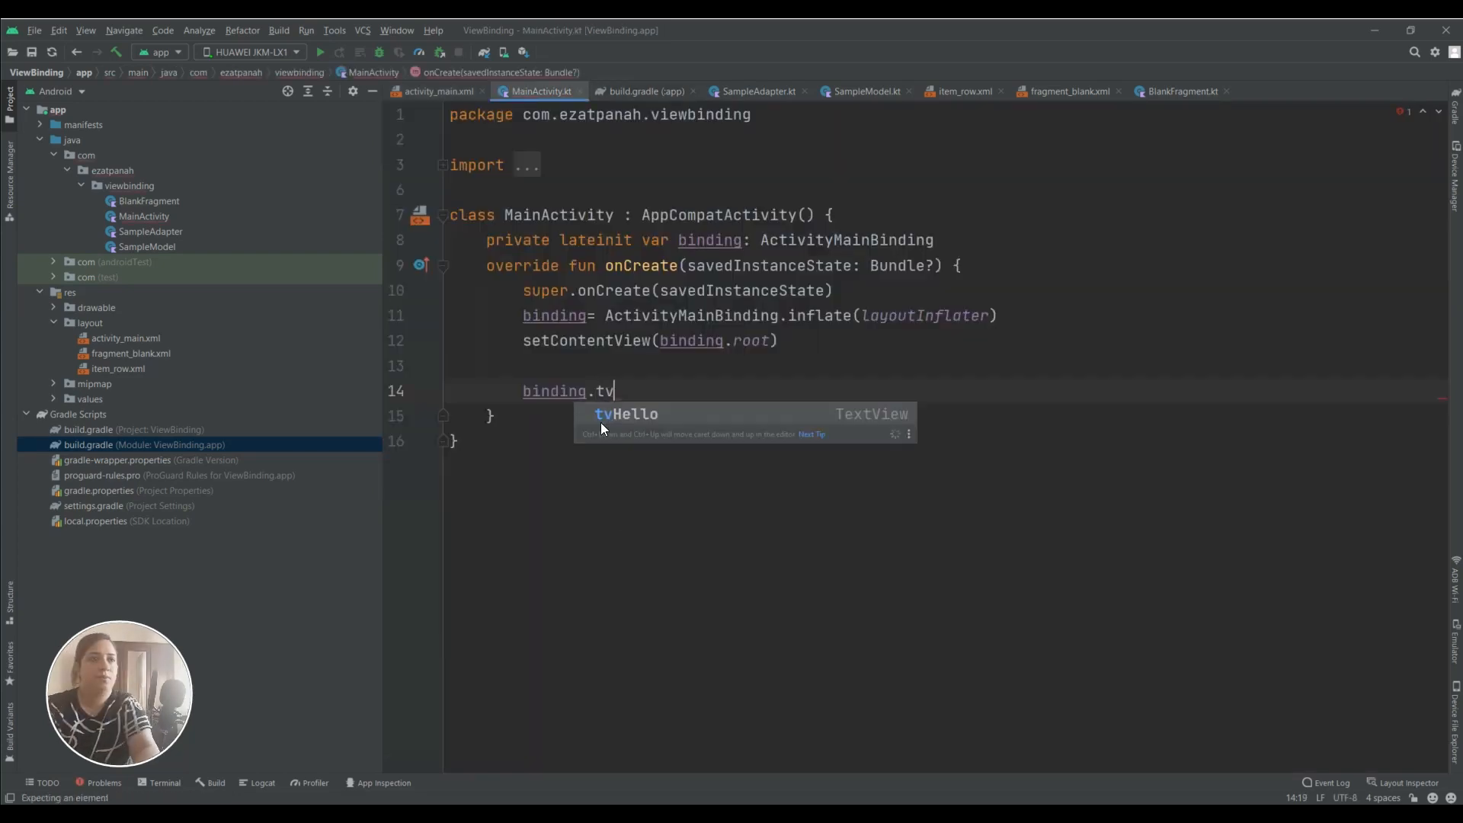
{"action": "key", "text": "Tab"}
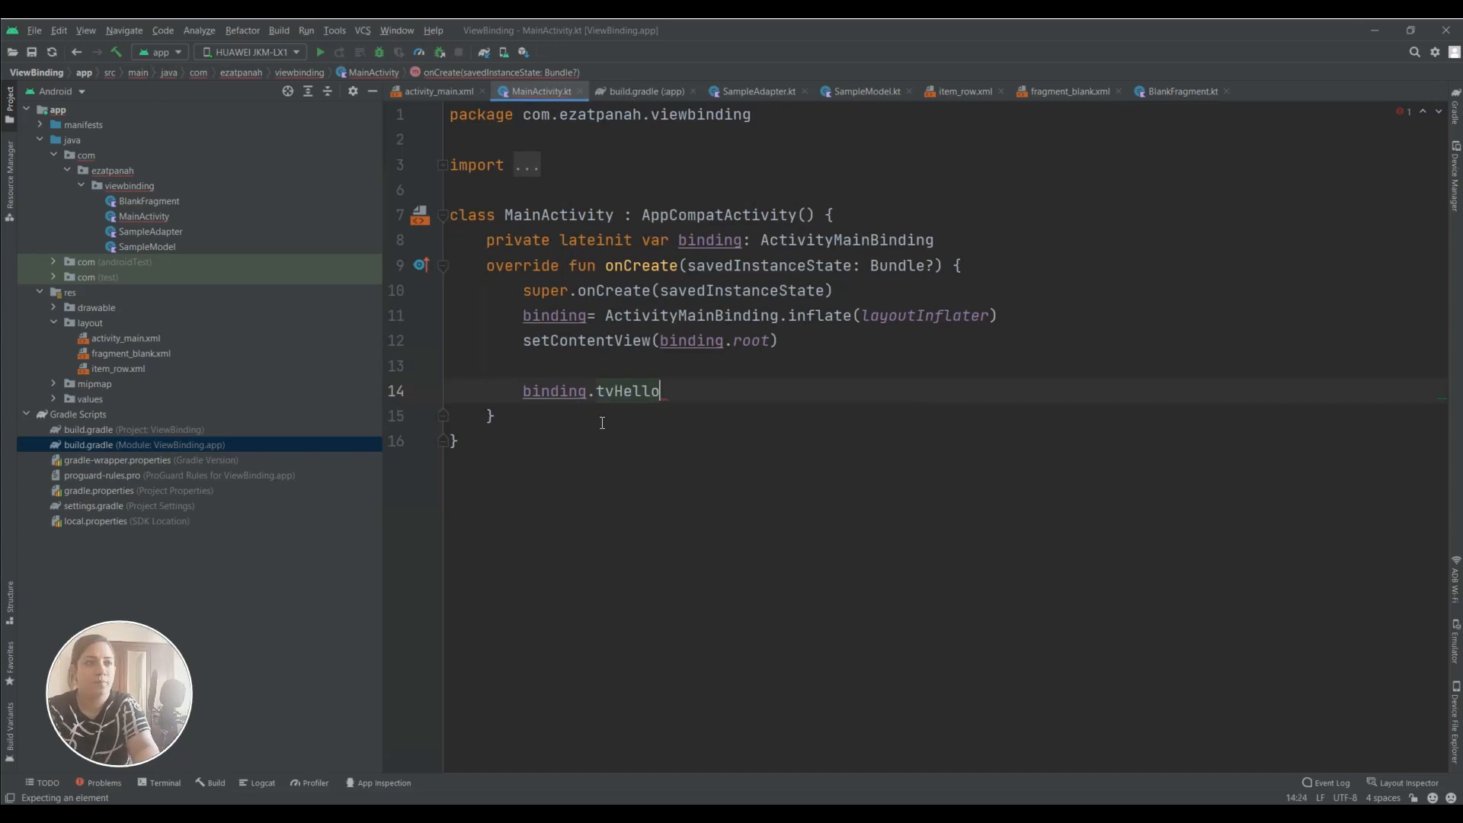
{"action": "type", "text": ".text="}
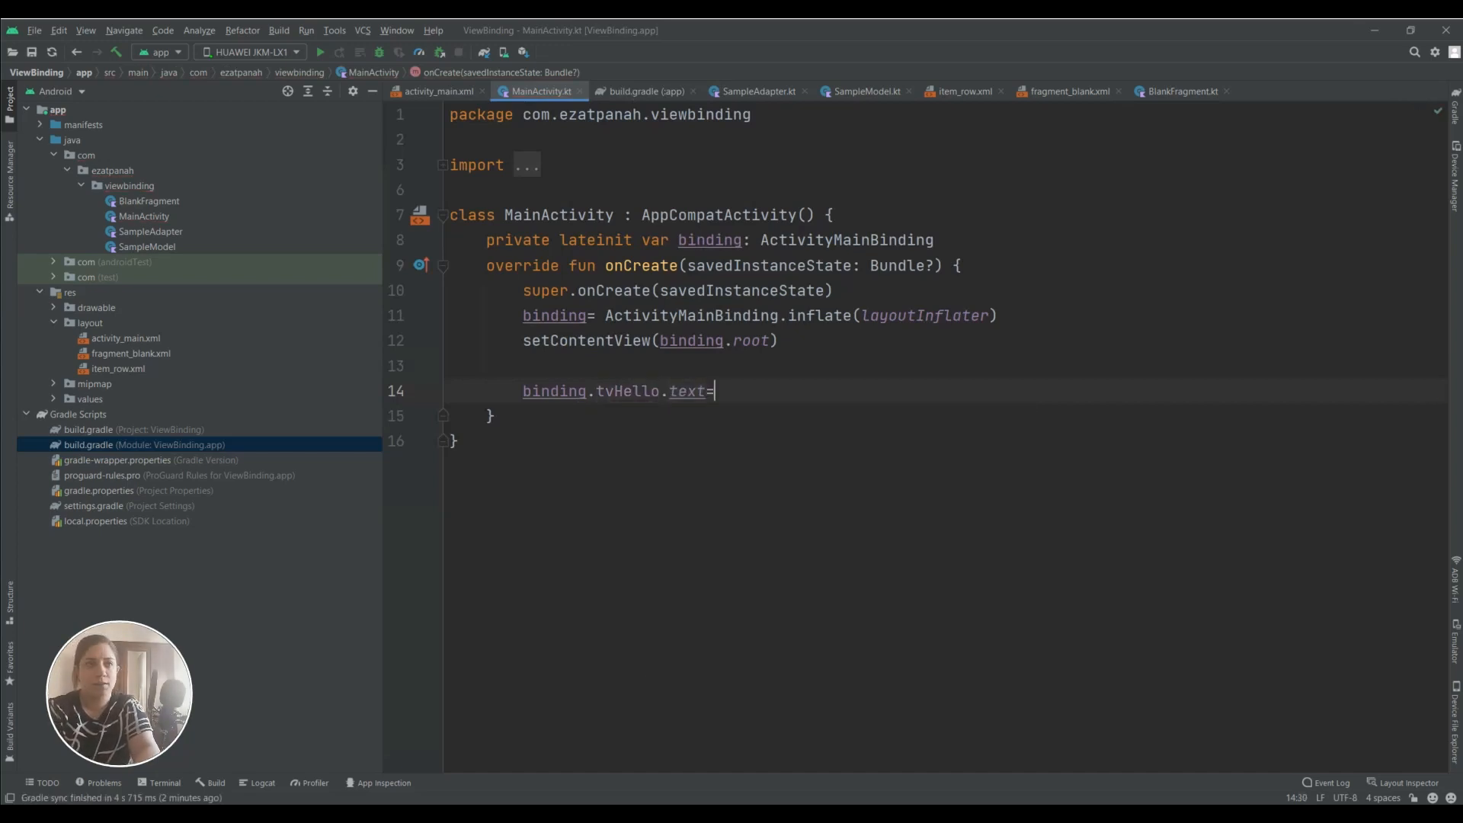
{"action": "type", "text": "\"\""}
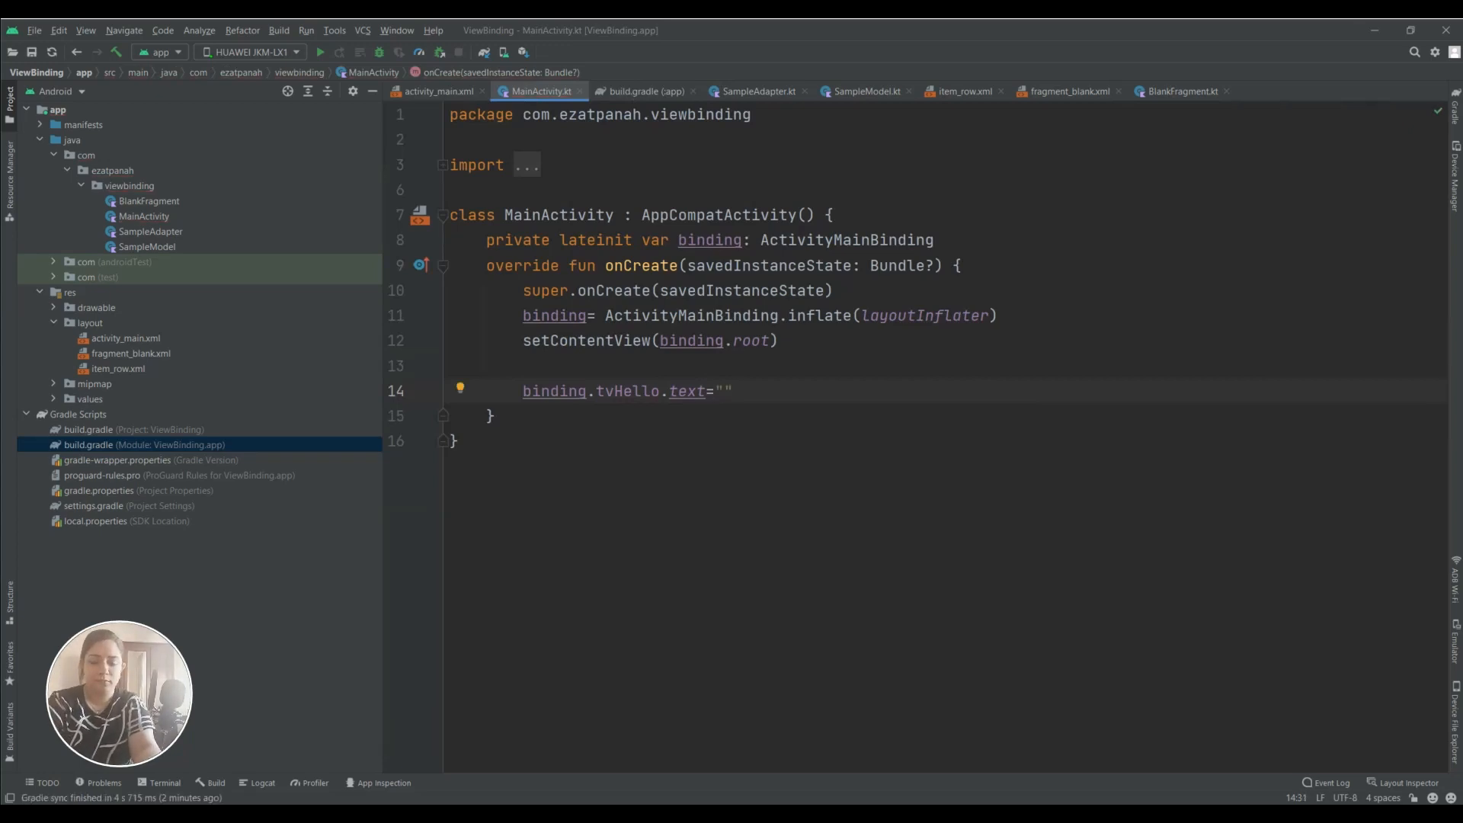
{"action": "type", "text": "Hello"}
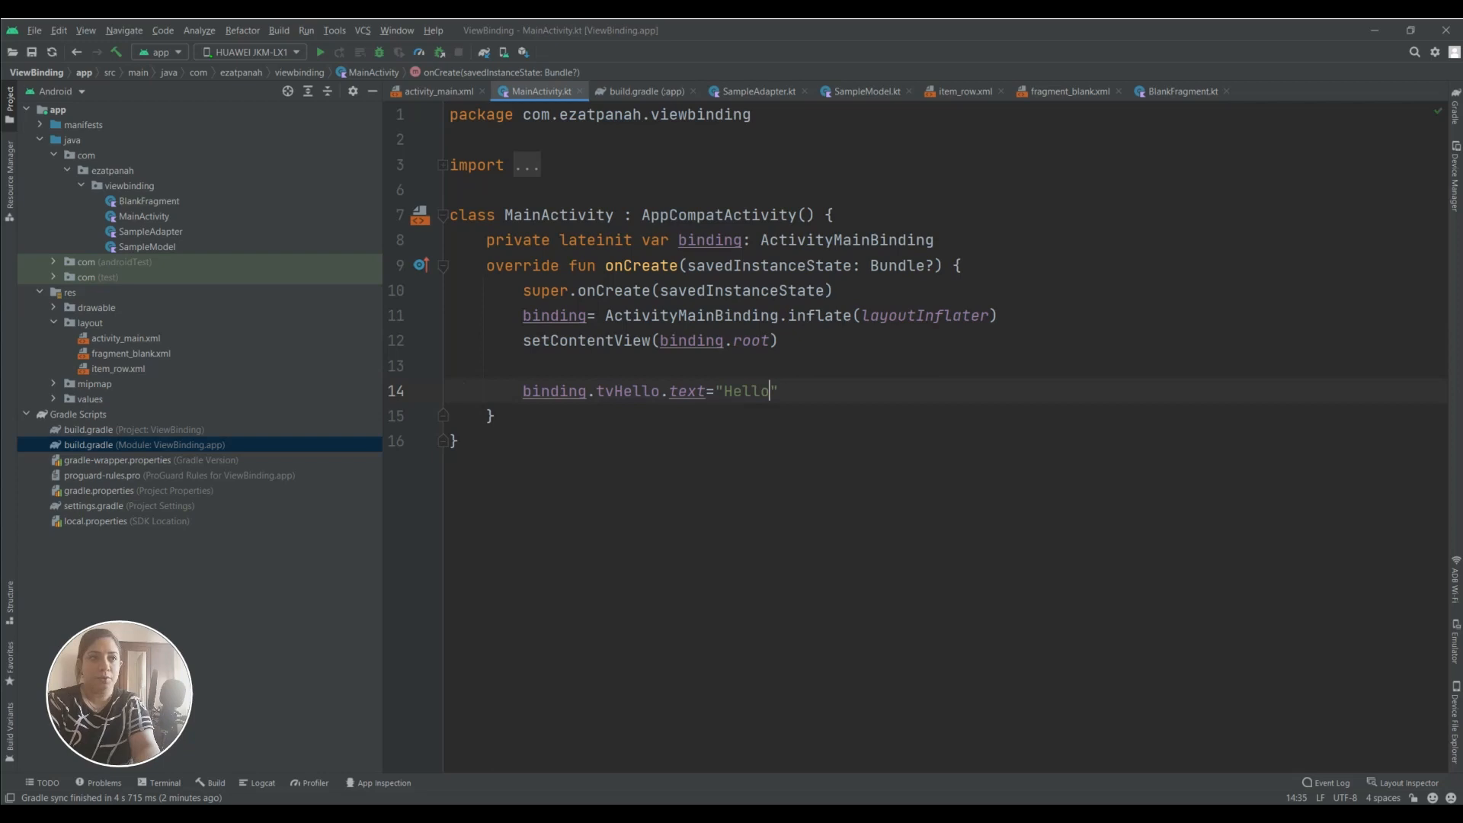
{"action": "type", "text": "Andro"}
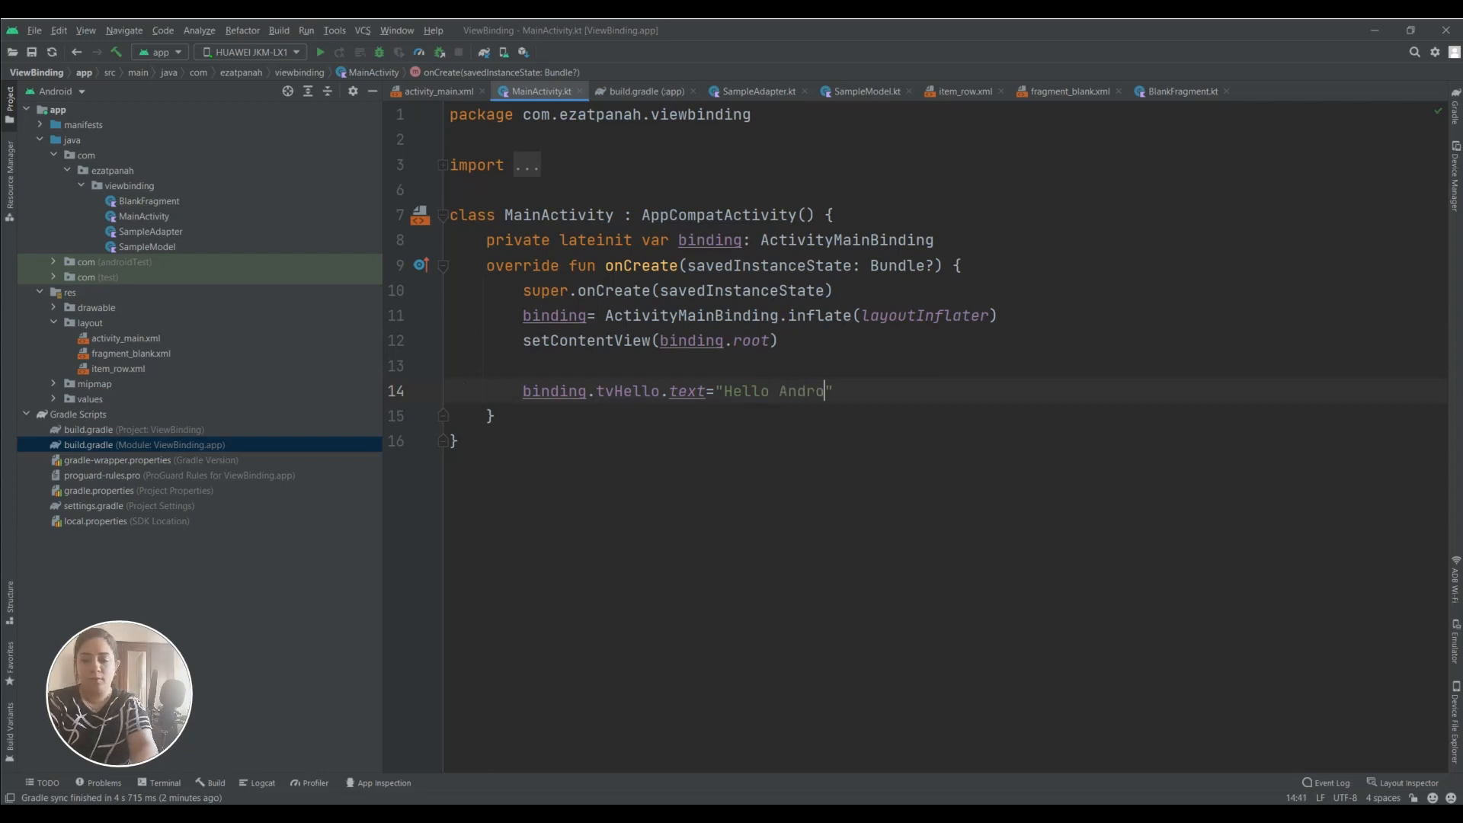
{"action": "type", "text": "idGeek"}
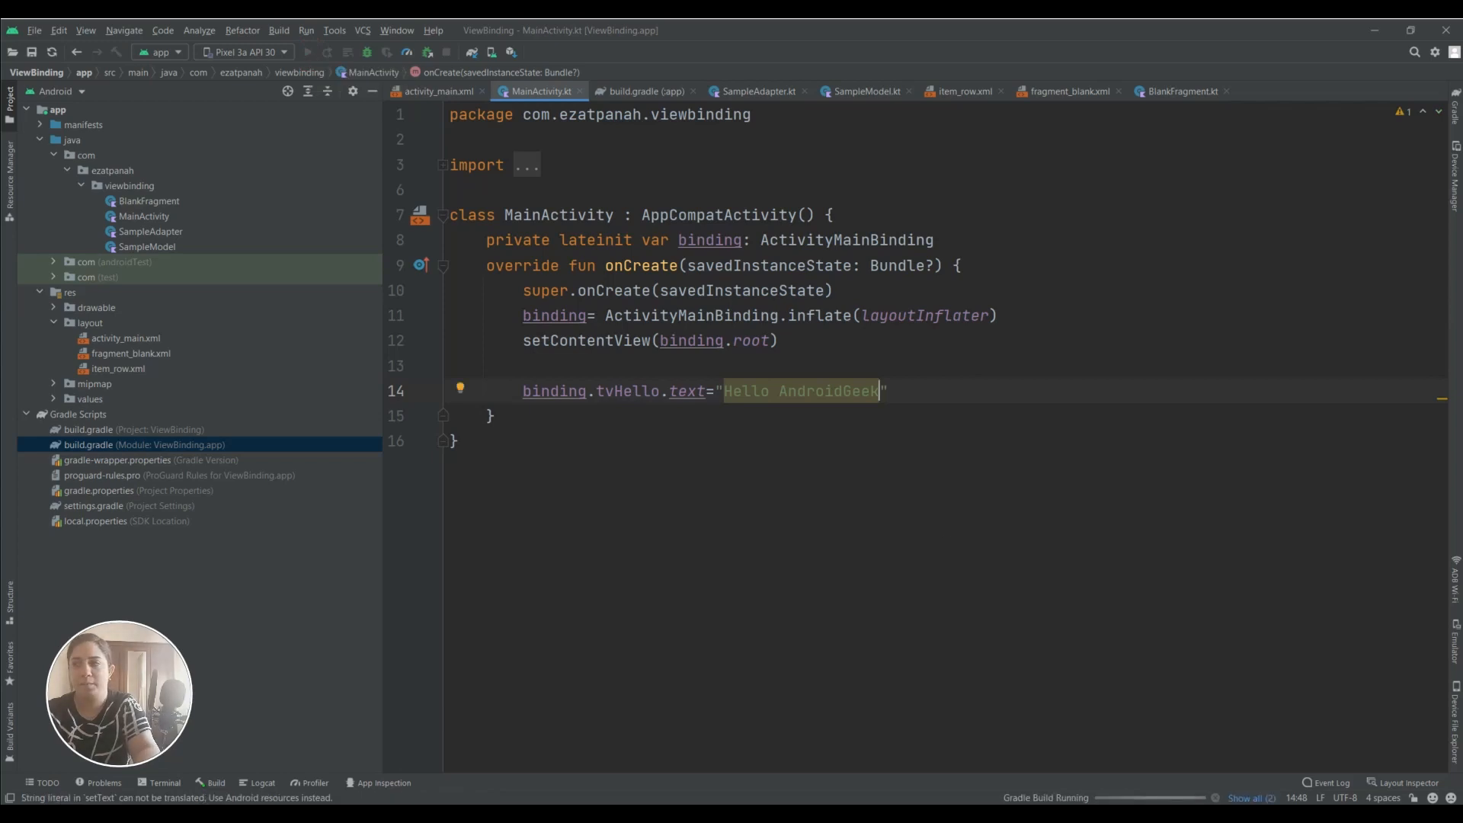
{"action": "left_click", "coordinate": [308, 52]}
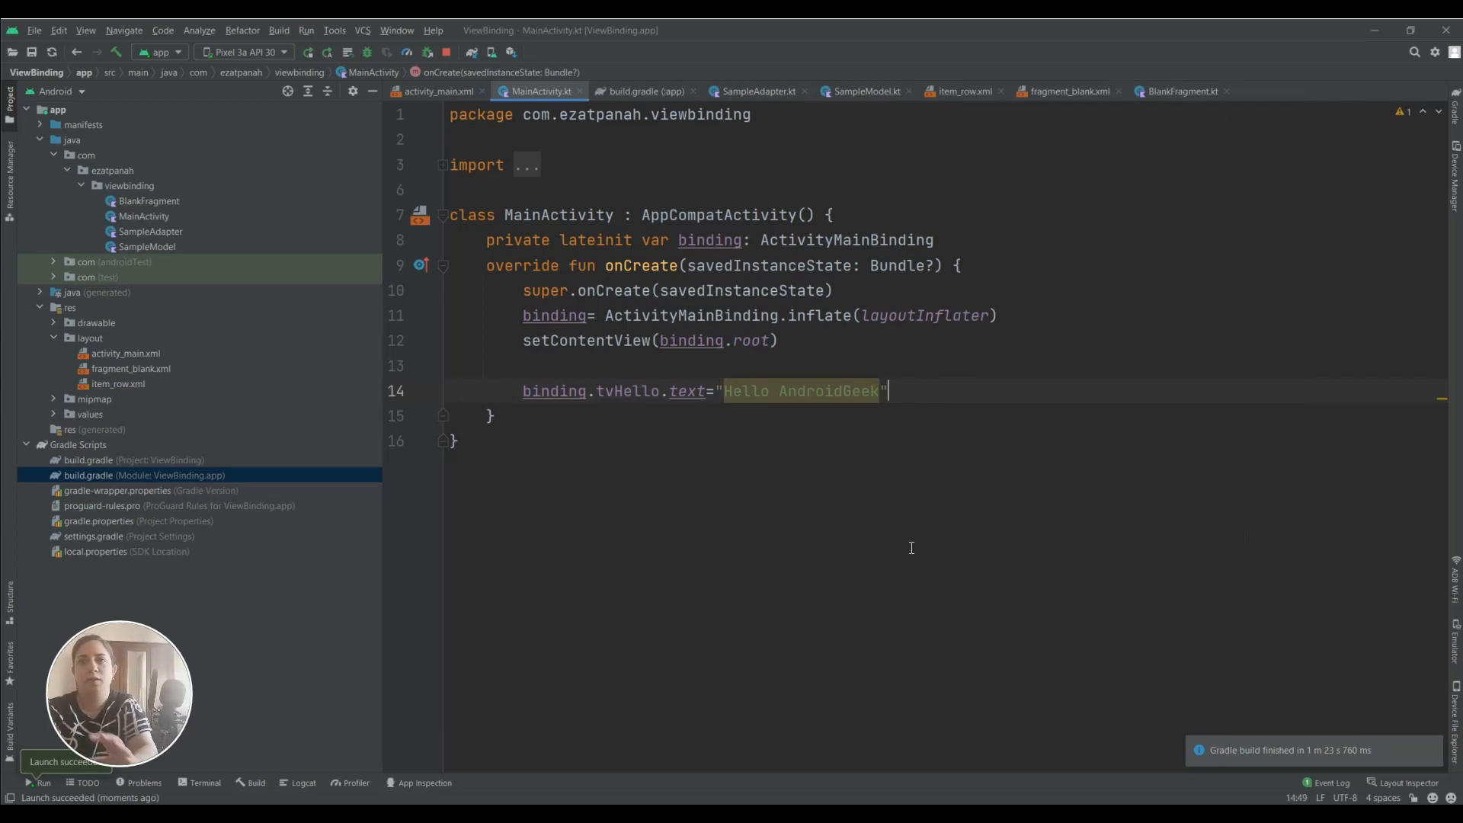
Insert a binding.apply block in onCreate and move the tvHello text line into it
{"action": "key", "text": "Enter"}
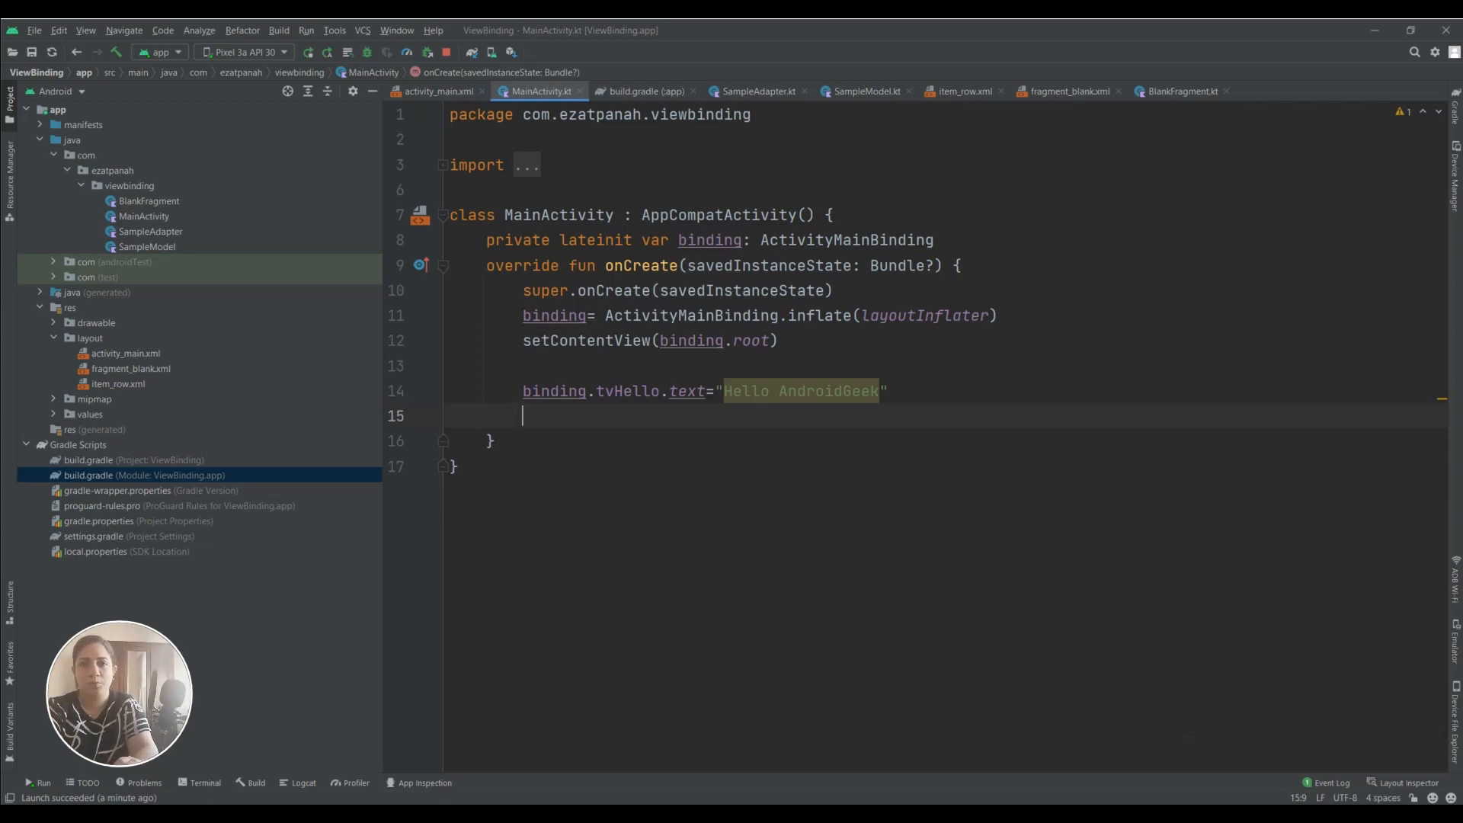
{"action": "type", "text": "bin"}
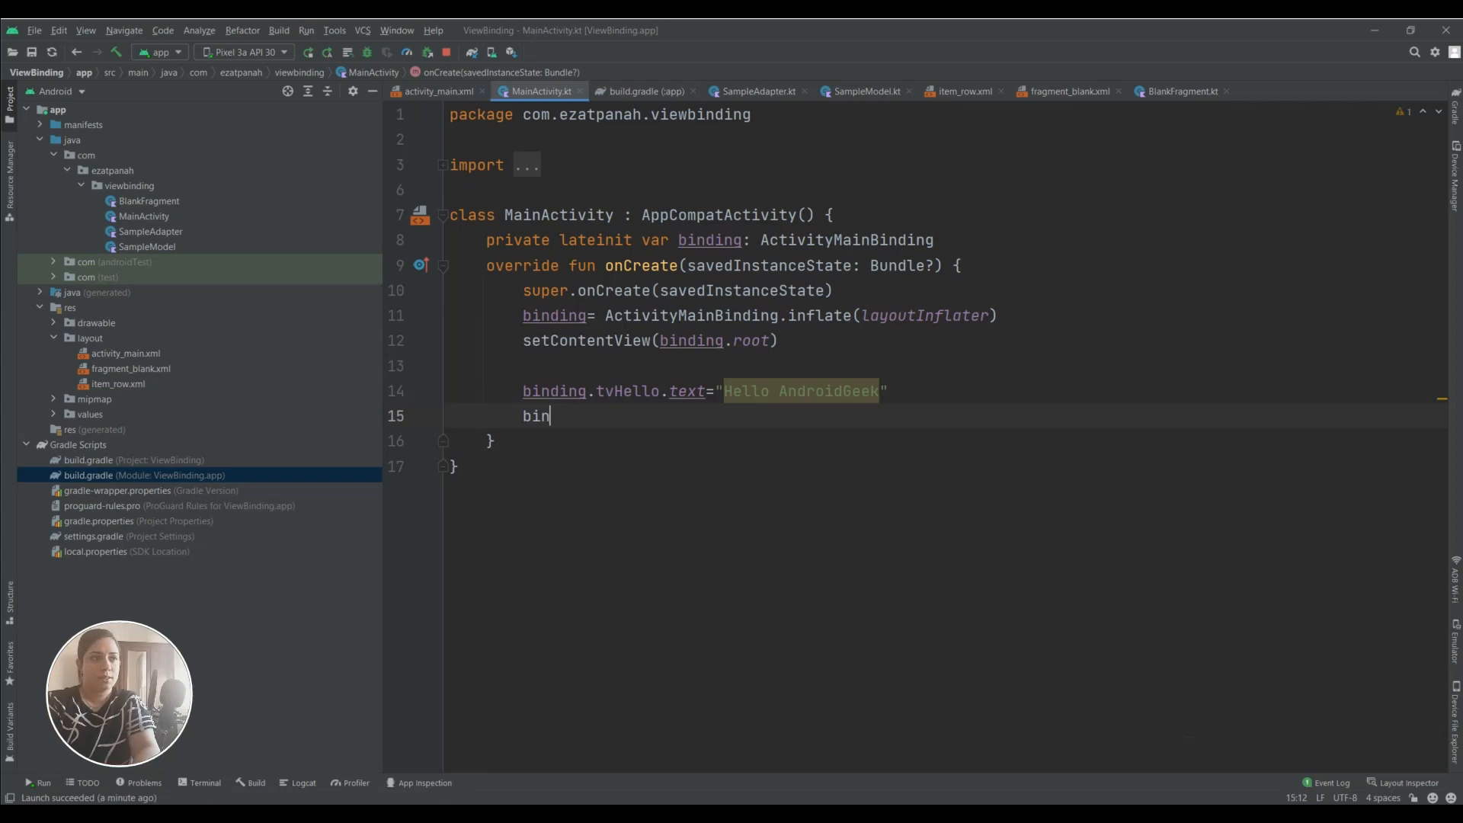
{"action": "type", "text": "ding"}
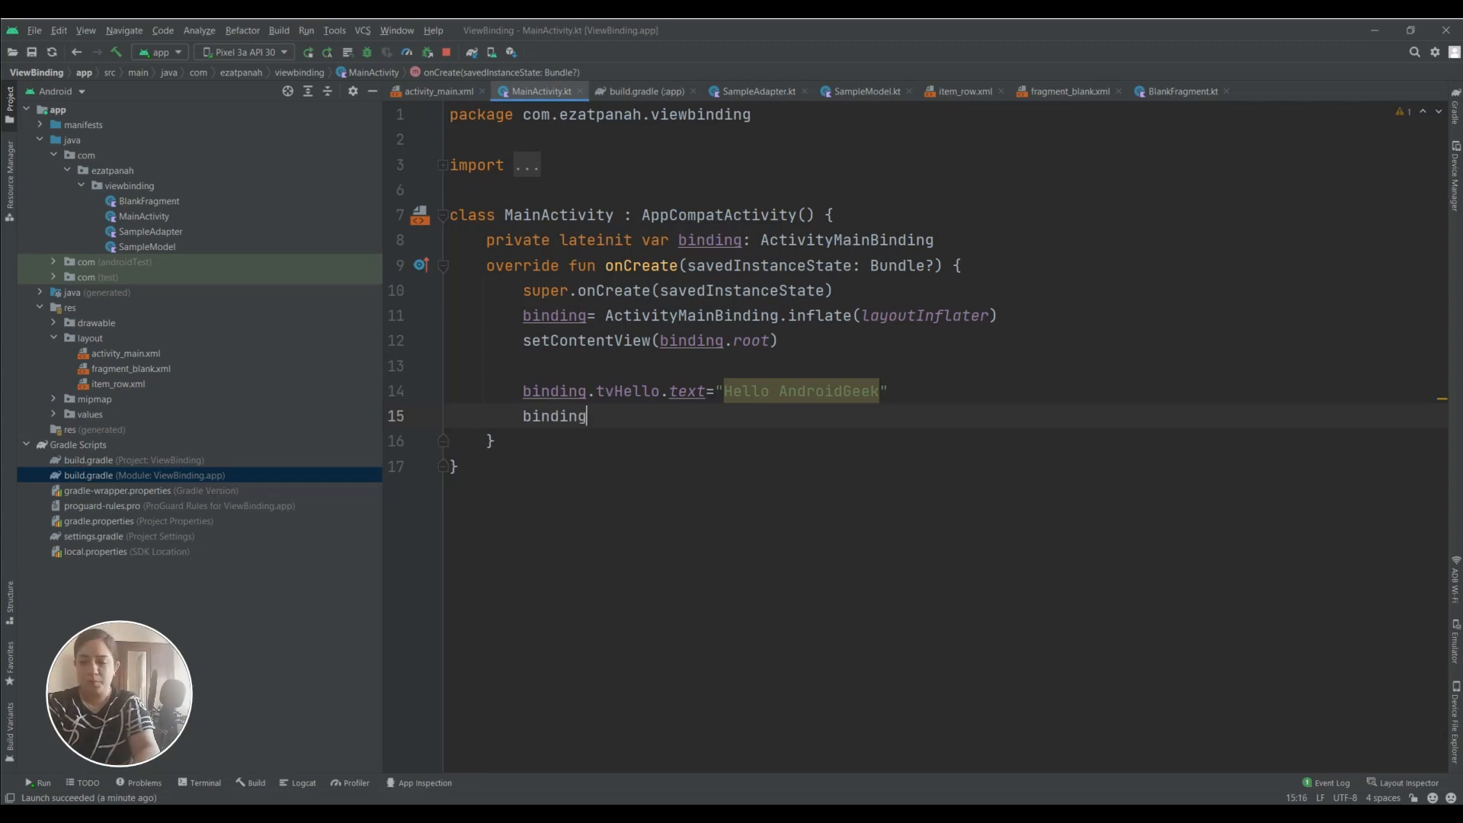
{"action": "type", "text": ".ap"}
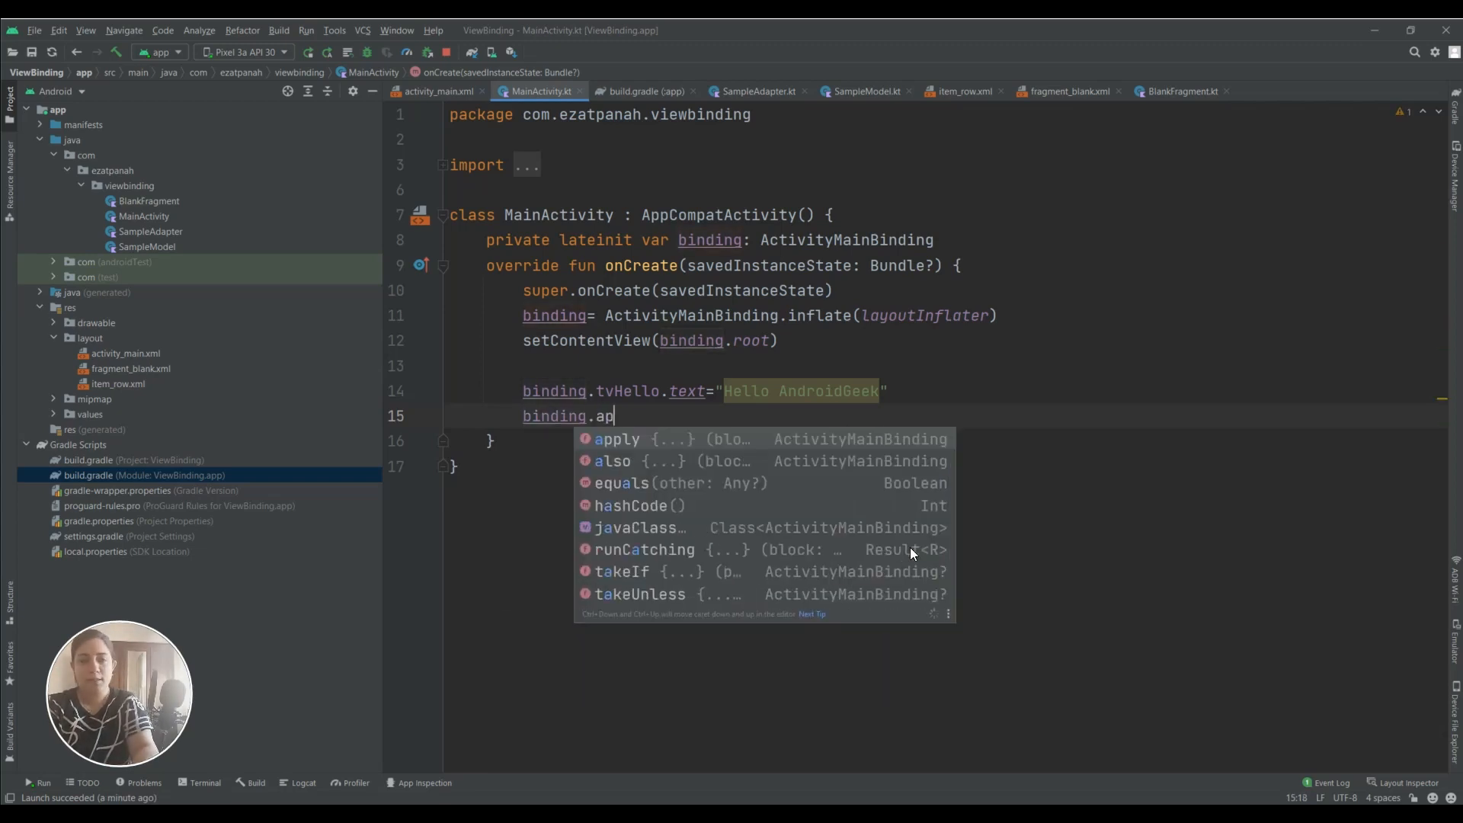
{"action": "left_click", "coordinate": [616, 439]}
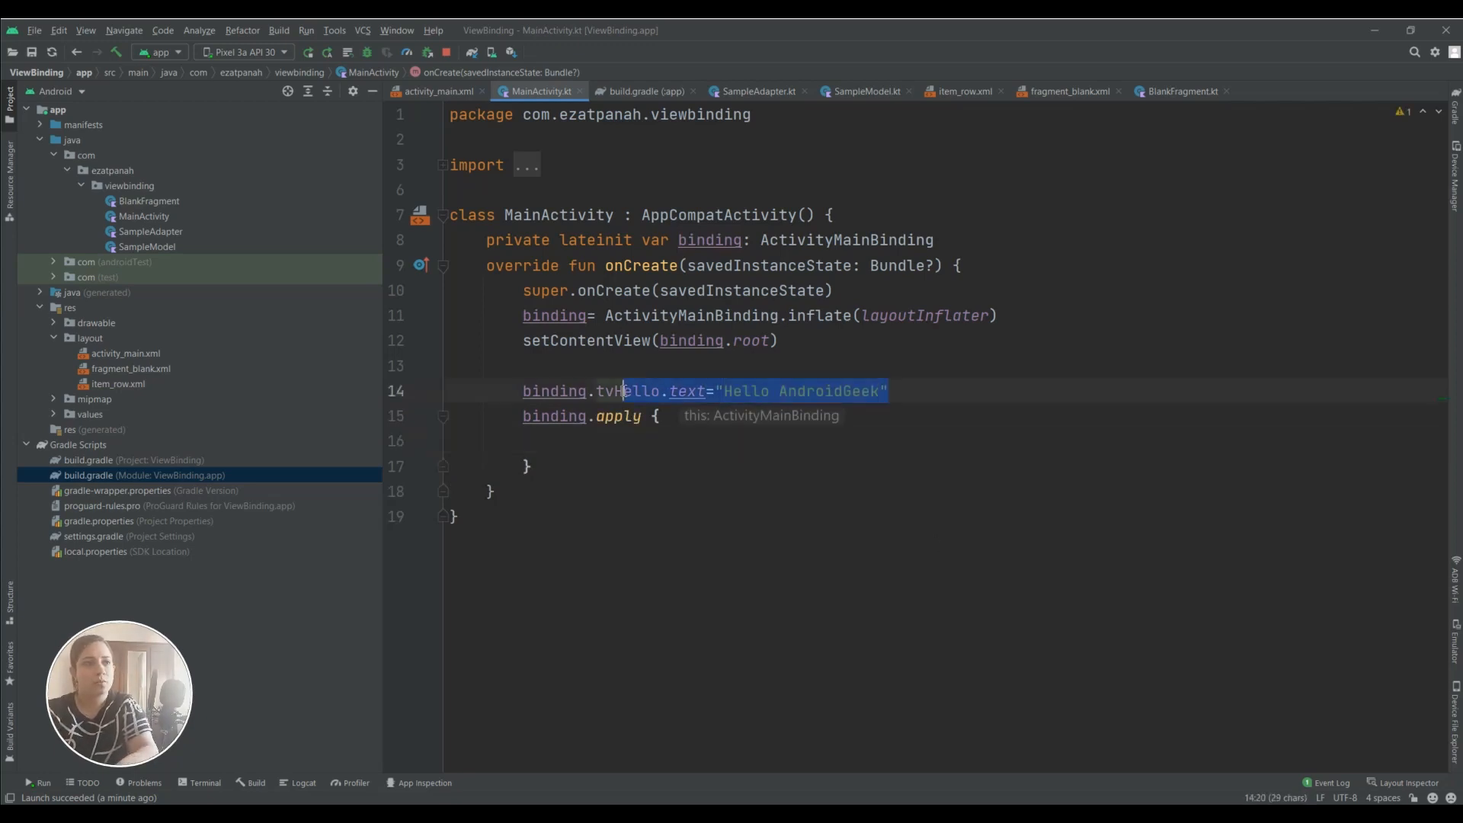
{"action": "key", "text": "Delete"}
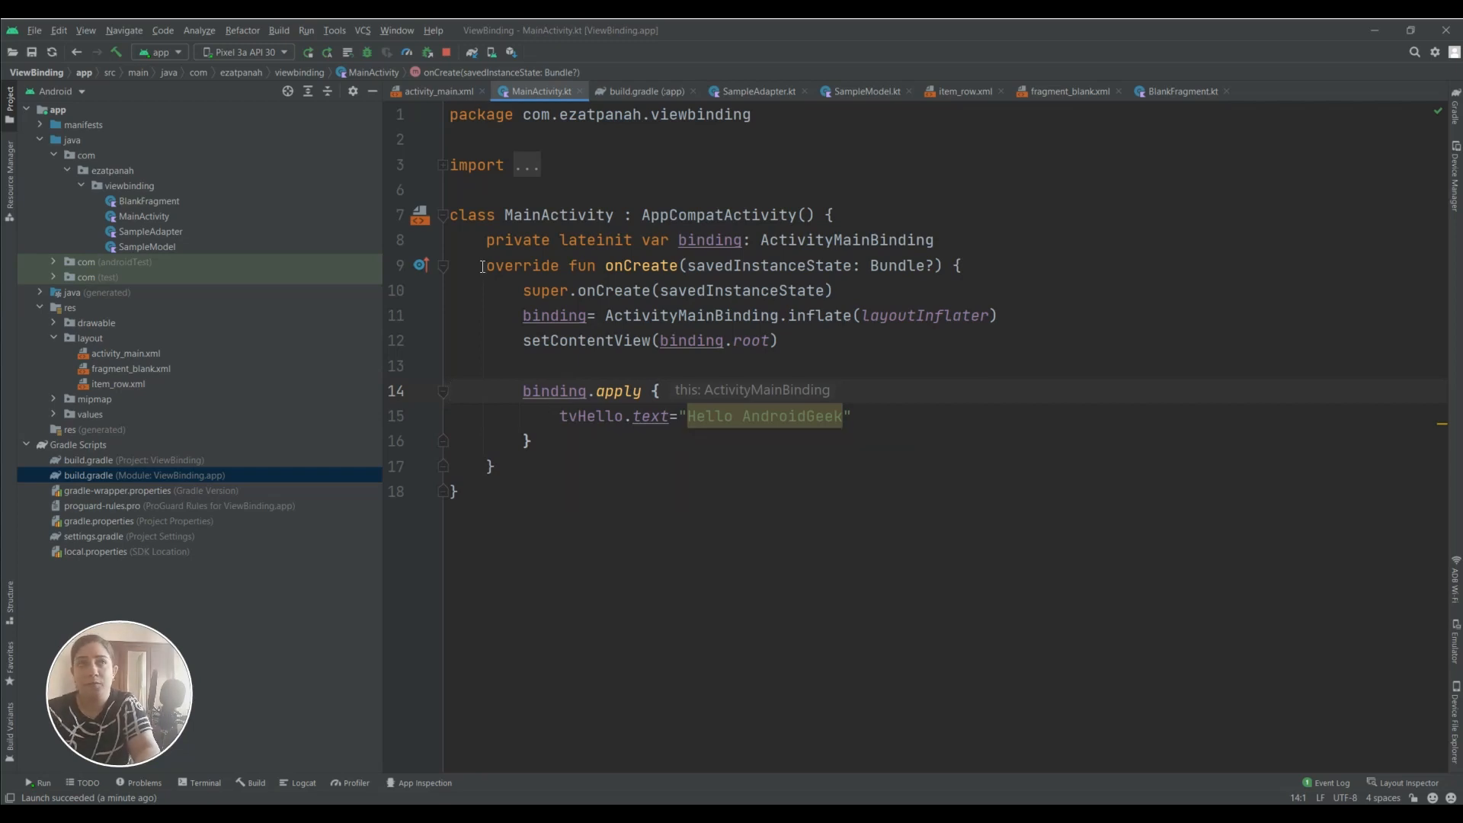
{"action": "left_click", "coordinate": [300, 52]}
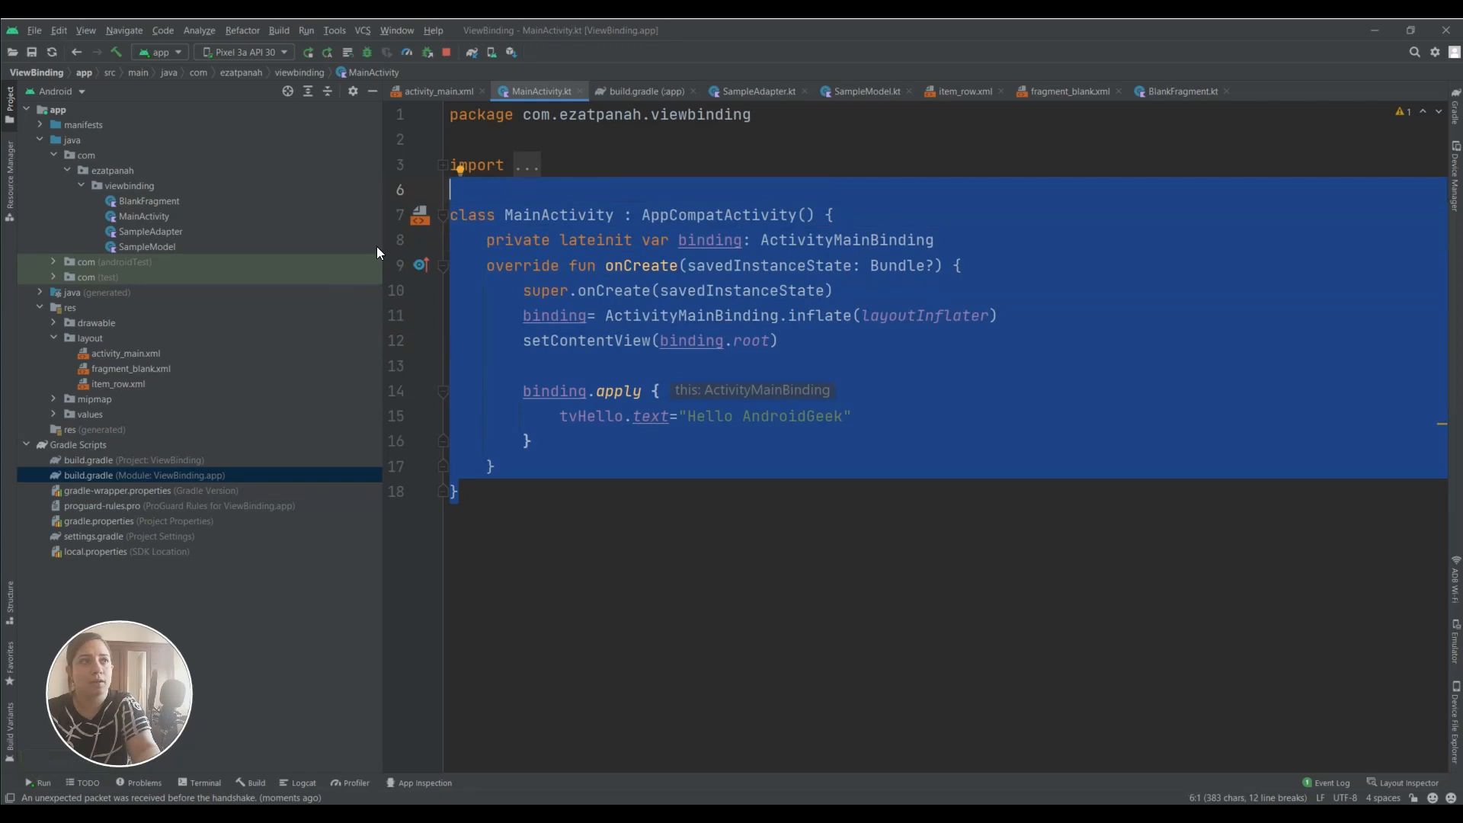
{"action": "mouse_move", "coordinate": [712, 240]}
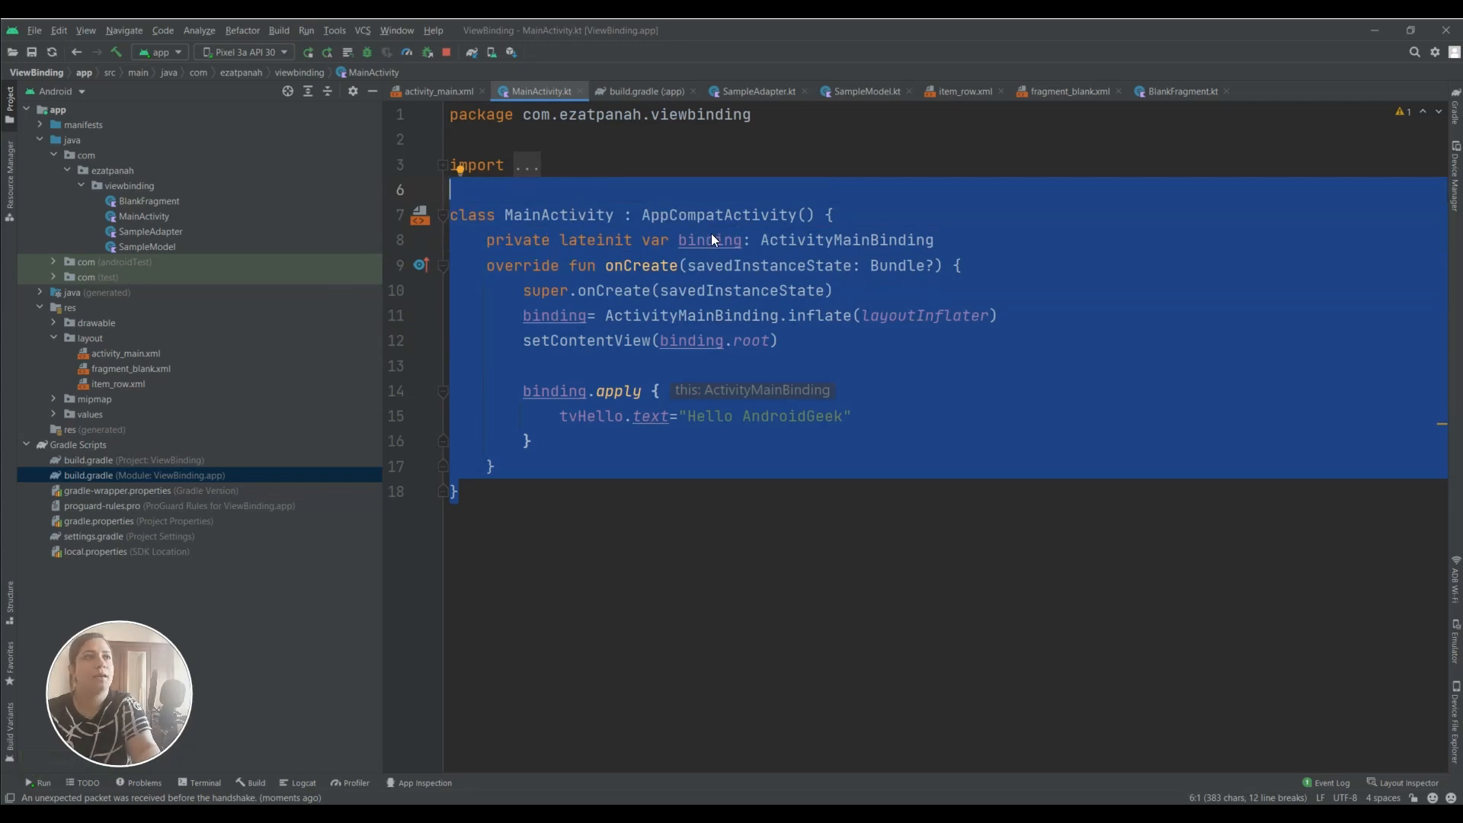
{"action": "mouse_move", "coordinate": [259, 211]}
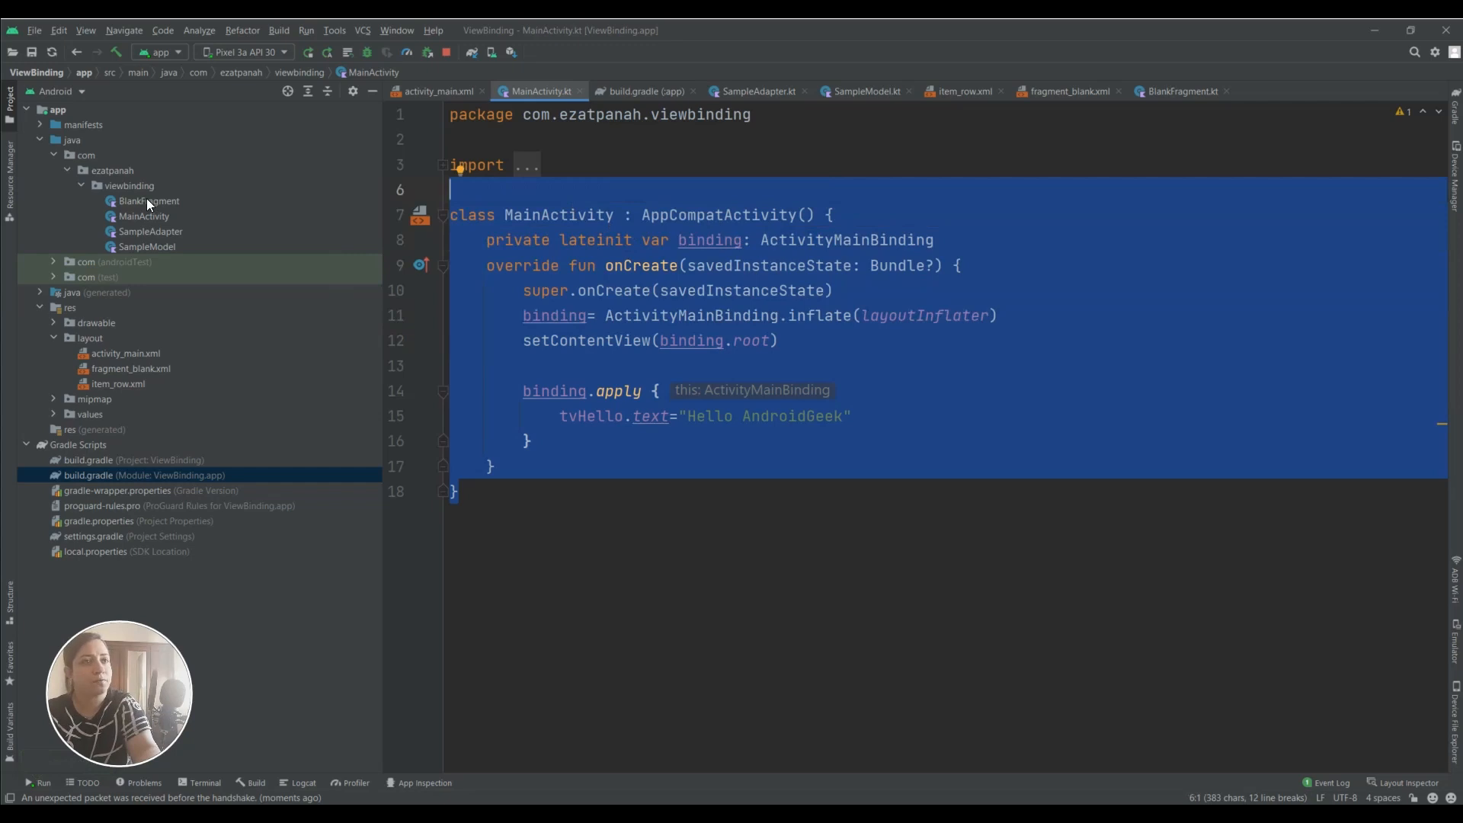
Open BlankFragment.kt and type 'private lateinit var bind' on line 12
{"action": "left_click", "coordinate": [150, 201]}
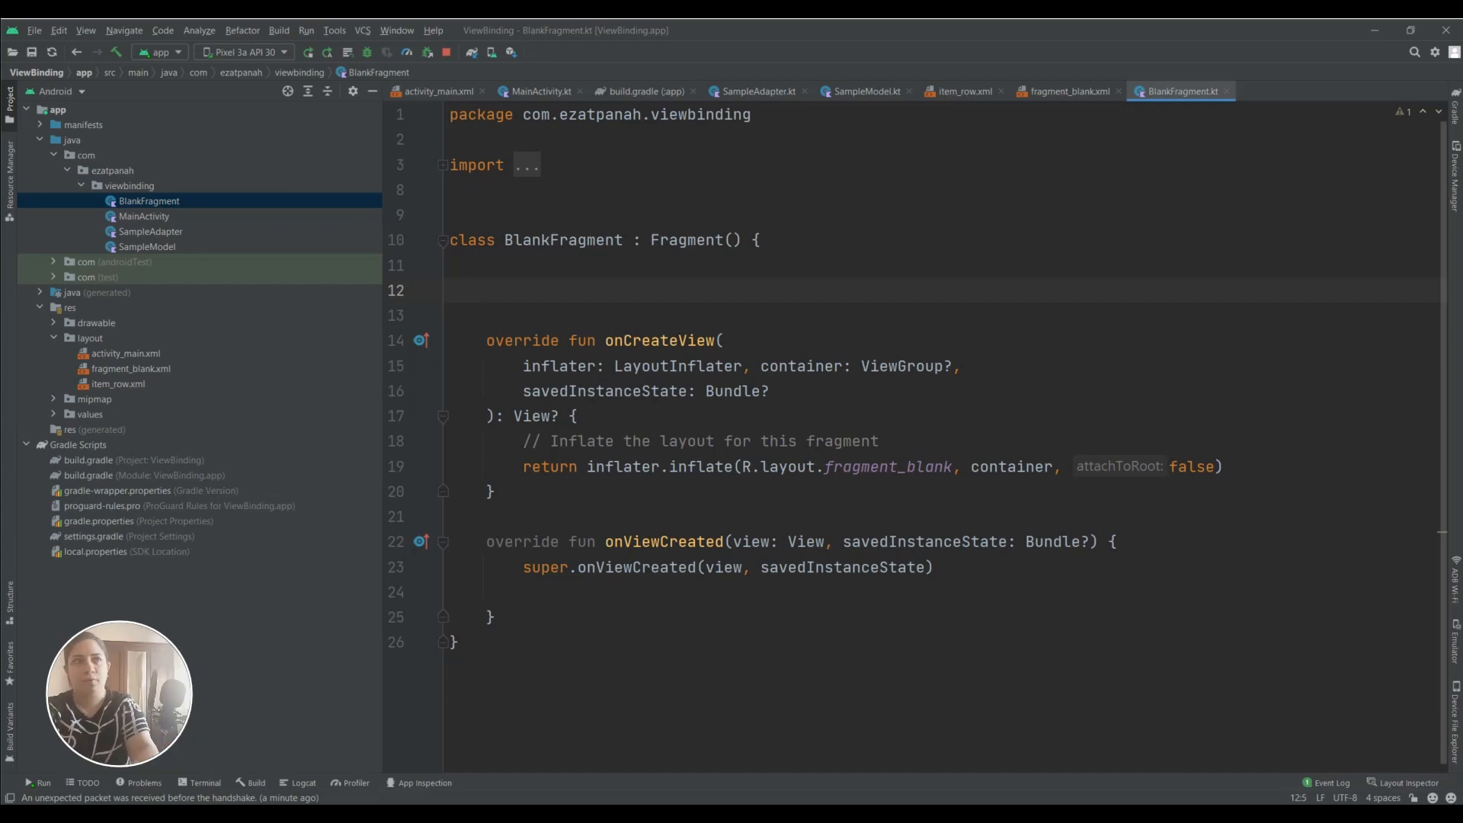
{"action": "type", "text": "private"}
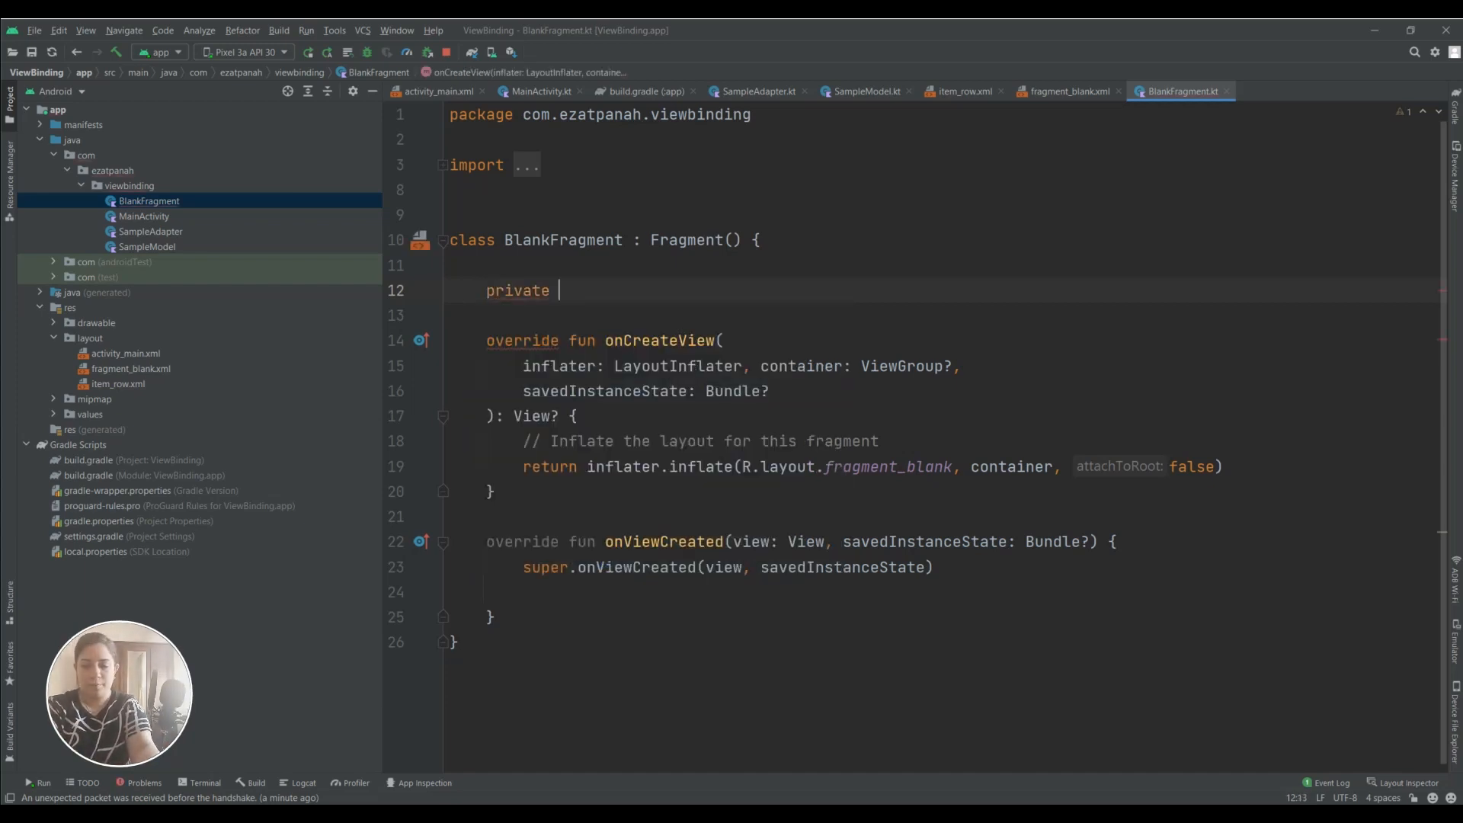
{"action": "type", "text": "lateinit var"}
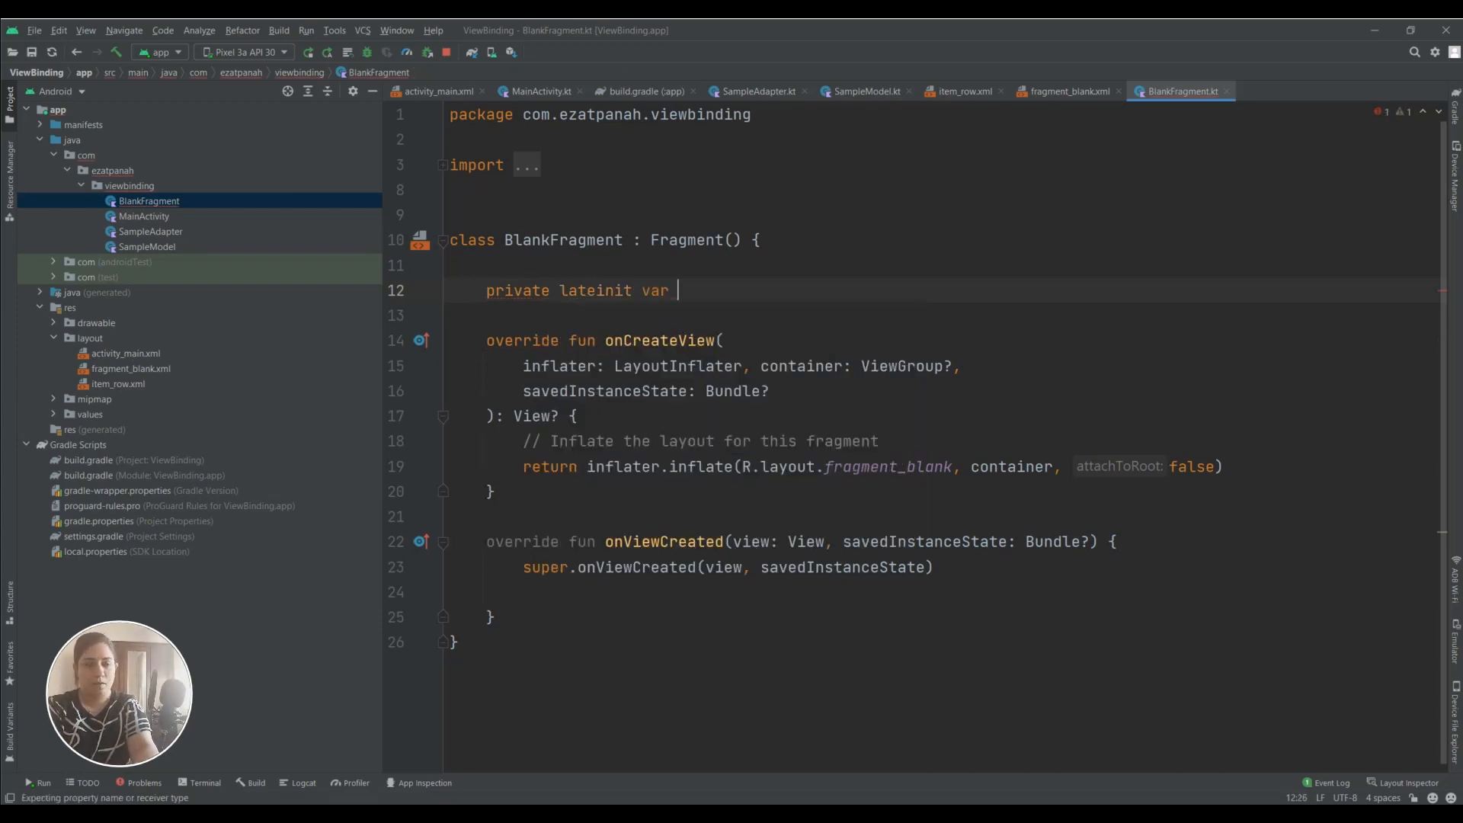
{"action": "type", "text": "bind"}
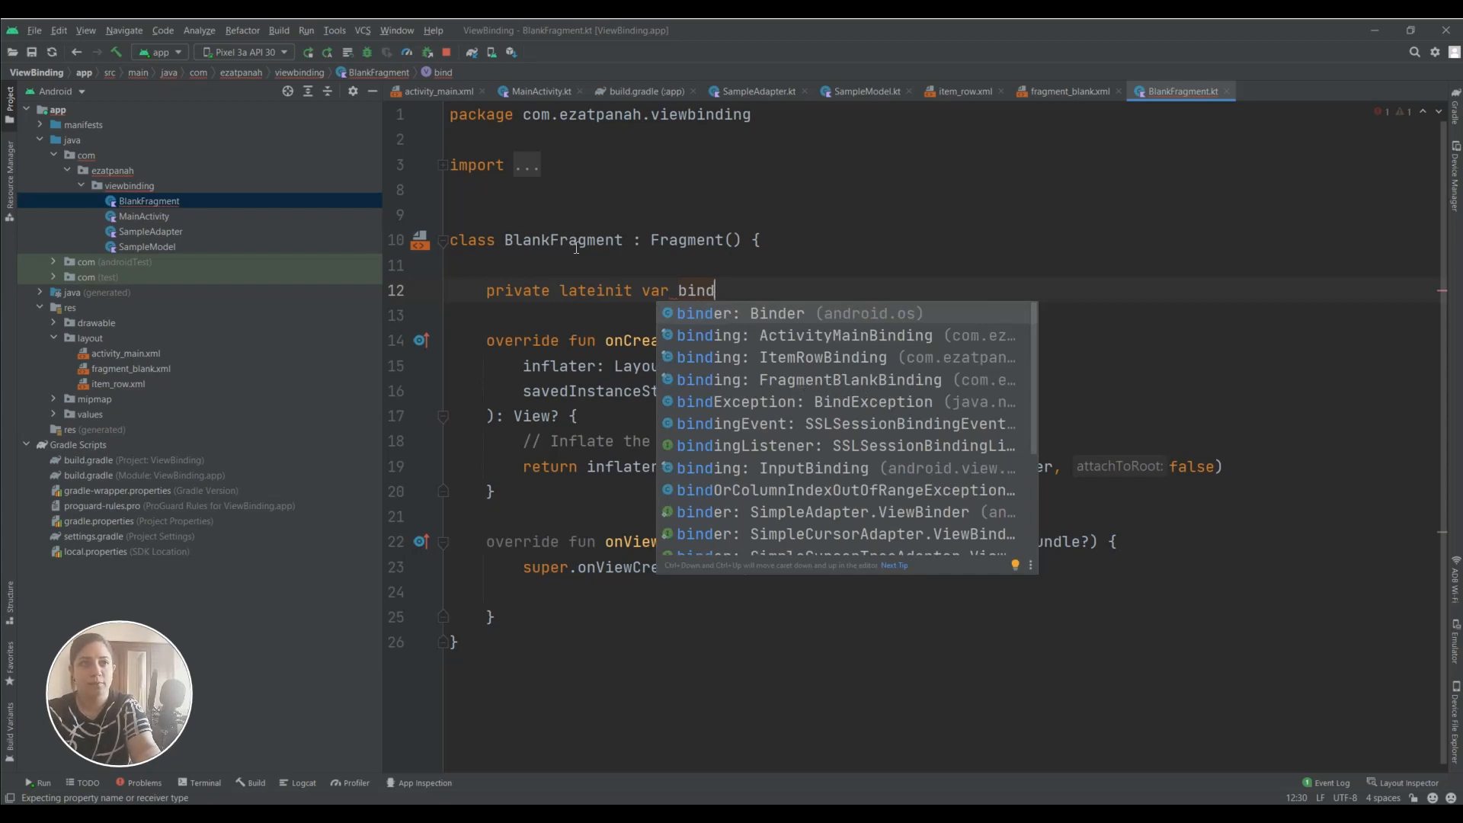
Type binding as FragmentBlankBinding, inflate with inflater, container, false, and return binding.root
{"action": "left_click", "coordinate": [850, 379]}
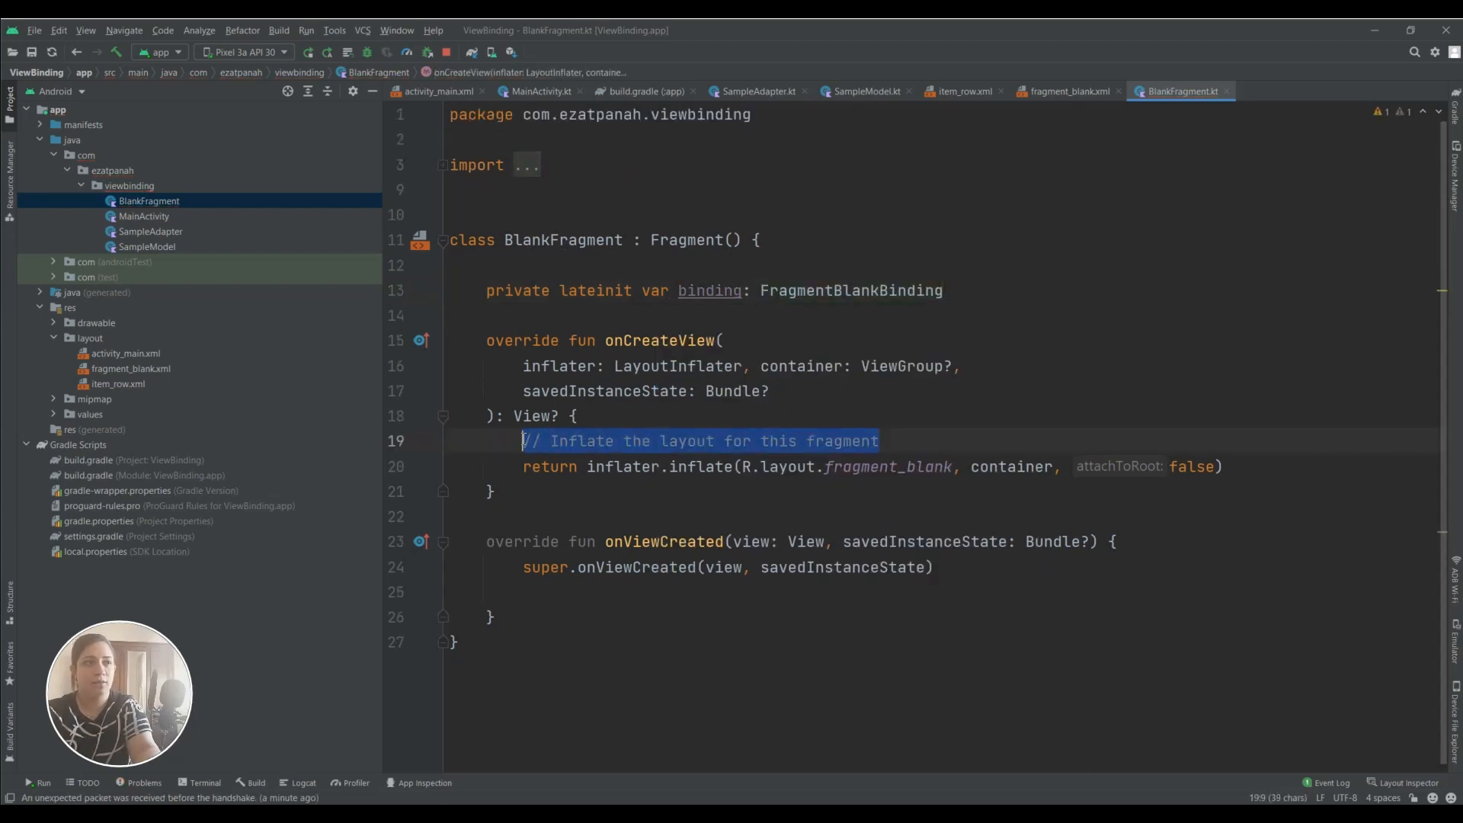
{"action": "type", "text": "binding="}
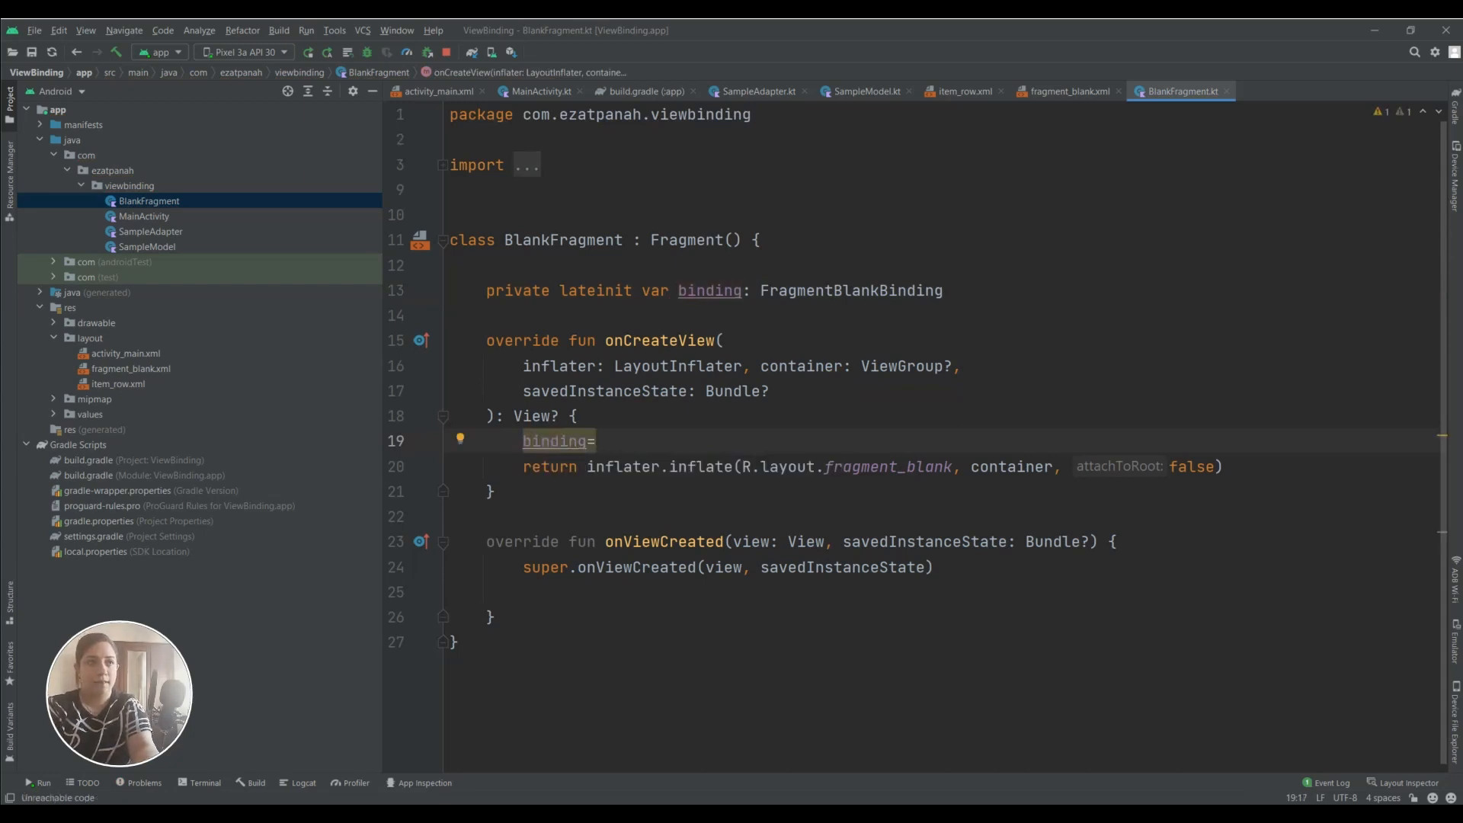
{"action": "type", "text": "FragmentBlankBinding.inflate("}
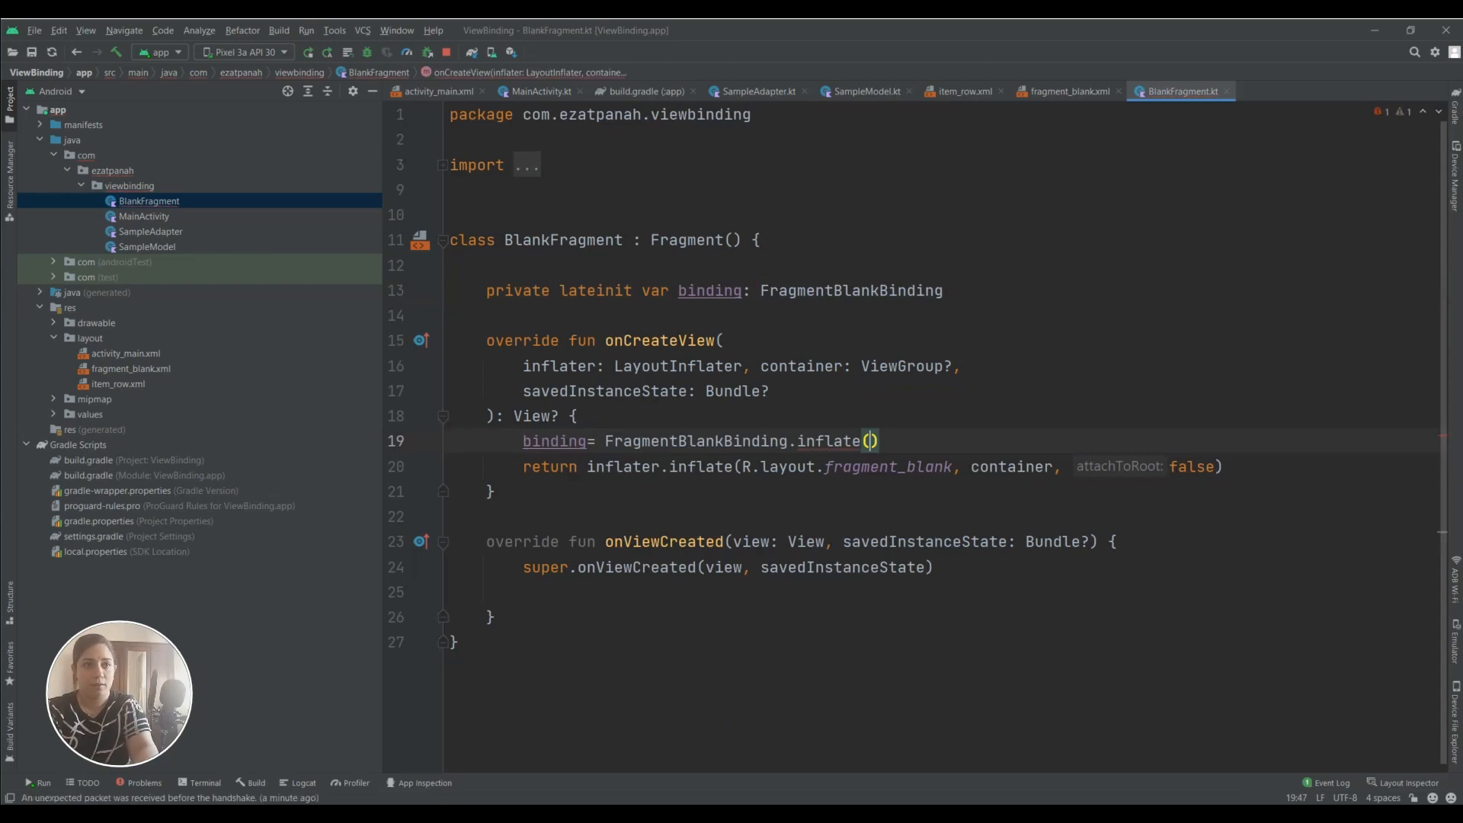
{"action": "type", "text": "inflater"}
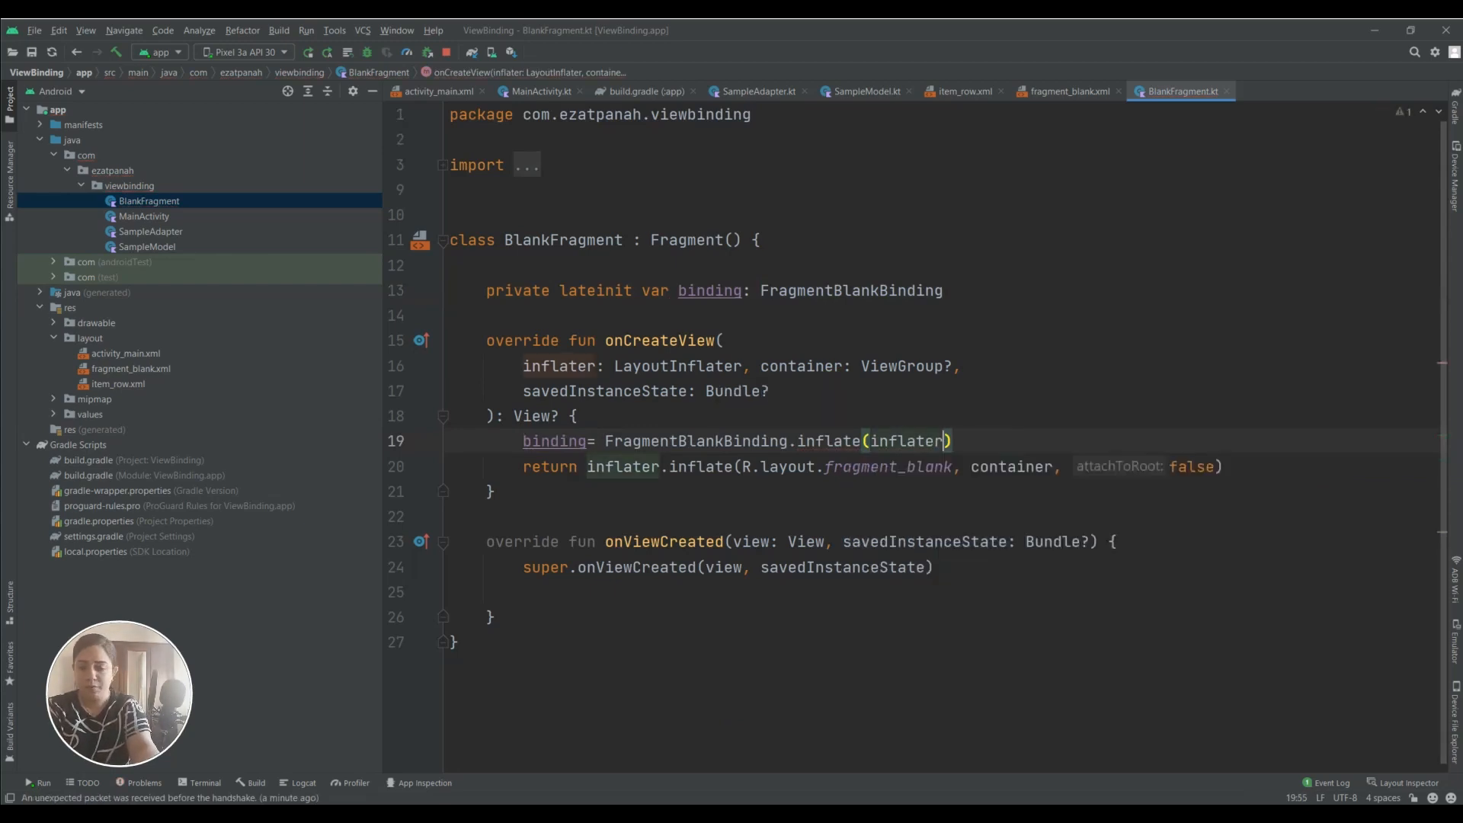
{"action": "type", "text": ",container"}
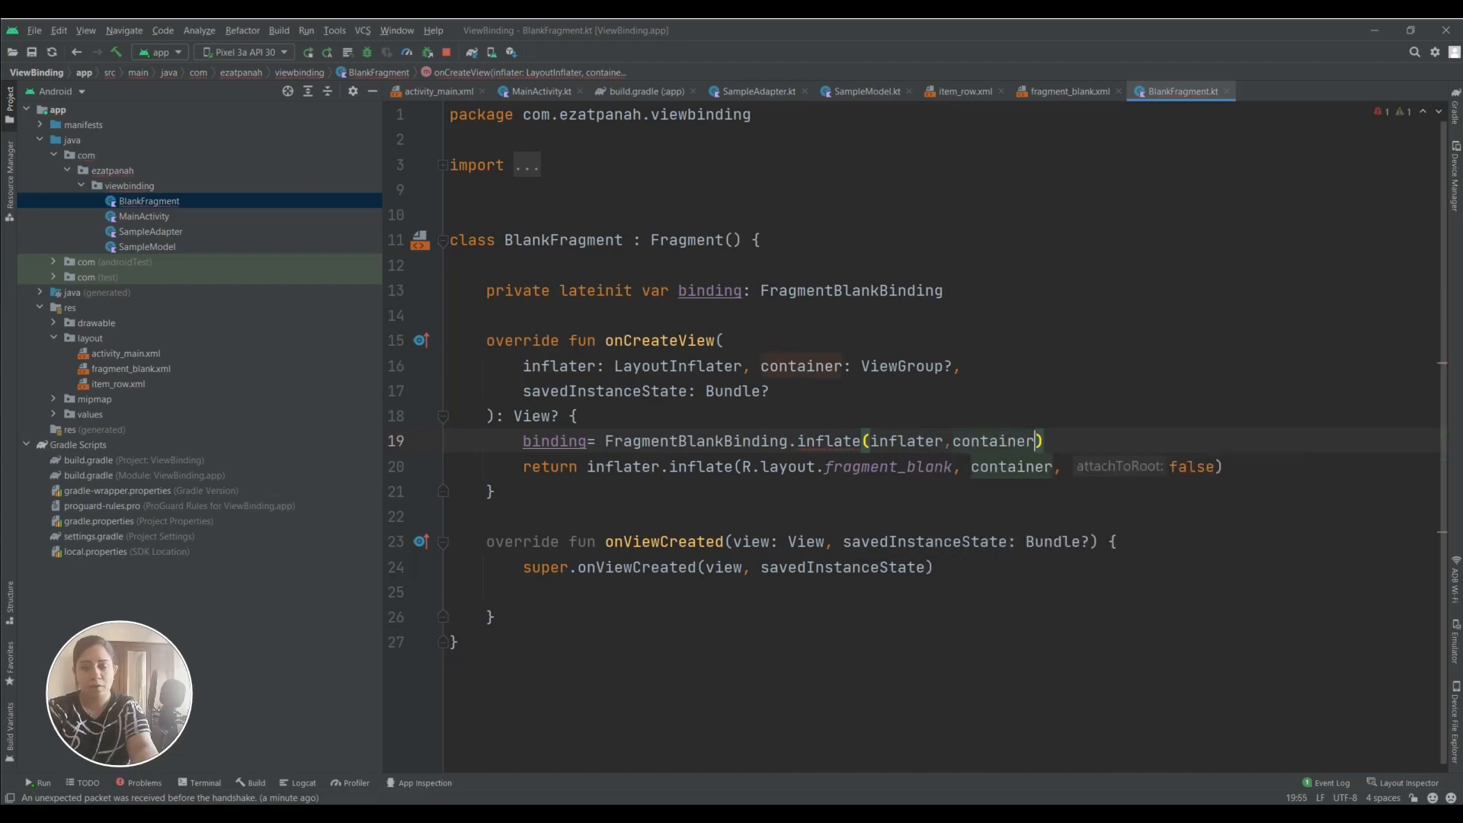
{"action": "type", "text": ",f"}
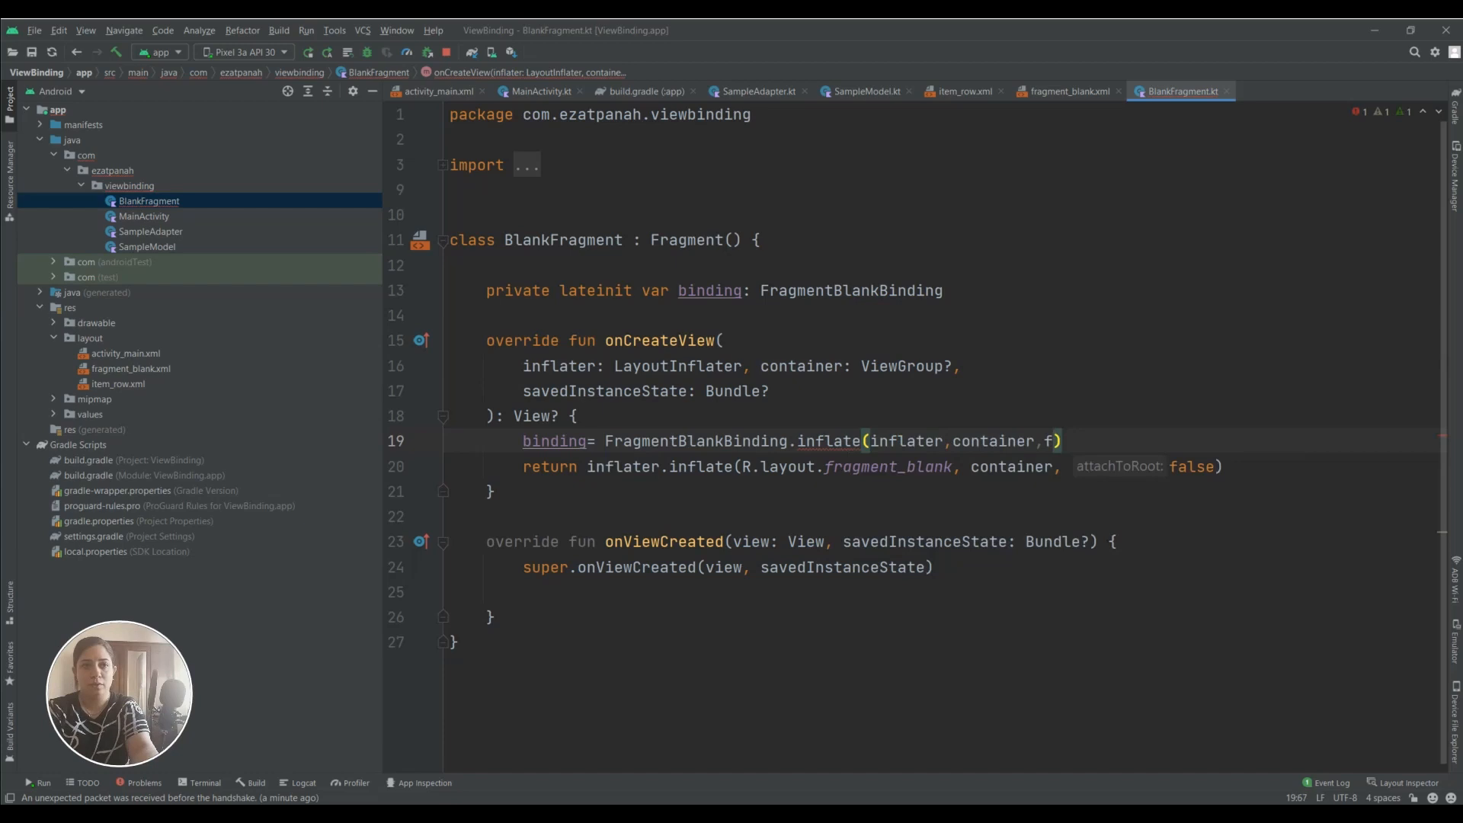
{"action": "type", "text": "attachToParent: false"}
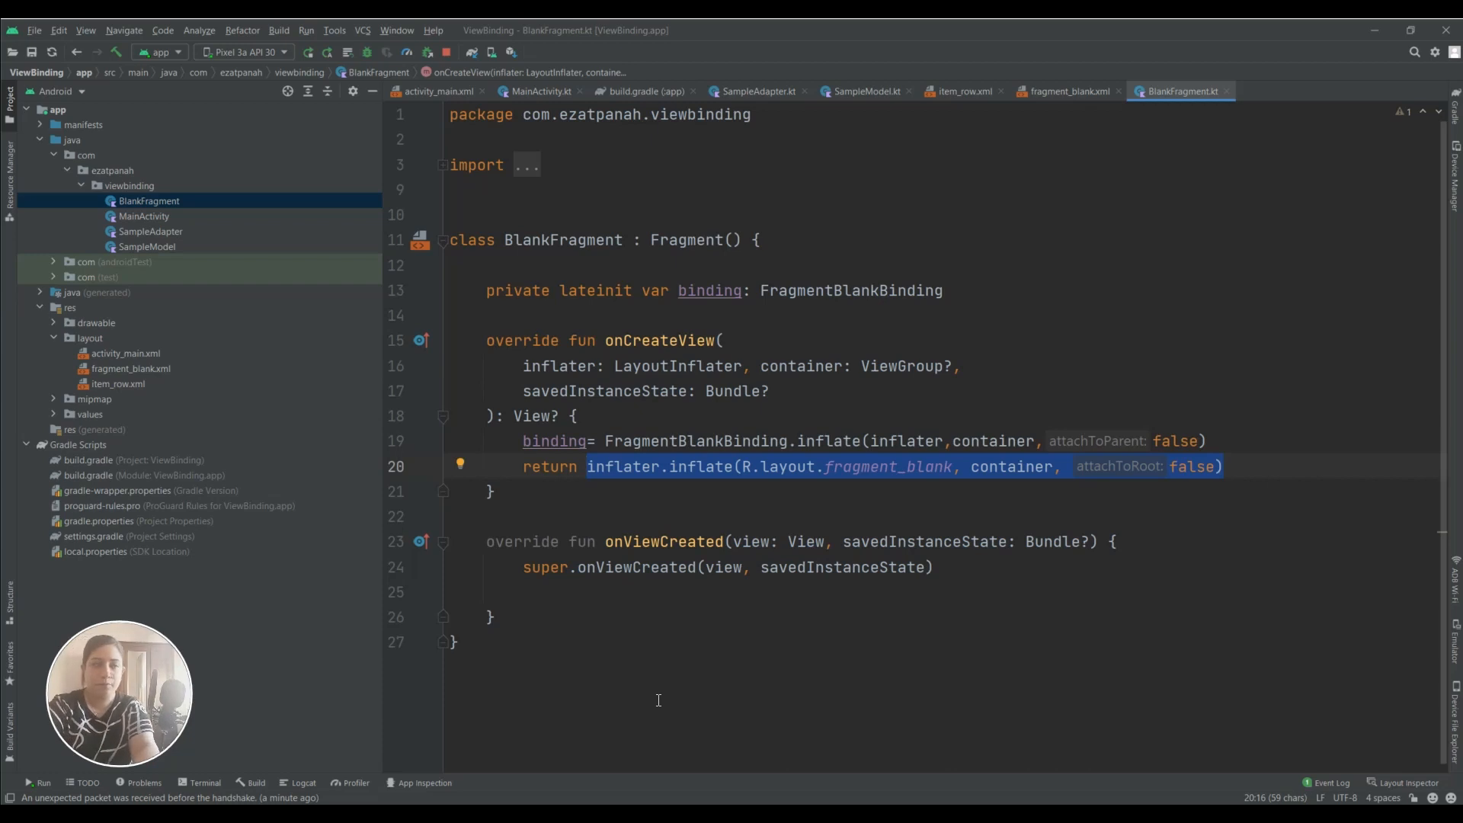
{"action": "type", "text": "bin"}
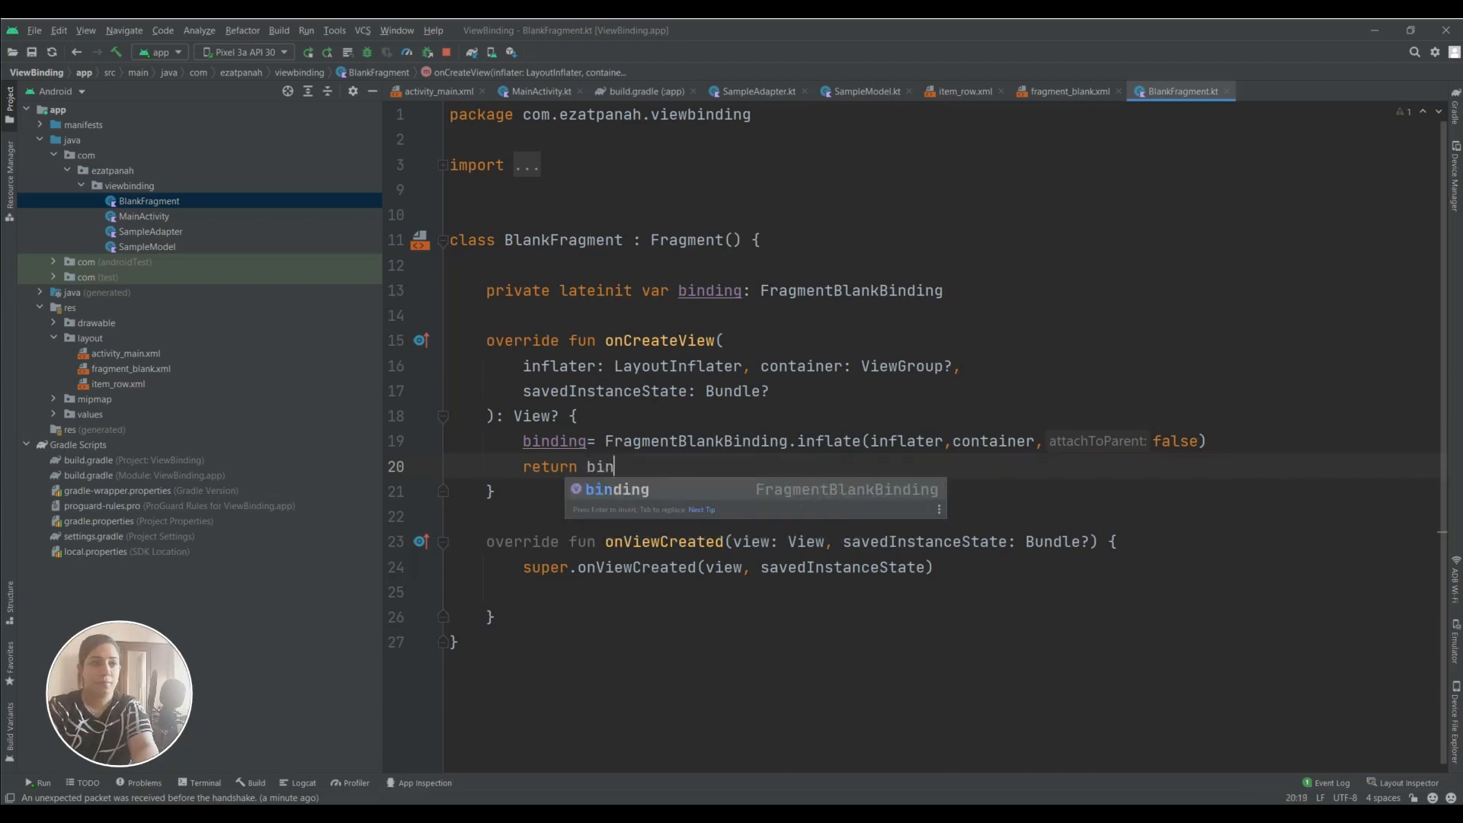
{"action": "type", "text": "ding.root"}
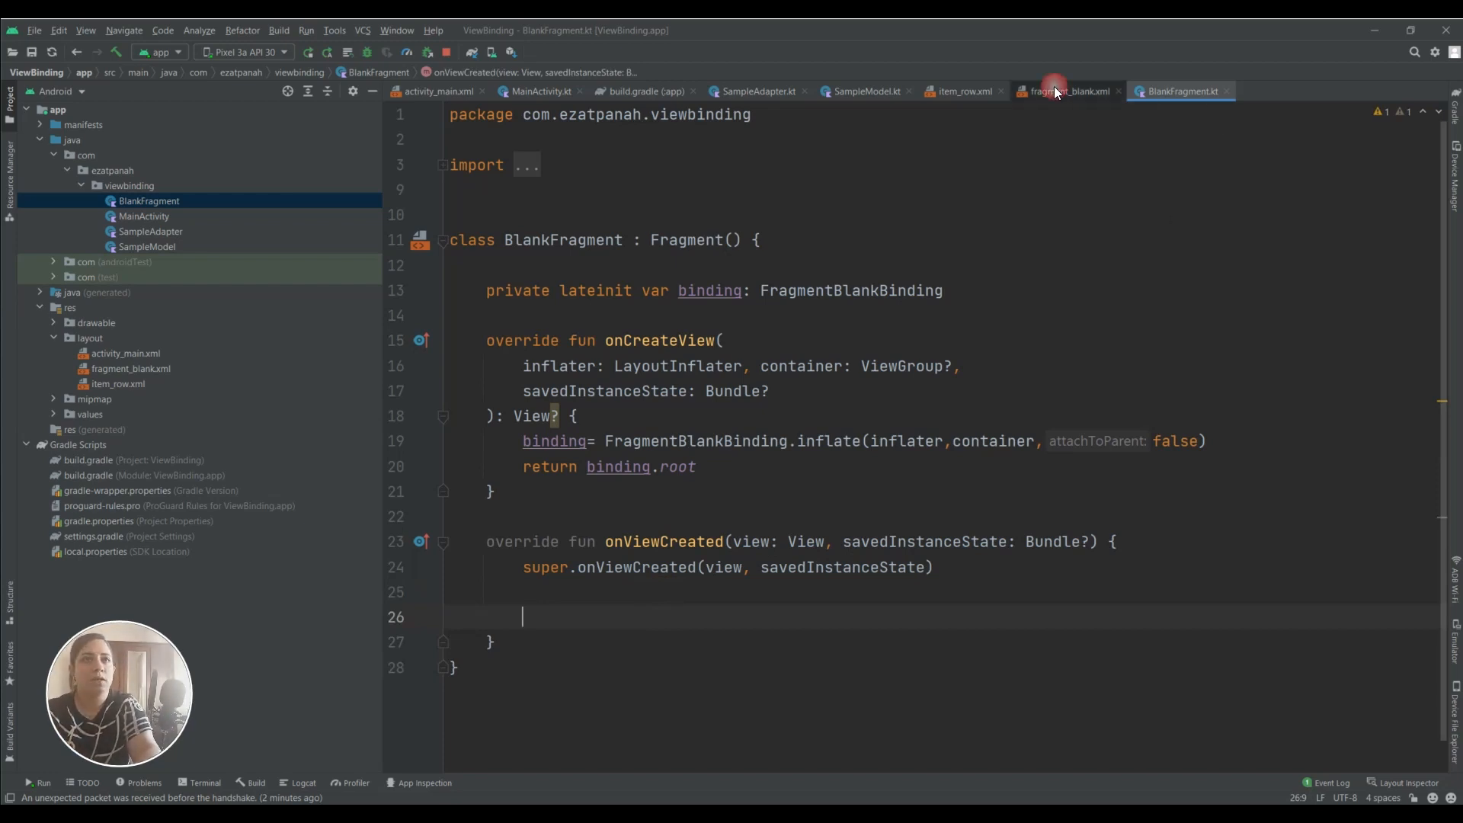
Set the fragment_blank TextView's id to tvSample, then go back to BlankFragment.kt
{"action": "left_click", "coordinate": [1058, 91]}
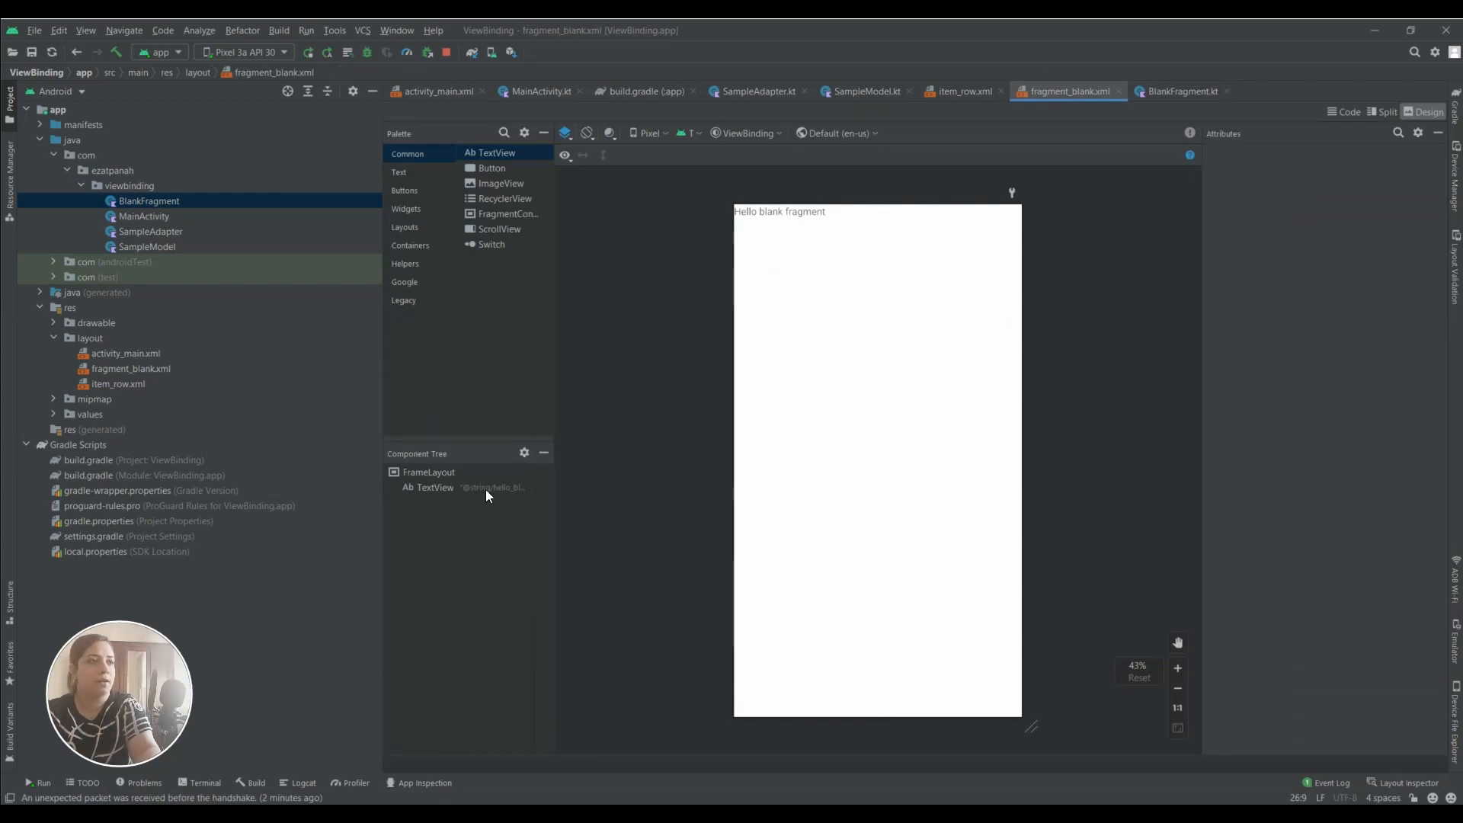
{"action": "left_click", "coordinate": [434, 487]}
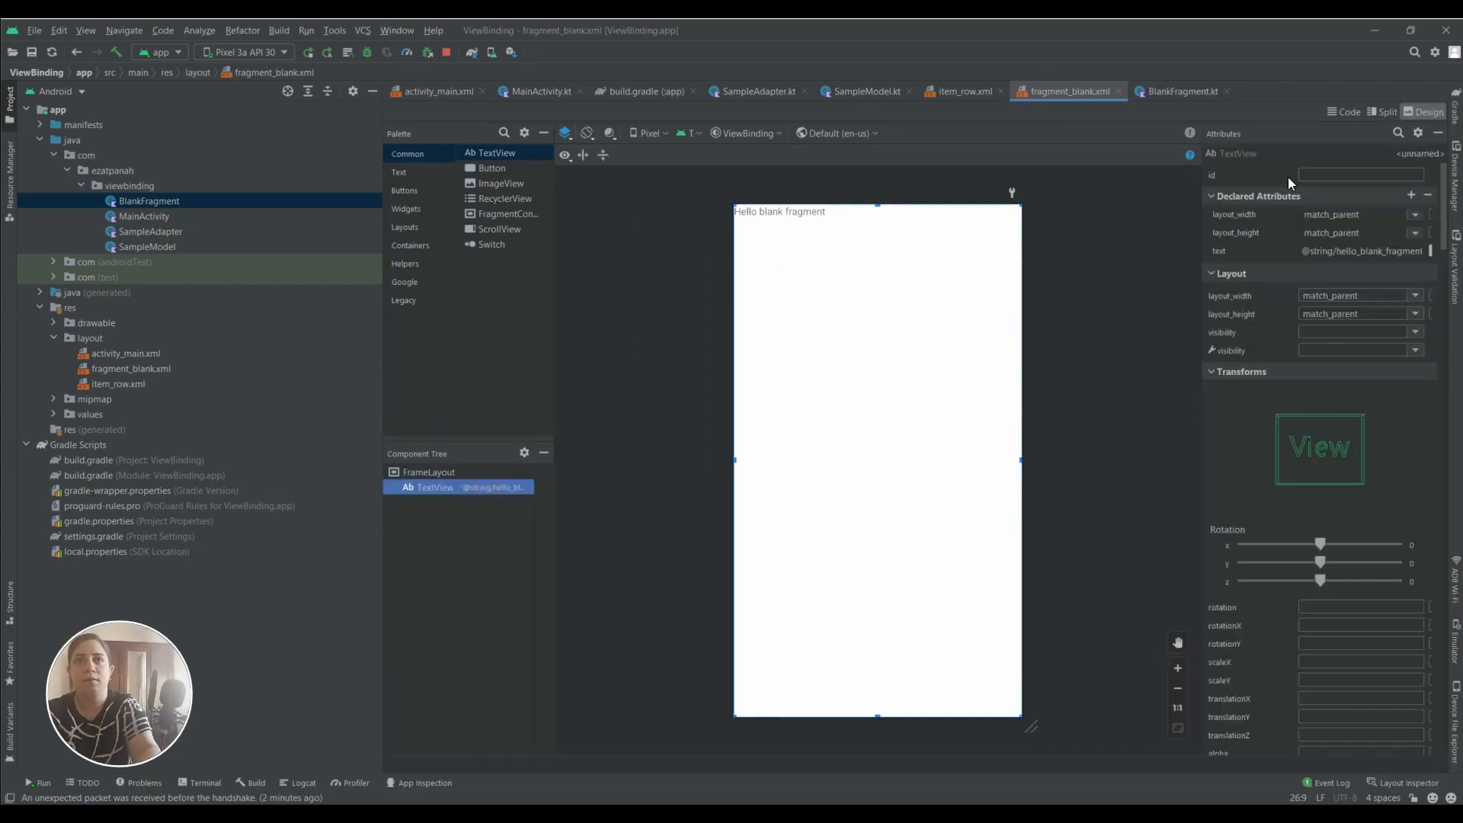
{"action": "left_click", "coordinate": [1360, 175]}
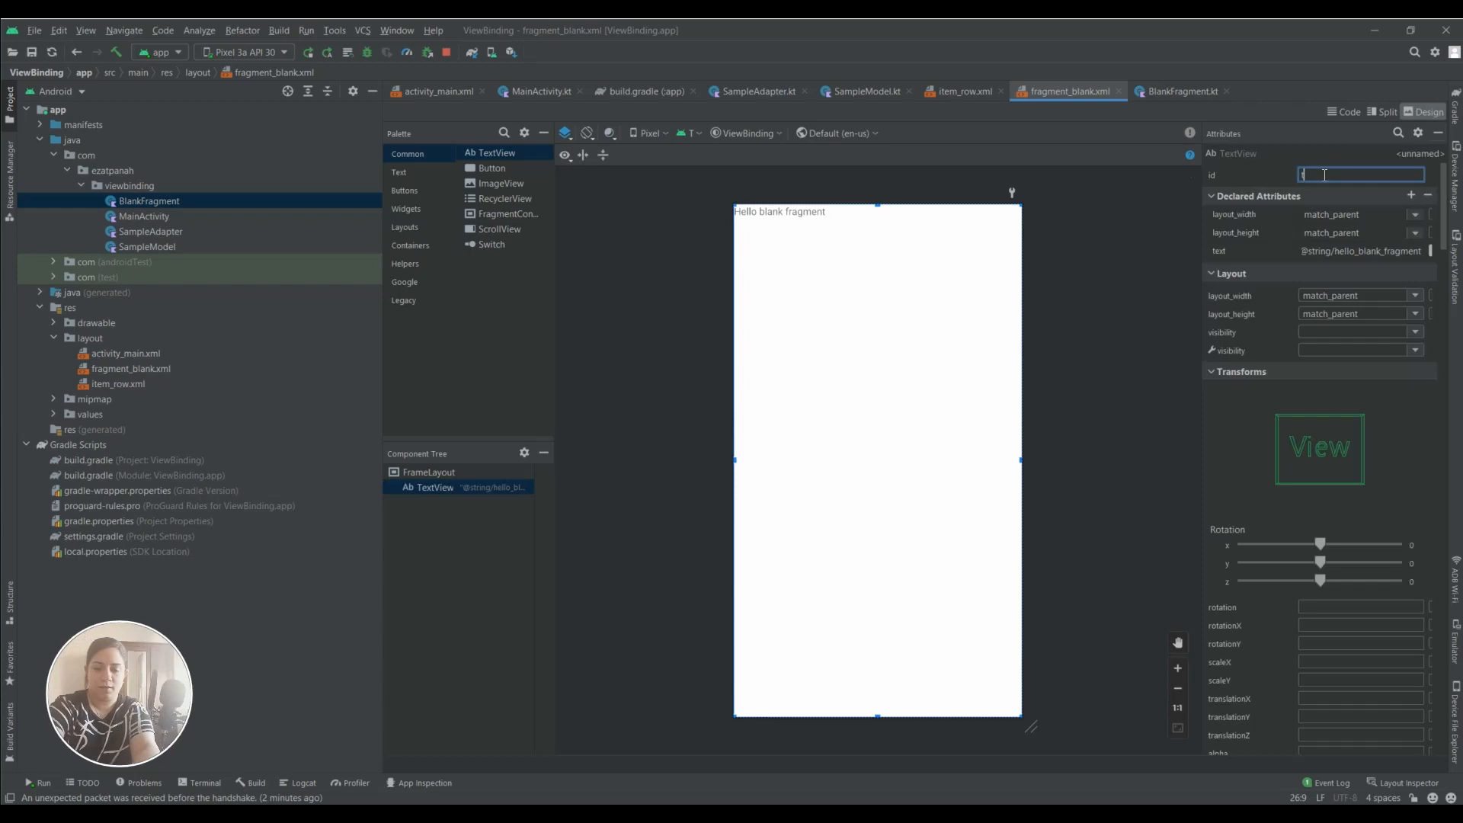
{"action": "type", "text": "tv5a"}
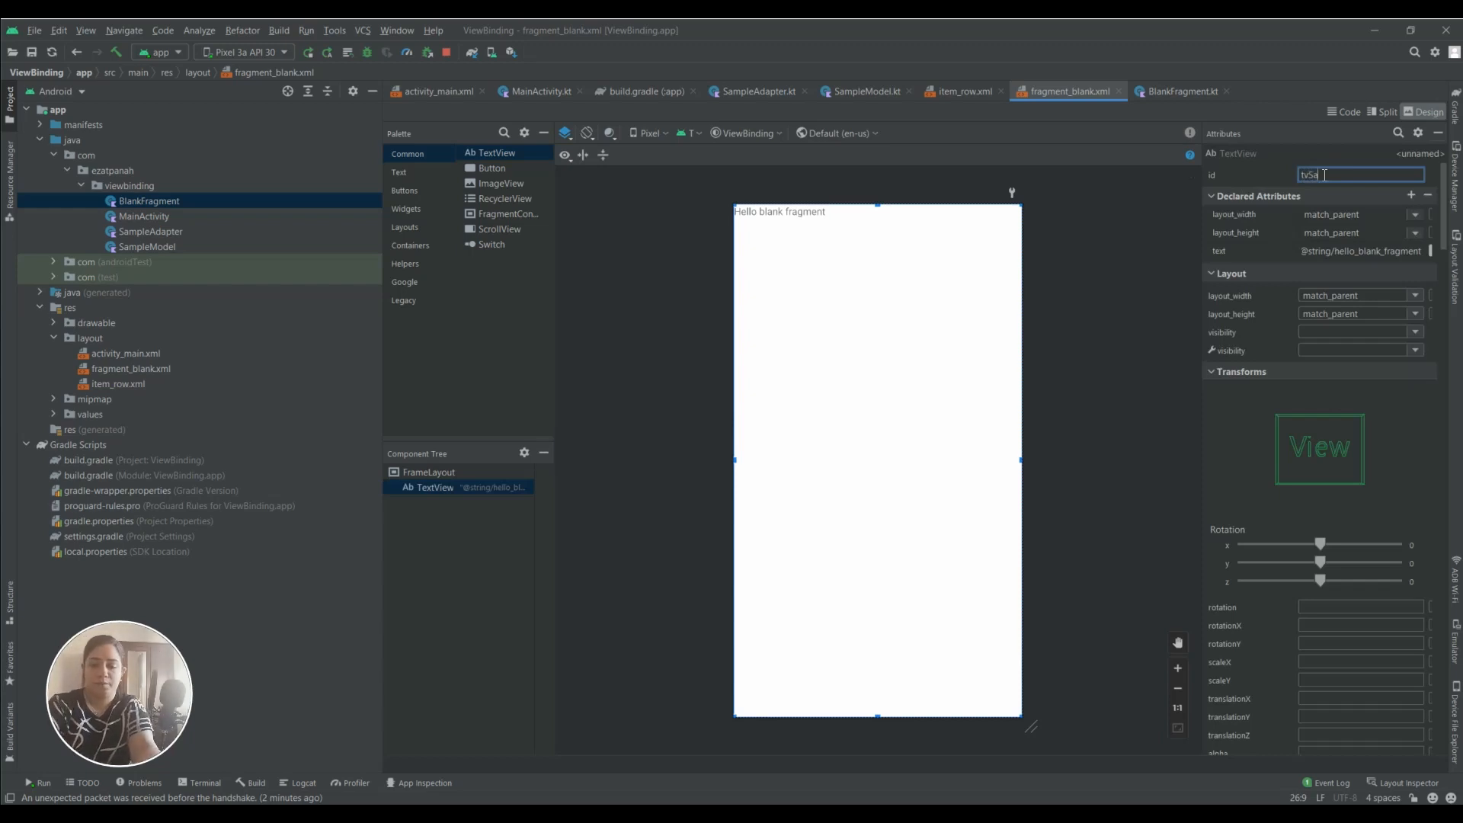
{"action": "type", "text": "Sample"}
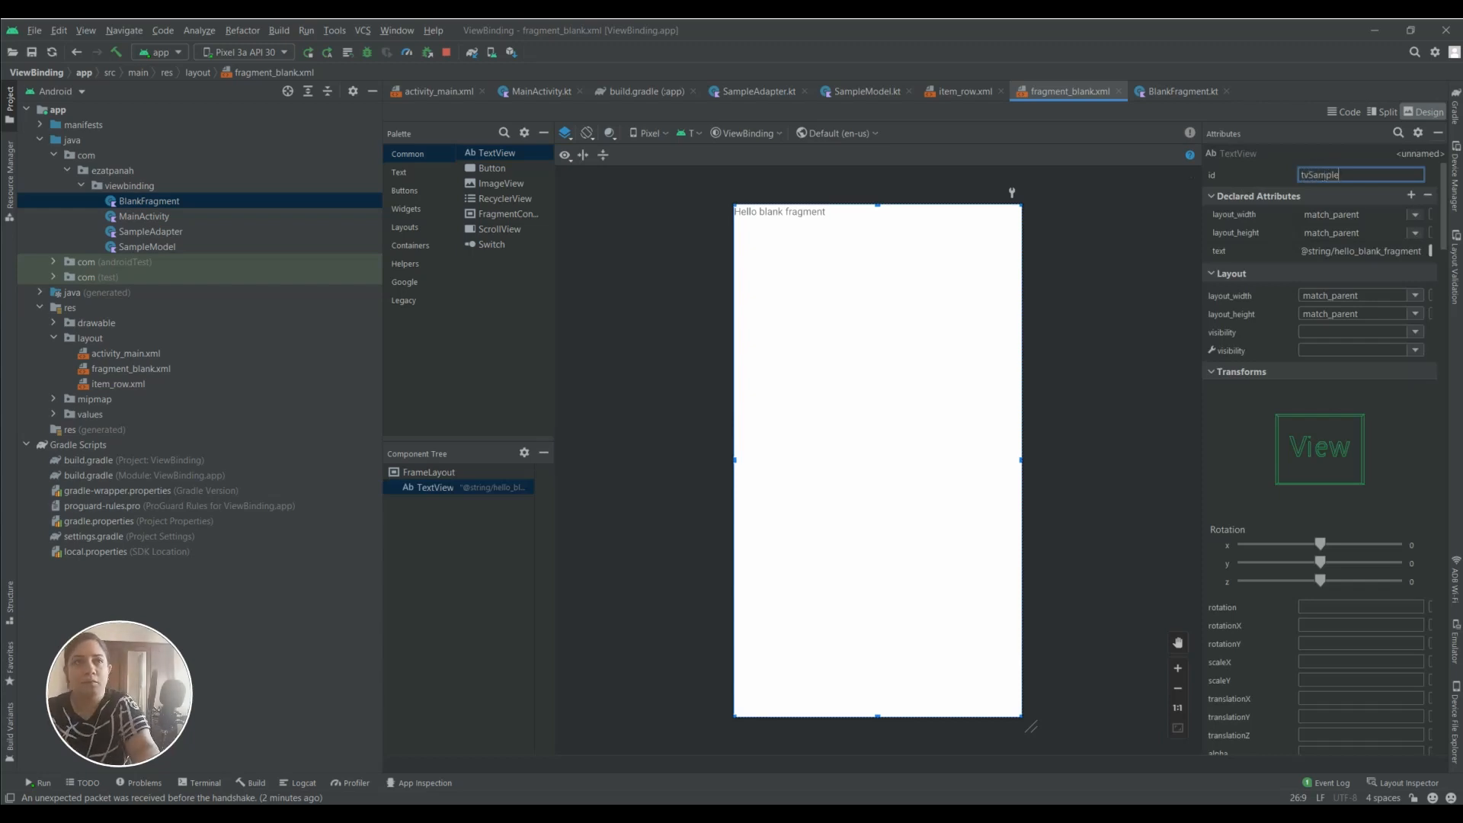
{"action": "left_click", "coordinate": [1181, 91]}
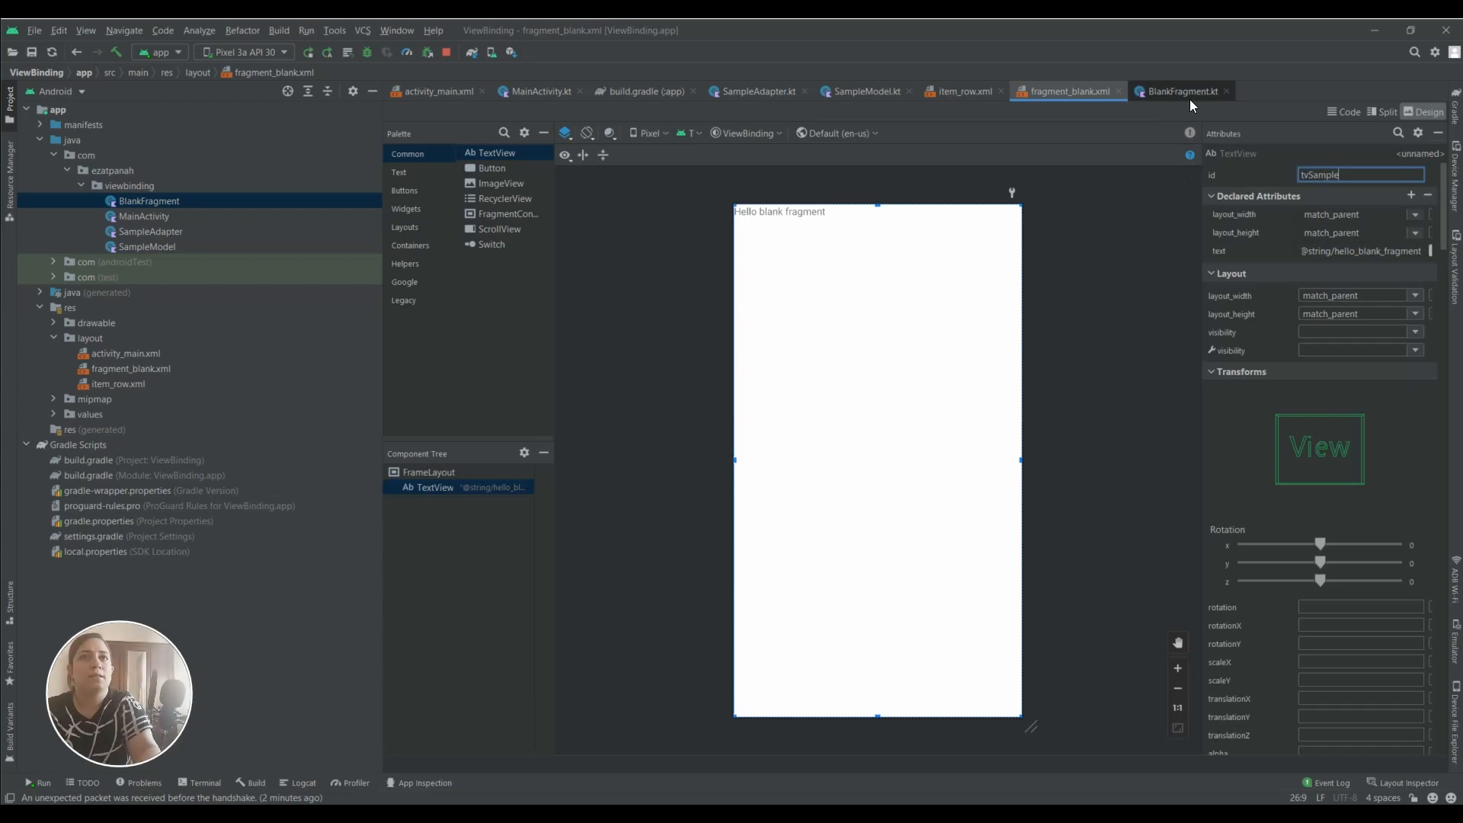
{"action": "left_click", "coordinate": [1181, 91]}
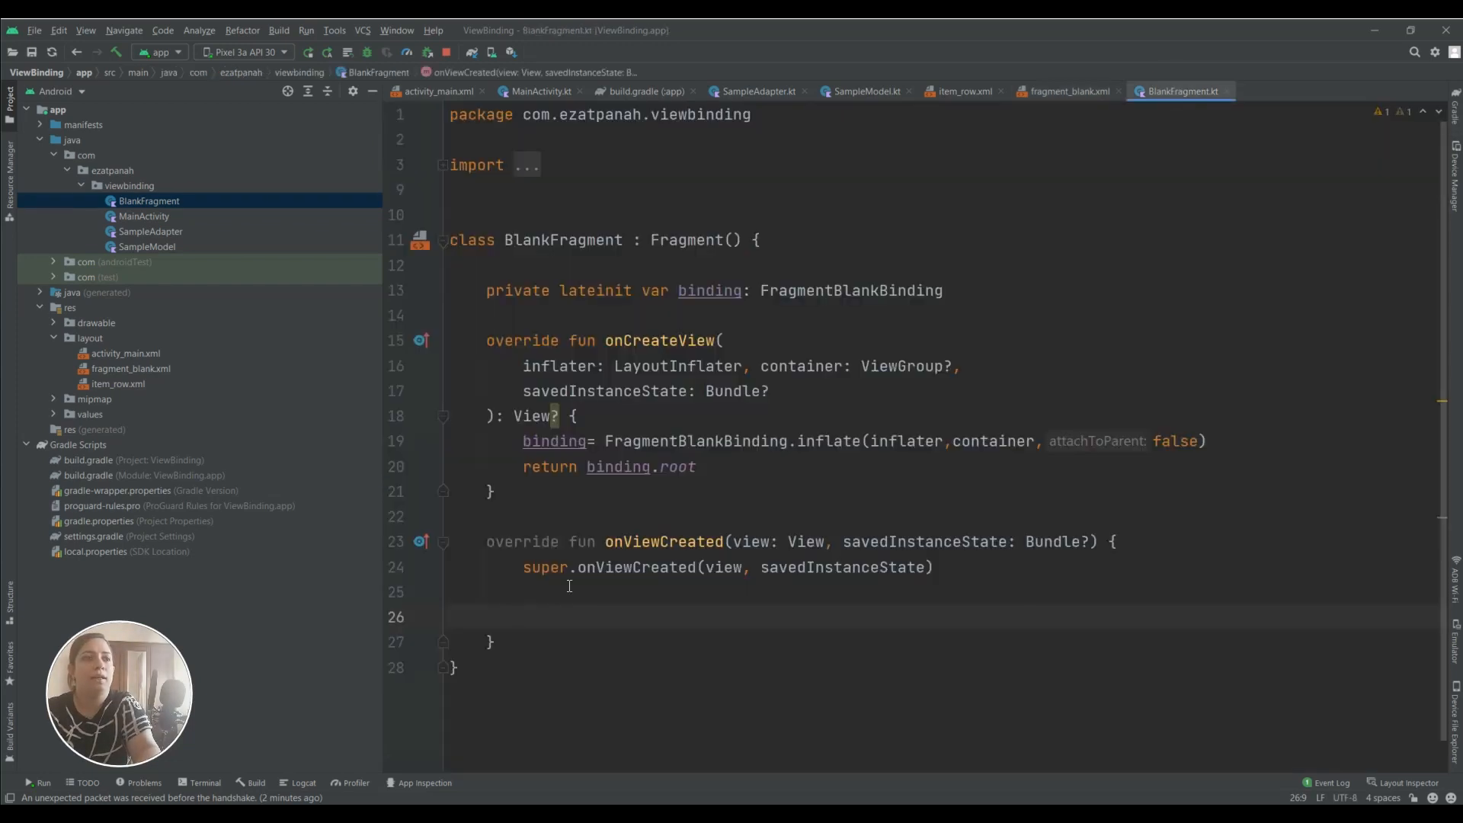
In onViewCreated, assign binding.tvSample.text = "AndroidGreek"
{"action": "type", "text": "b"}
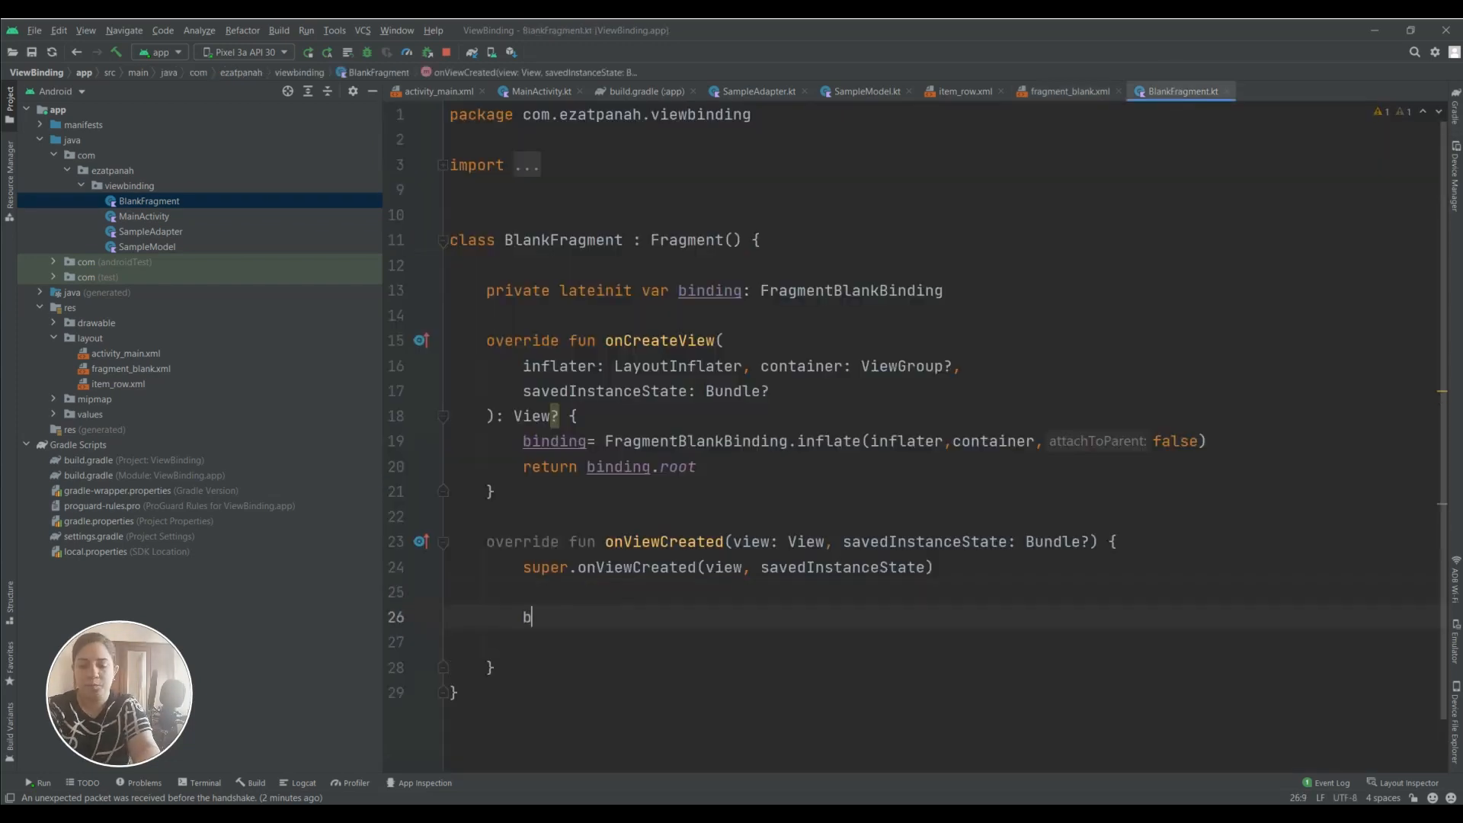
{"action": "type", "text": "binding."}
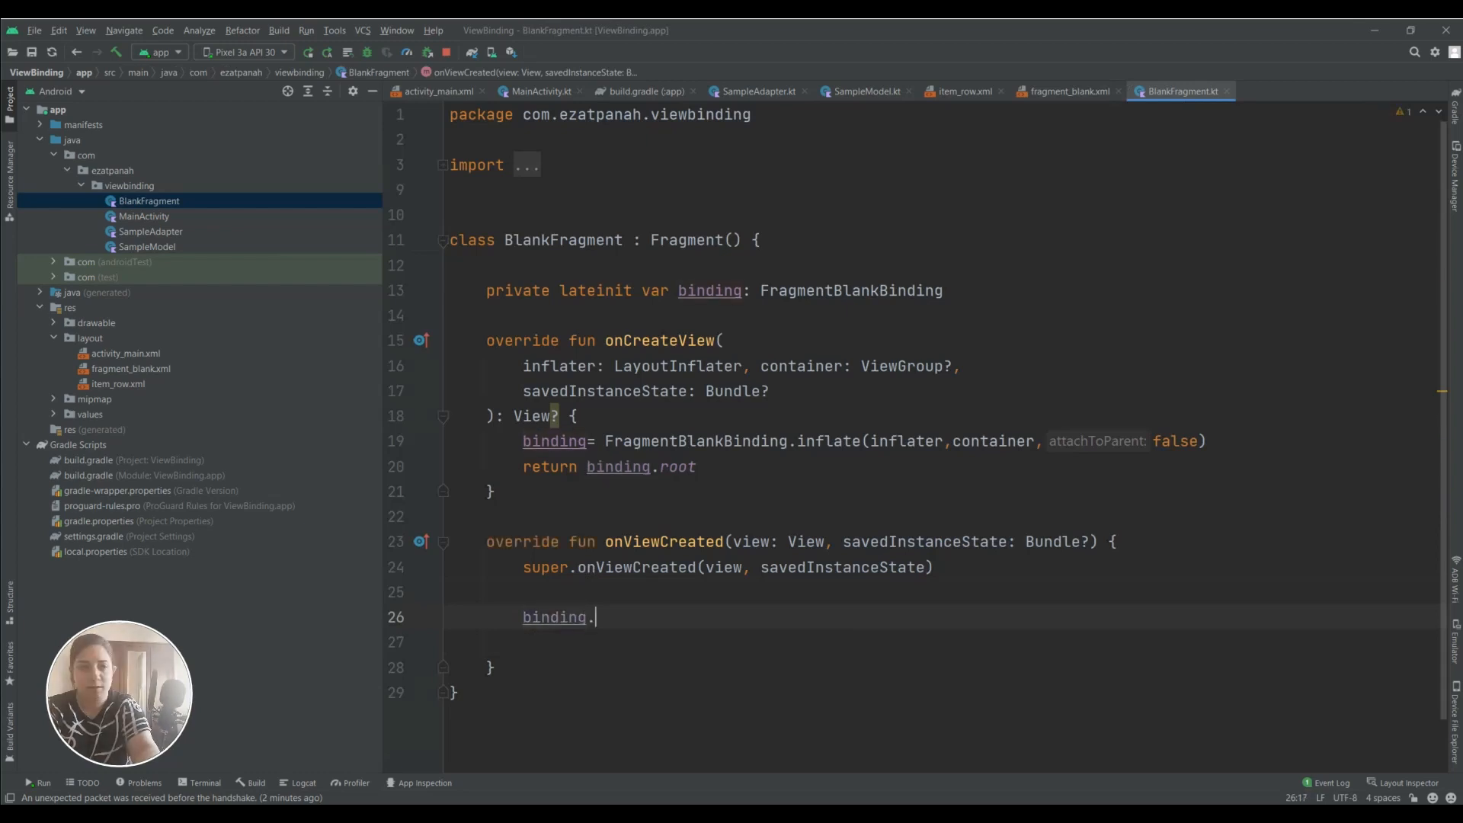
{"action": "type", "text": "tvSample.text"}
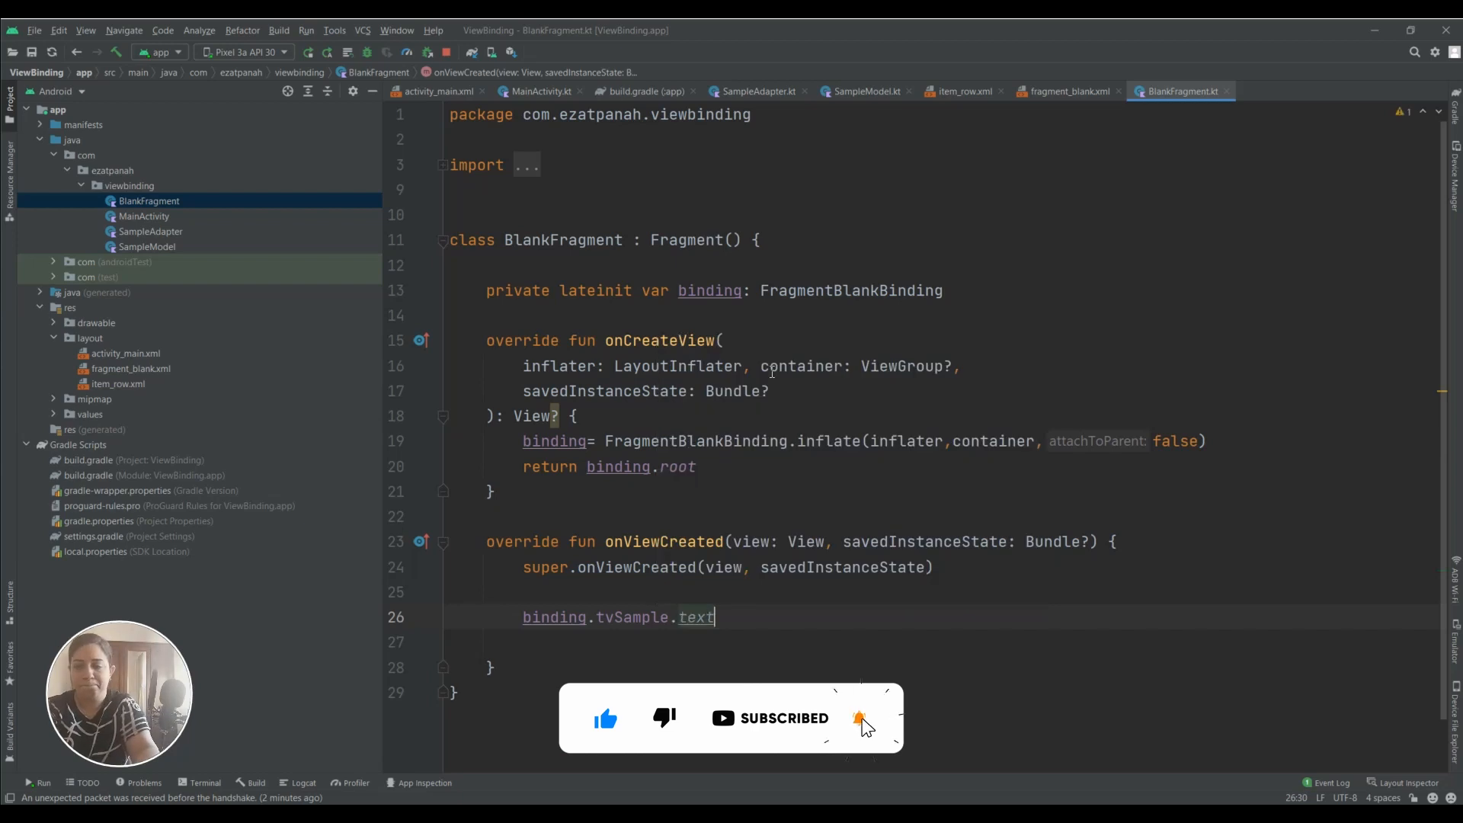
{"action": "type", "text": "="}
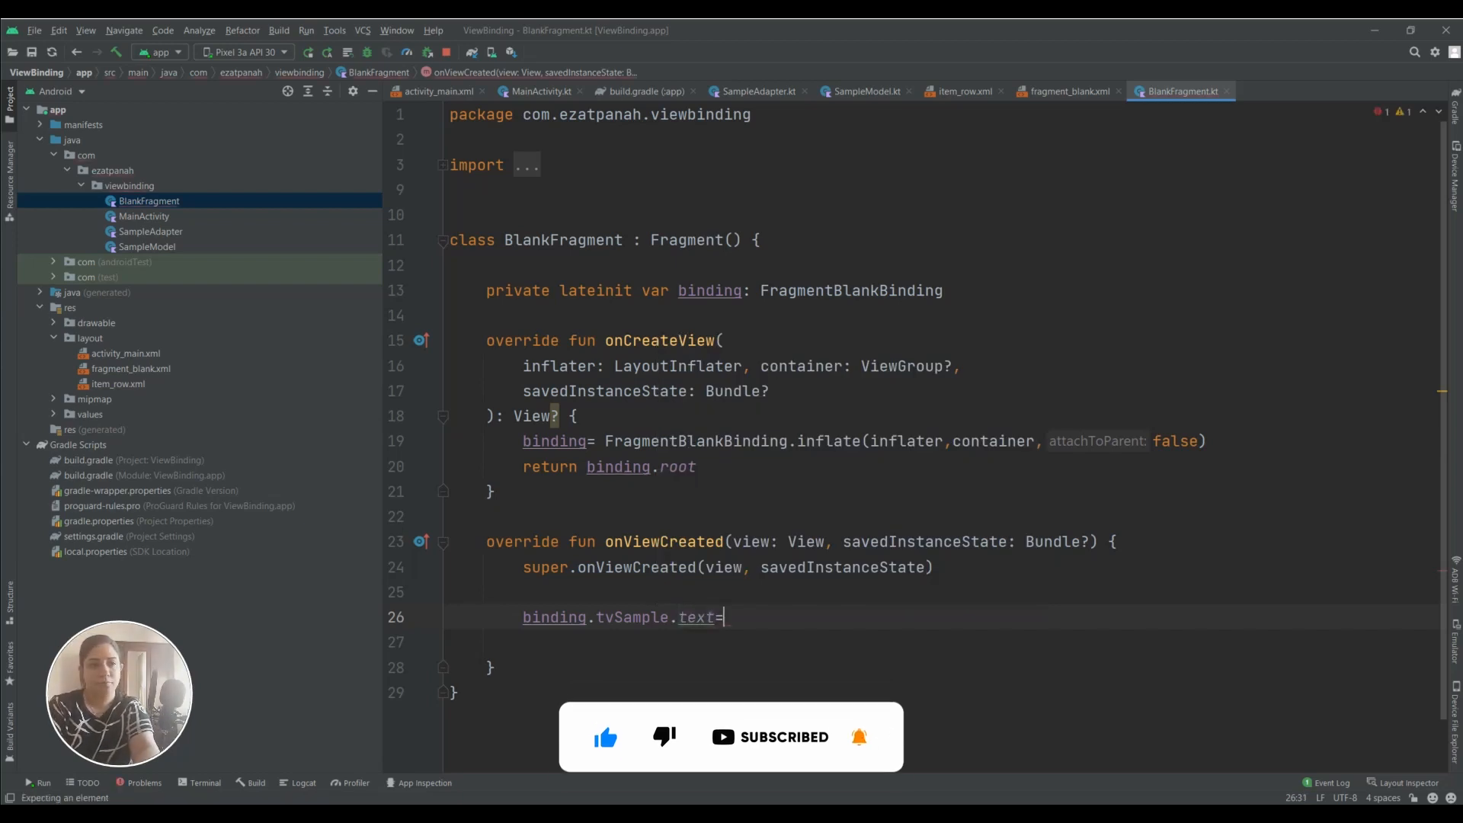
{"action": "type", "text": "\"\""}
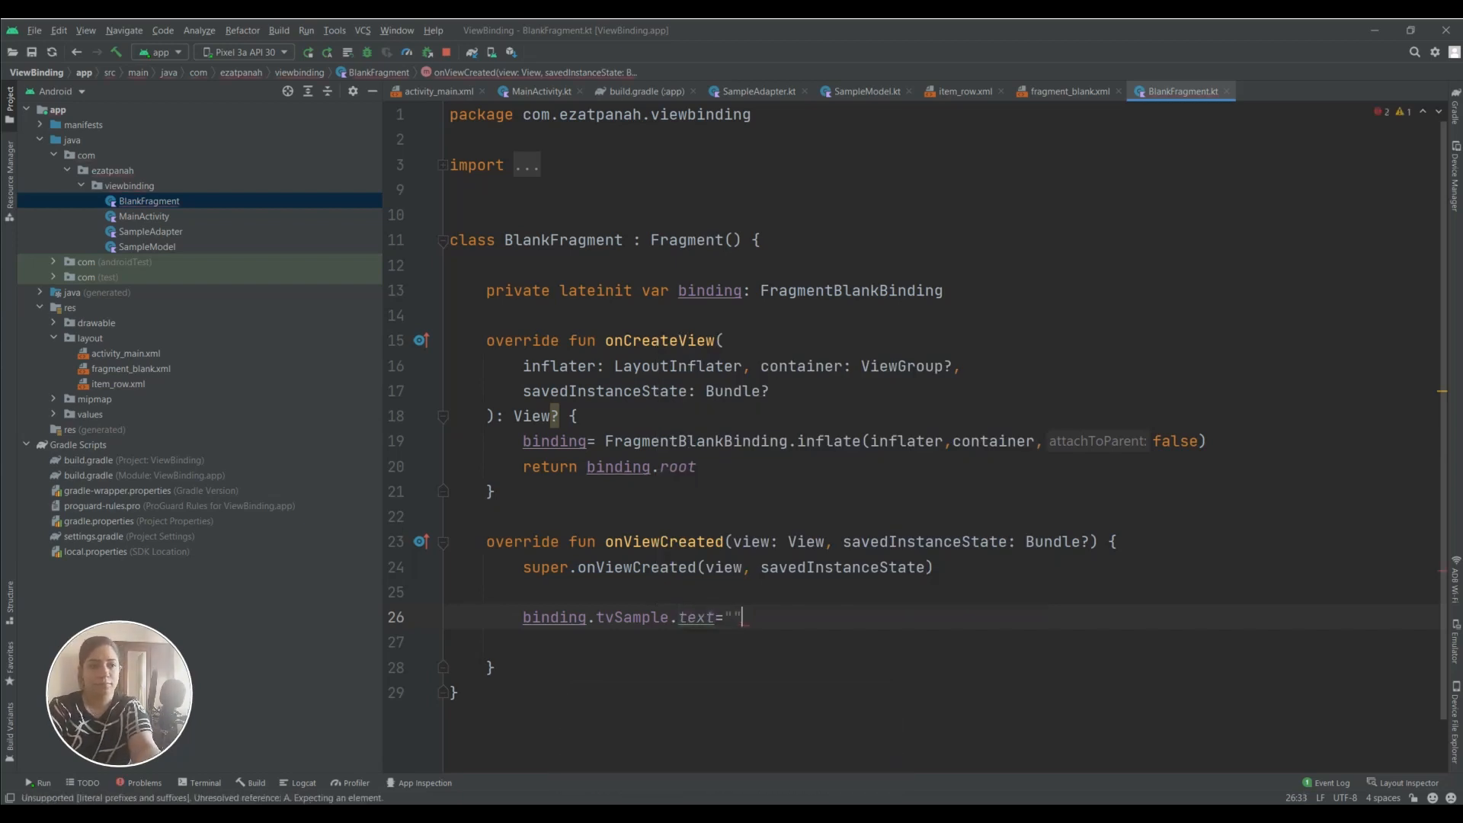
{"action": "type", "text": "Android"}
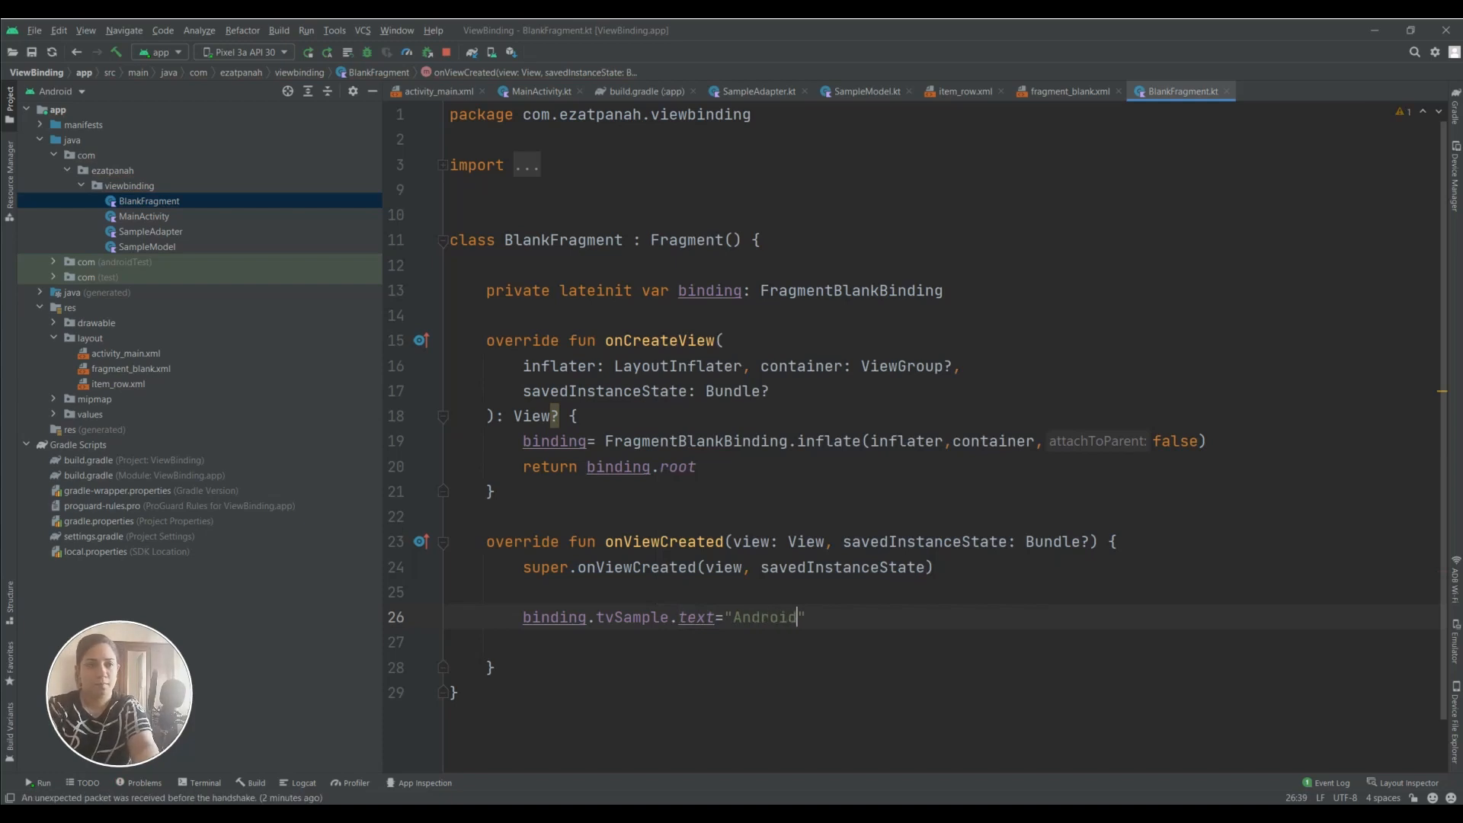
{"action": "type", "text": "Greek"}
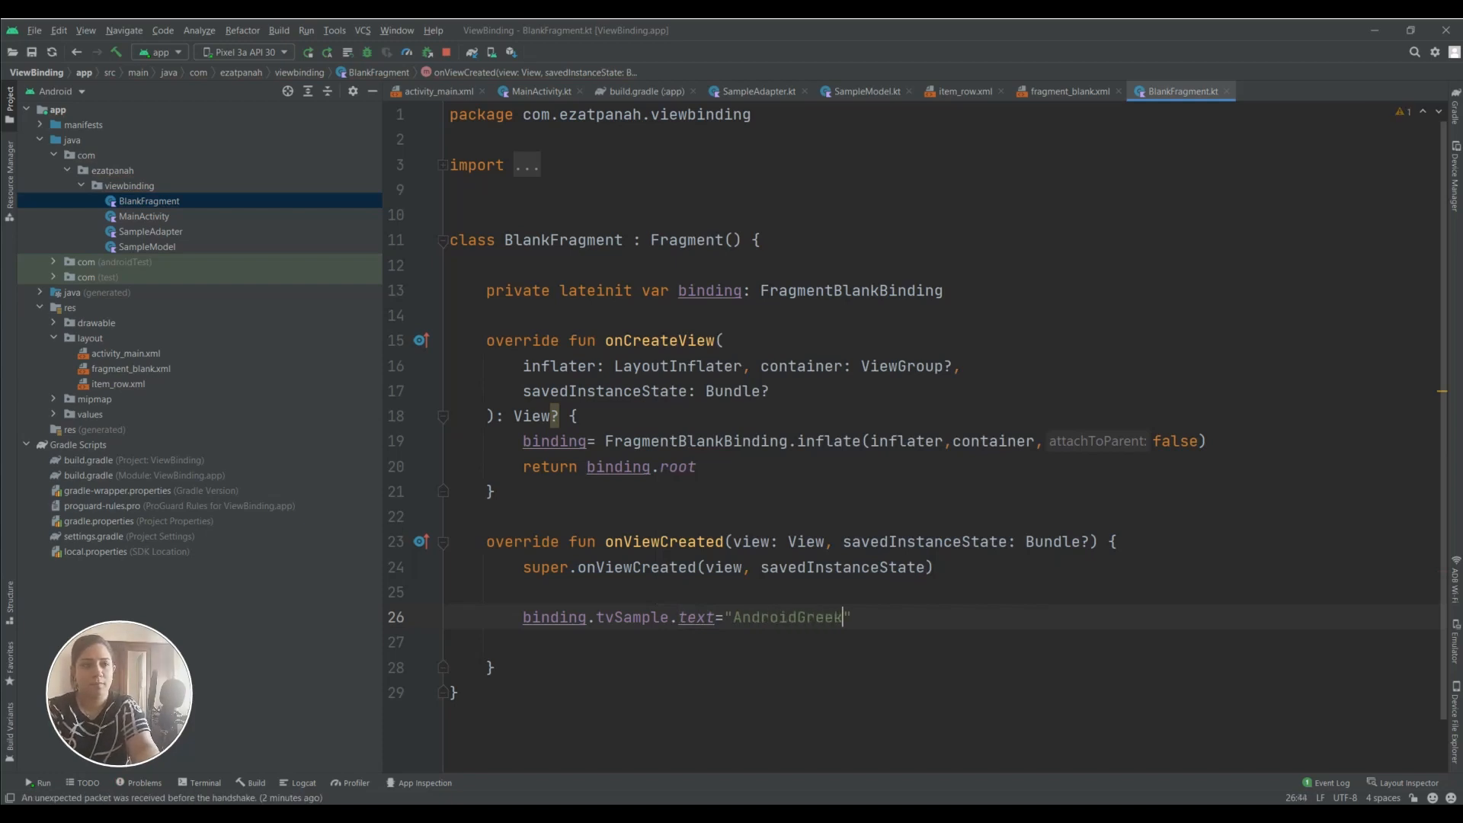
Move that assignment inside a binding.apply block as tvSample.text
{"action": "double_click", "coordinate": [786, 617]}
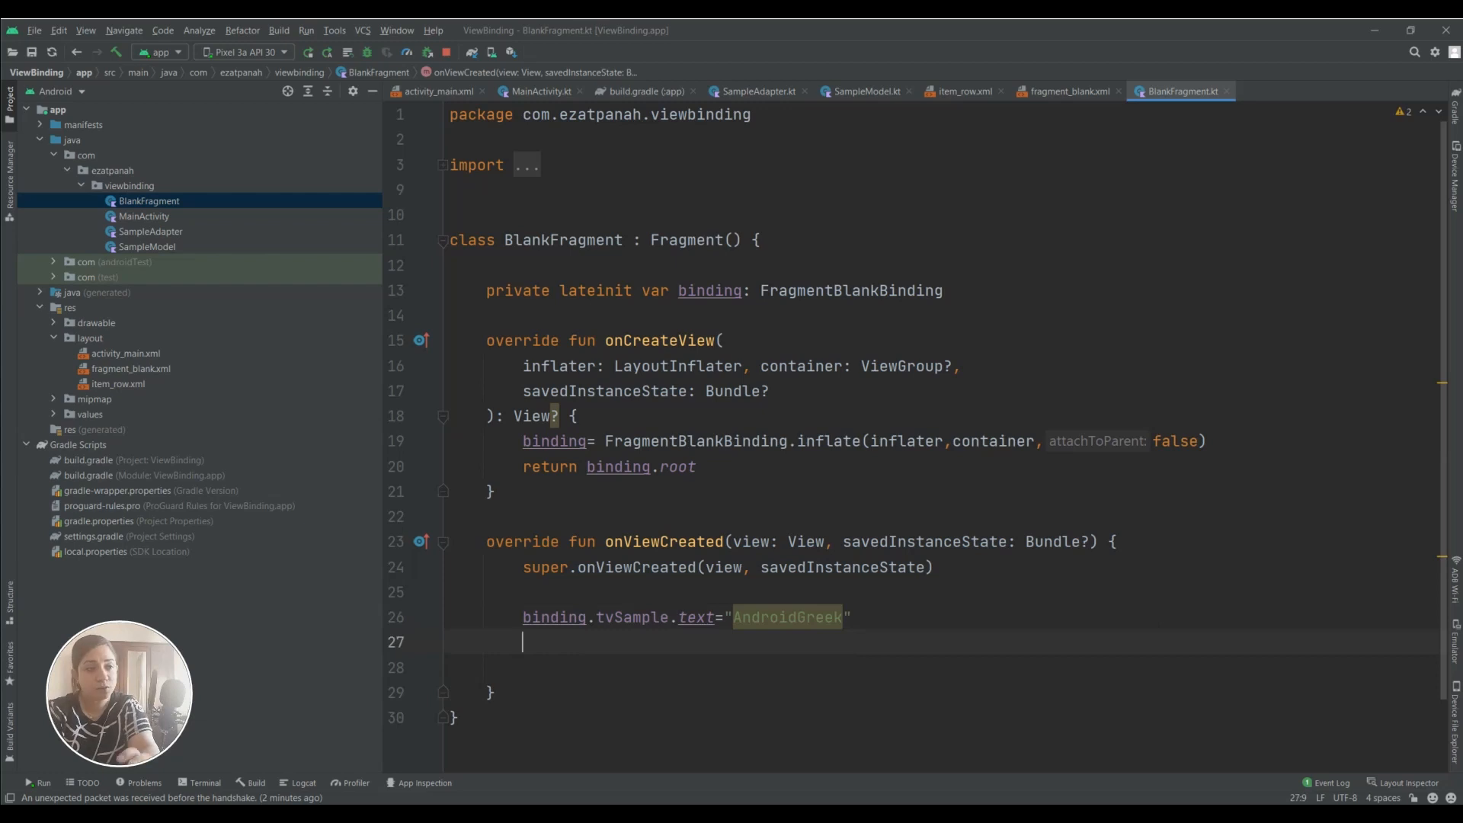
{"action": "type", "text": "binding.apply {"}
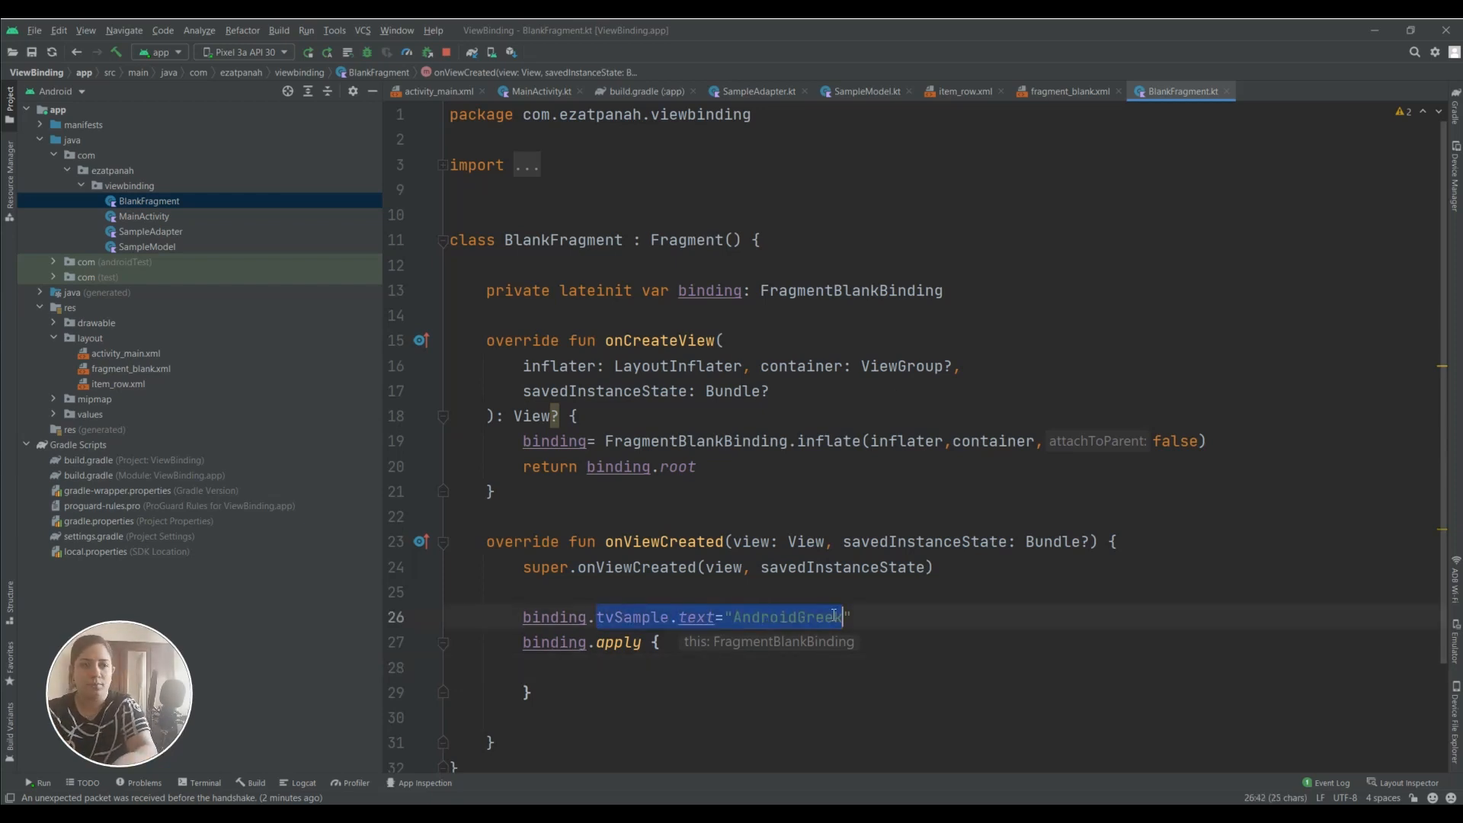
{"action": "key", "text": "Delete"}
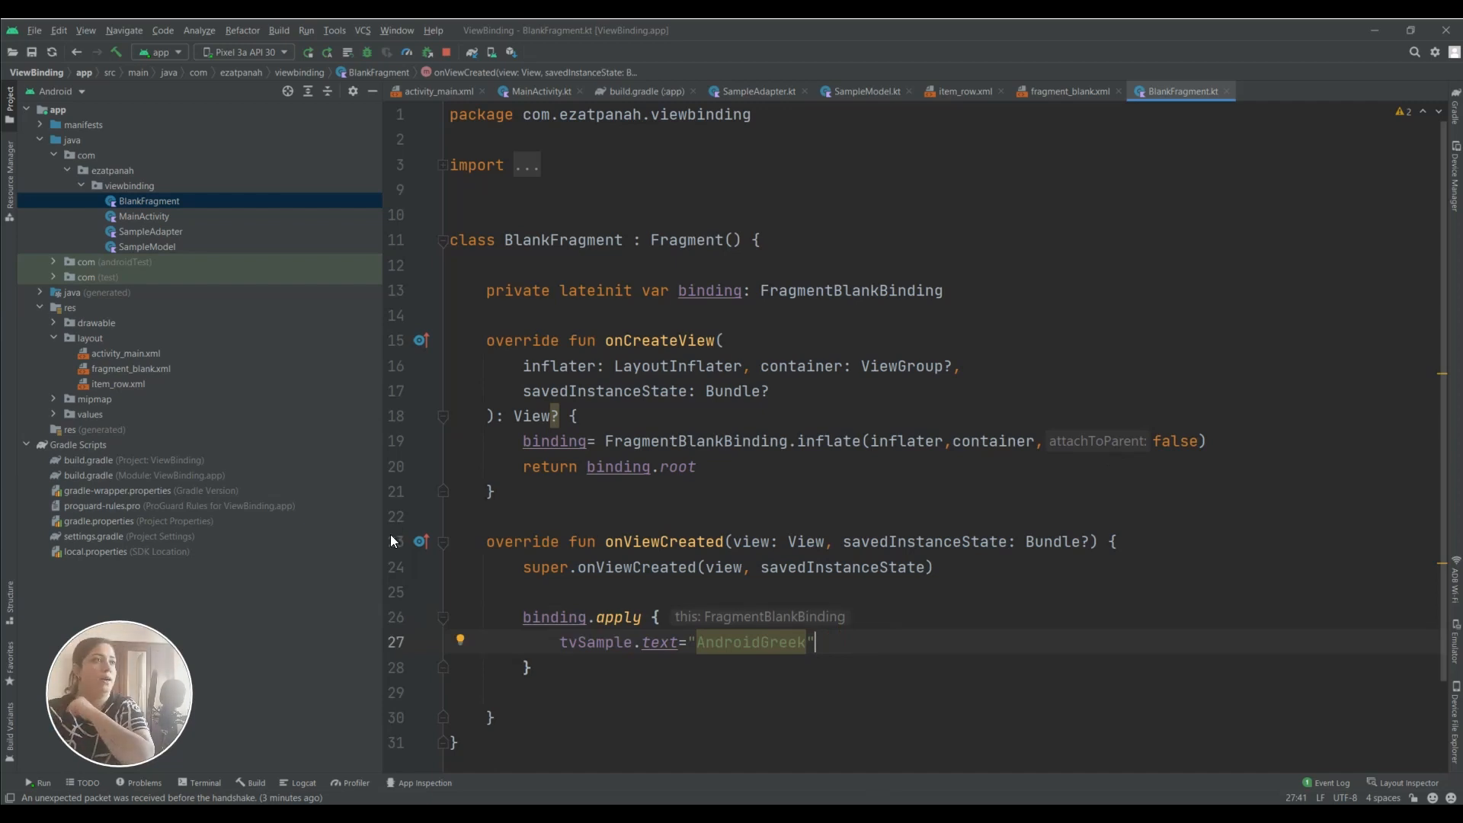
{"action": "left_click", "coordinate": [148, 231]}
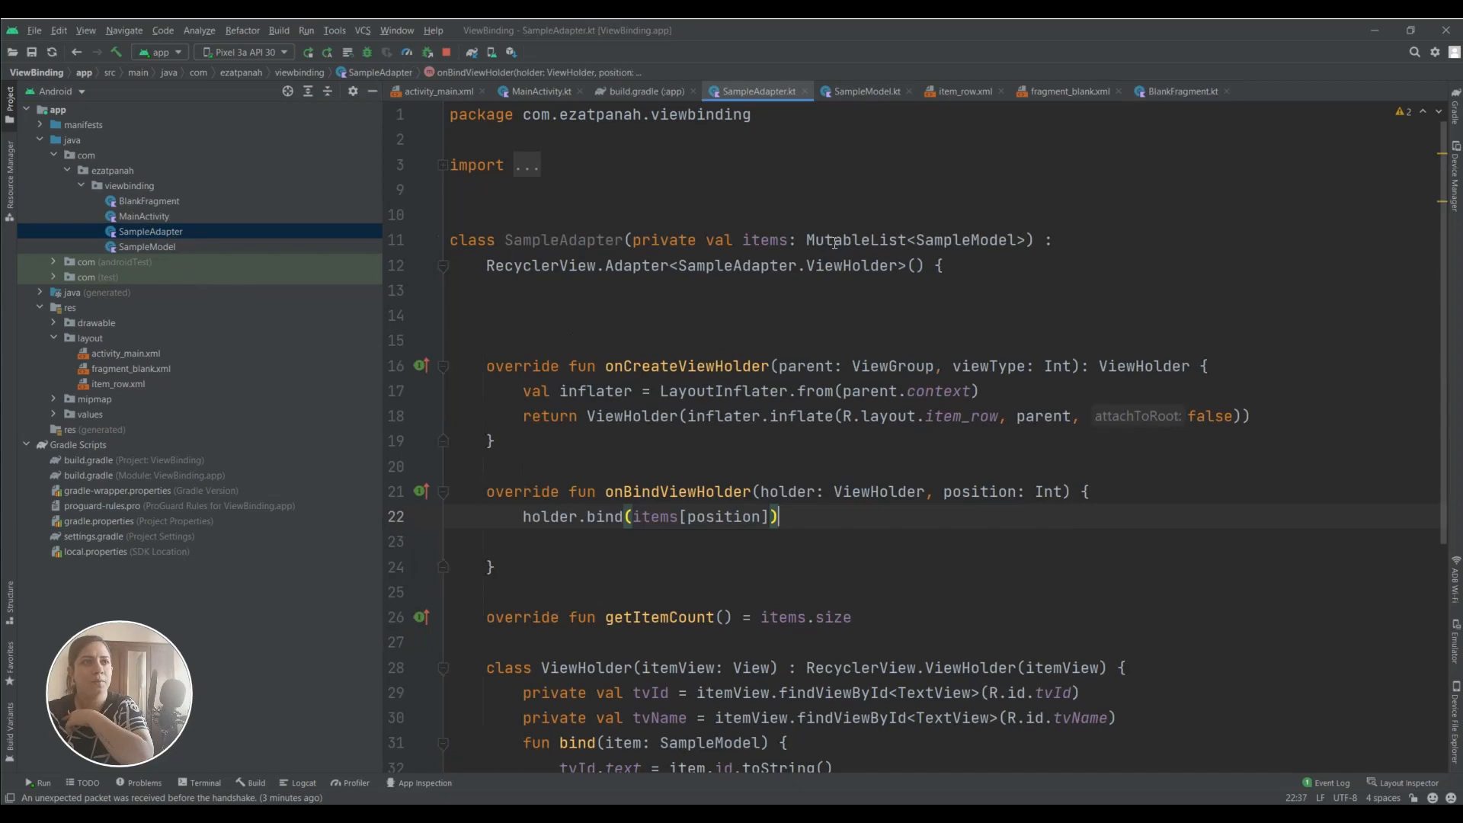
Scroll to SampleAdapter's ViewHolder and inspect item_row.xml's tvId and tvName views
{"action": "scroll", "scroll_direction": "down", "scroll_amount": 3}
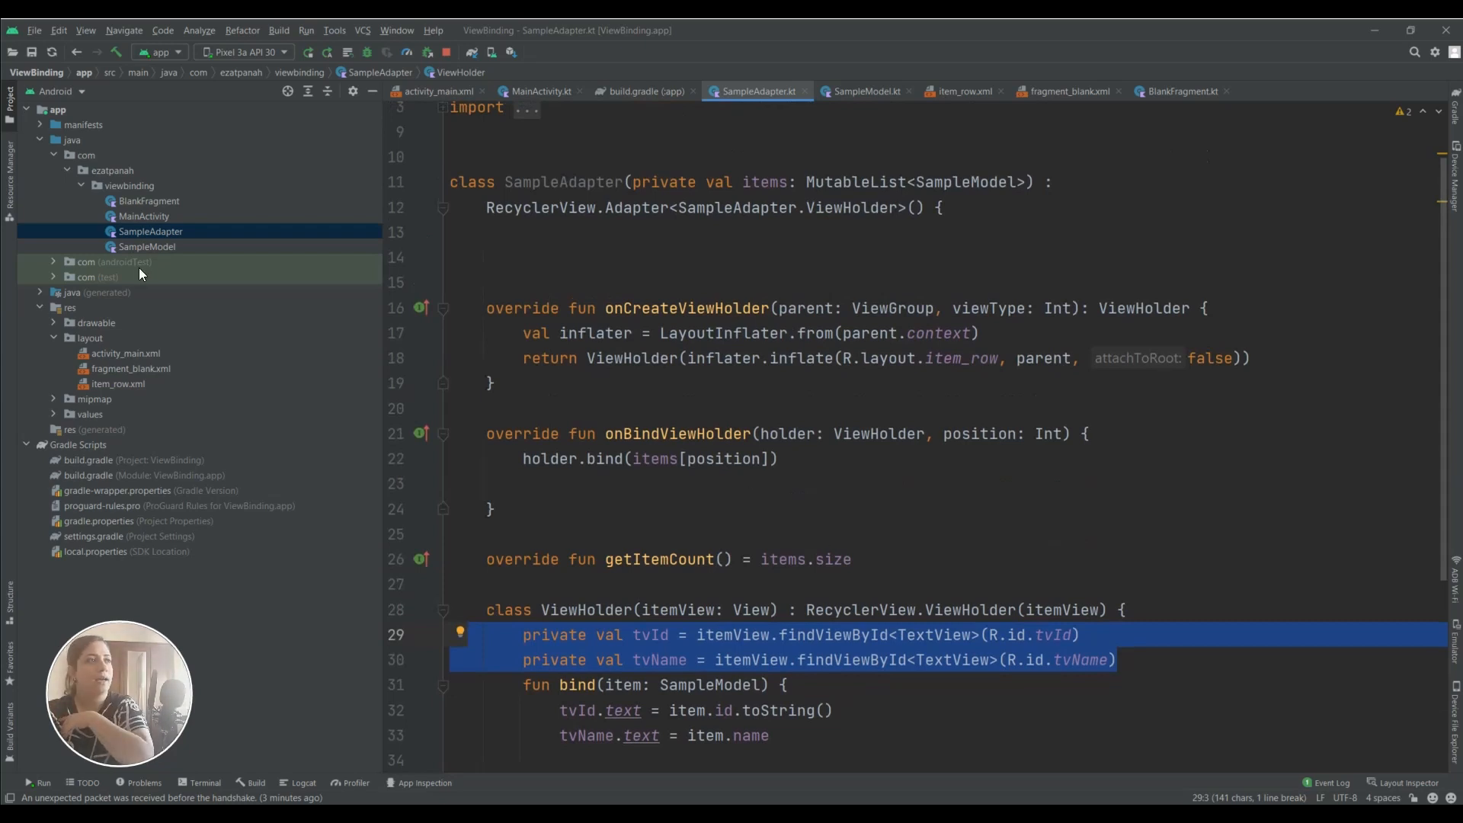
{"action": "left_click", "coordinate": [147, 246]}
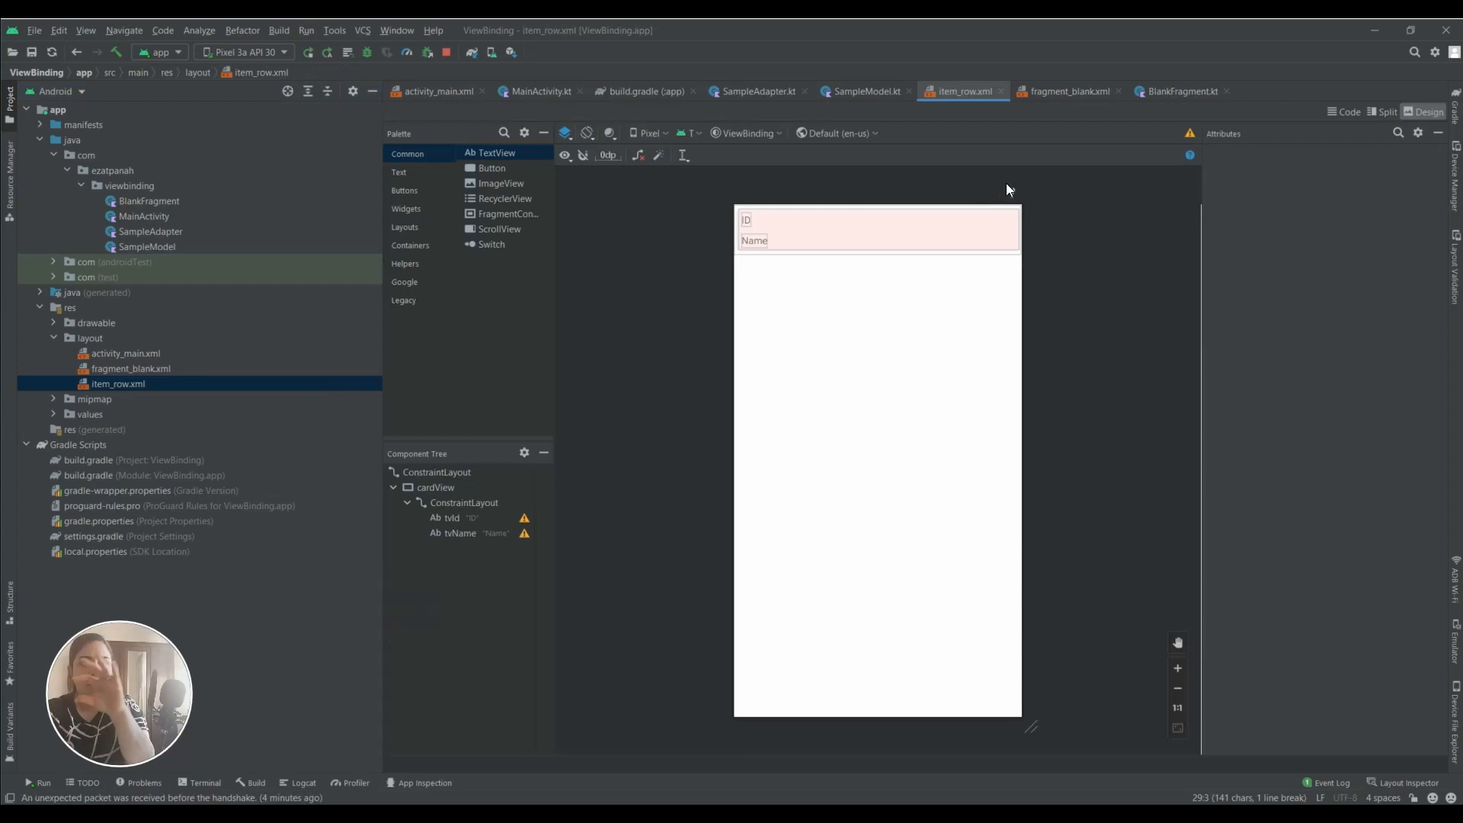
{"action": "mouse_move", "coordinate": [1010, 191]}
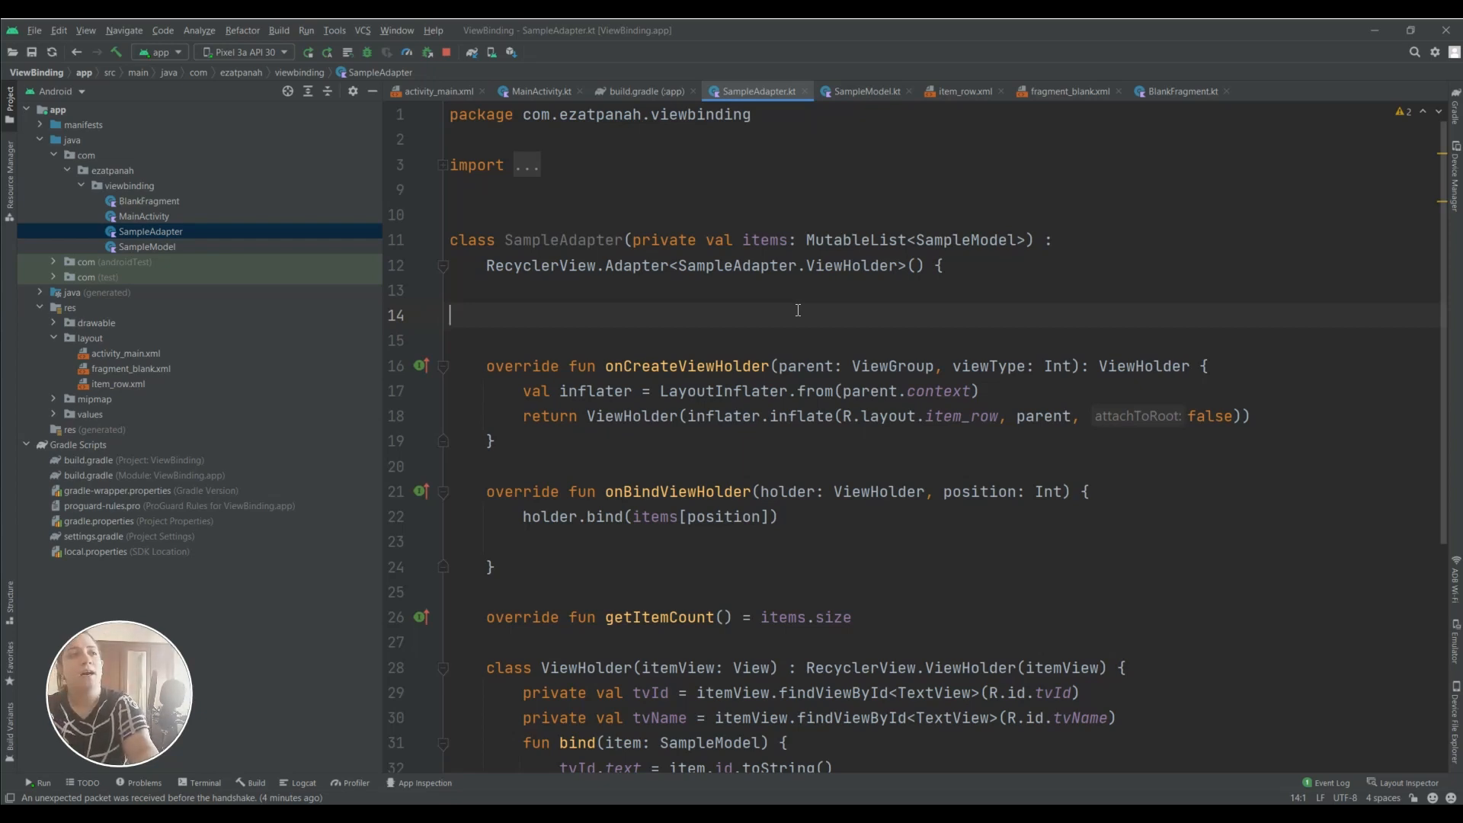
Declare private lateinit var binding: ItemRowBinding and add a blank line after the inflater
{"action": "type", "text": "private lateinit var b"}
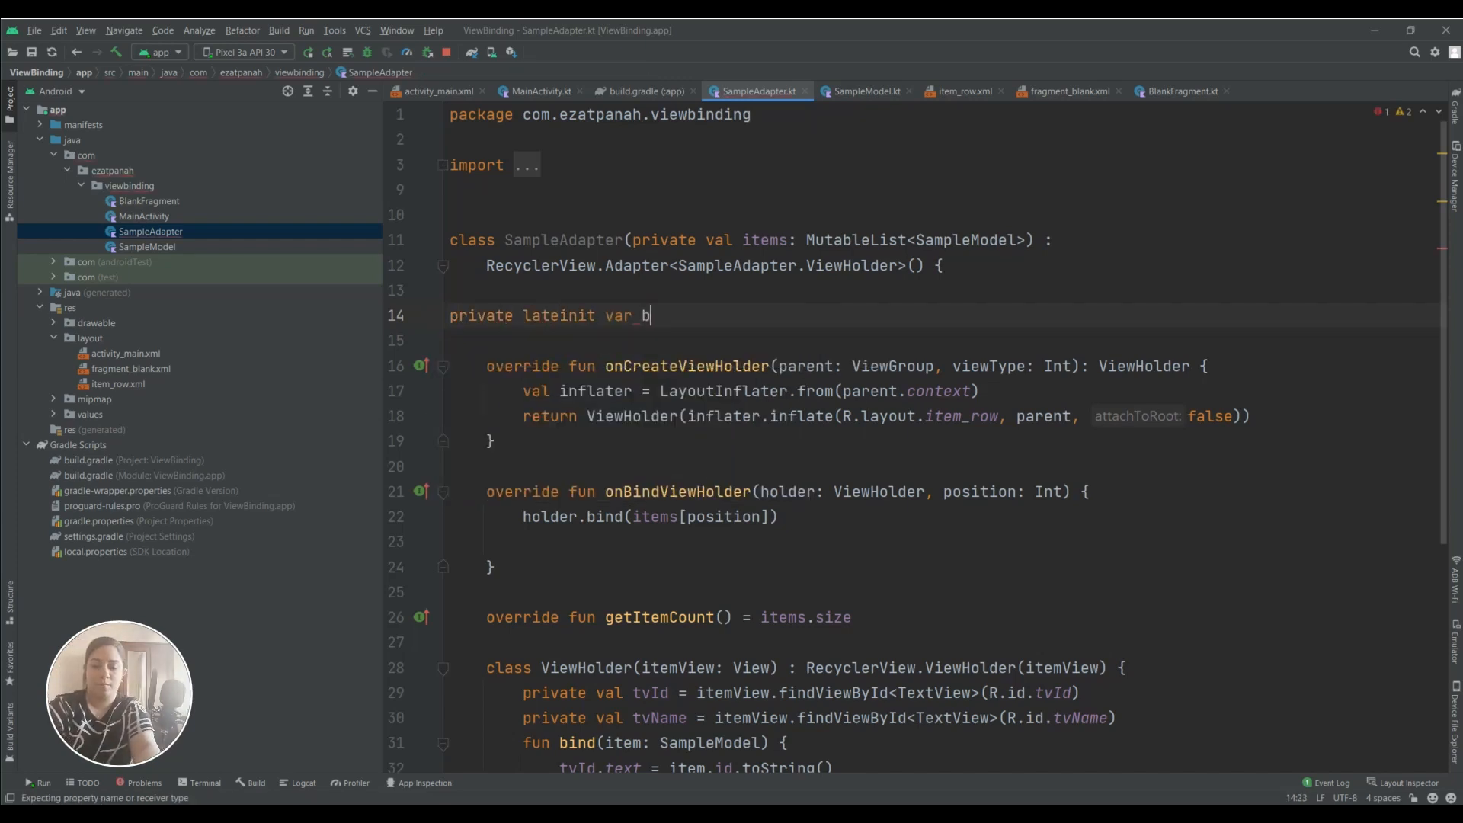
{"action": "type", "text": "ind"}
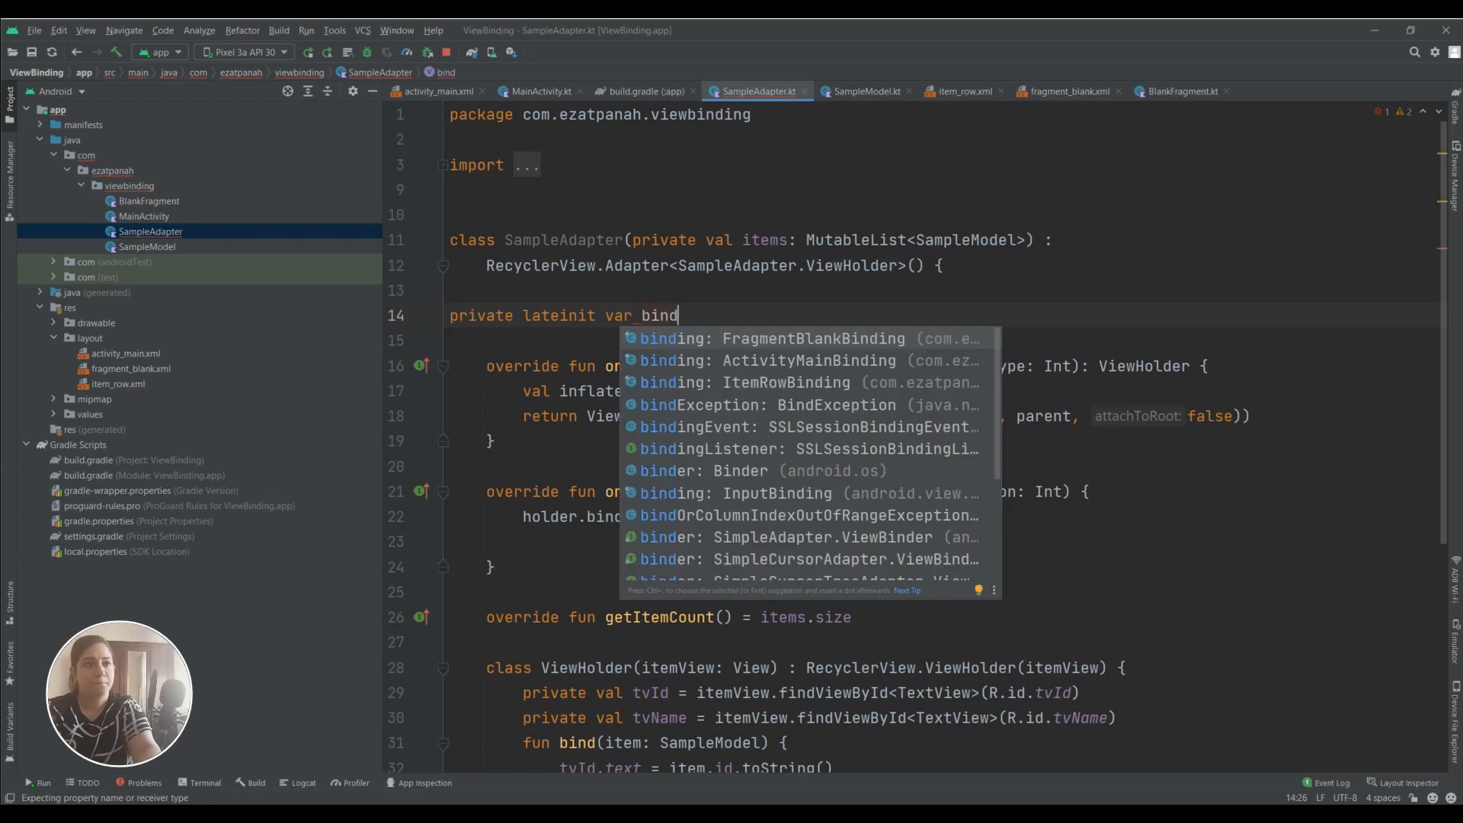
{"action": "mouse_move", "coordinate": [677, 404]}
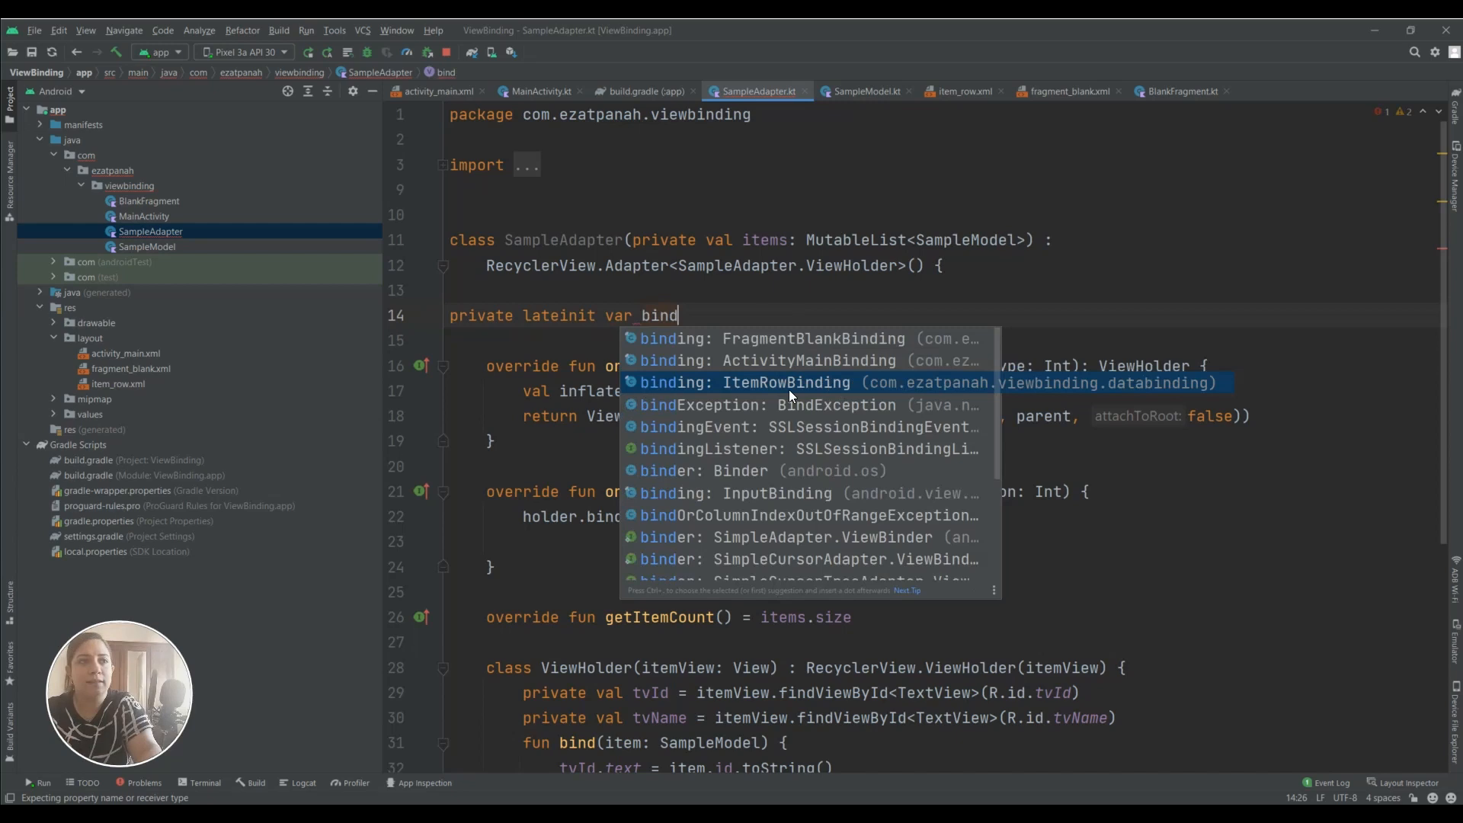
{"action": "mouse_move", "coordinate": [806, 390]}
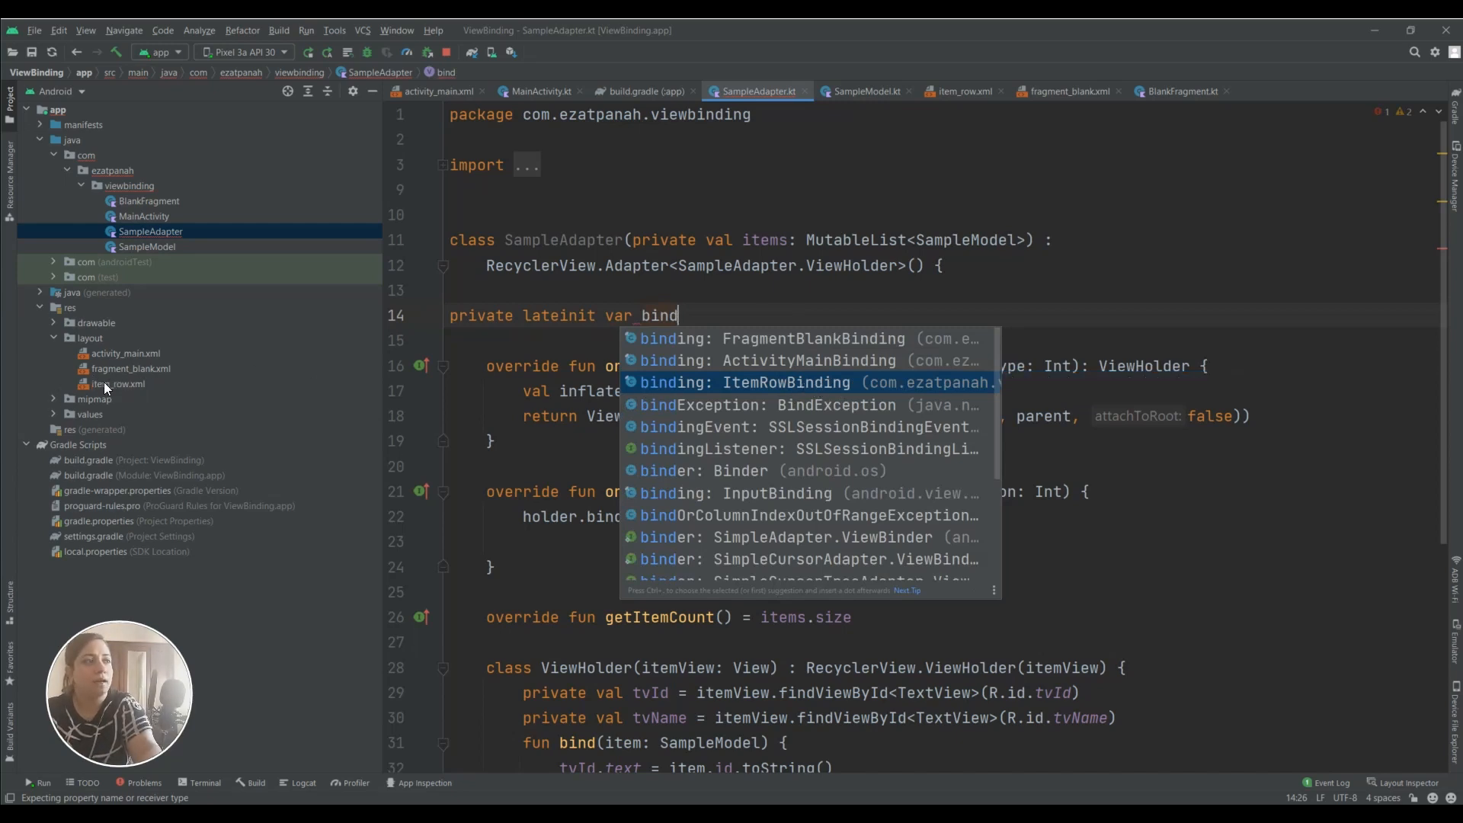
{"action": "mouse_move", "coordinate": [126, 389]}
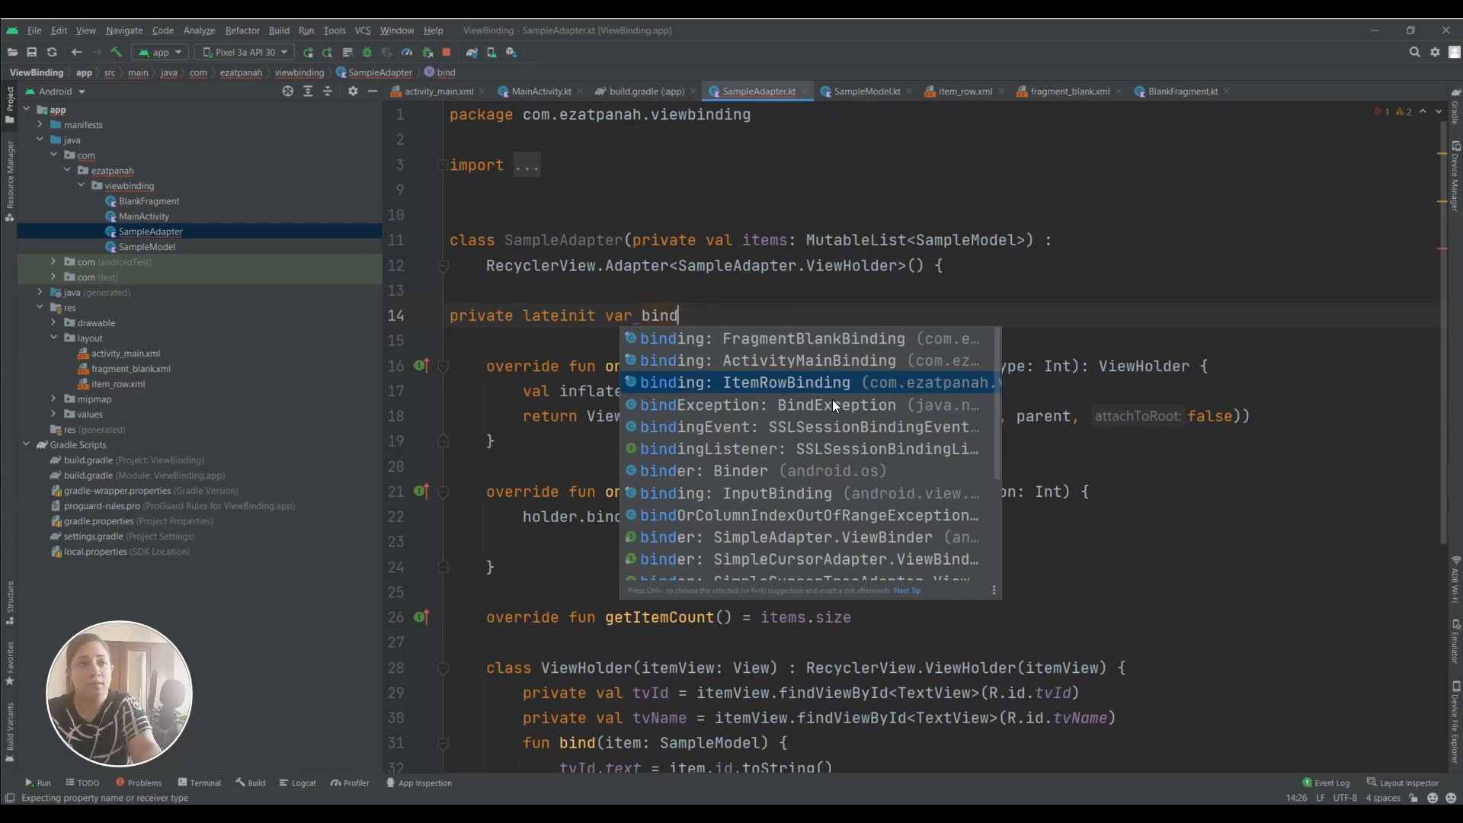
{"action": "left_click", "coordinate": [787, 382]}
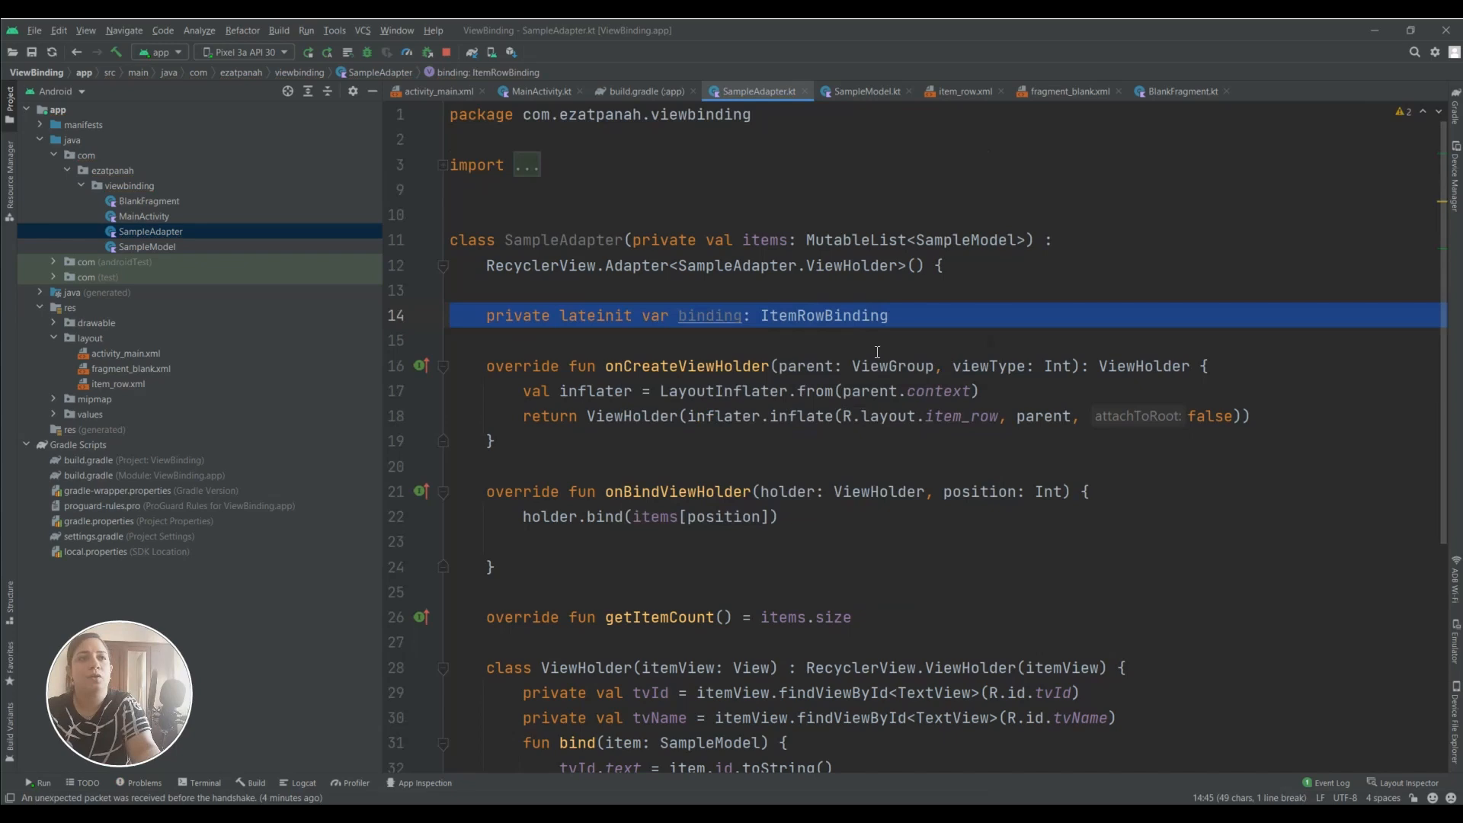
{"action": "double_click", "coordinate": [824, 315]}
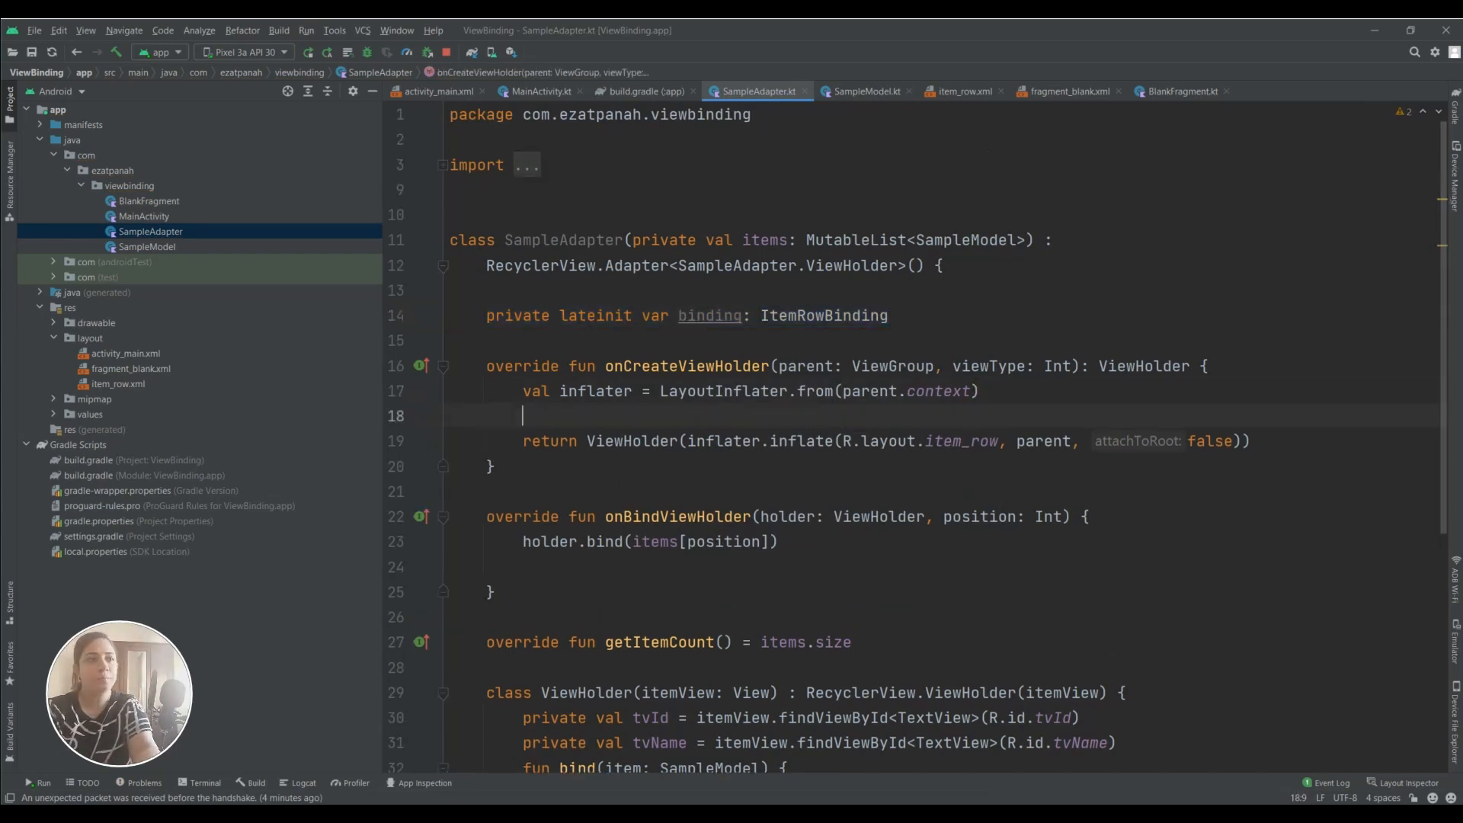
Assign binding = ItemRowBinding.inflate(inflater, parent, false) and return ViewHolder(binding)
{"action": "type", "text": "bind"}
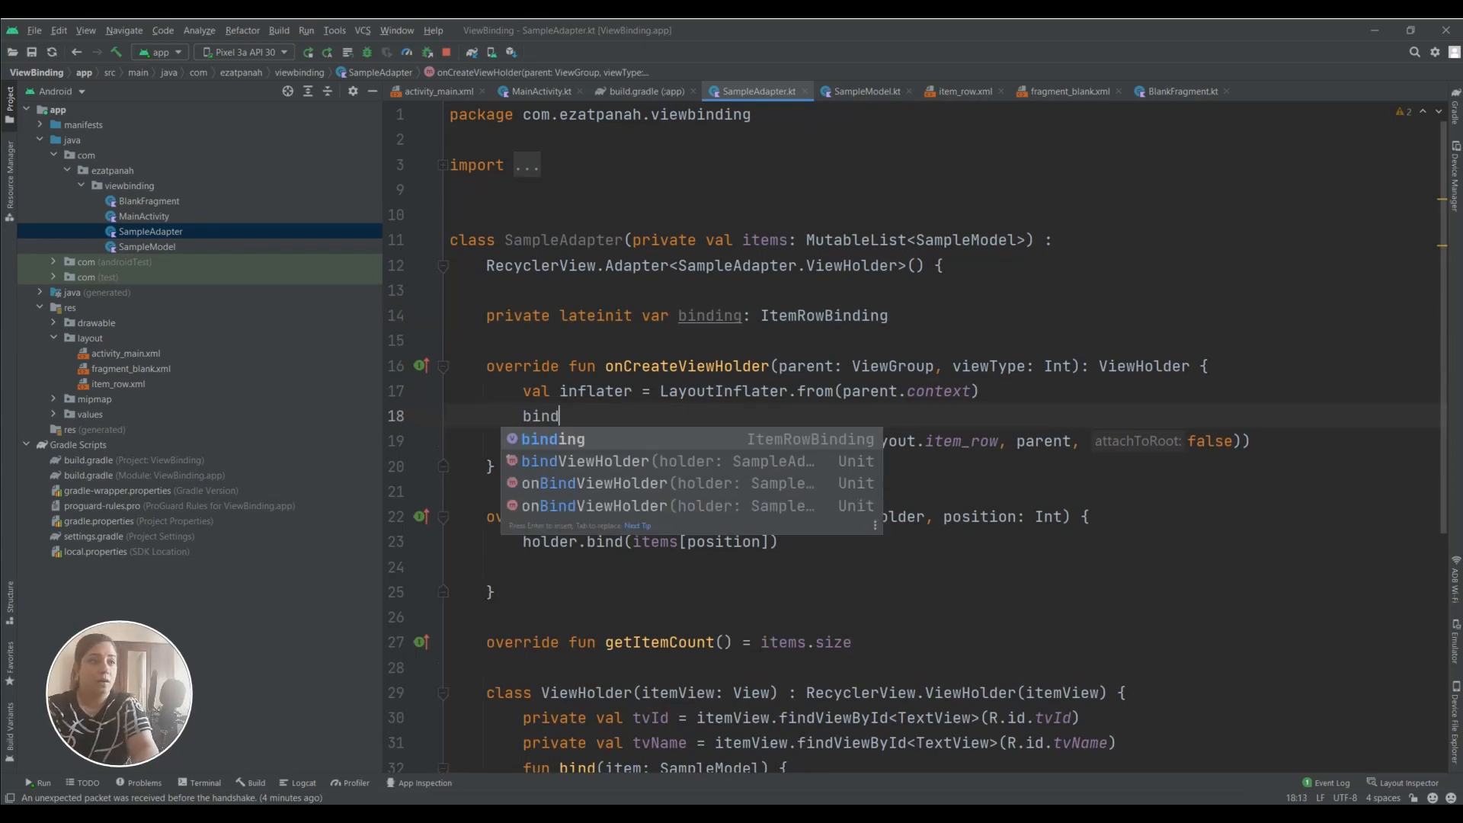
{"action": "type", "text": "binding="}
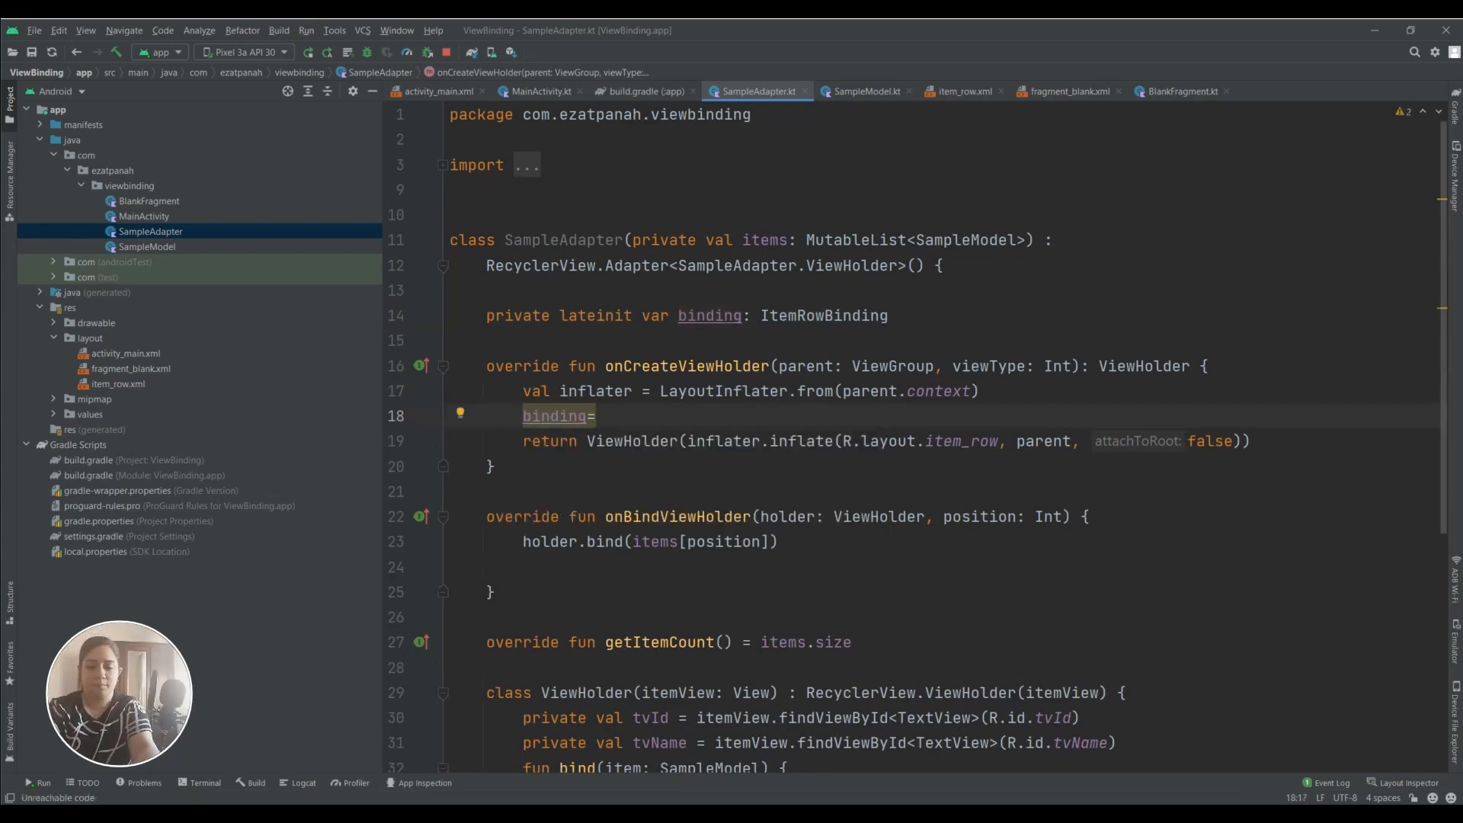
{"action": "type", "text": "Item"}
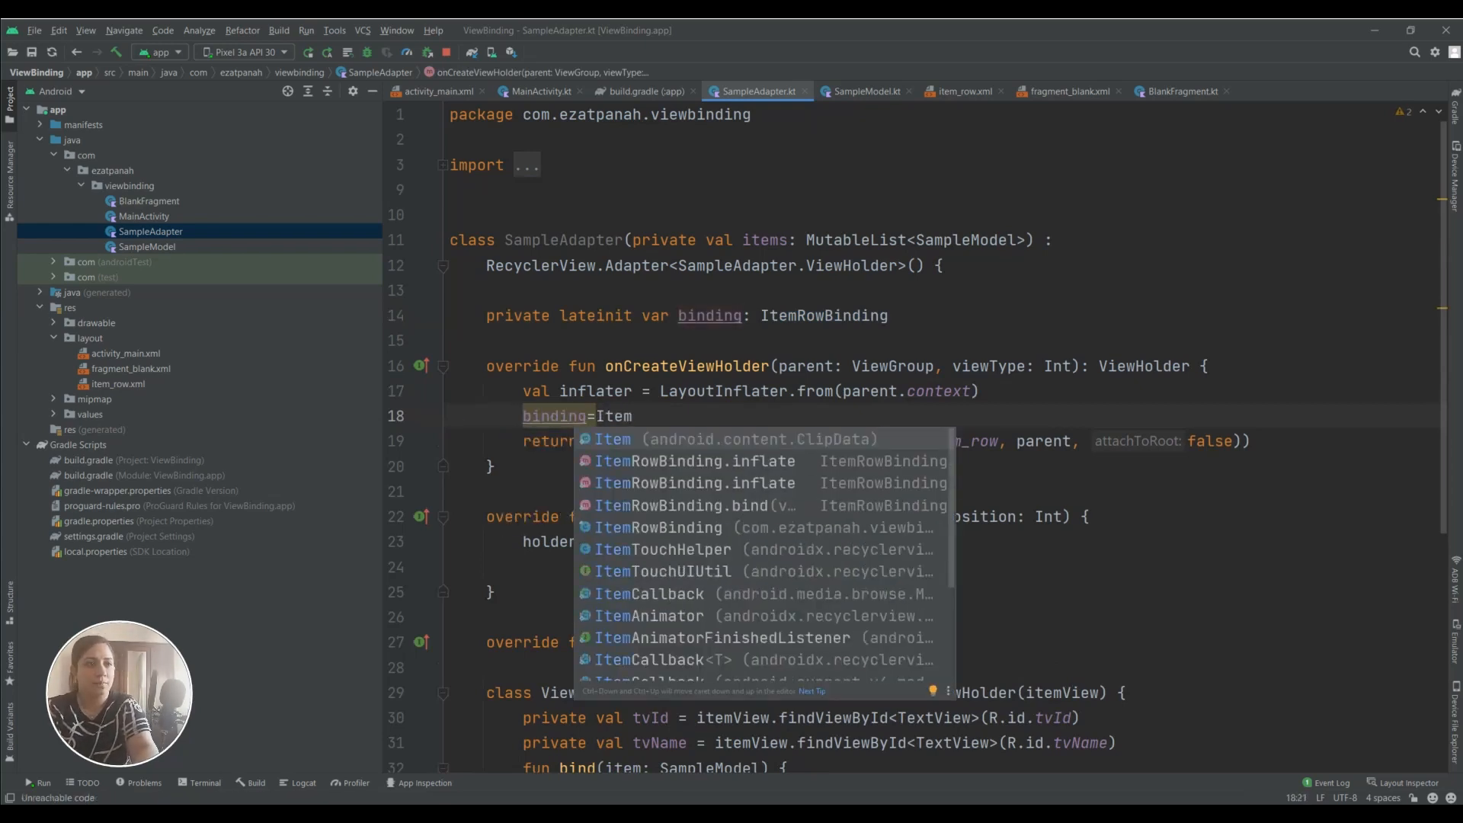
{"action": "left_click", "coordinate": [692, 461]}
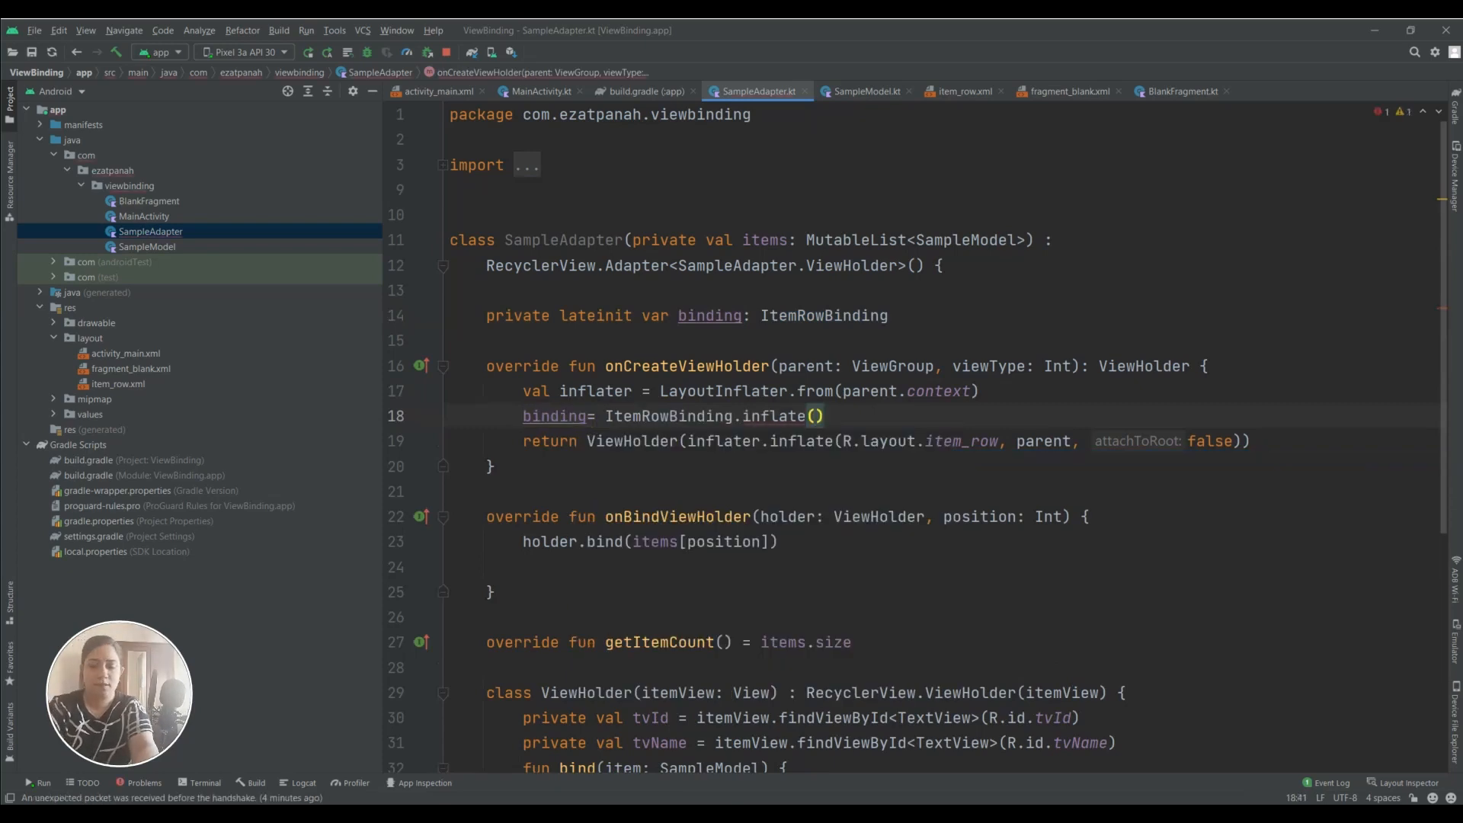
{"action": "type", "text": "inflater"}
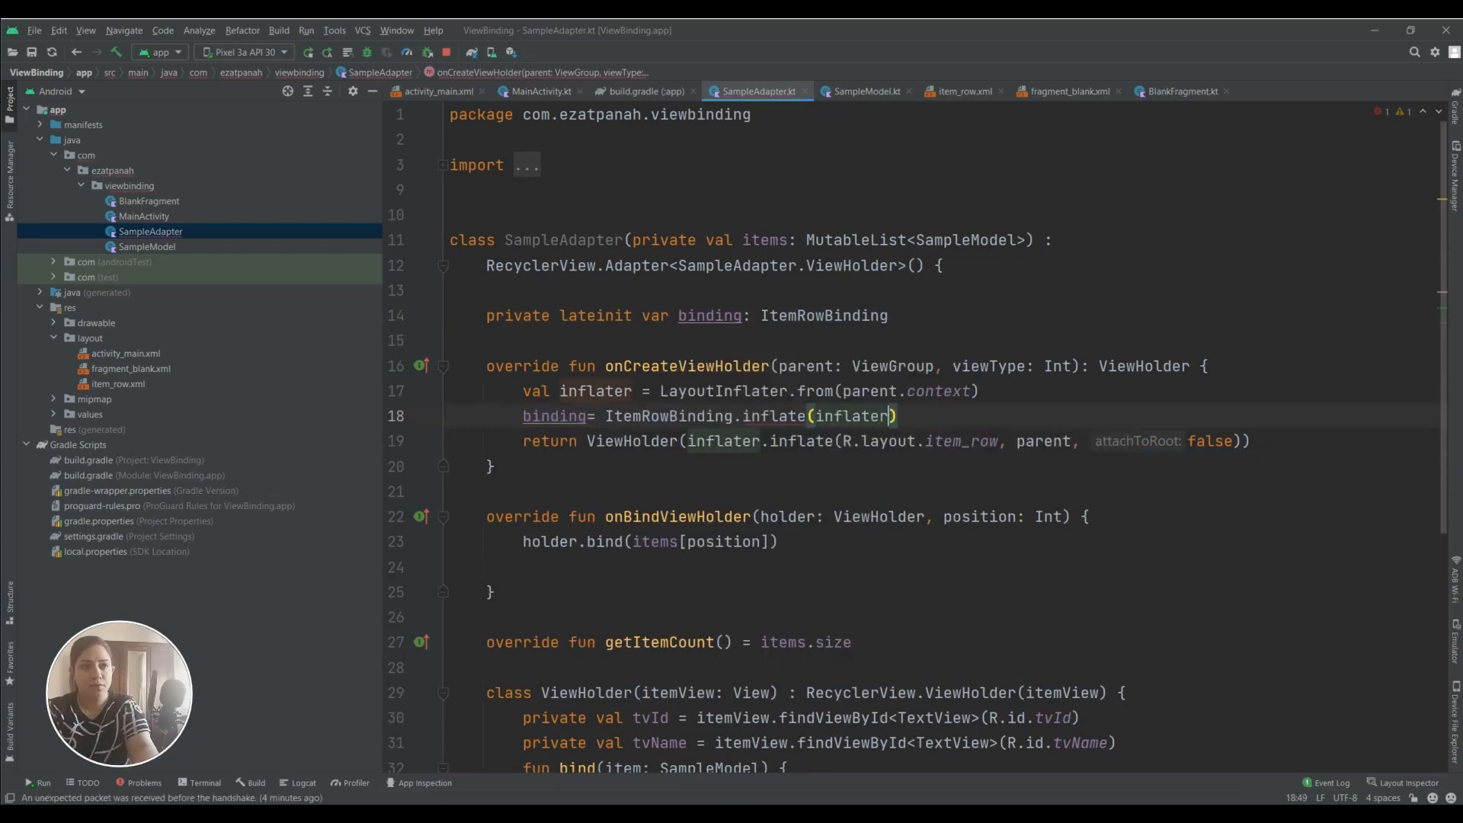
{"action": "type", "text": ",parent, false"}
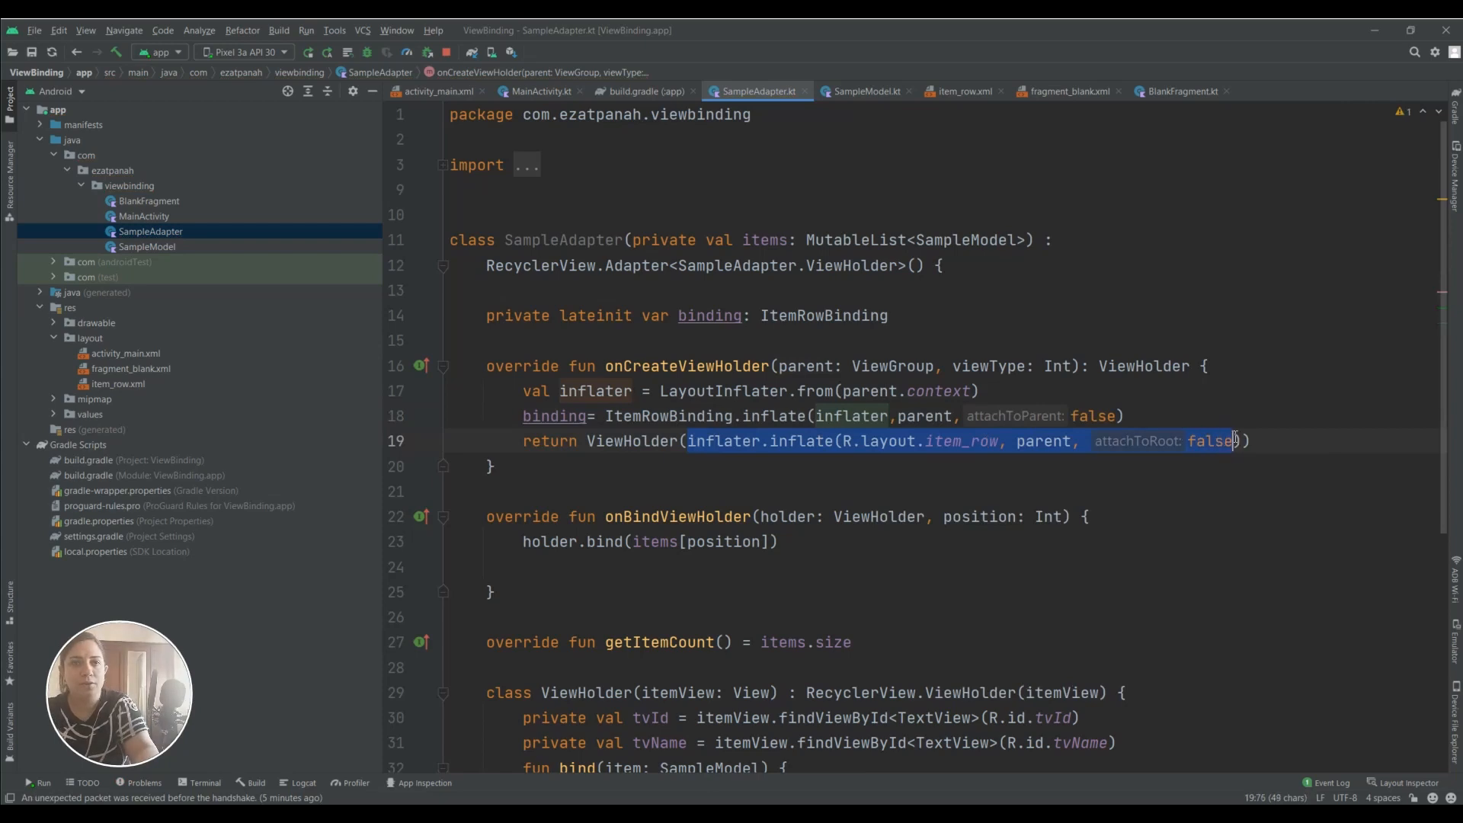
{"action": "type", "text": "binding)"}
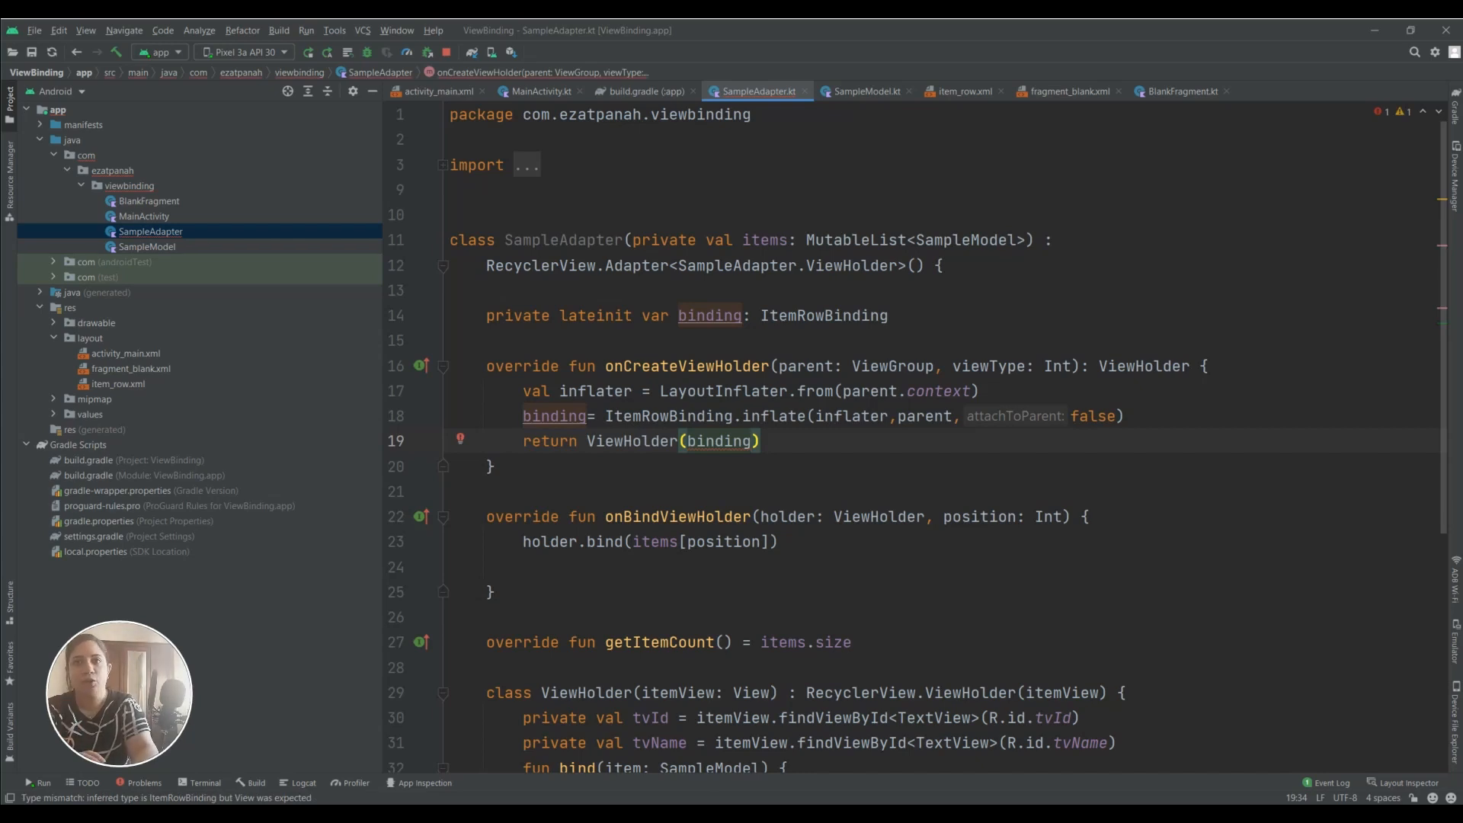
{"action": "scroll", "scroll_direction": "down", "scroll_amount": 3}
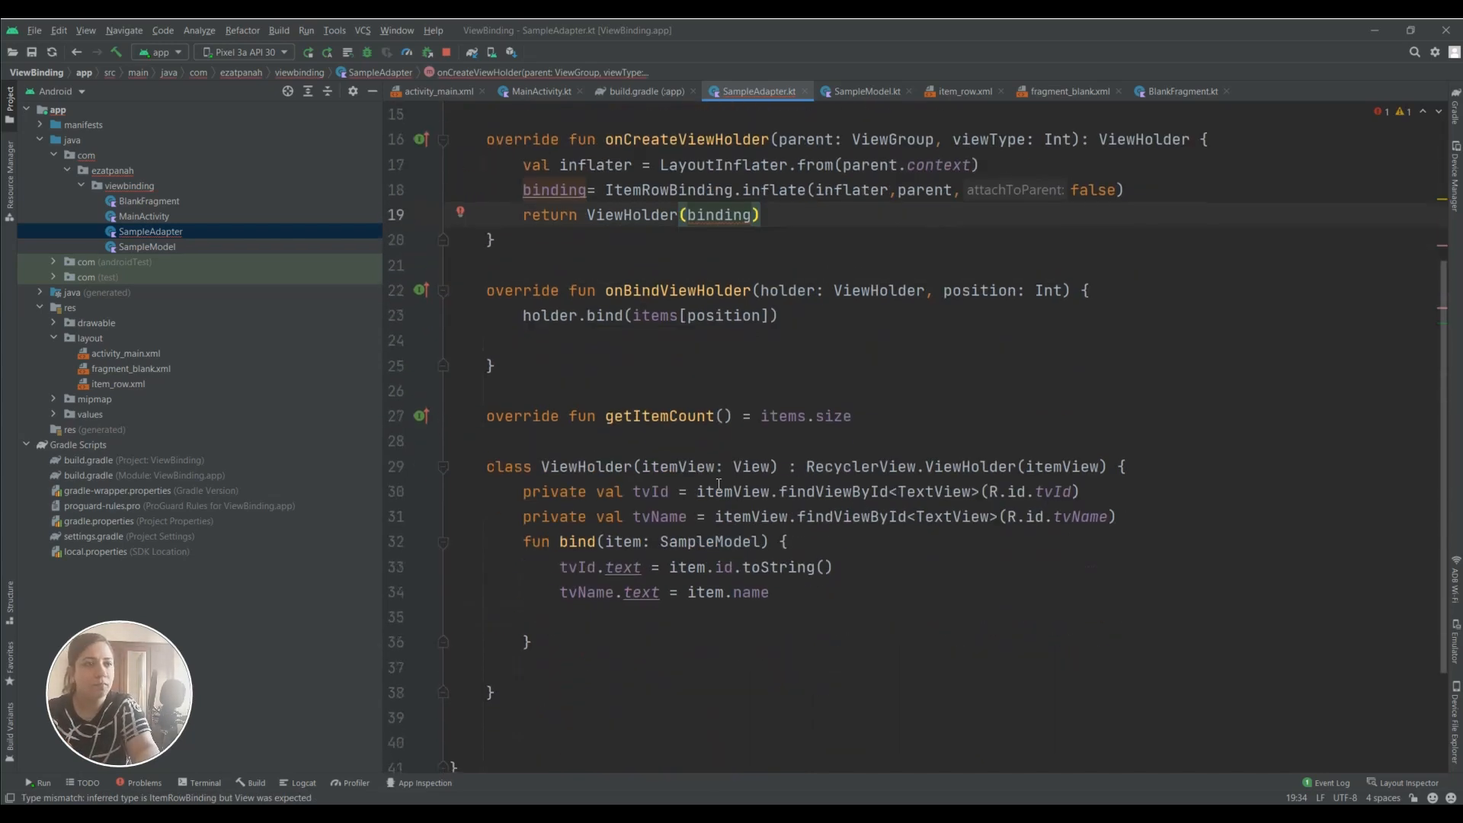
Change ViewHolder's parameter to ItemRowBinding, pass itemView.root, and delete the findViewById lines
{"action": "double_click", "coordinate": [750, 466]}
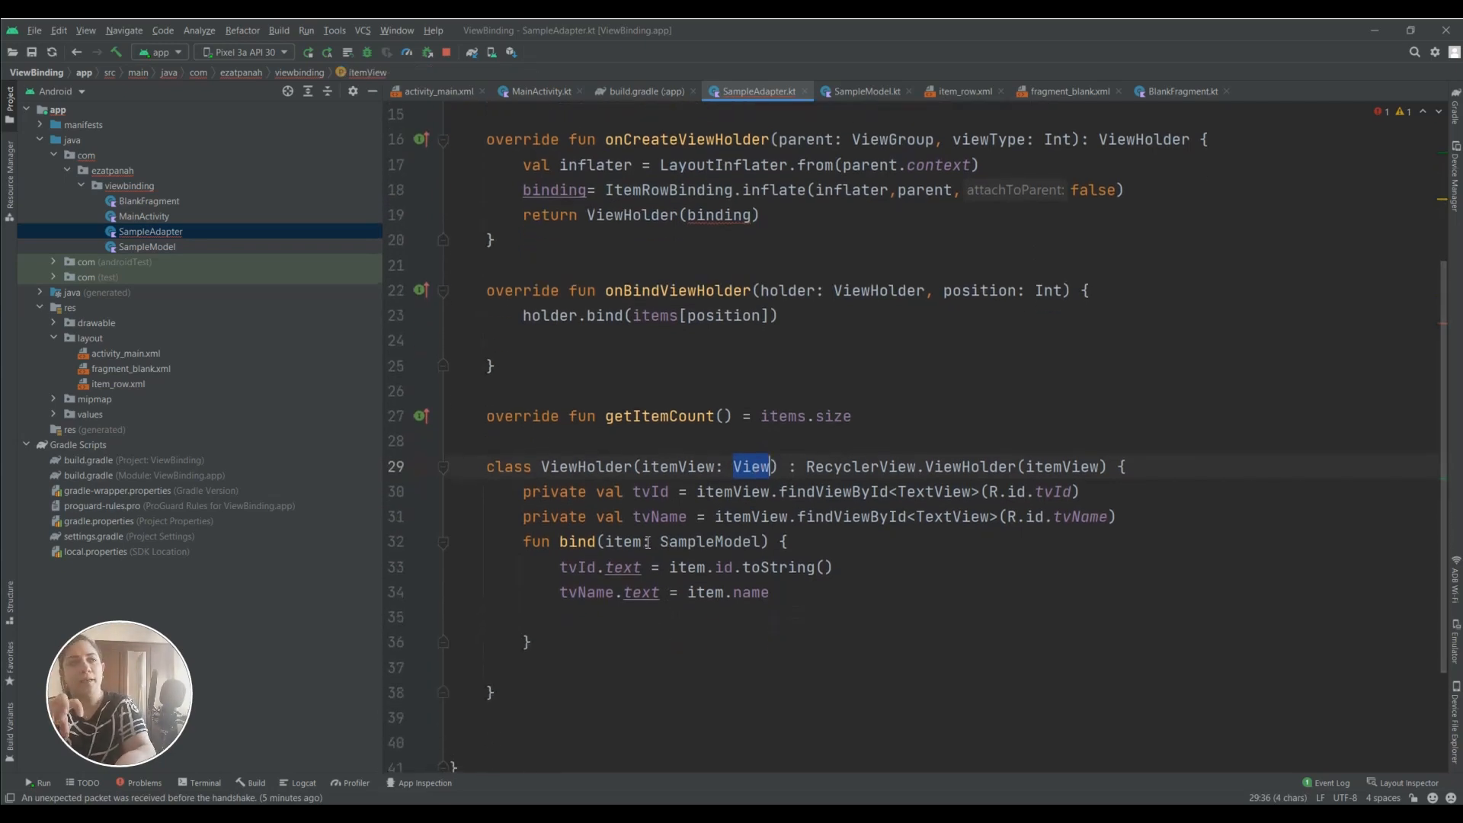
{"action": "type", "text": "ItemRowBinding"}
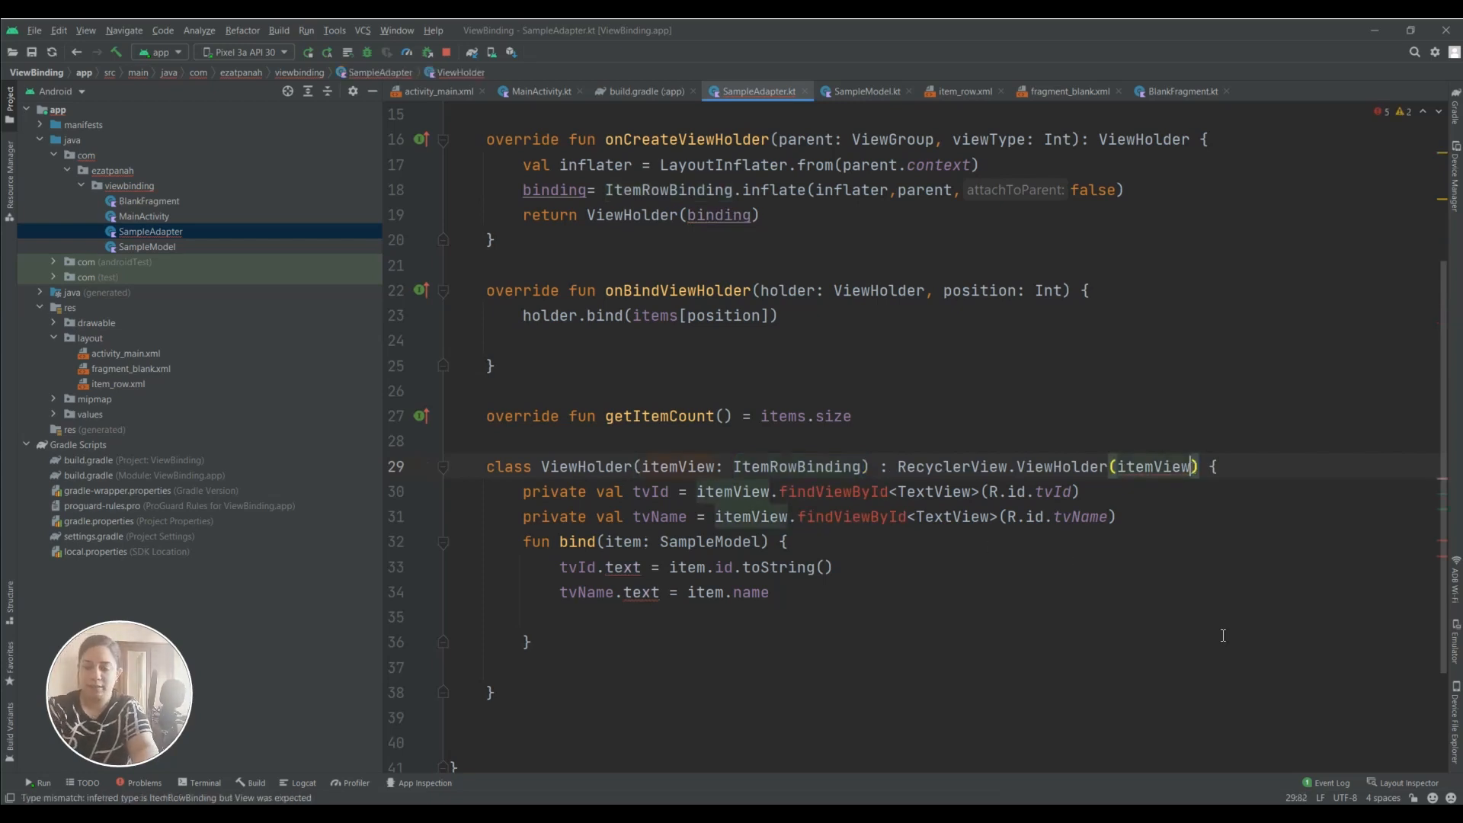
{"action": "type", "text": ".root"}
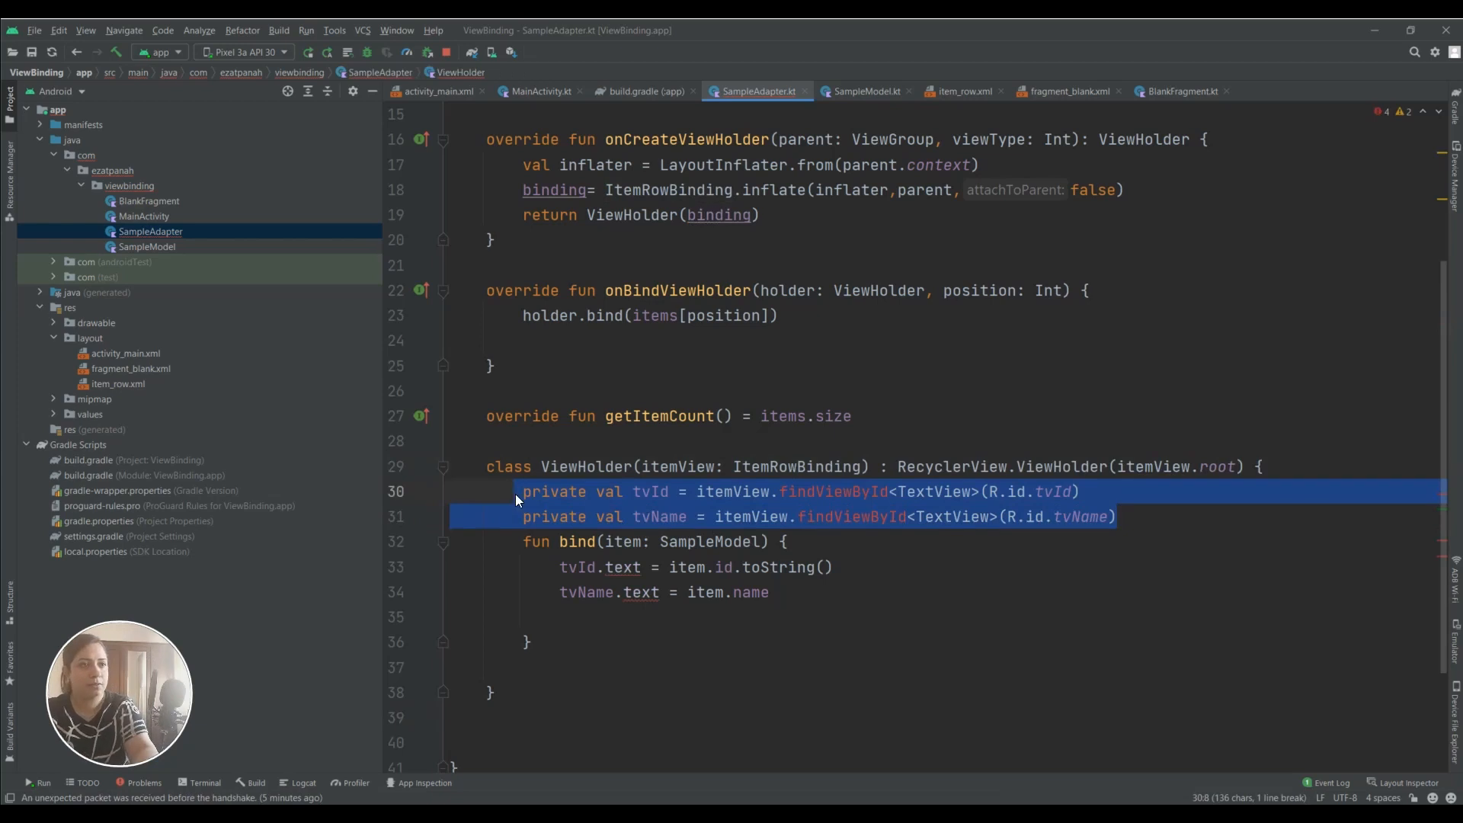
{"action": "key", "text": "Delete"}
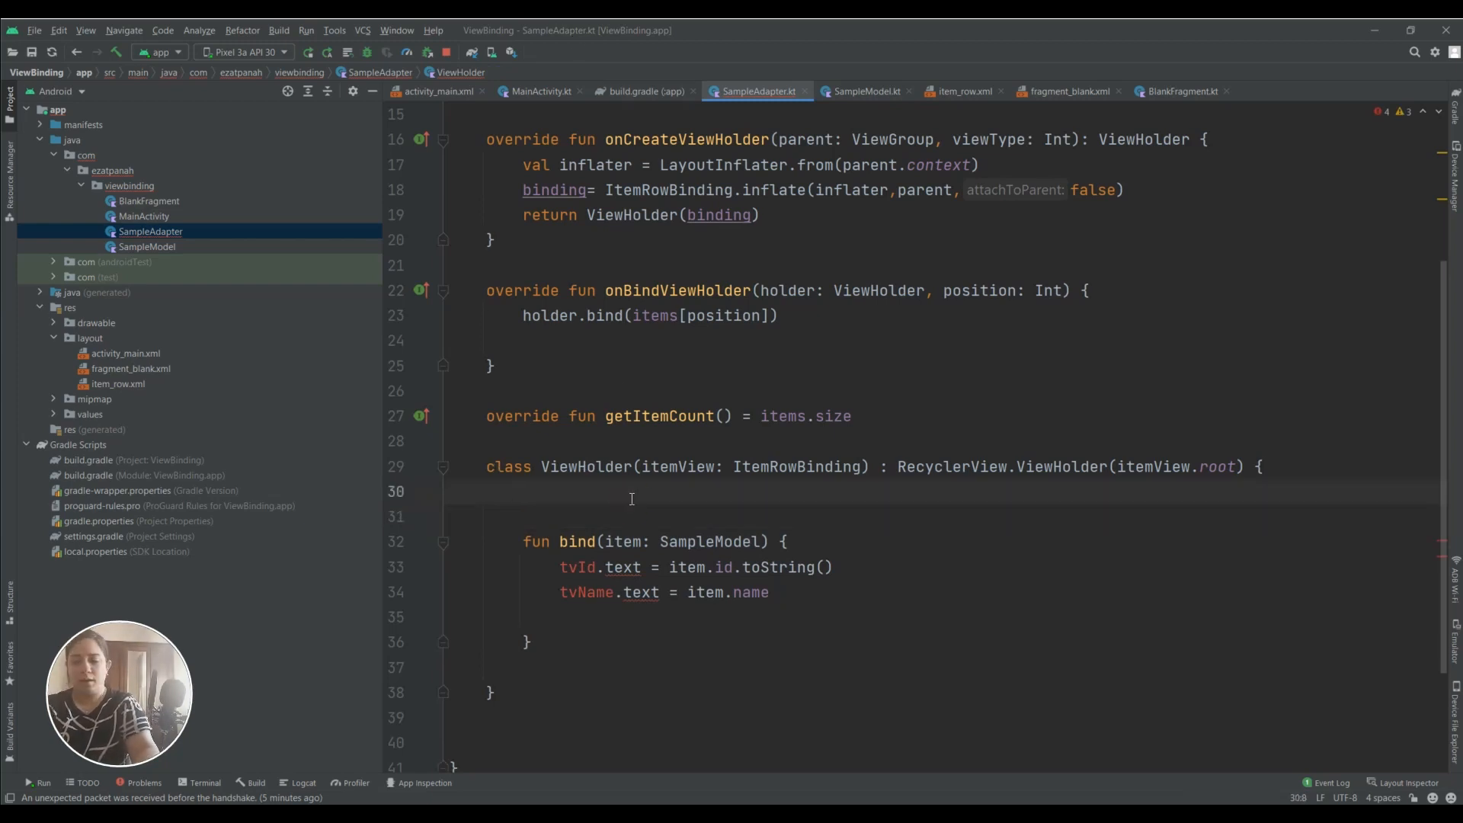
Declare ViewHolder as an inner class and remove the partial binding text above bind
{"action": "type", "text": "bi"}
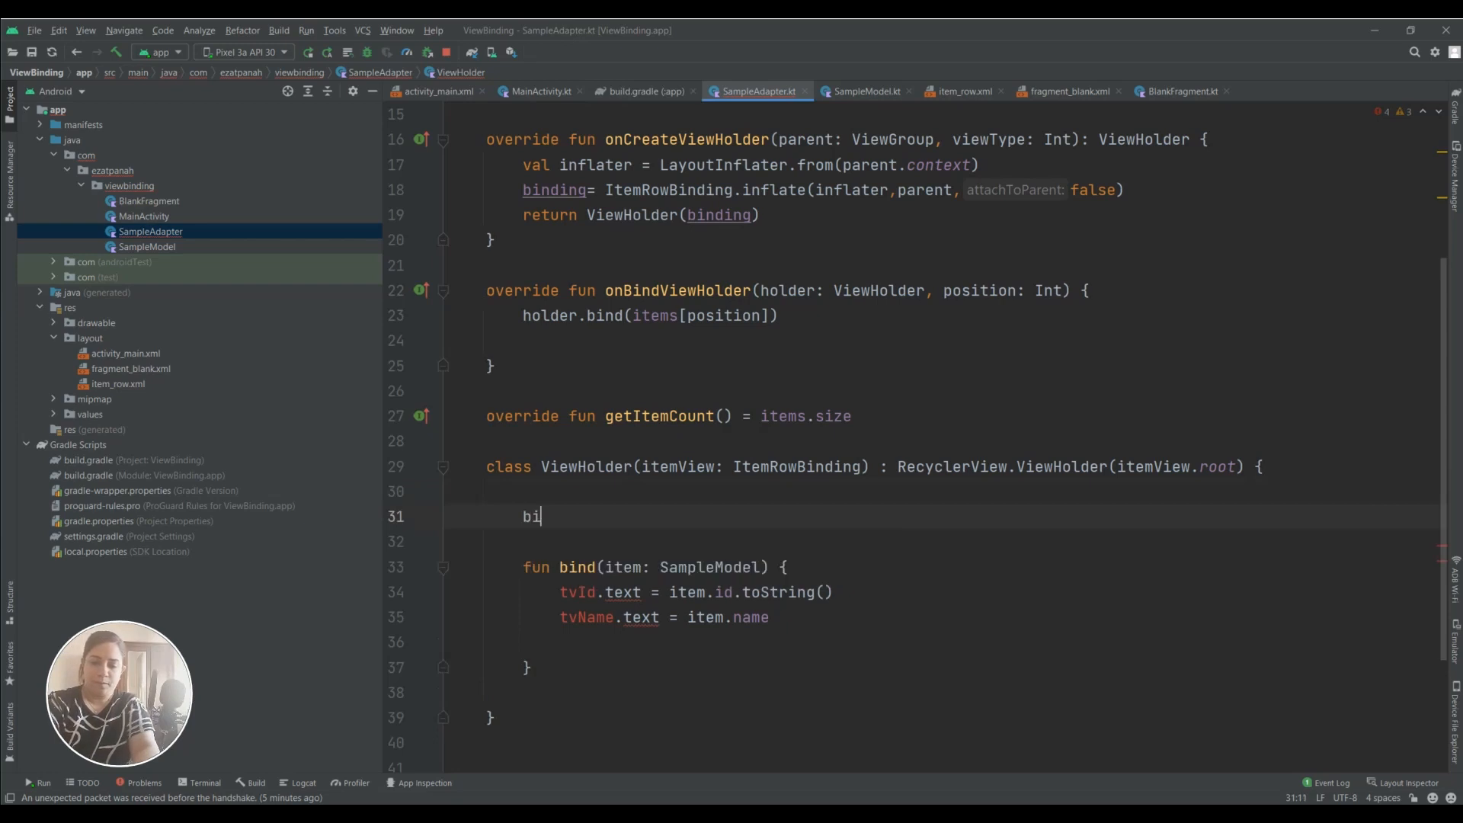
{"action": "type", "text": "n"}
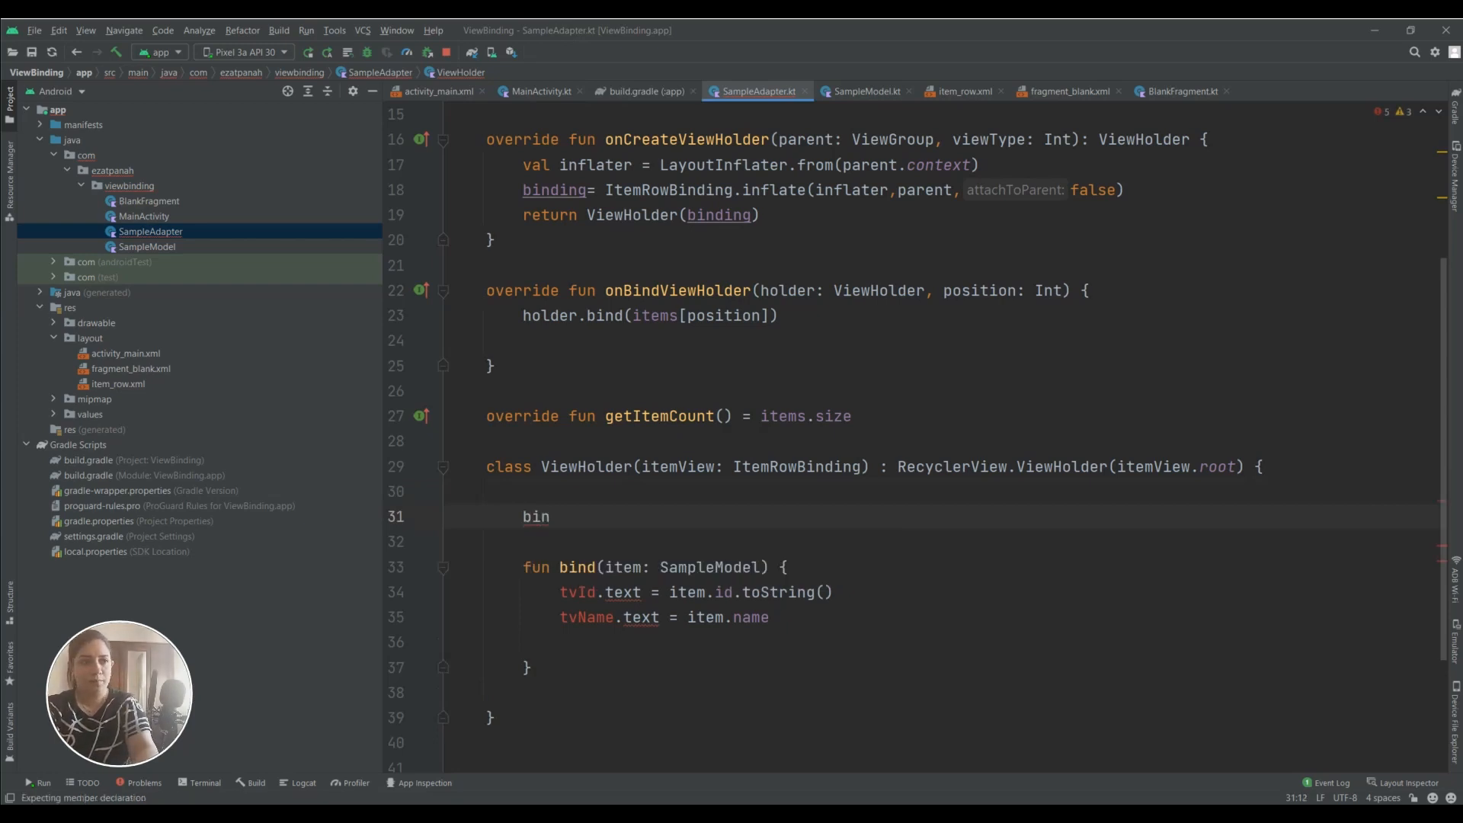
{"action": "type", "text": "din"}
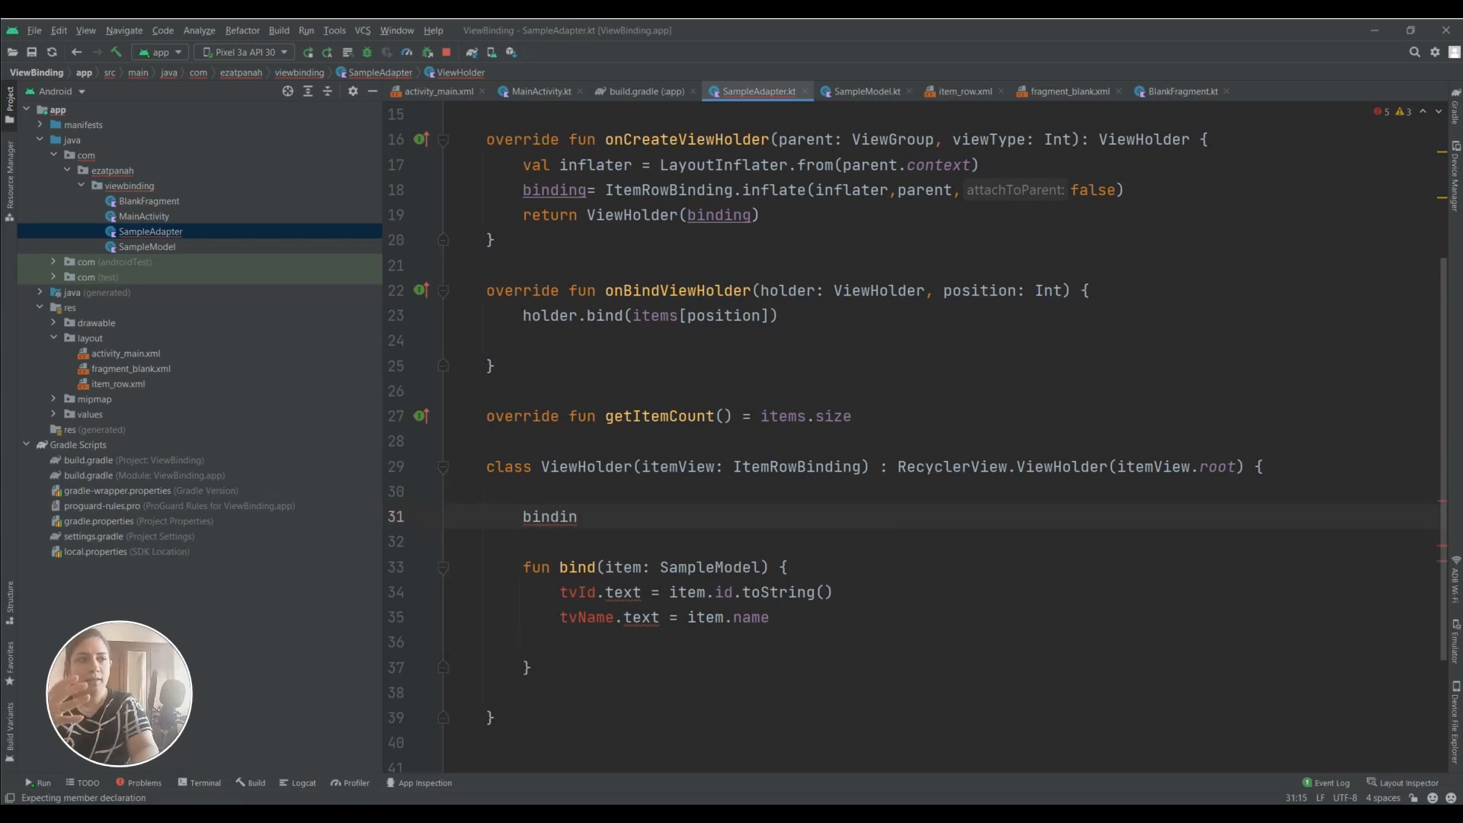
{"action": "type", "text": "g"}
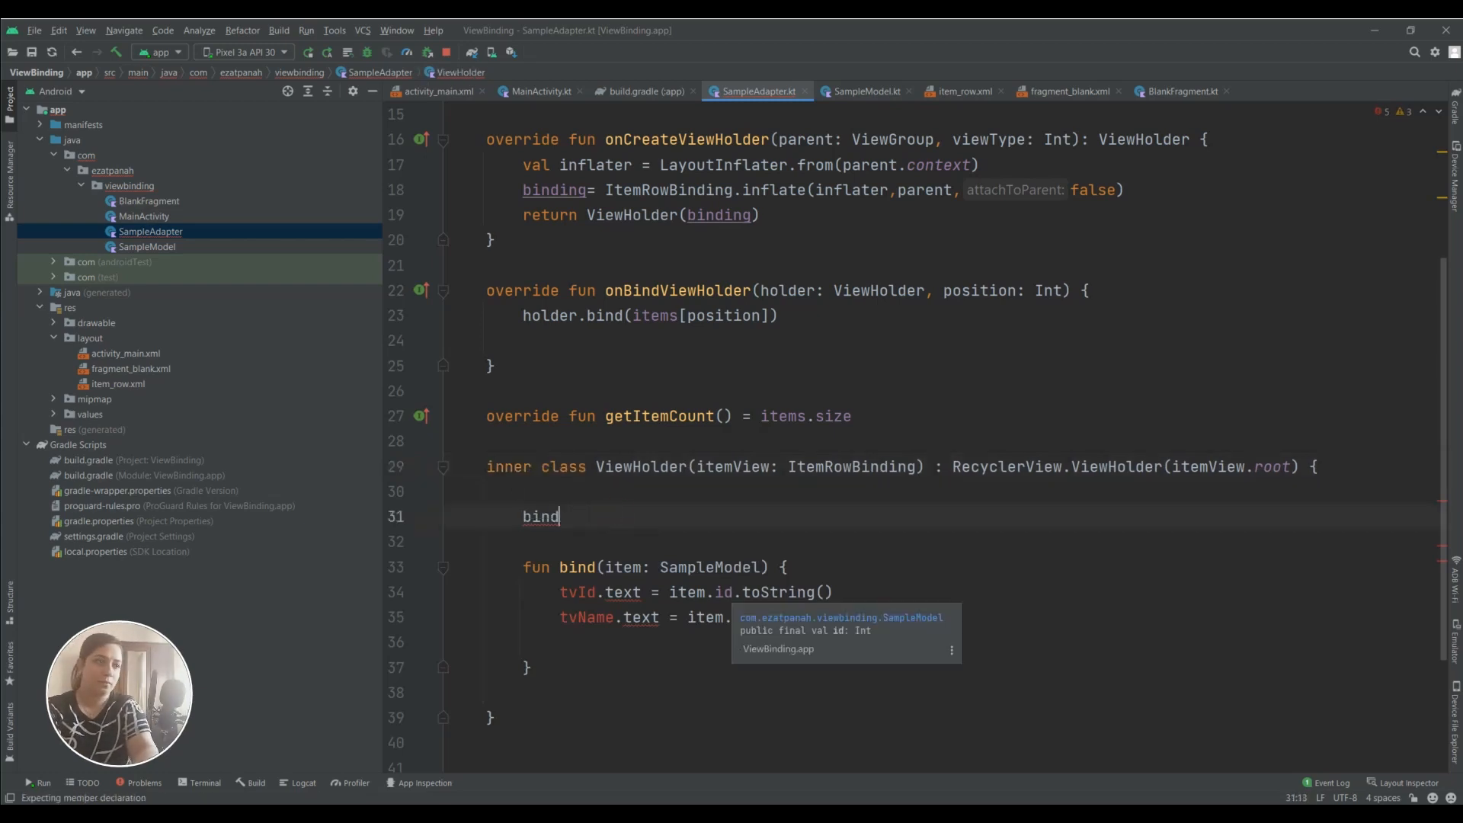
{"action": "key", "text": "BackSpace"}
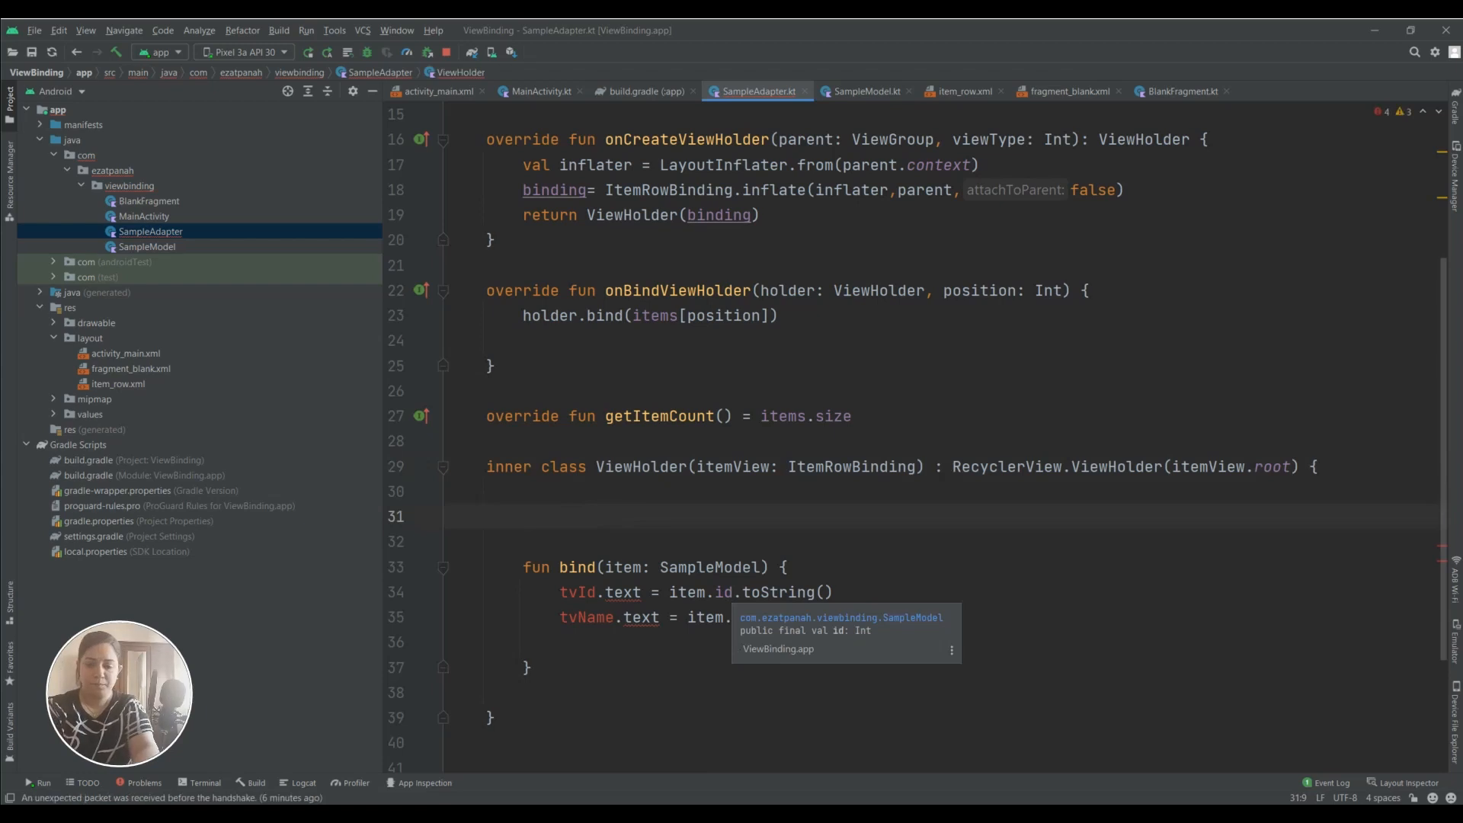
{"action": "type", "text": "bind"}
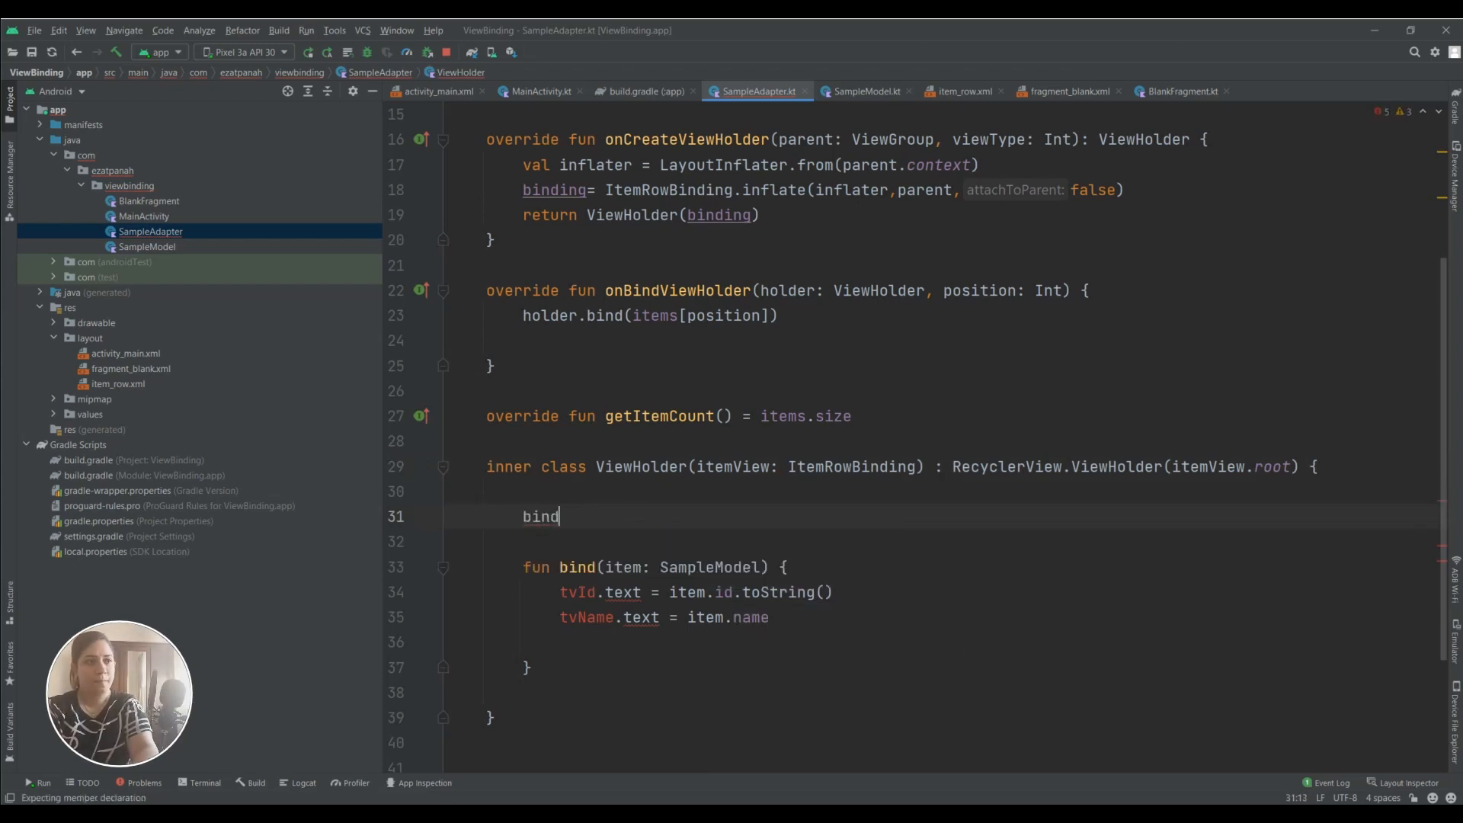
{"action": "type", "text": "ing."}
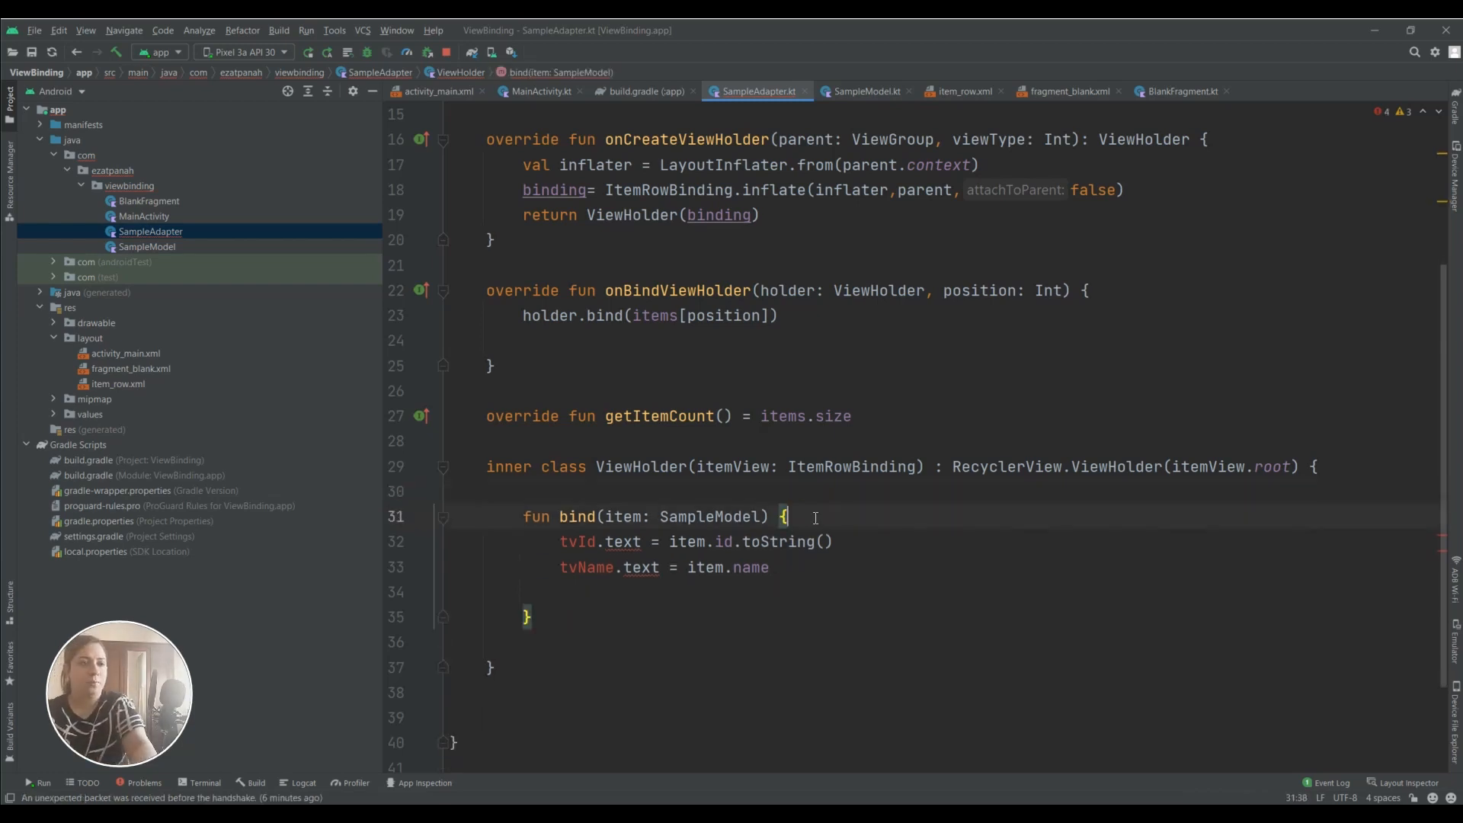
In bind(), wrap the tvId and tvName assignments in a binding.apply block
{"action": "type", "text": "bin"}
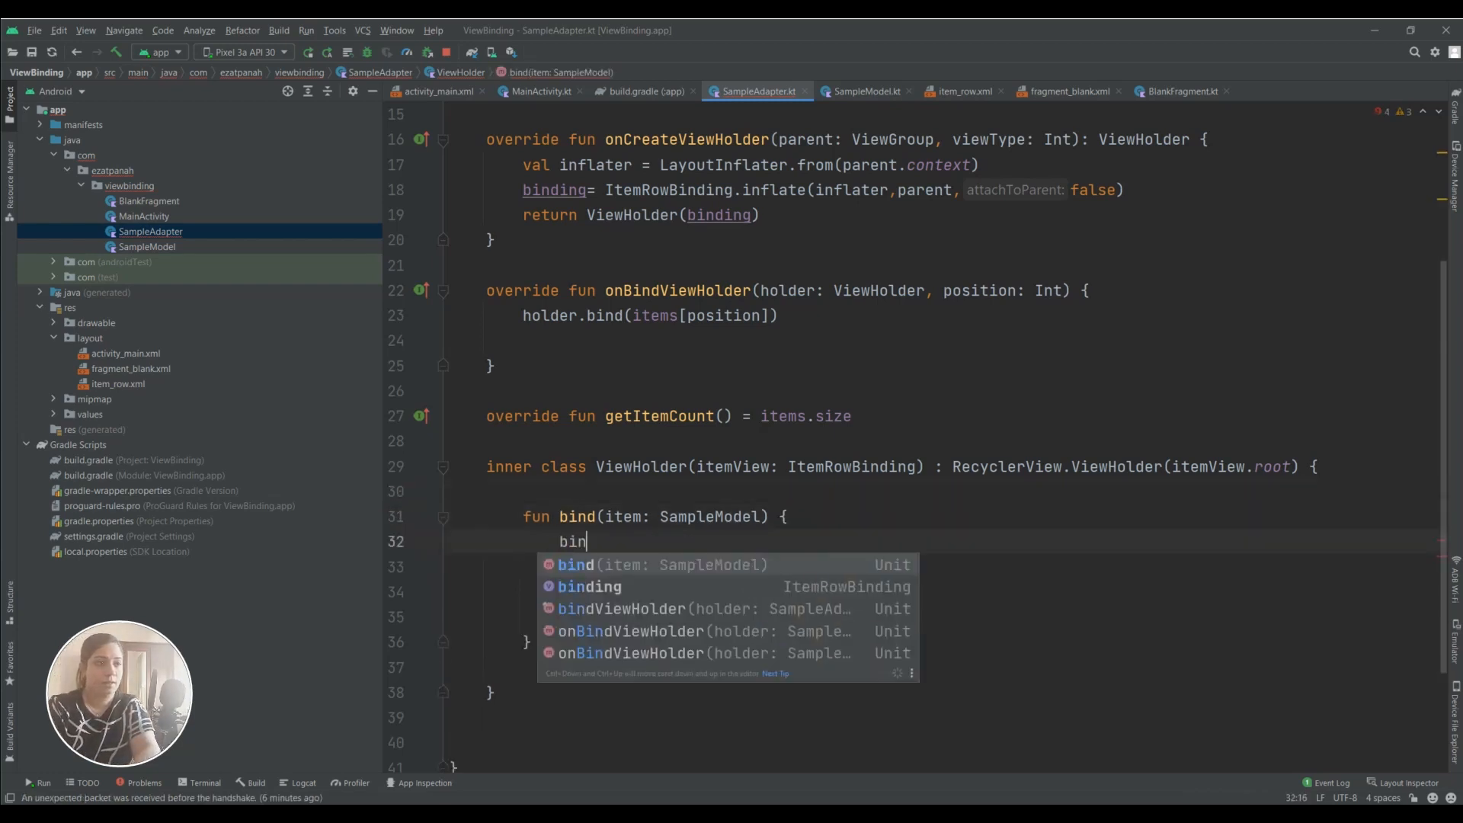
{"action": "key", "text": "Down"}
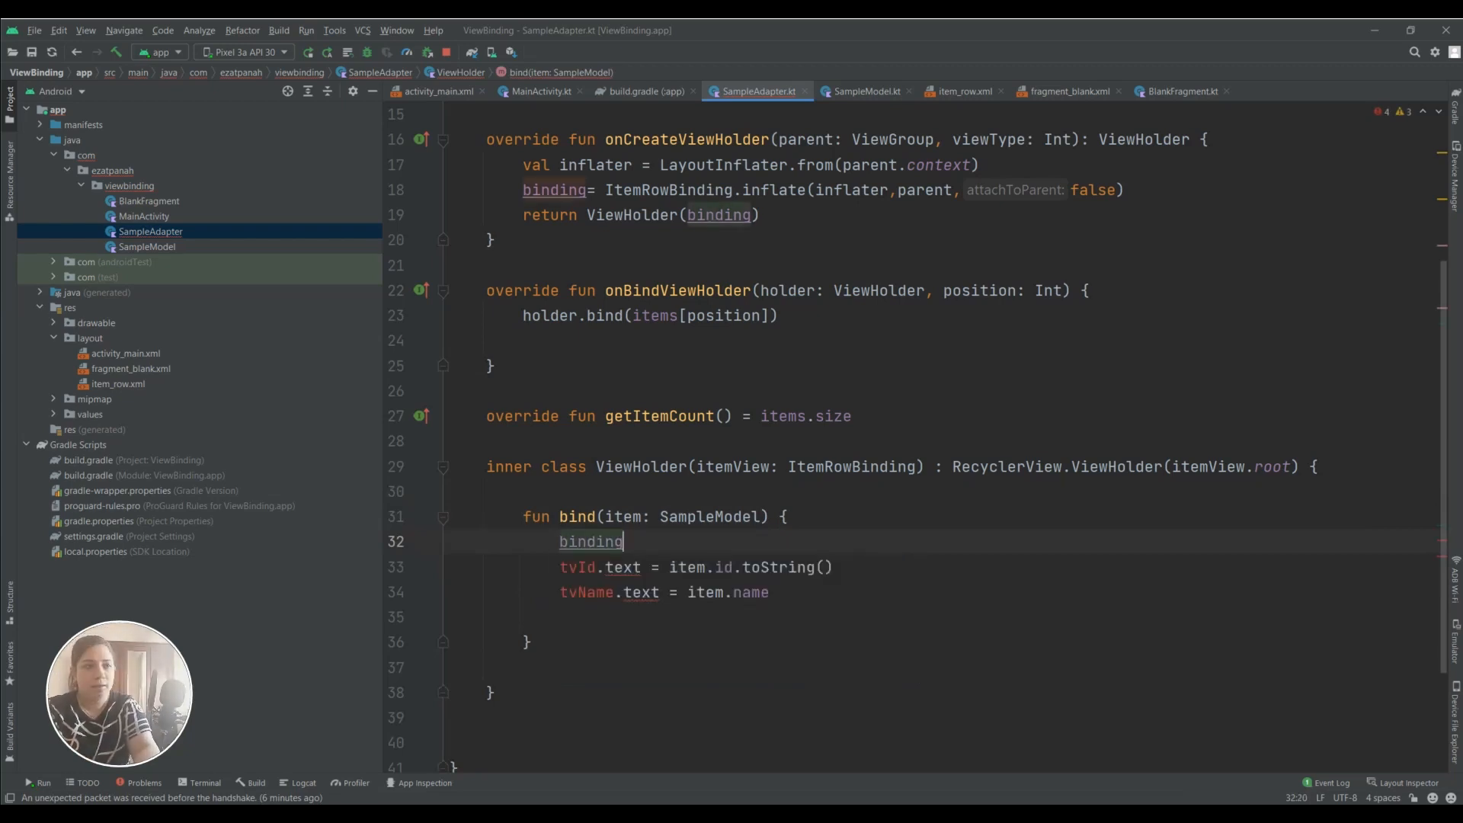
{"action": "type", "text": "."}
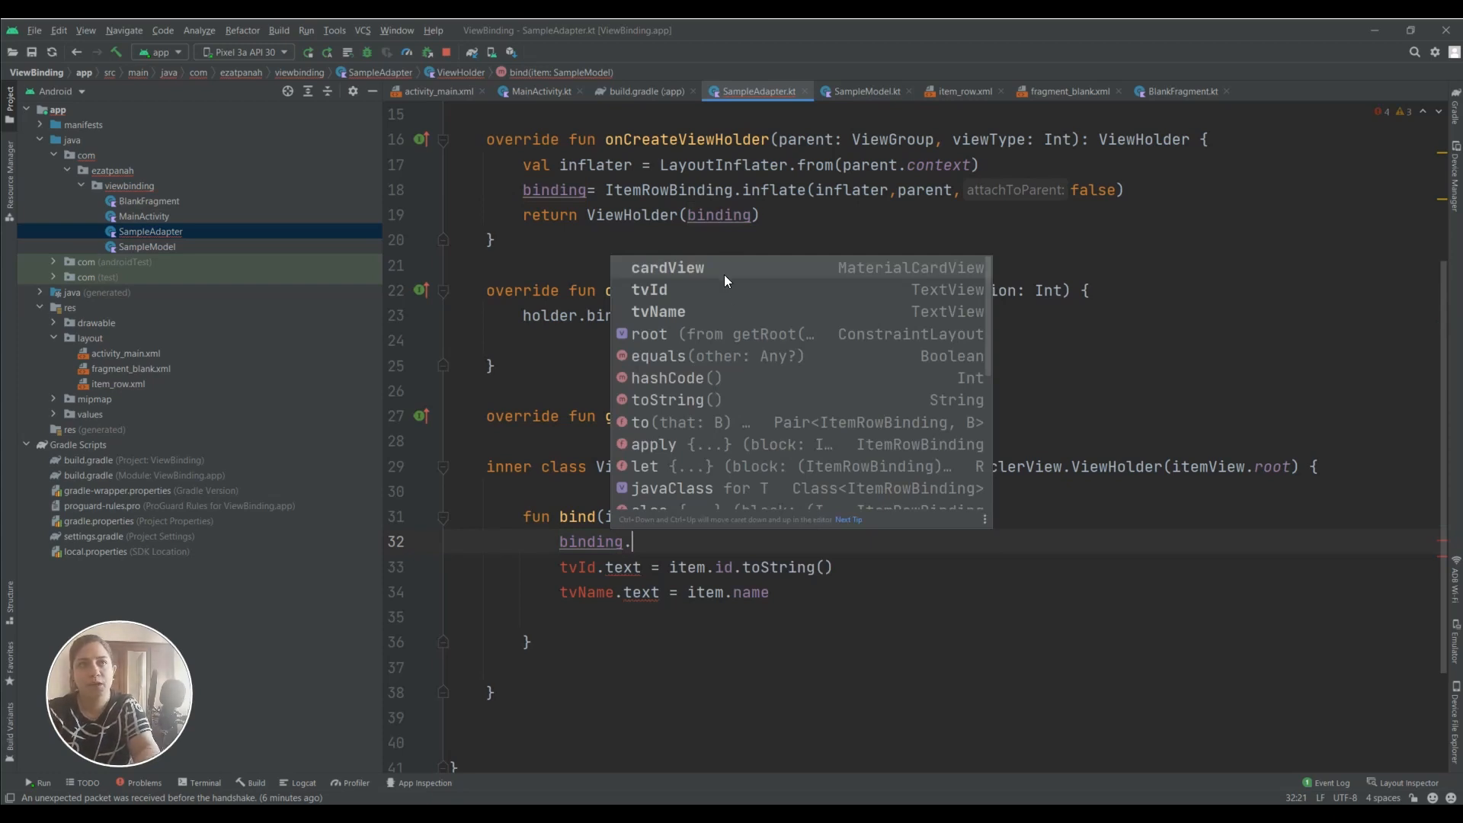
{"action": "mouse_move", "coordinate": [125, 398]}
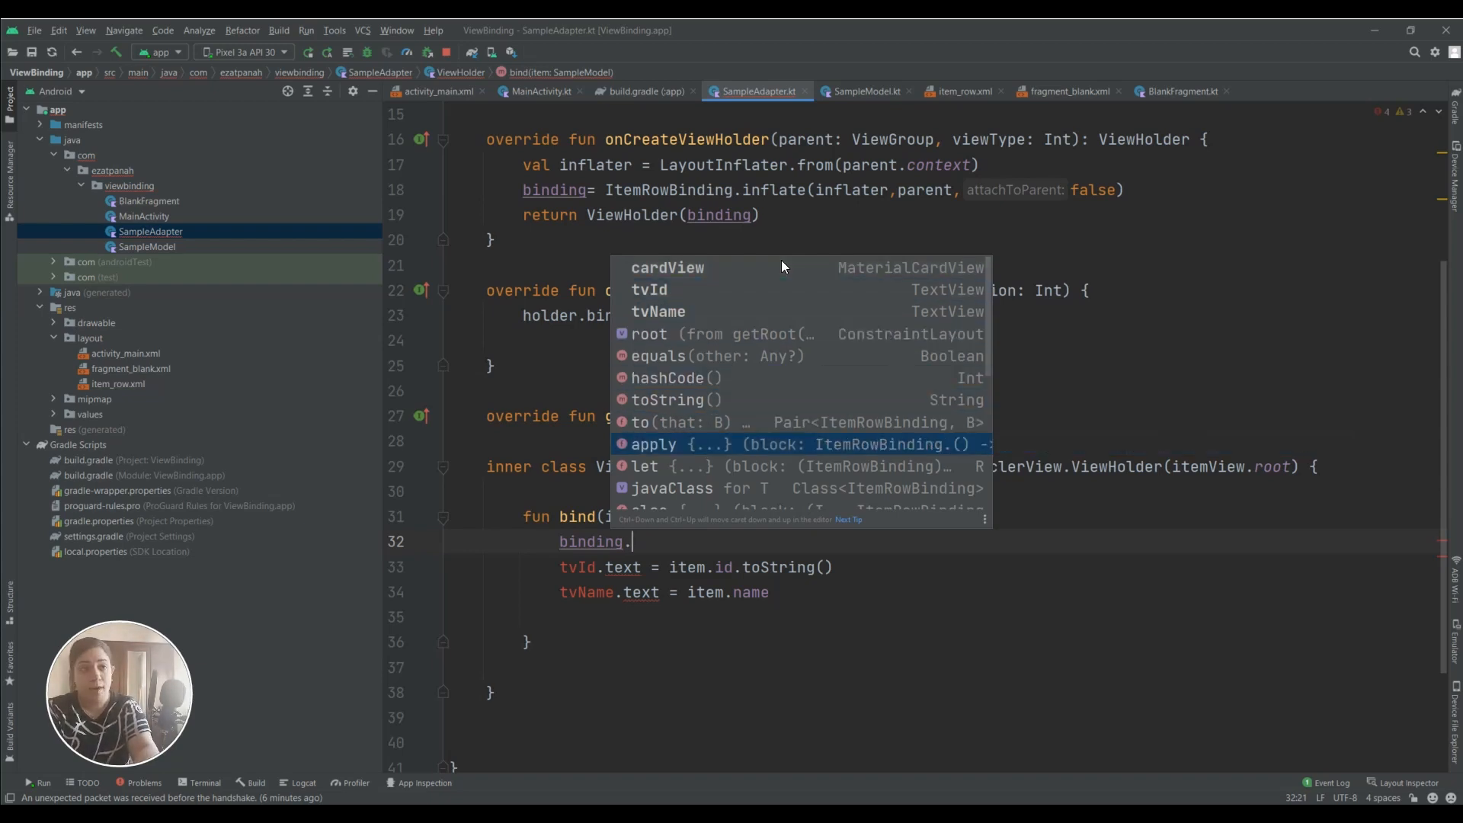
{"action": "left_click", "coordinate": [653, 444]}
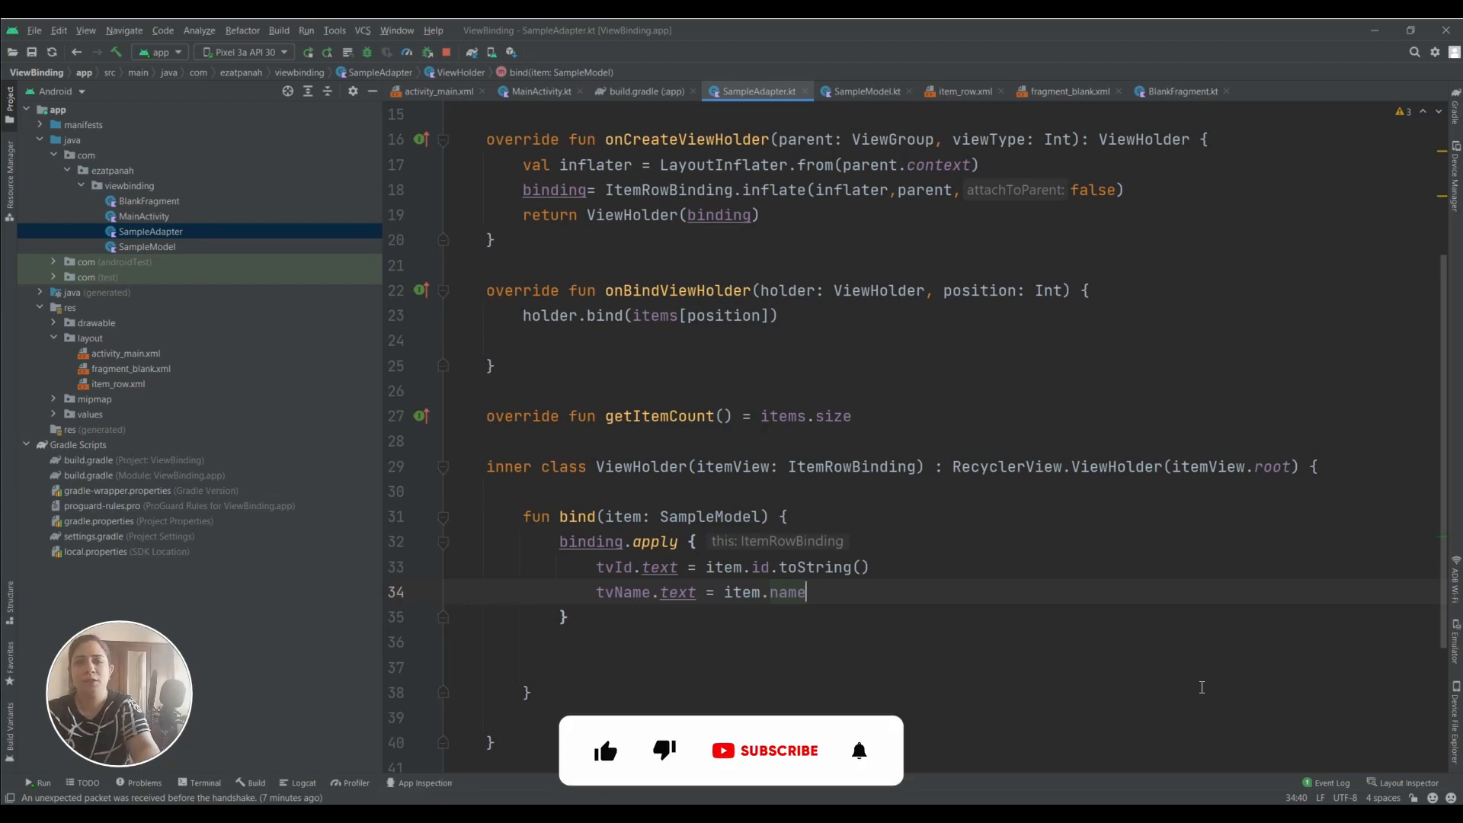
{"action": "left_click", "coordinate": [606, 719]}
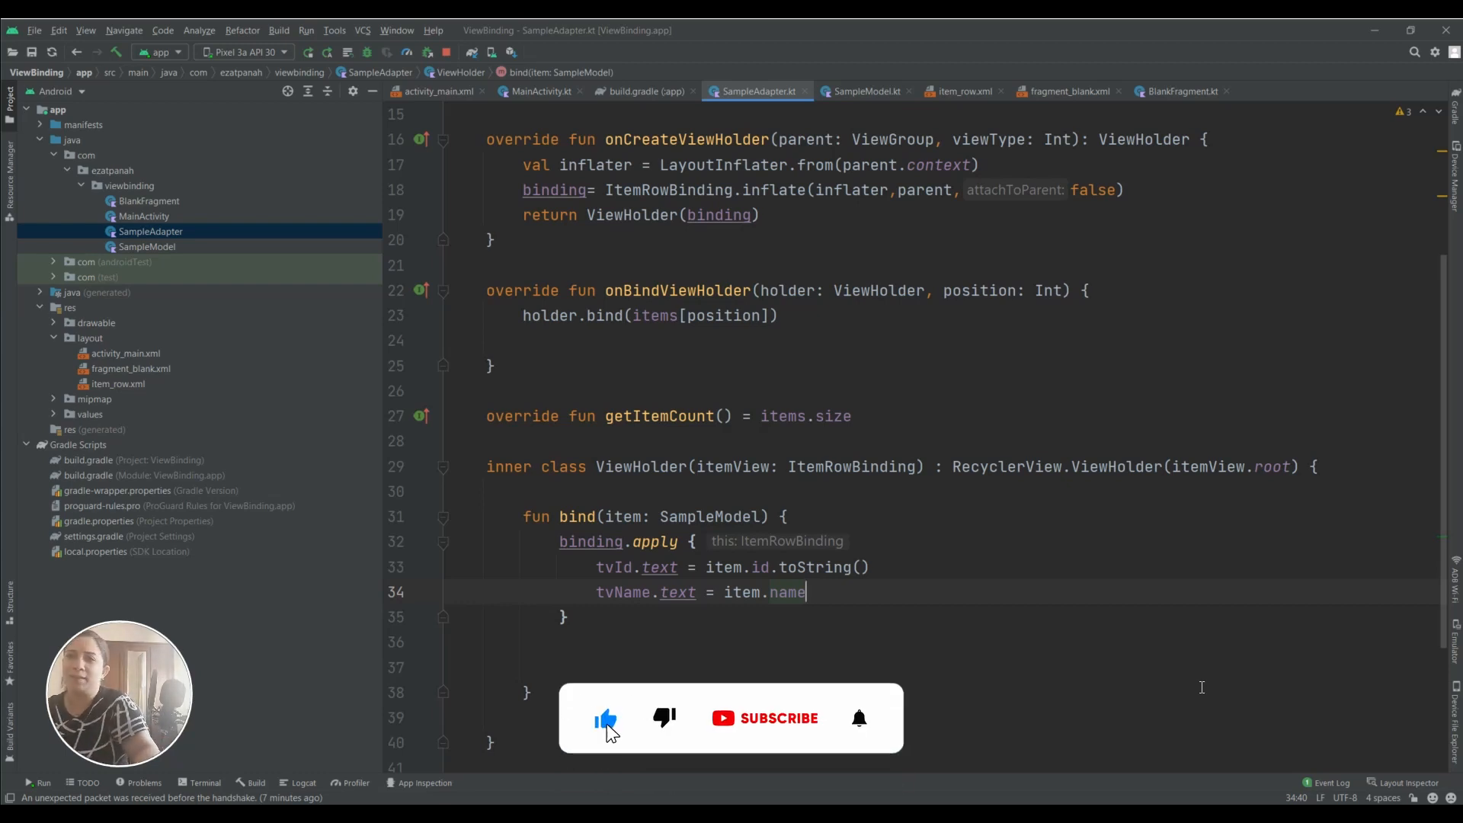
{"action": "left_click", "coordinate": [777, 718]}
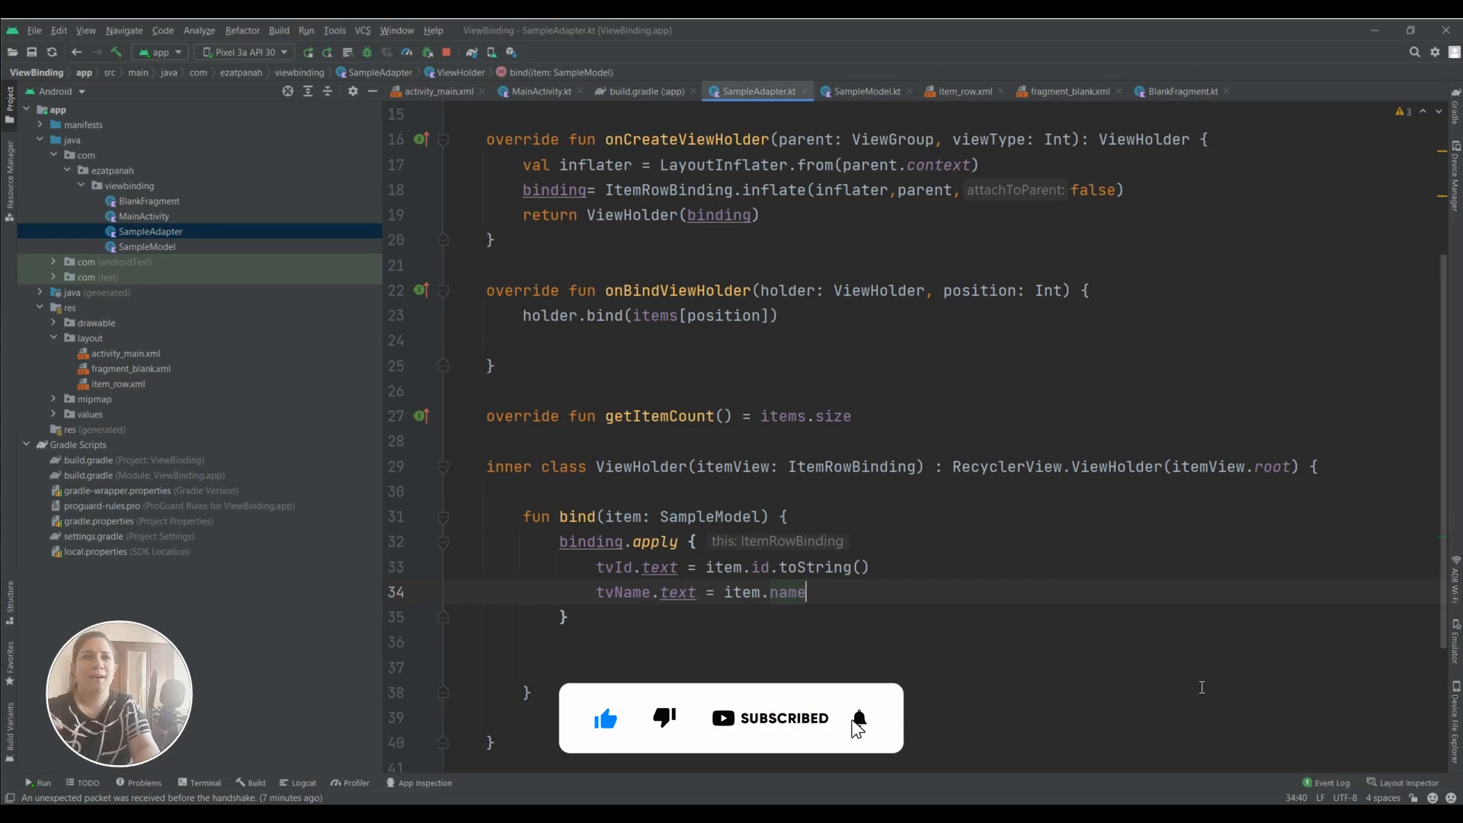